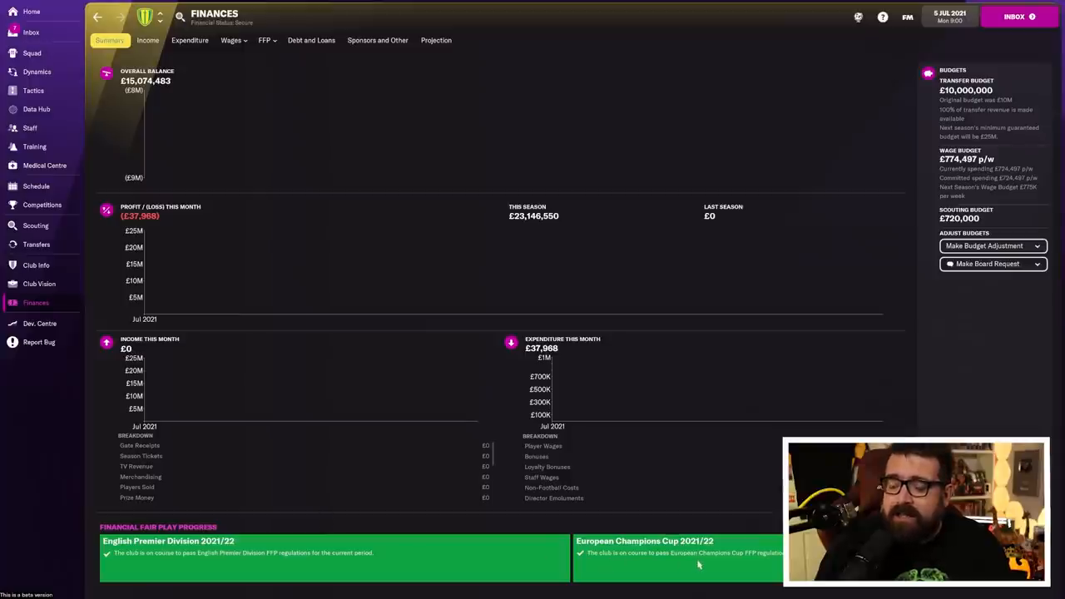
pyautogui.moveTo(847, 413)
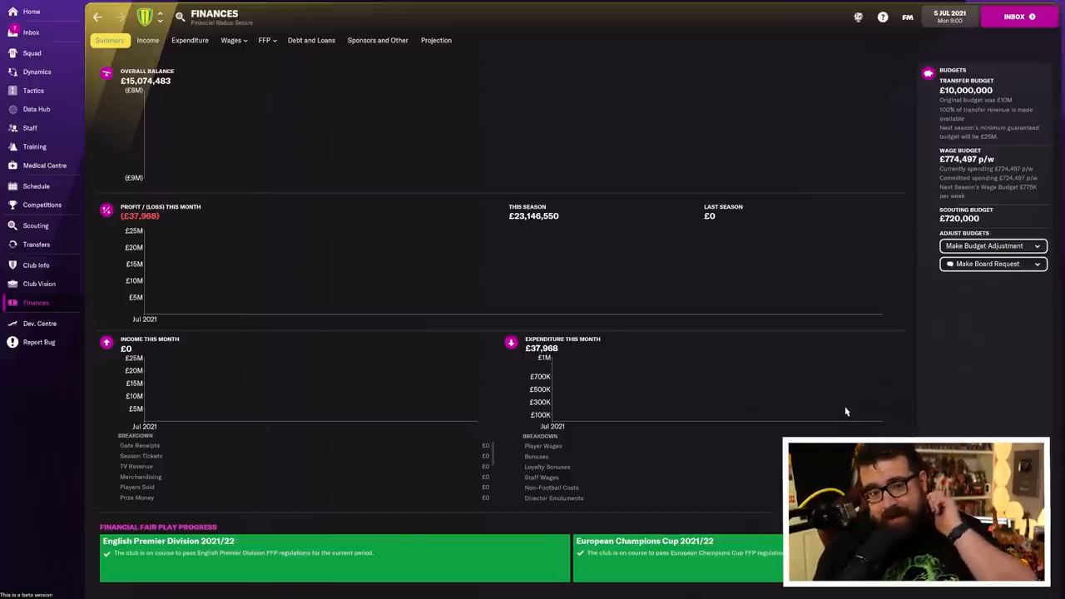
pyautogui.moveTo(830, 408)
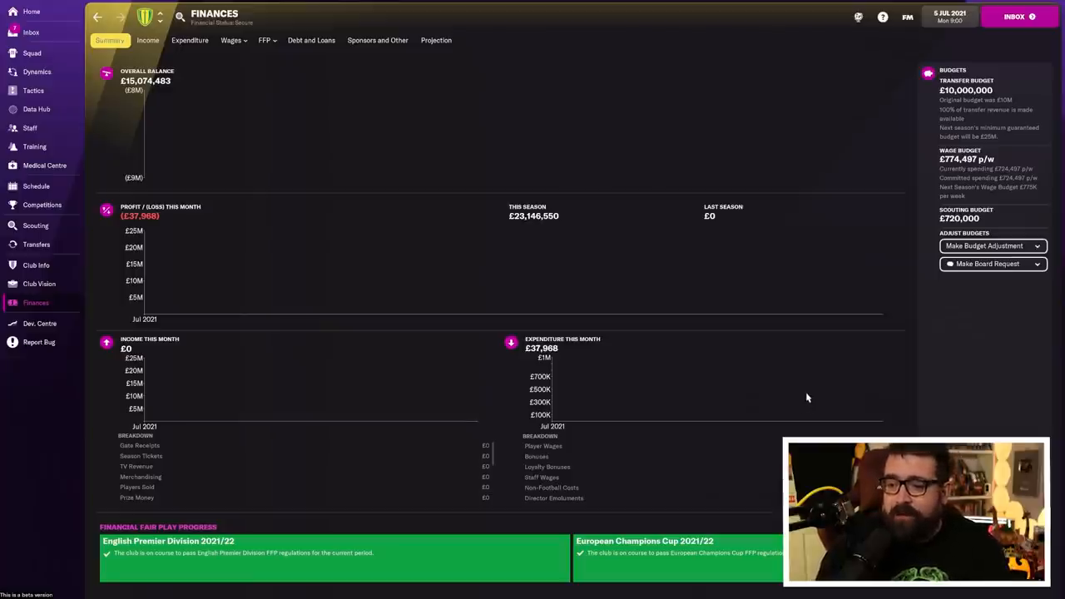
# From the Transfer History of this summer's deals, bring up Milot Rashica's player profile.
pyautogui.click(36, 243)
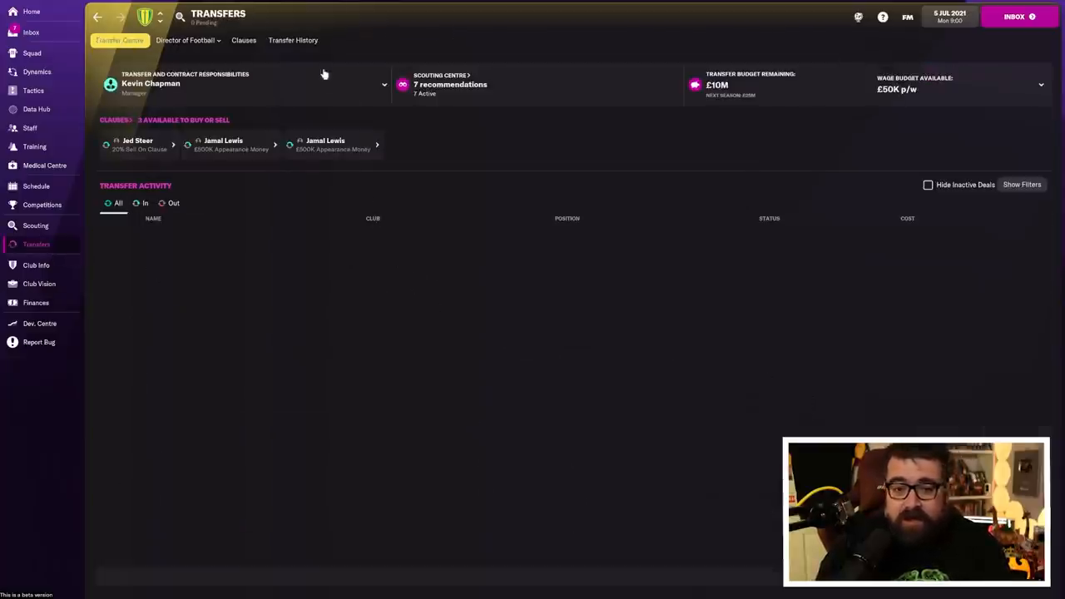
pyautogui.click(293, 40)
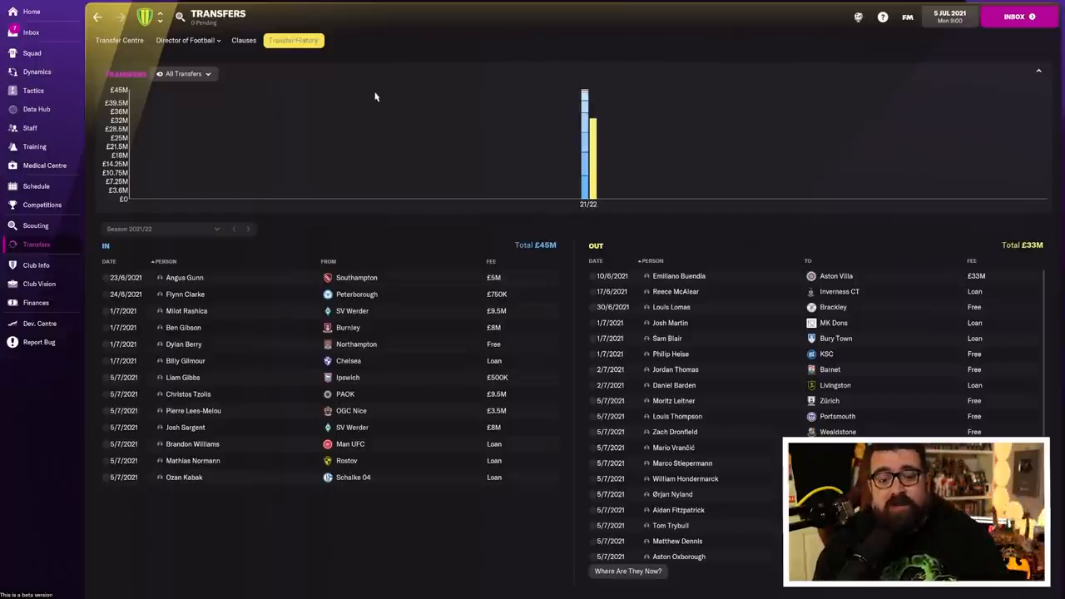
pyautogui.moveTo(484, 207)
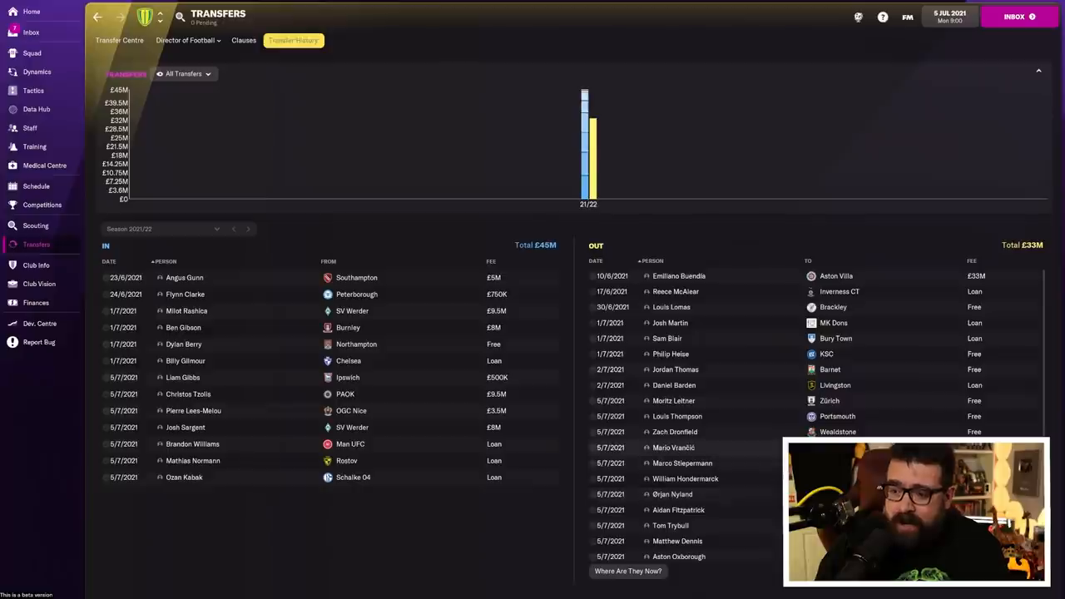
pyautogui.scroll(-3)
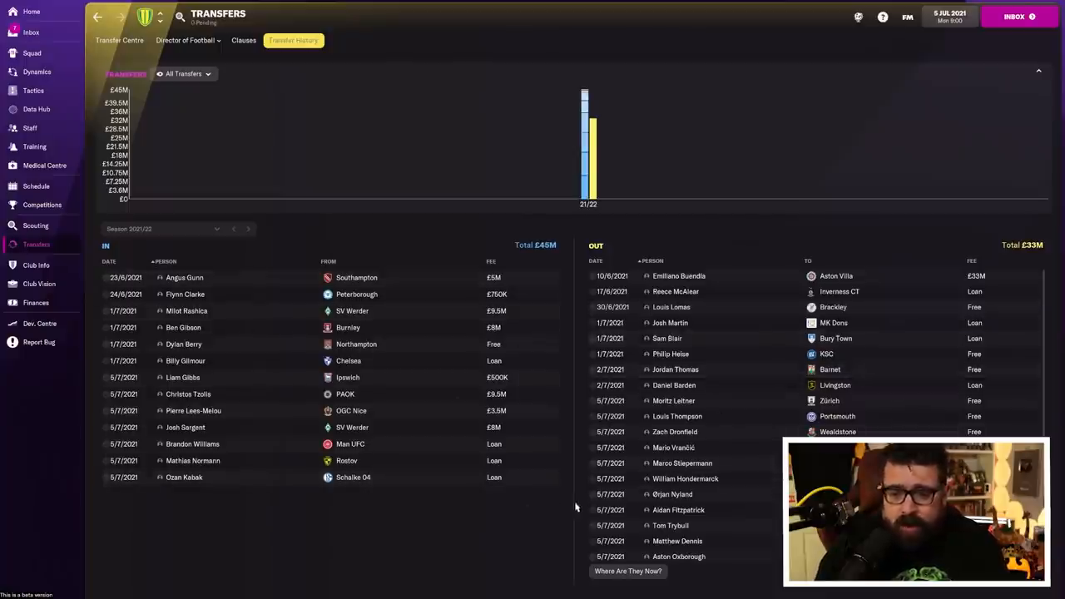
pyautogui.moveTo(570, 313)
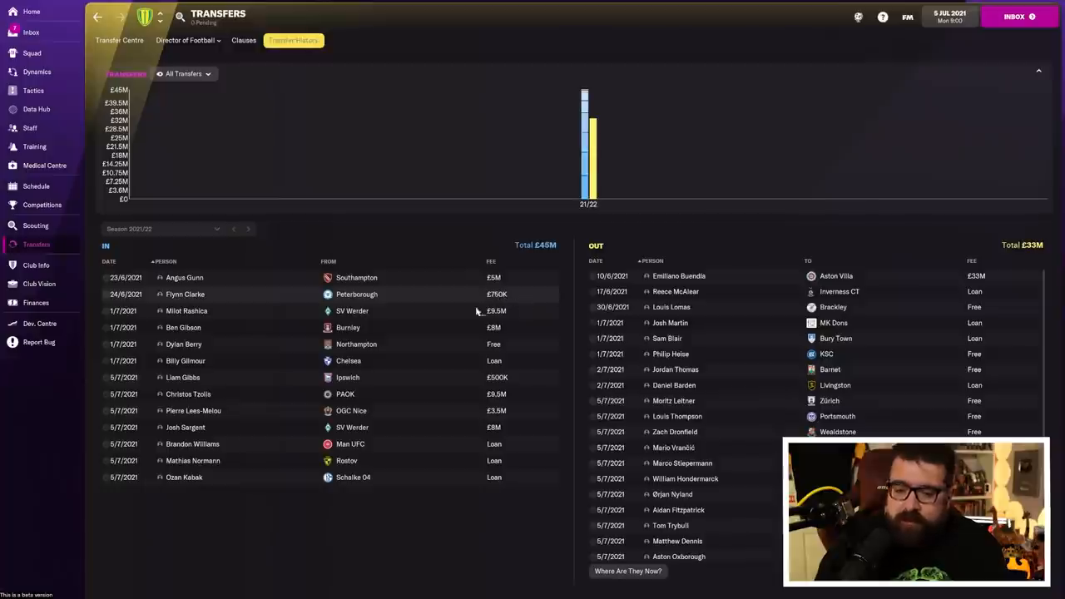
pyautogui.moveTo(171, 277)
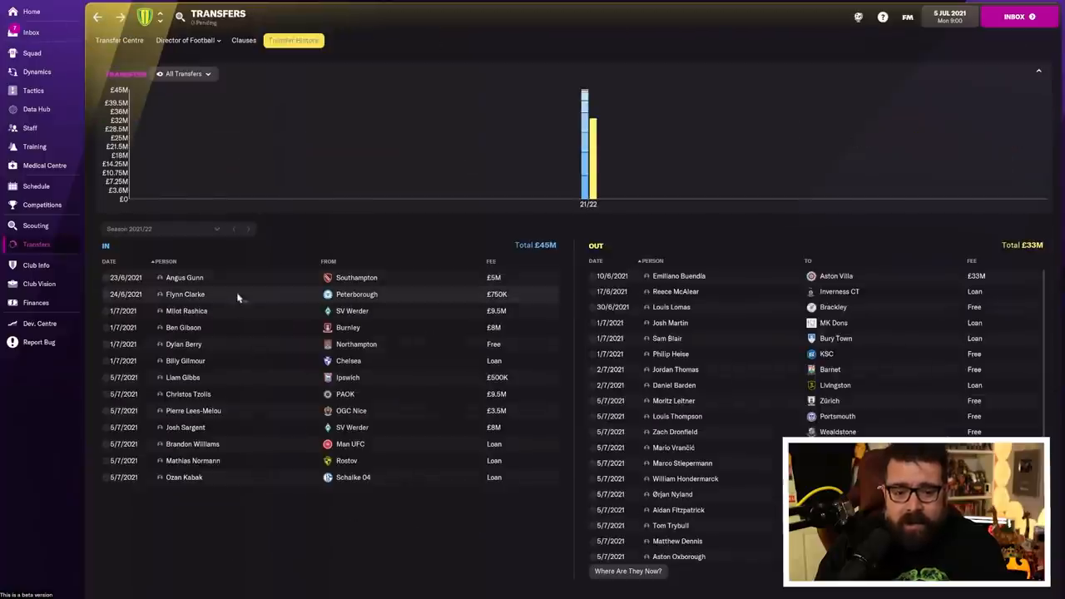
pyautogui.click(186, 310)
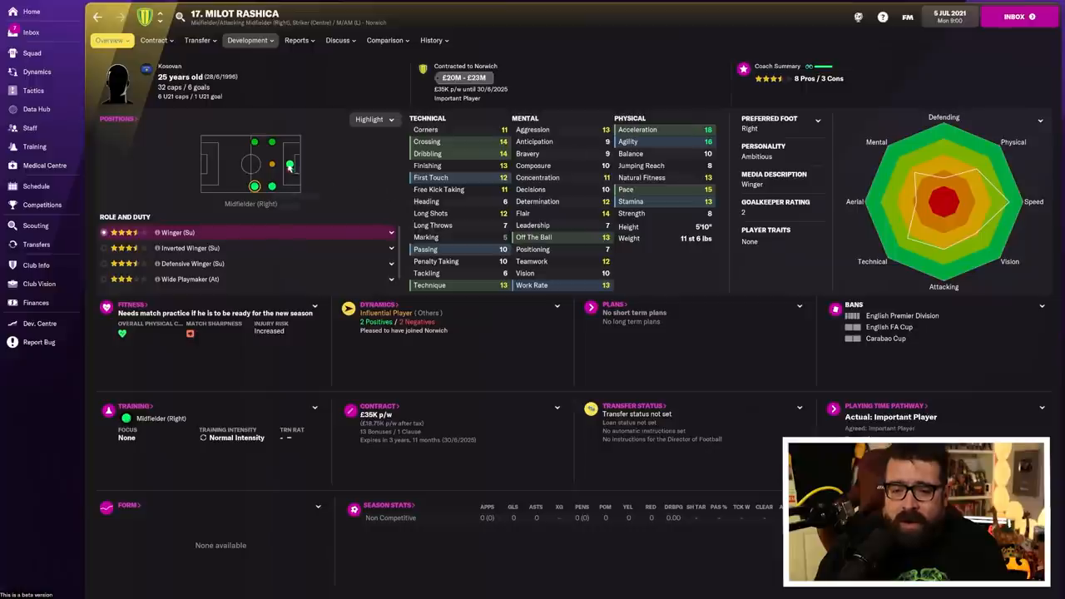
# Check Rashica's striker roles and career stats, then go back to the transfer history list.
pyautogui.click(284, 164)
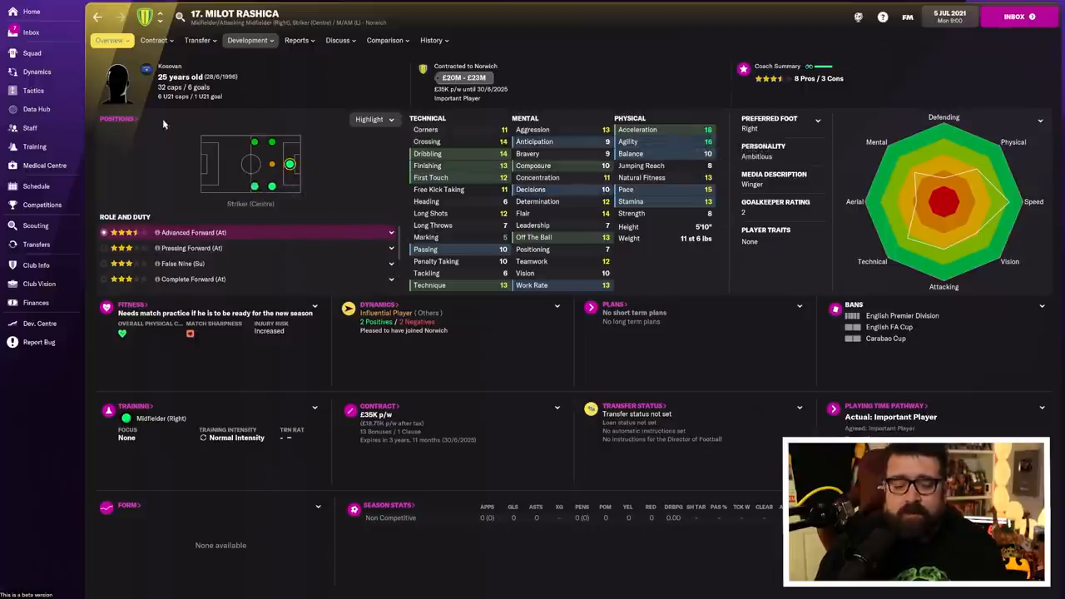
pyautogui.click(428, 39)
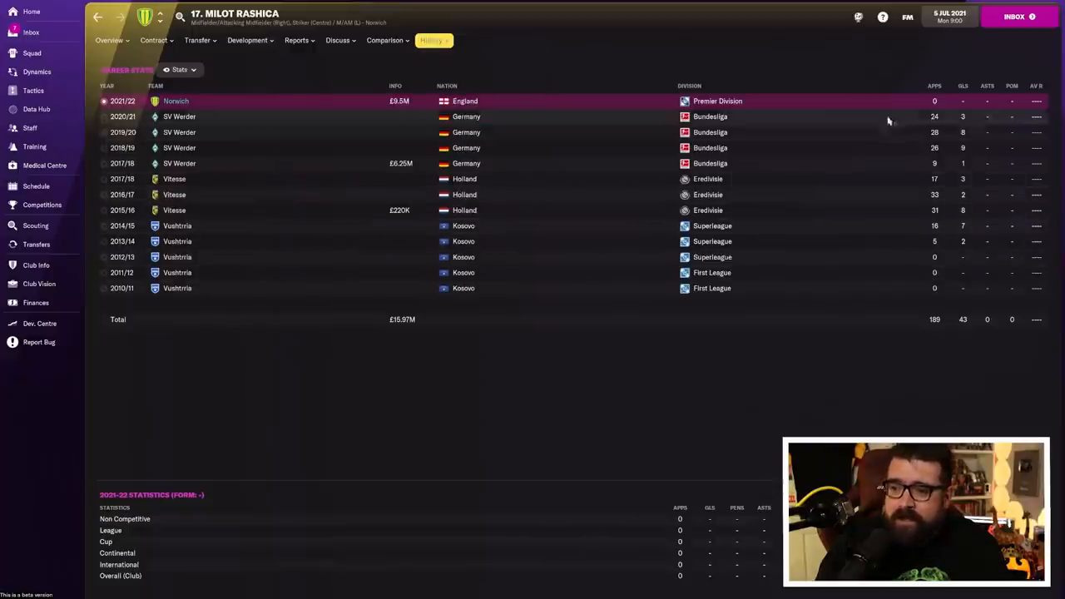
pyautogui.click(36, 244)
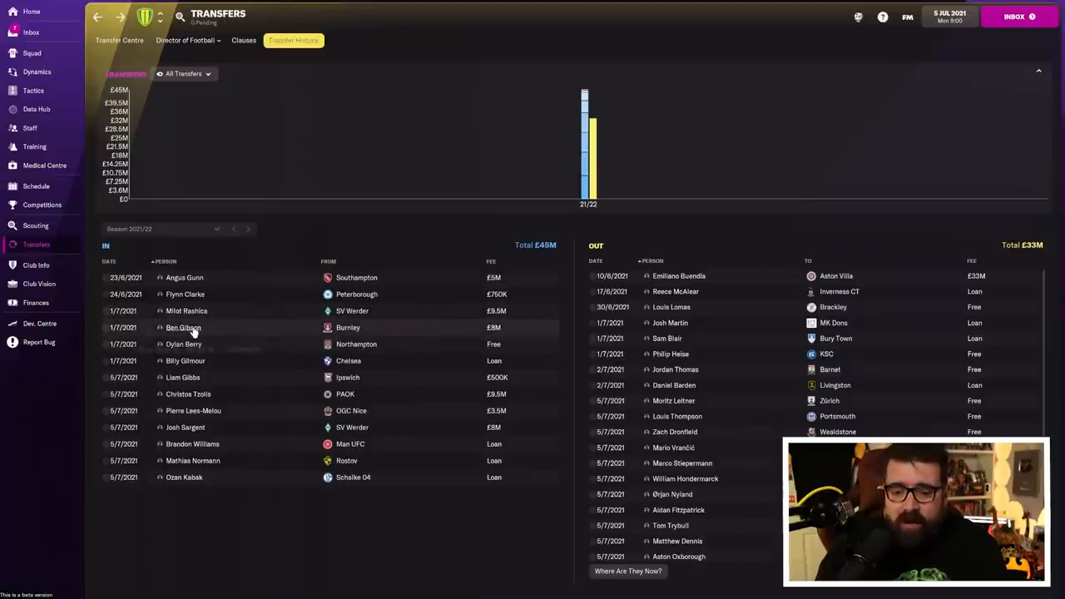
pyautogui.click(181, 327)
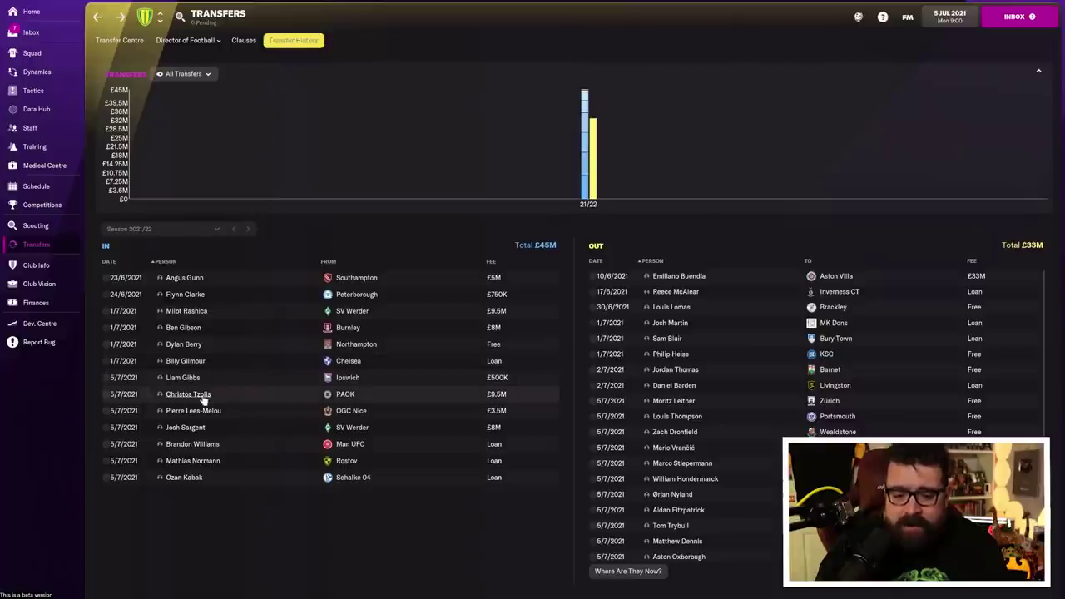
pyautogui.click(188, 393)
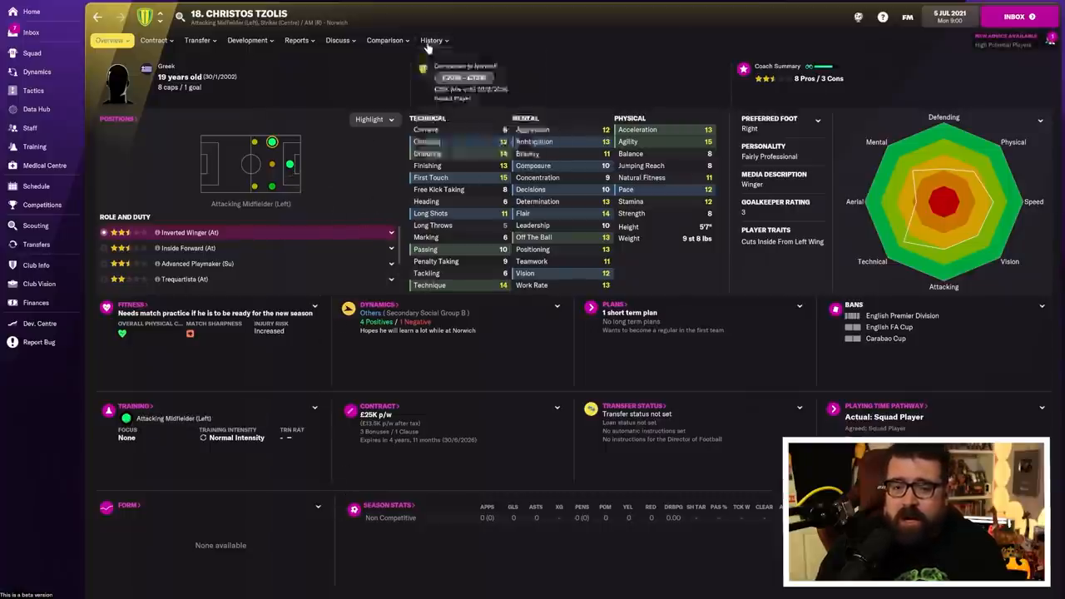
pyautogui.click(432, 40)
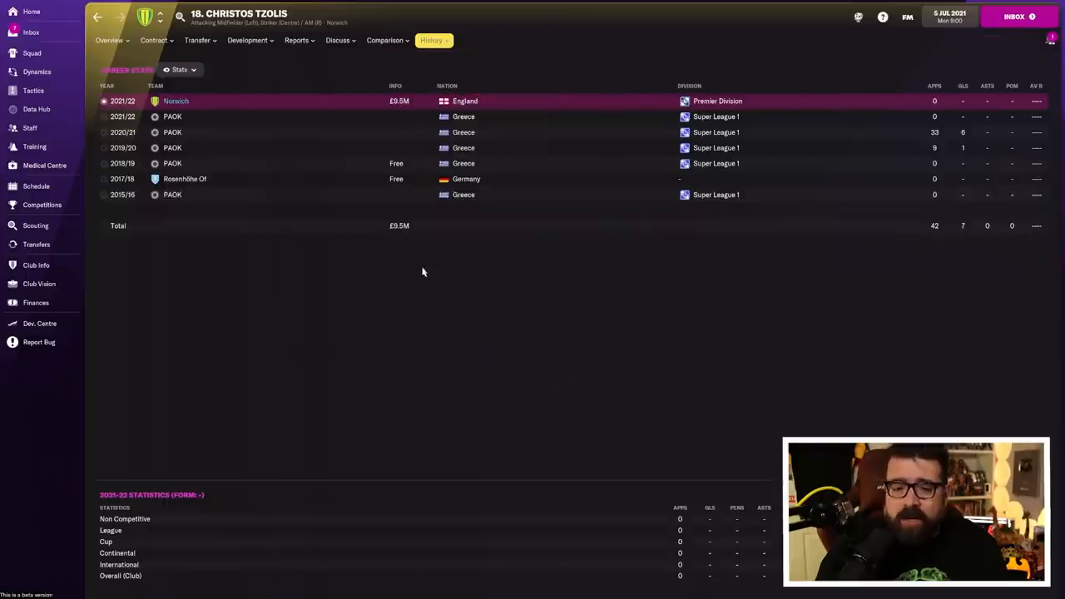
pyautogui.moveTo(514, 231)
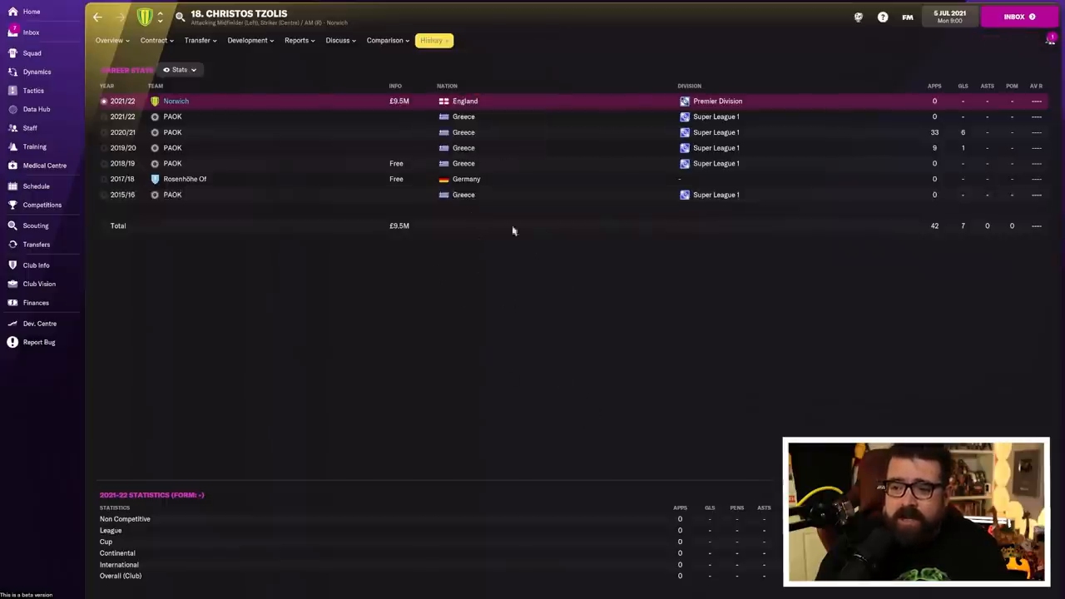
pyautogui.click(112, 41)
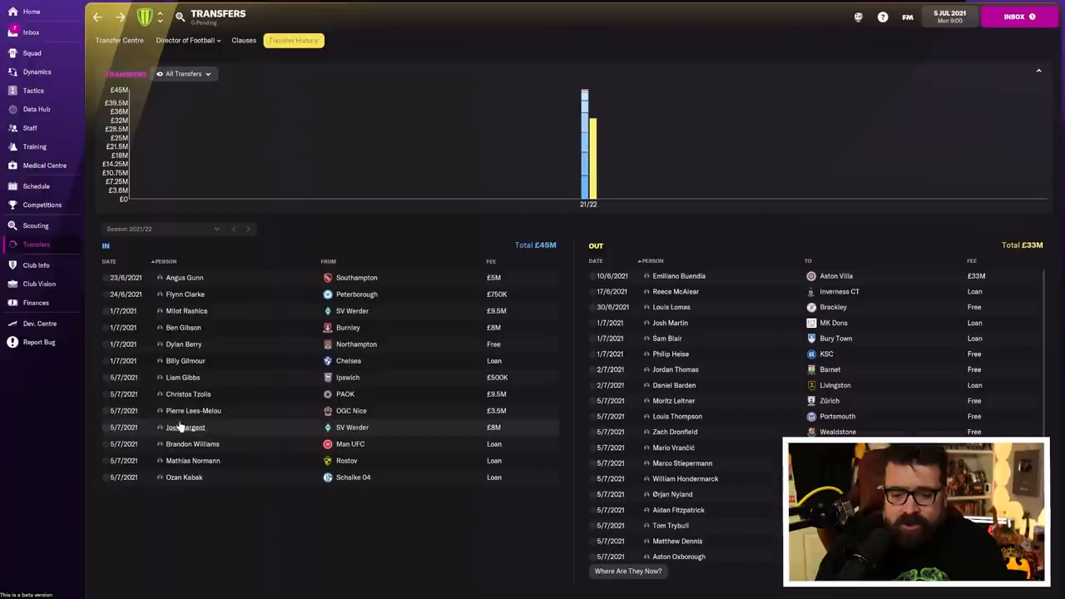
# Review Josh Sargent's career stats from his Werder Bremen spells, then return to transfer history.
pyautogui.click(186, 427)
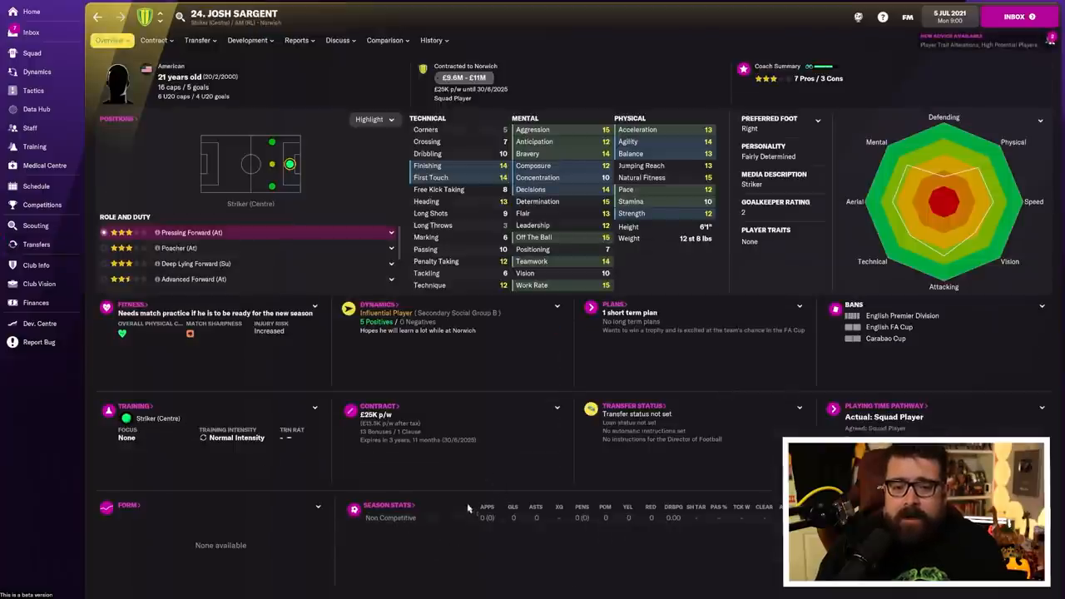
pyautogui.moveTo(323, 324)
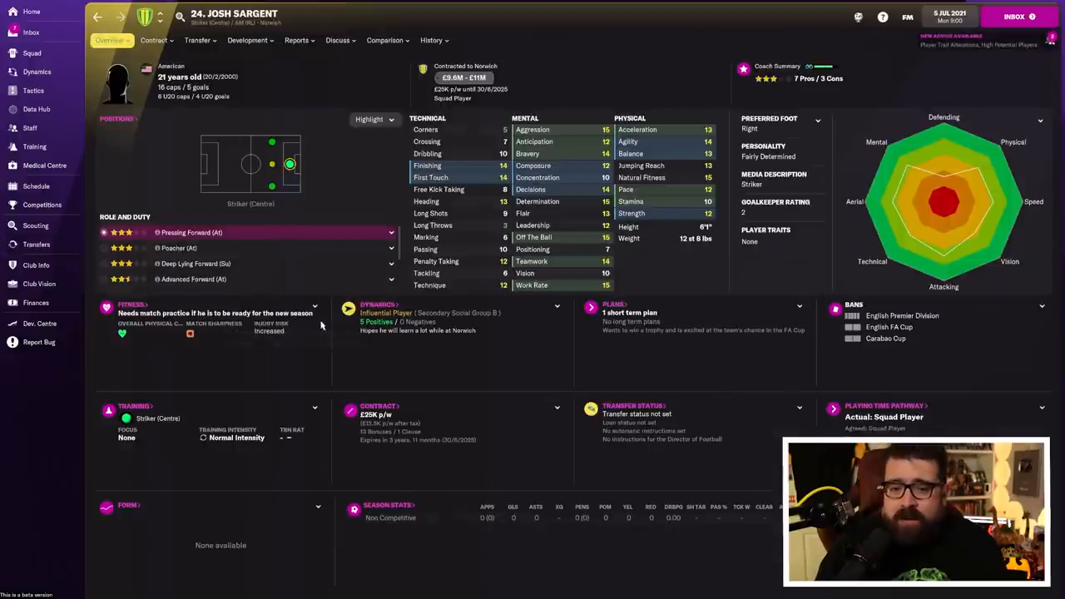
pyautogui.click(429, 40)
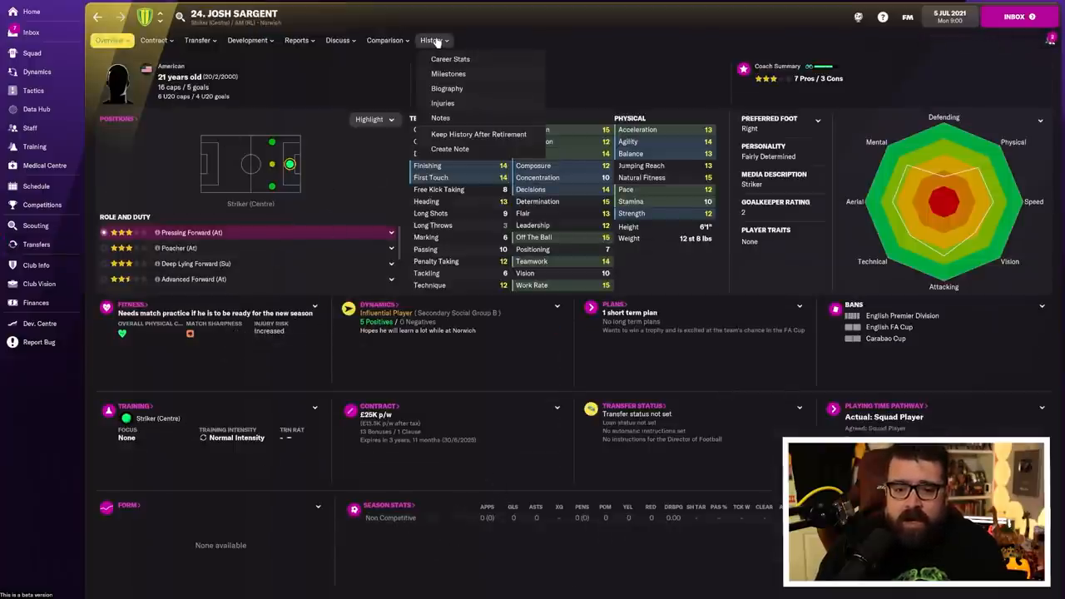
pyautogui.click(450, 58)
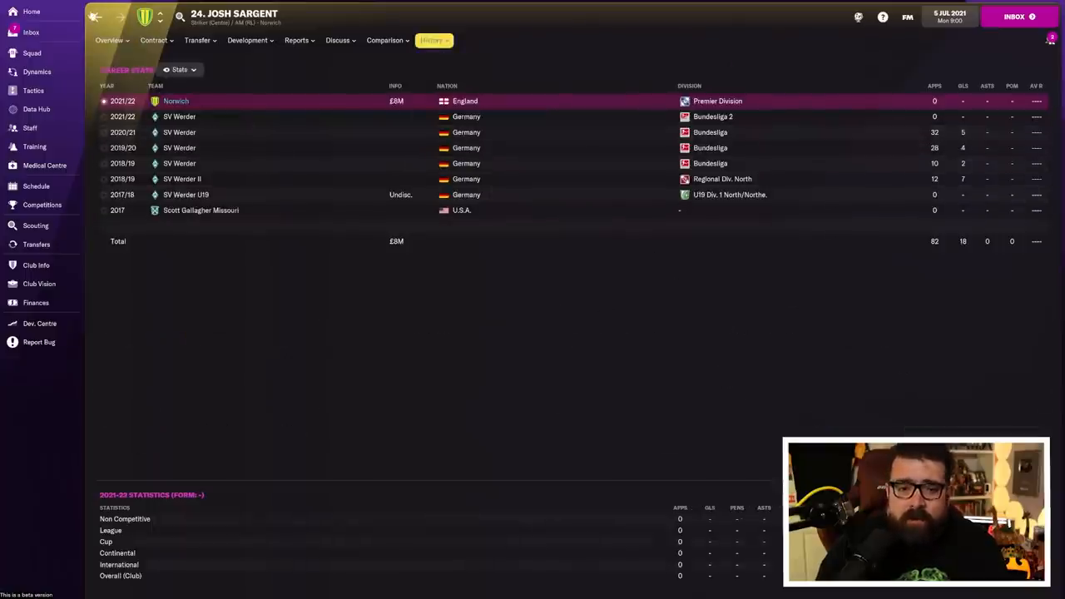
pyautogui.click(35, 244)
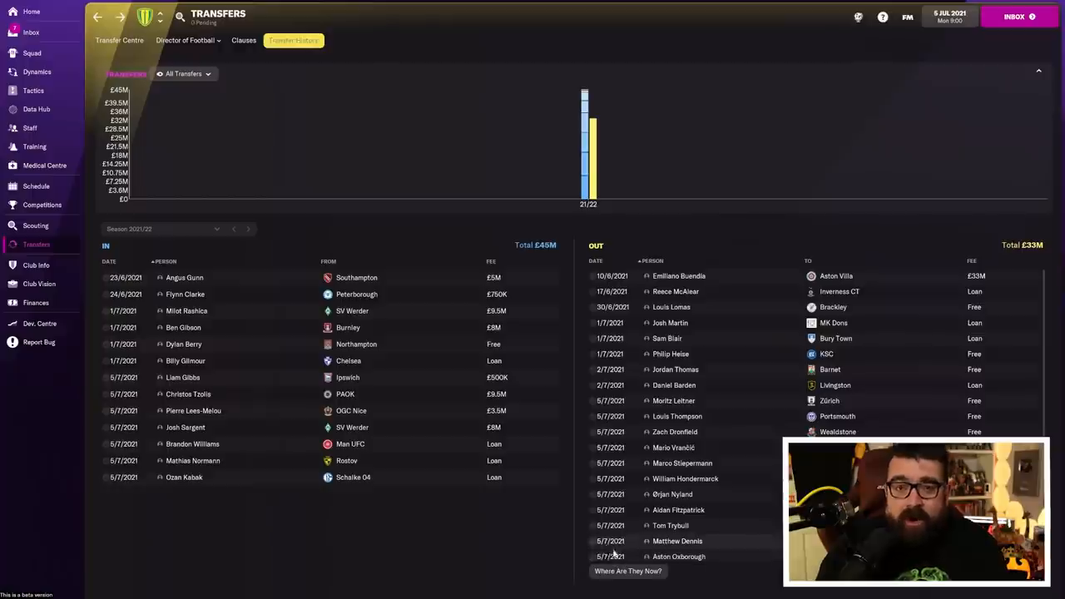
pyautogui.moveTo(624, 532)
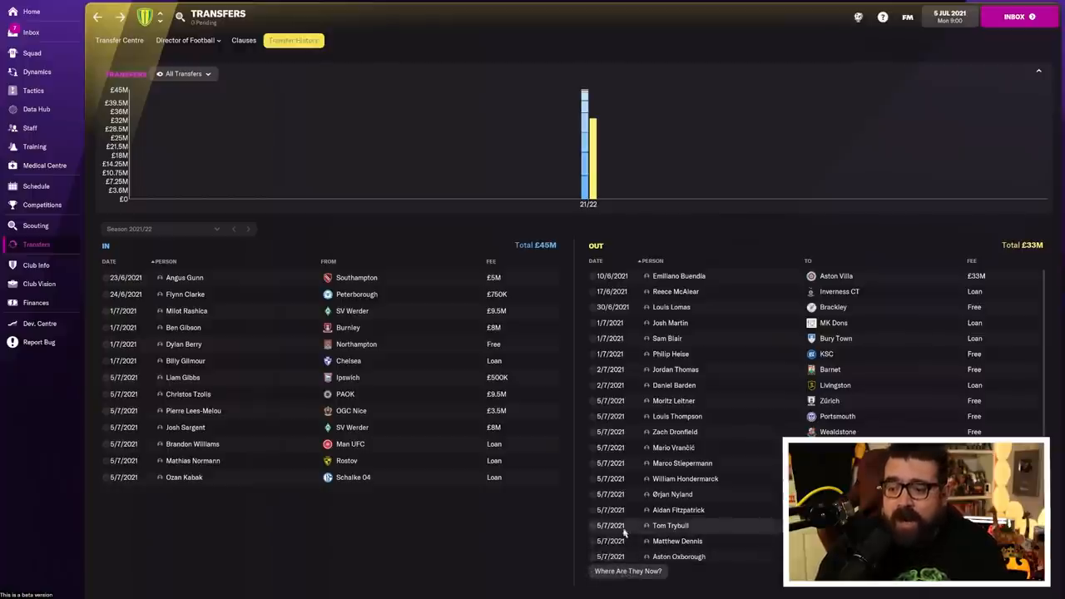
pyautogui.moveTo(188, 201)
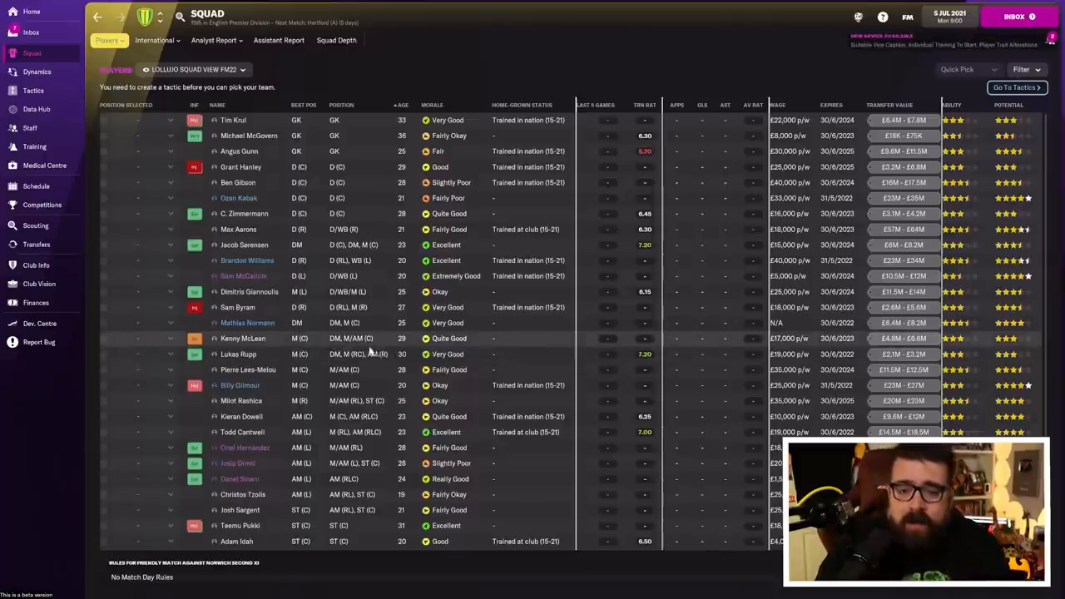
pyautogui.moveTo(409, 354)
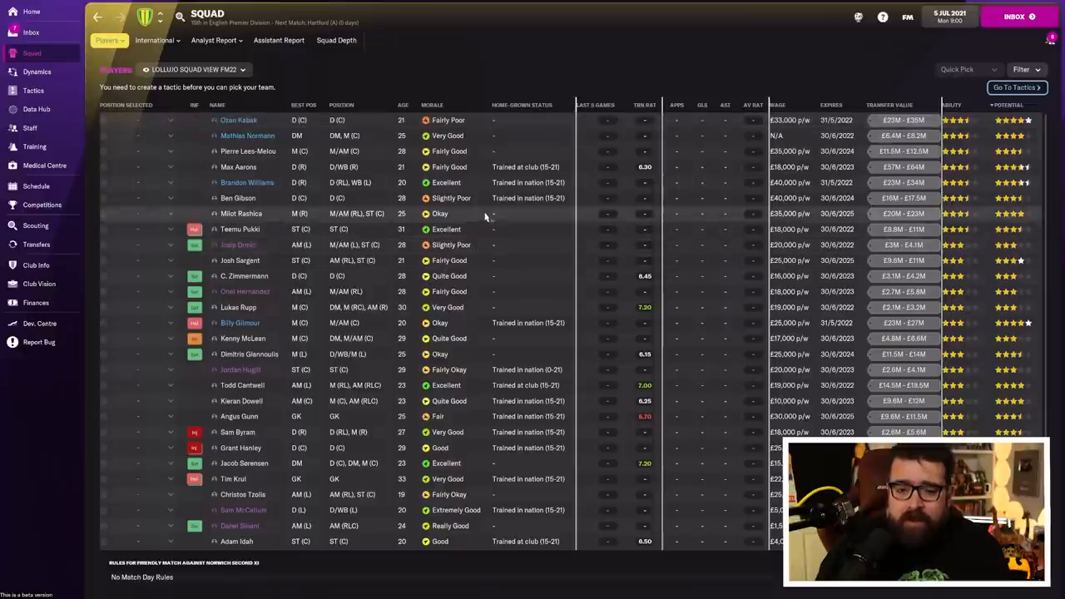
# Review loanee Ozan Kabak's career stats and return to the squad list.
pyautogui.click(239, 120)
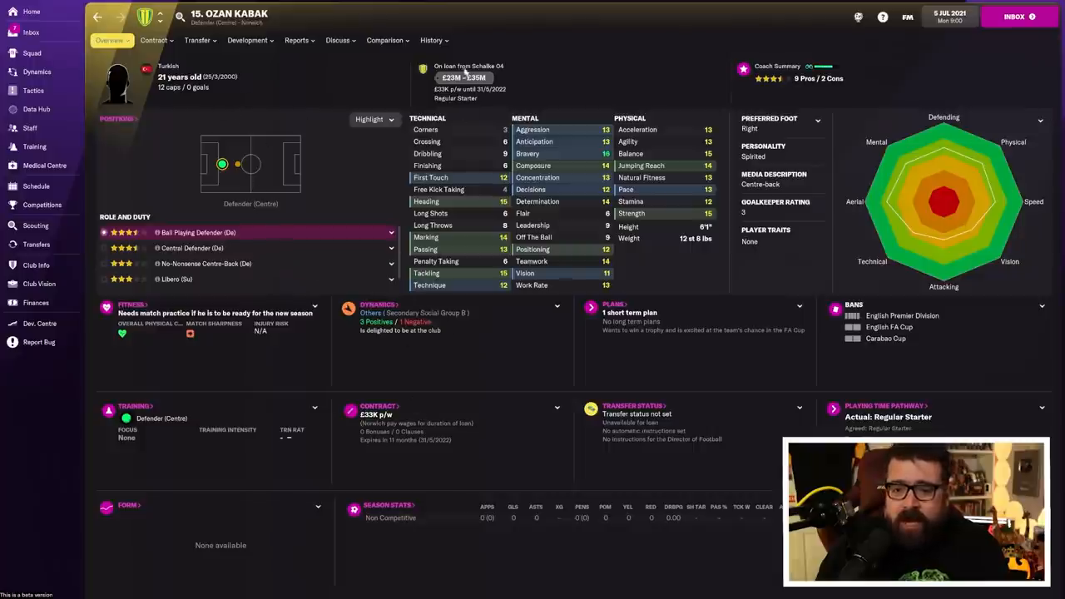
pyautogui.click(429, 40)
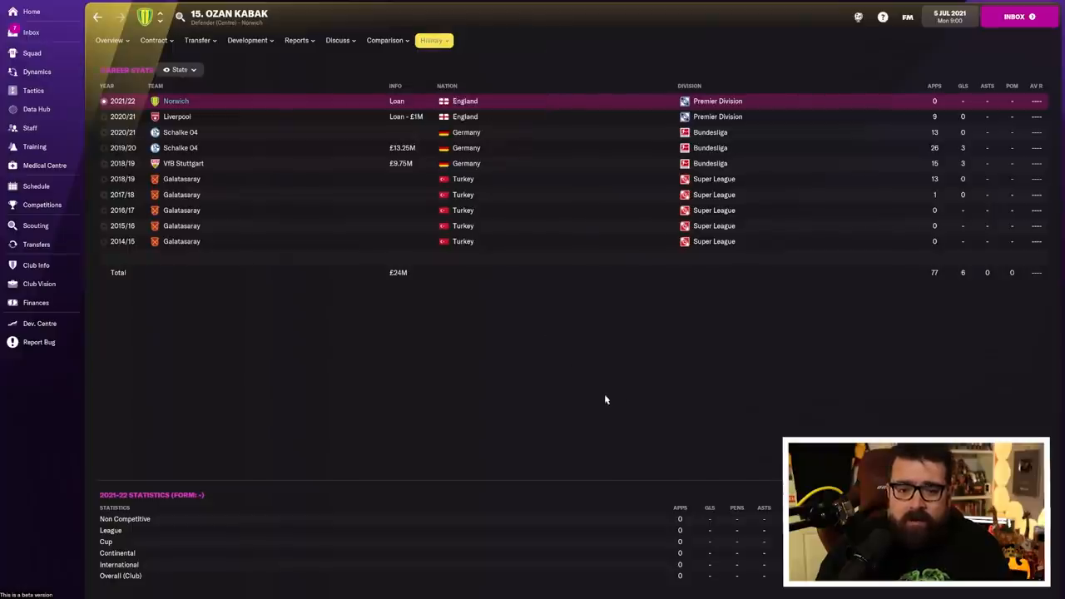
pyautogui.moveTo(455, 168)
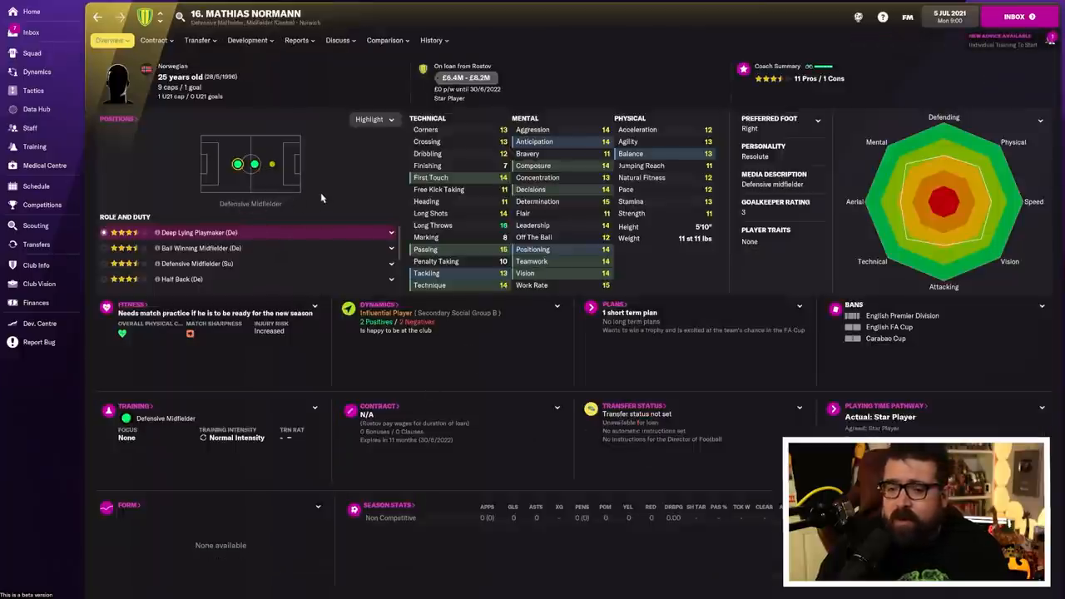
pyautogui.click(430, 40)
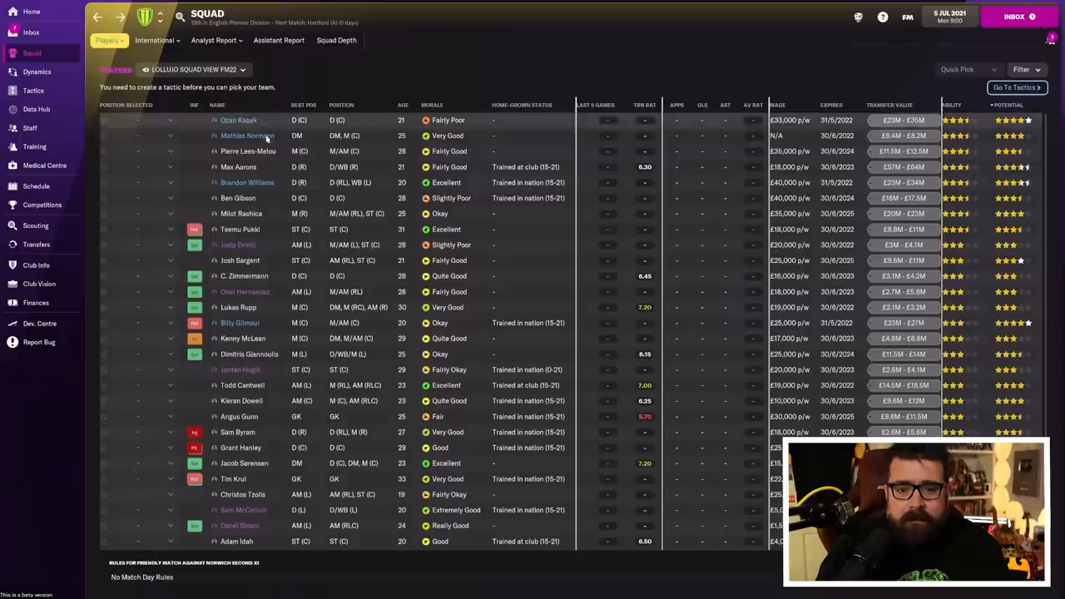
# Review loanee Brandon Williams's career stats and return to the Norwich squad list.
pyautogui.click(247, 182)
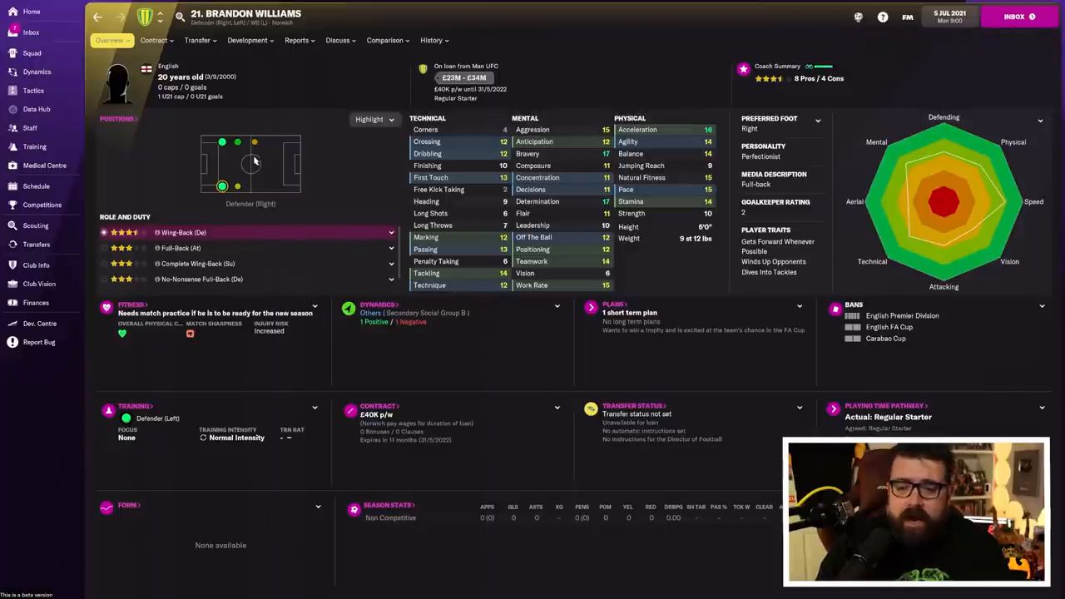
pyautogui.click(433, 40)
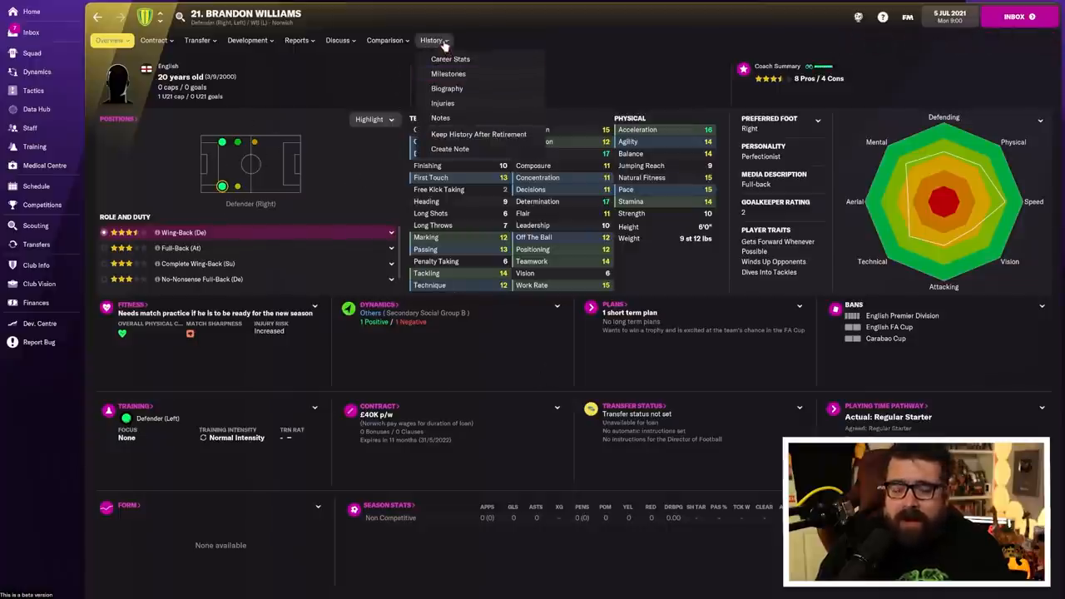
pyautogui.click(449, 59)
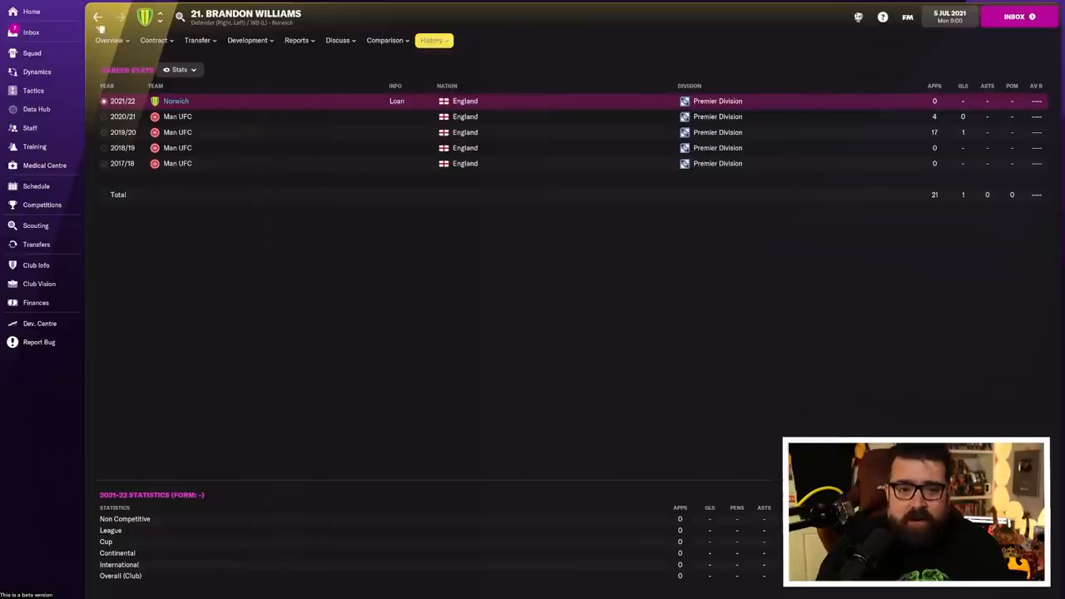
pyautogui.click(32, 53)
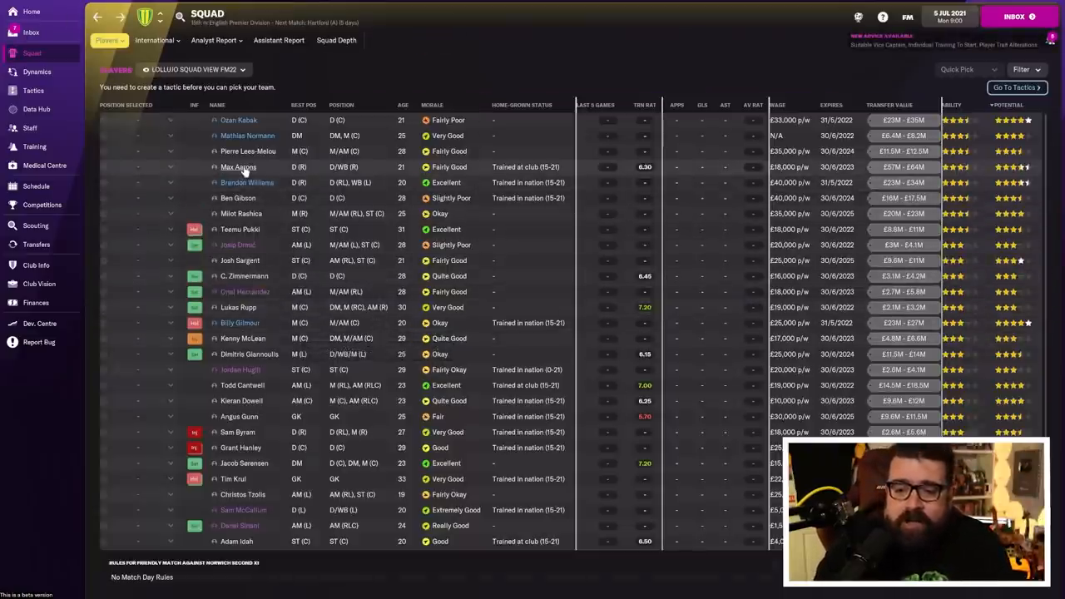
pyautogui.click(238, 167)
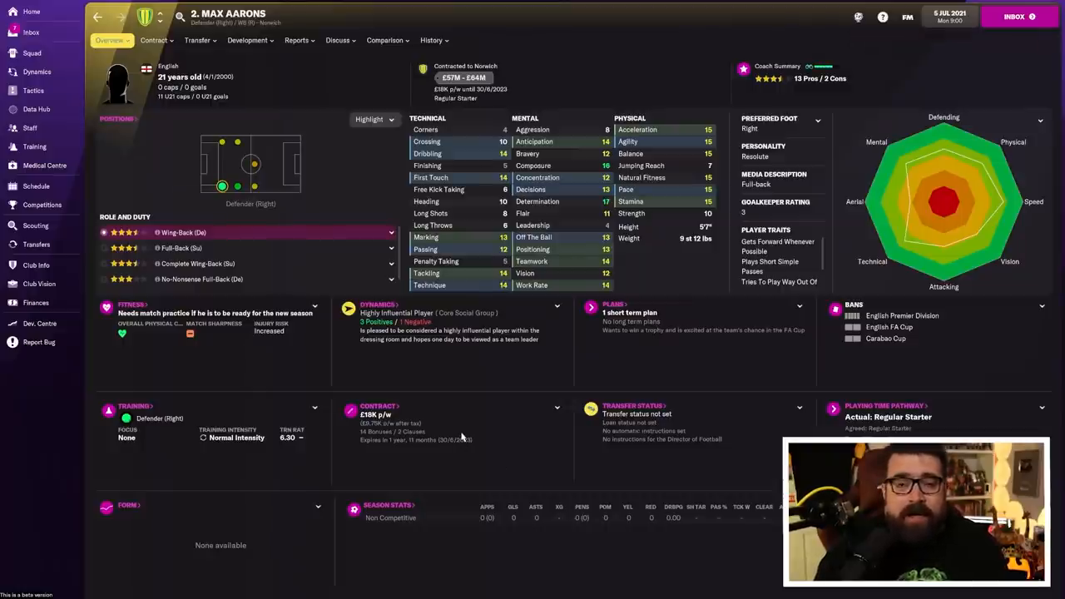
pyautogui.moveTo(607, 470)
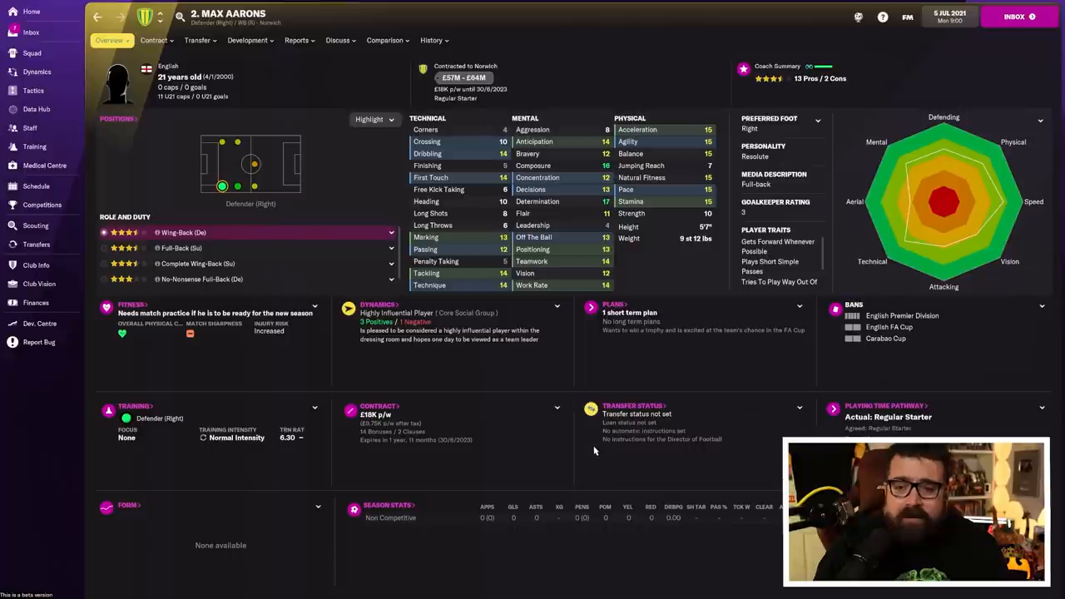
pyautogui.moveTo(560, 443)
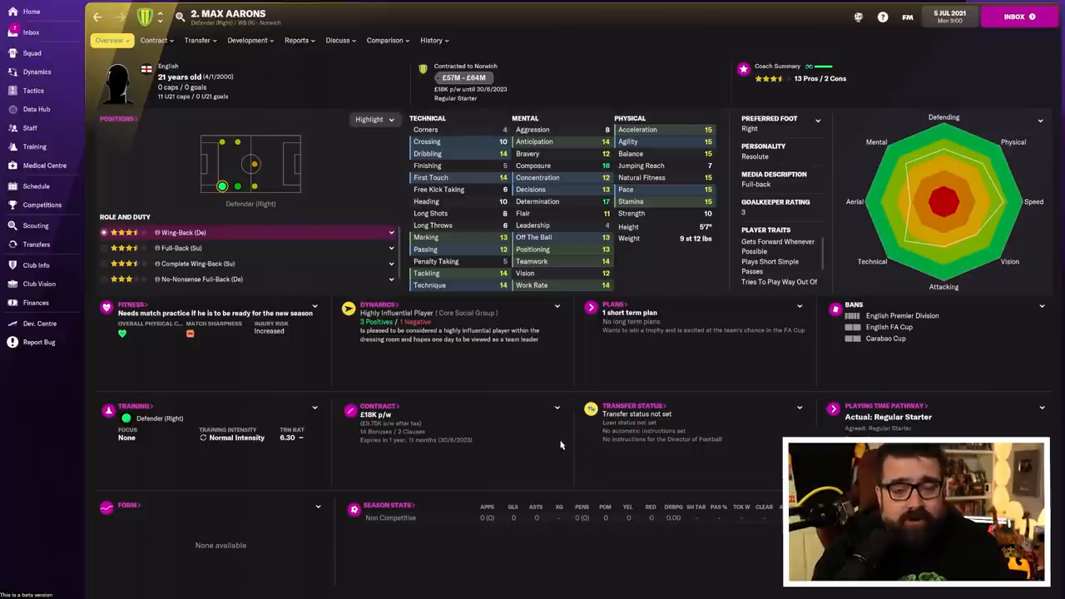
pyautogui.moveTo(563, 441)
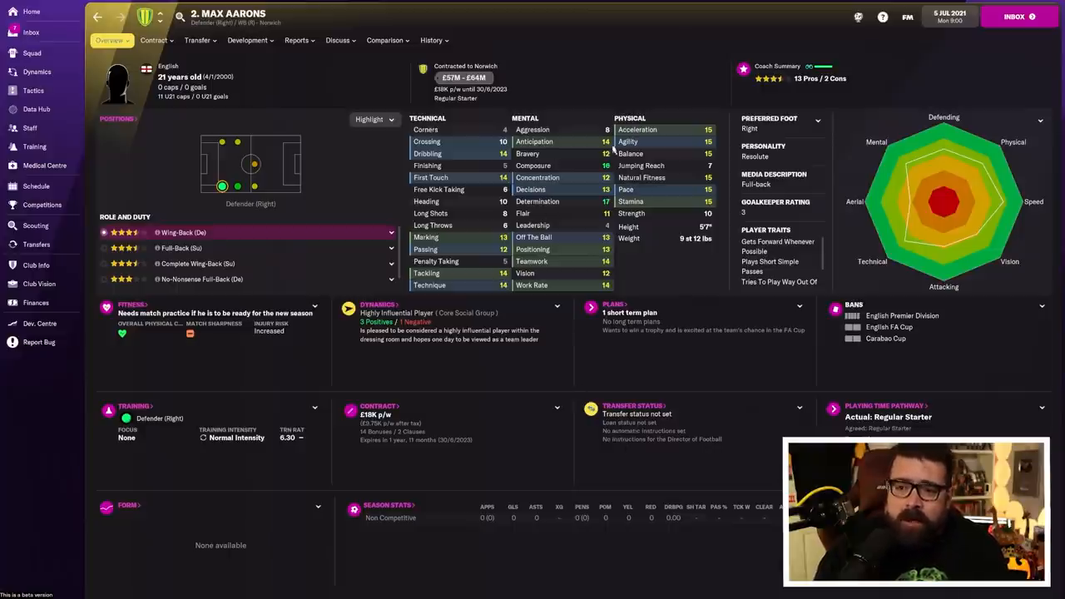
pyautogui.click(156, 39)
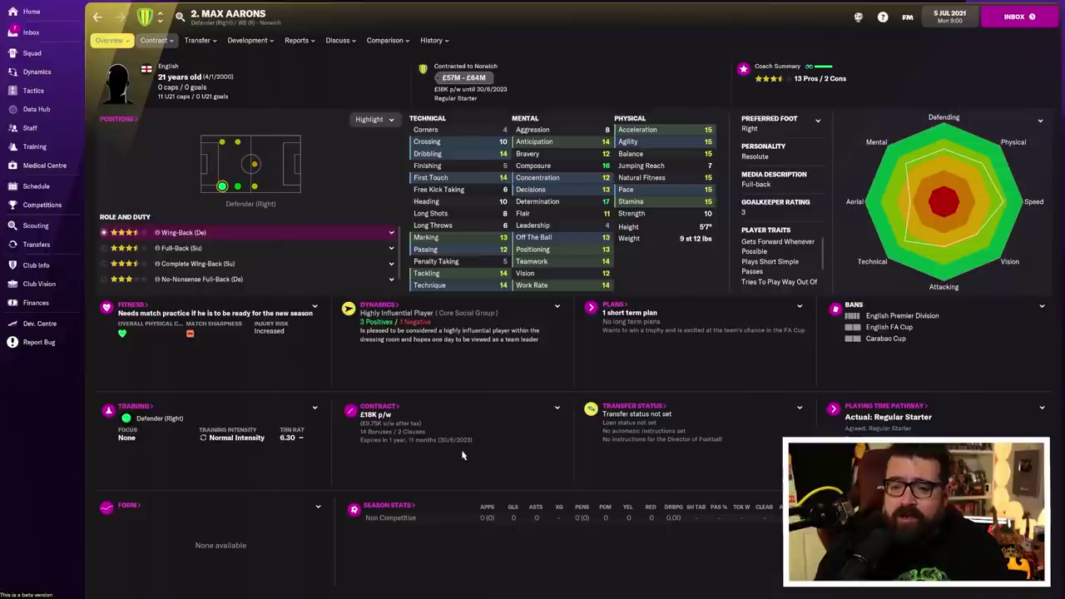
pyautogui.moveTo(460, 465)
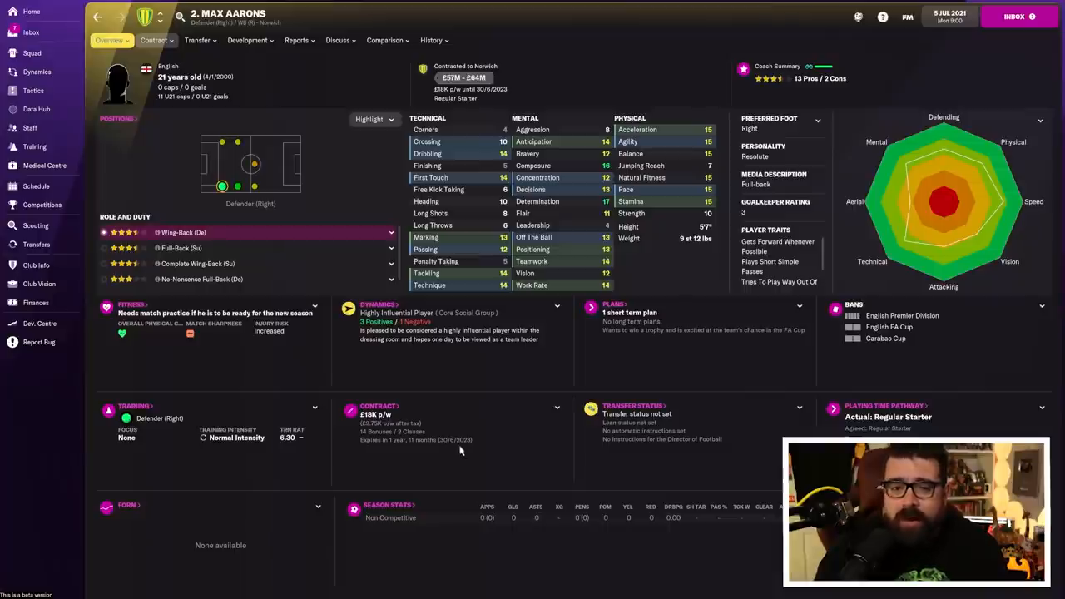
pyautogui.click(434, 40)
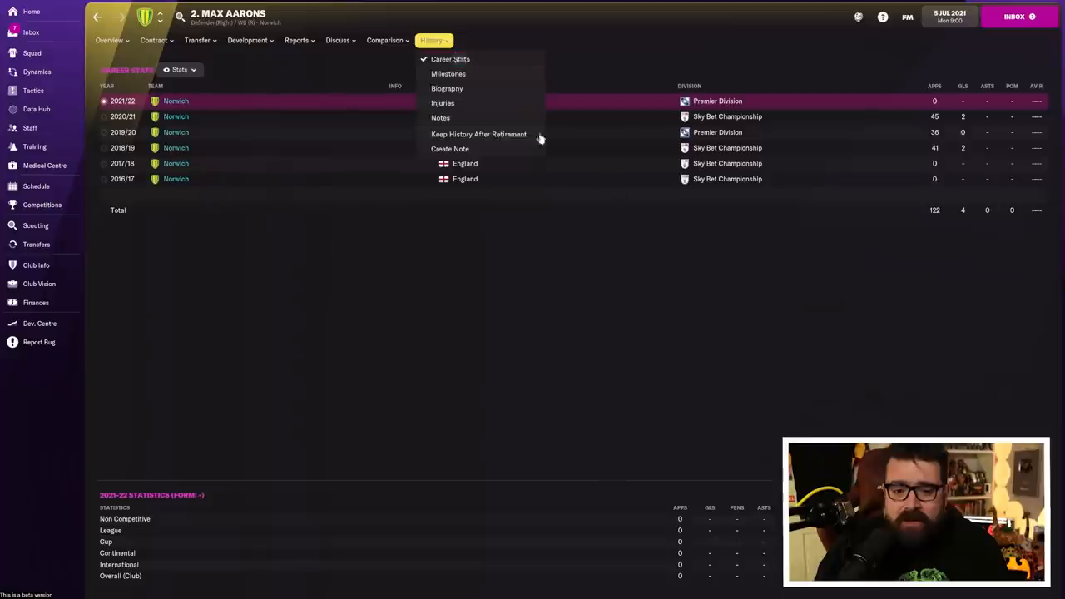
pyautogui.click(452, 58)
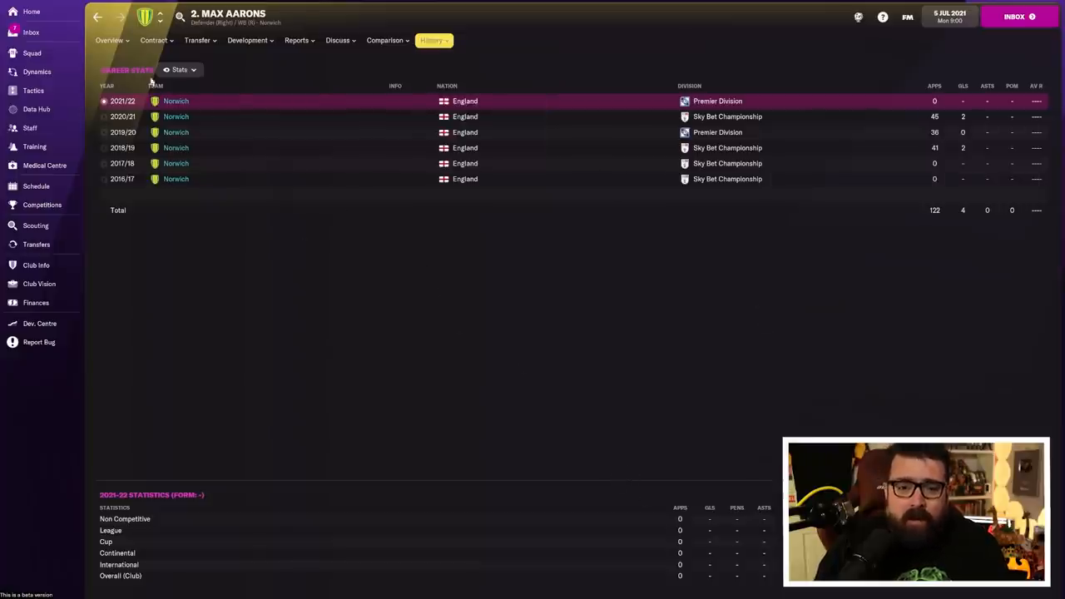
pyautogui.click(108, 40)
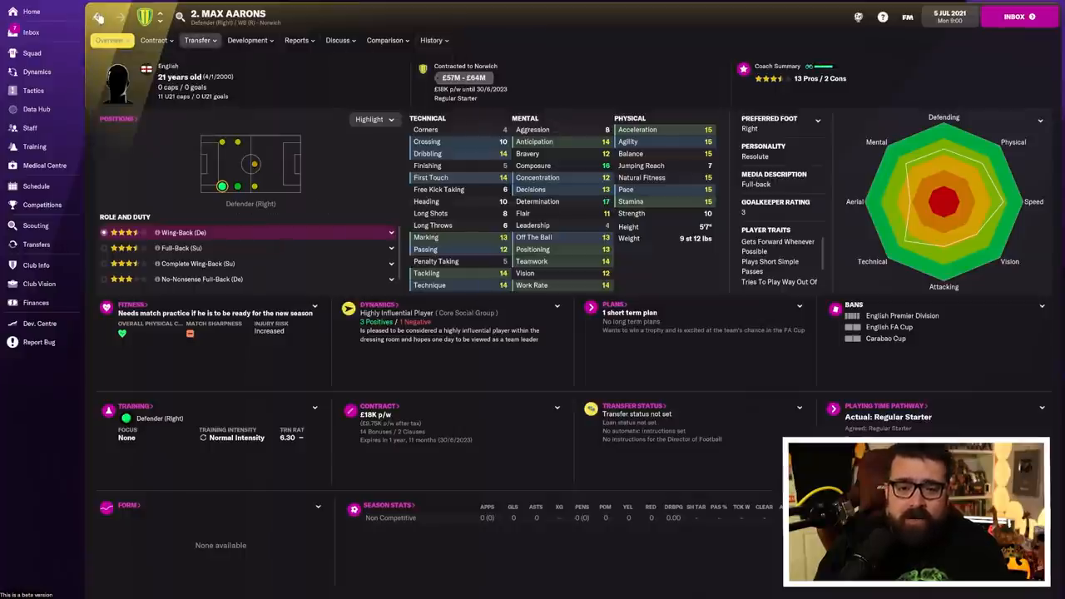
pyautogui.click(30, 53)
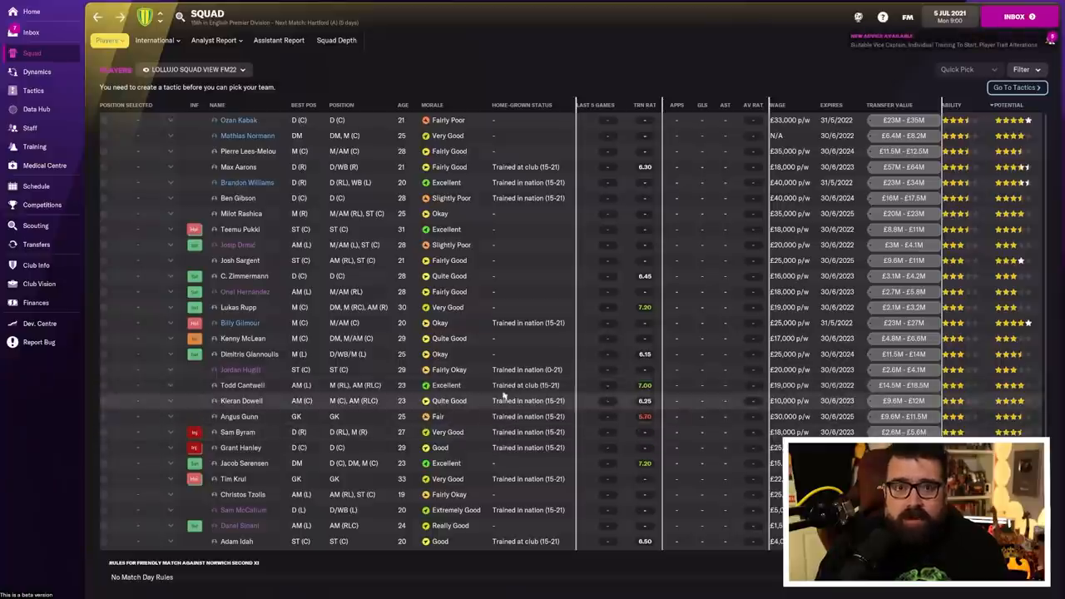
pyautogui.moveTo(584, 439)
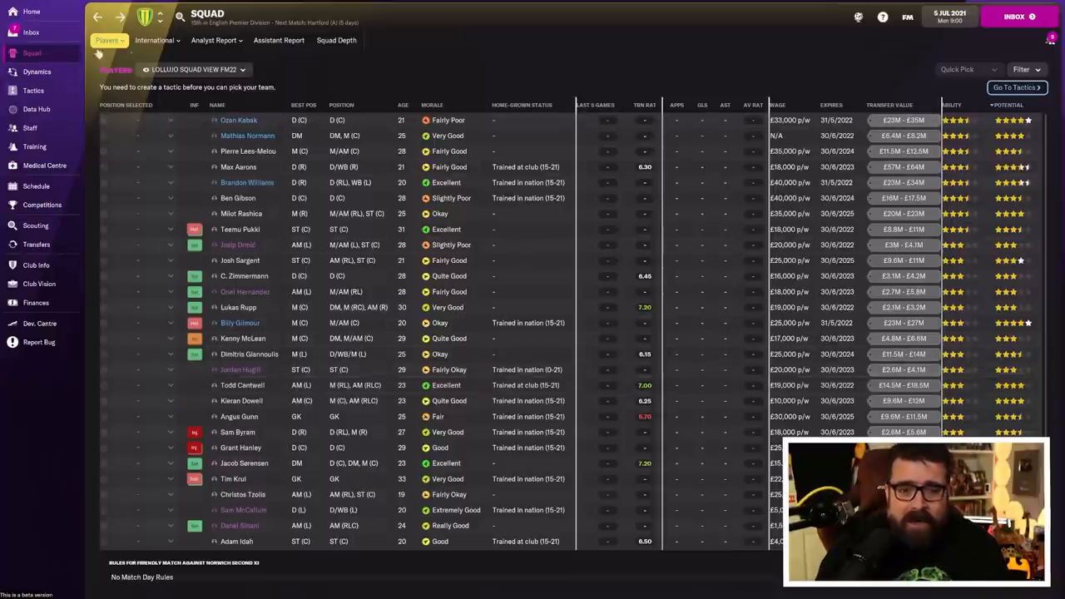
# Show Teemu Pukki's career stats from KooTeePee through Sevilla, Schalke, Celtic and Brøndby.
pyautogui.click(337, 40)
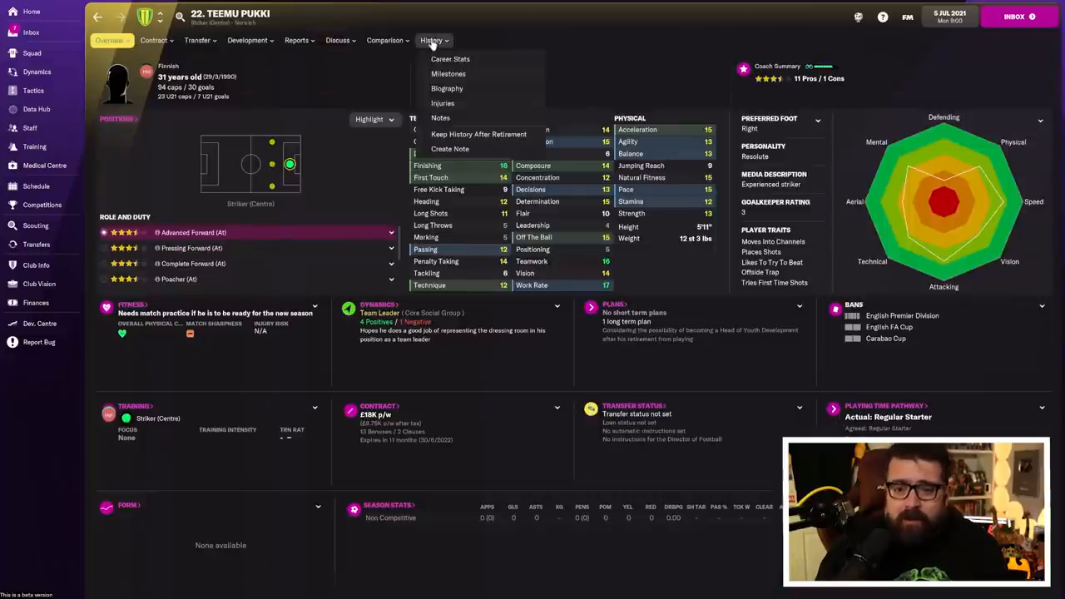
pyautogui.click(446, 58)
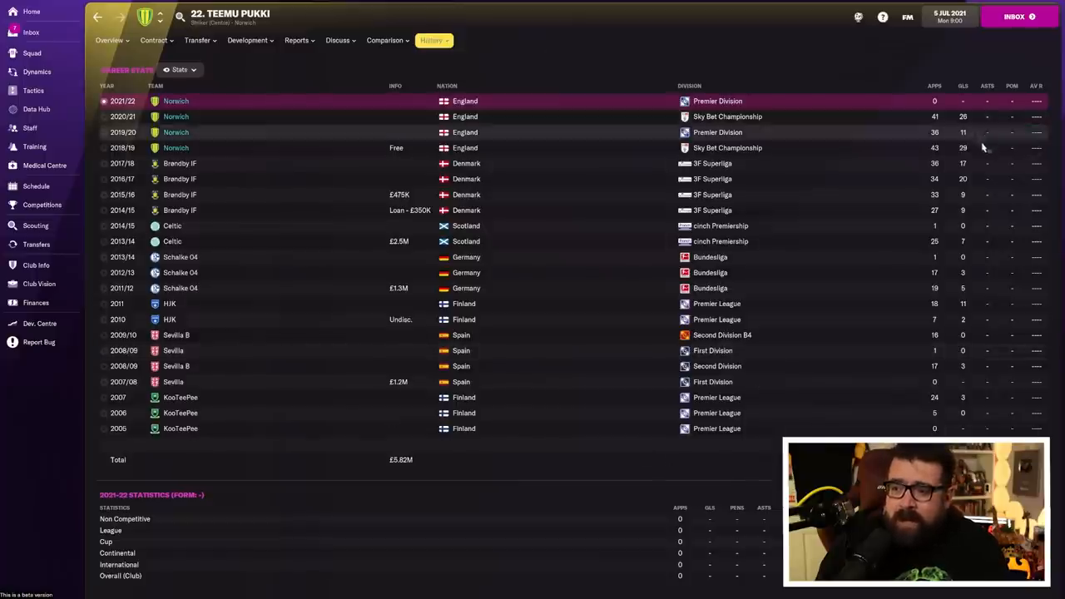
pyautogui.moveTo(975, 137)
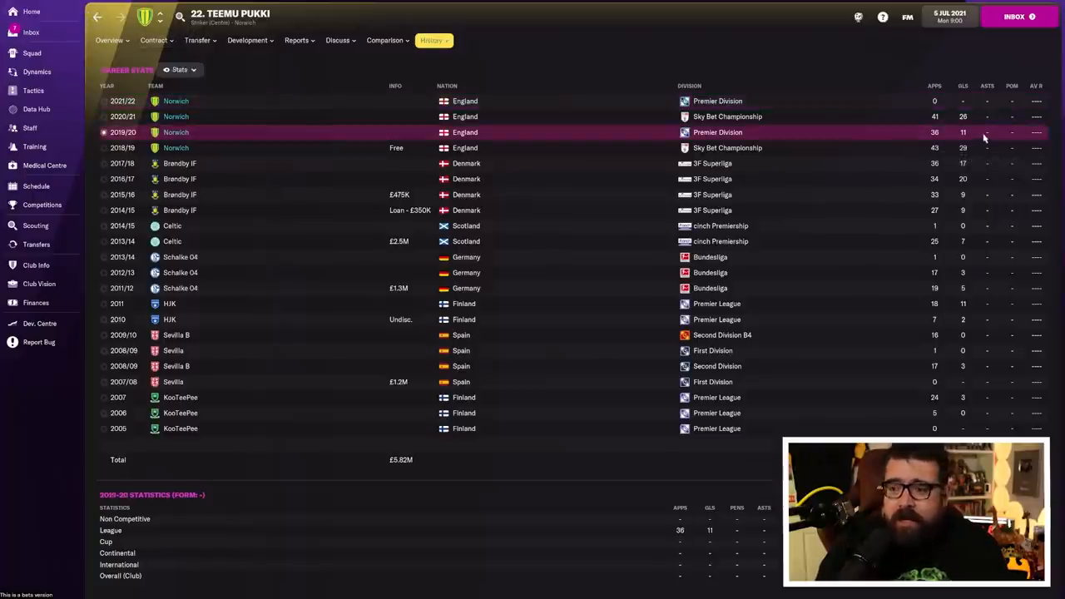
pyautogui.moveTo(428, 145)
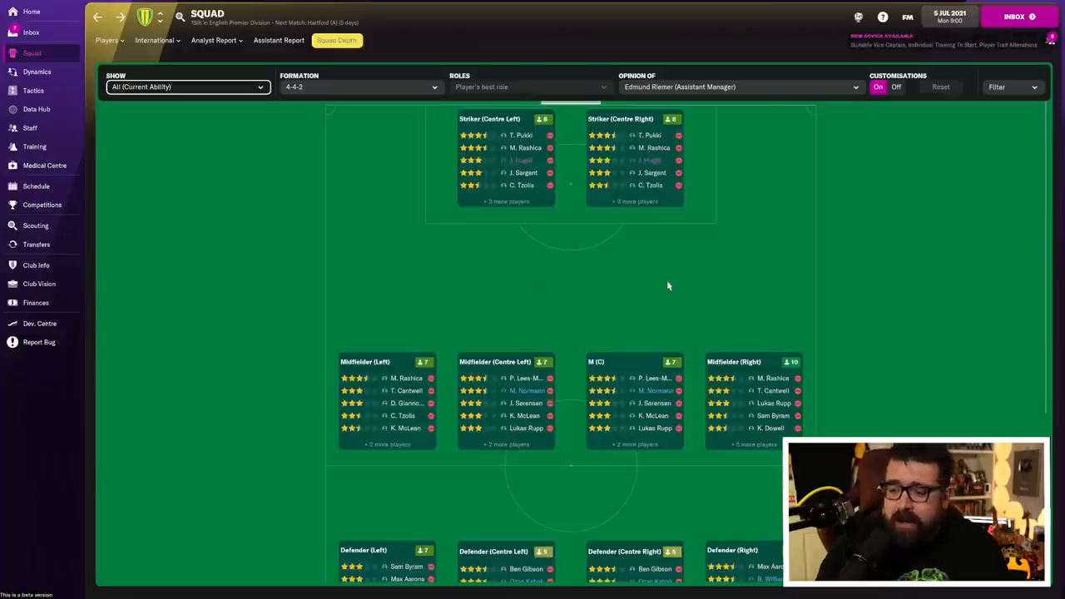
pyautogui.moveTo(863, 294)
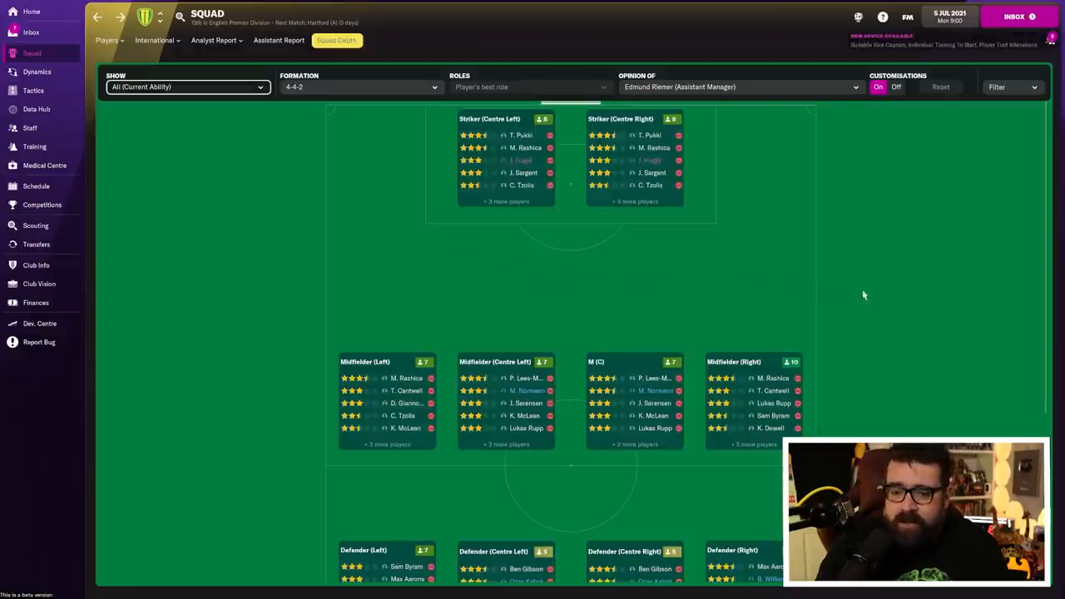
# Leave the 4-4-2 squad depth chart for the home overview showing tomorrow's Norwich Second XI friendly.
pyautogui.scroll(-3)
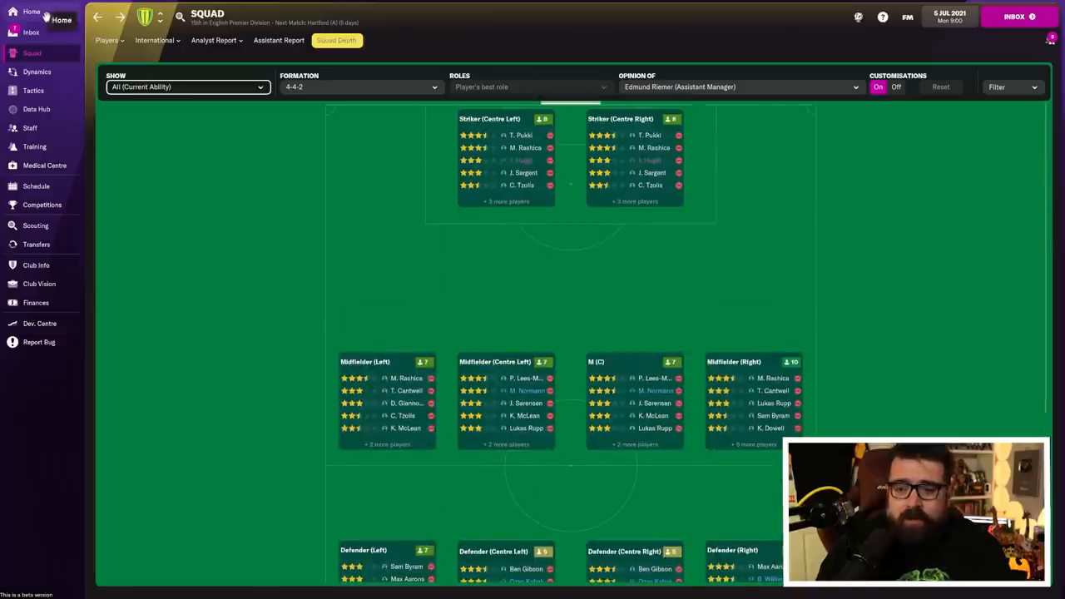
pyautogui.click(25, 14)
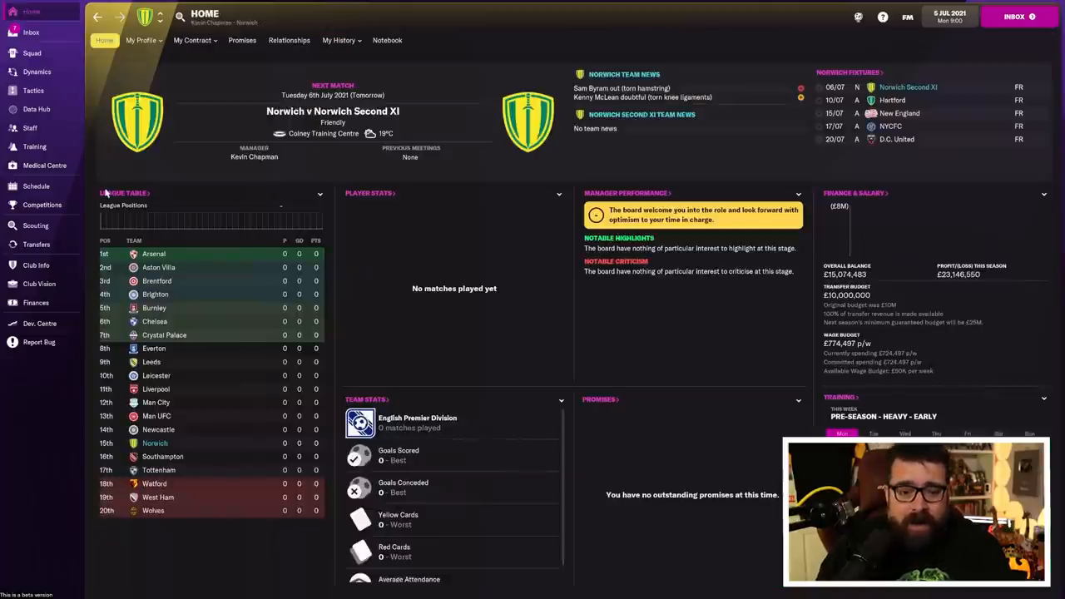
pyautogui.click(122, 192)
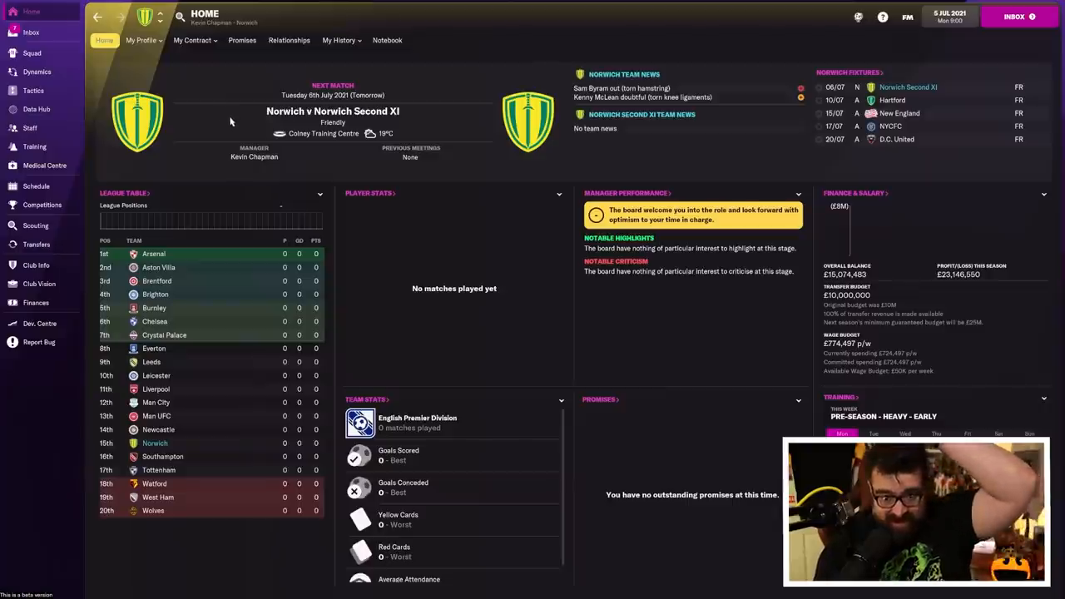
pyautogui.moveTo(221, 131)
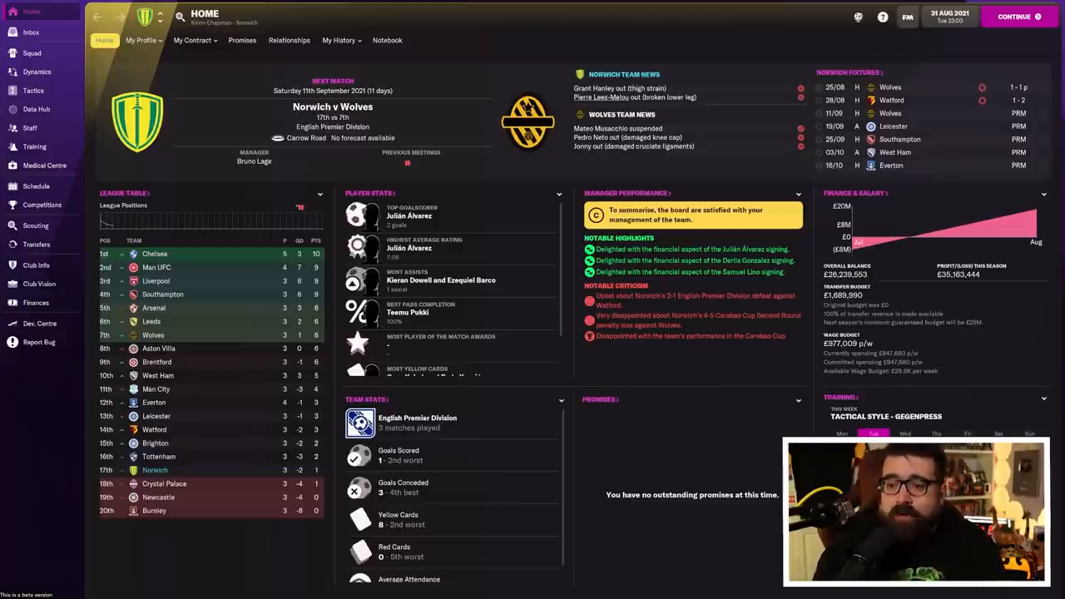
# Review Pierre Lees-Melou's career stats on 31 August, then return to the home overview.
pyautogui.click(620, 97)
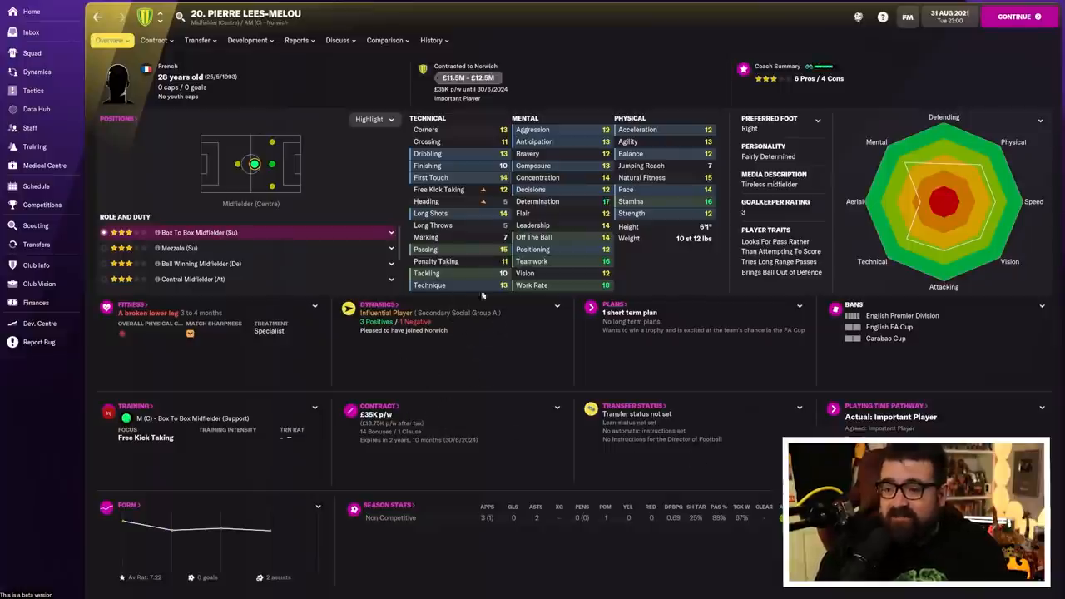
pyautogui.click(429, 40)
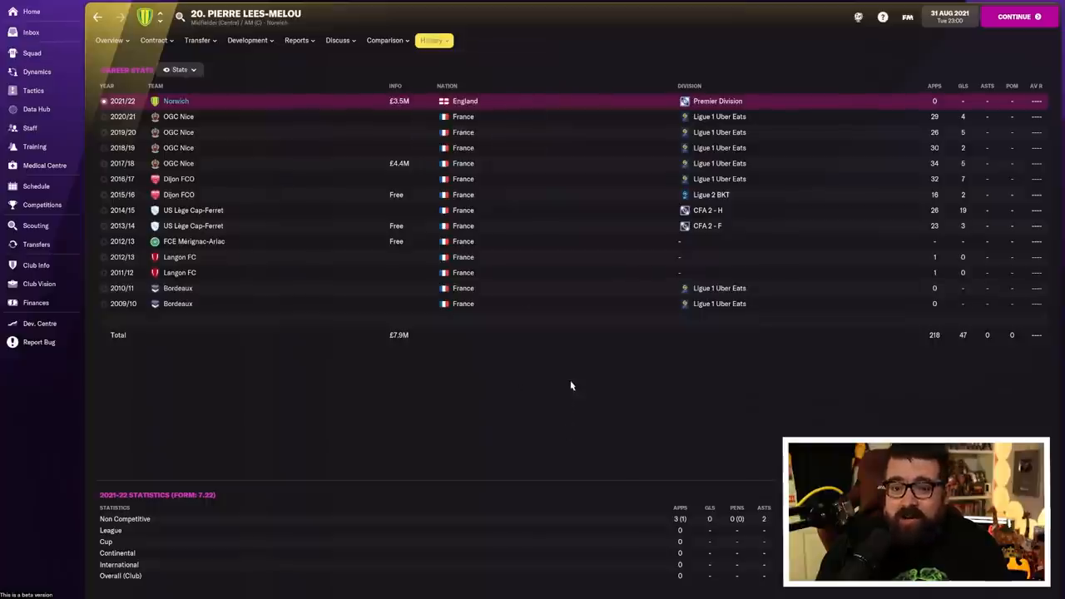
pyautogui.moveTo(488, 163)
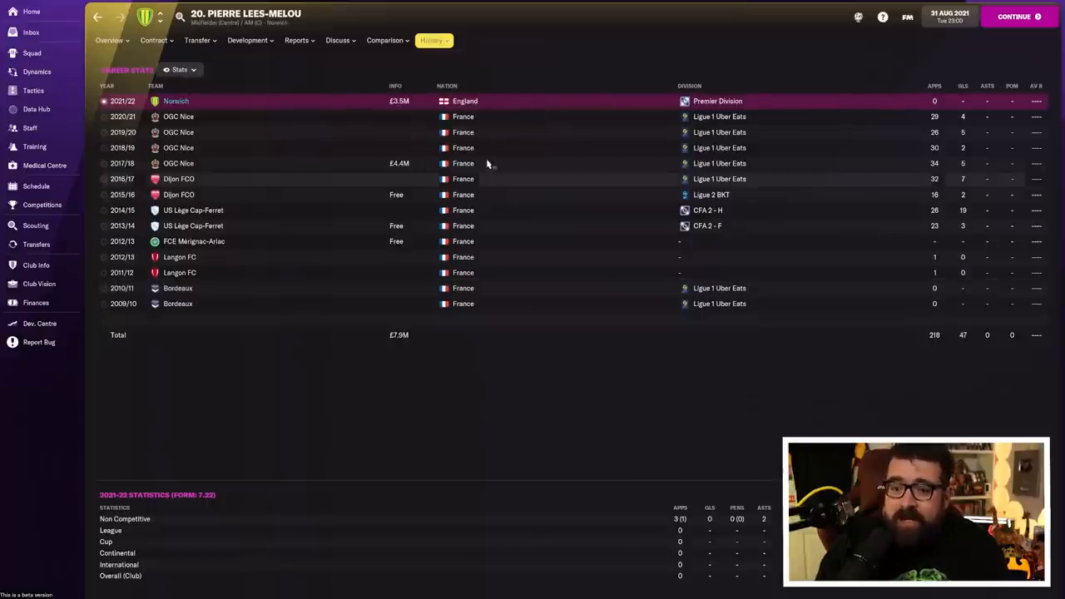
pyautogui.moveTo(739, 178)
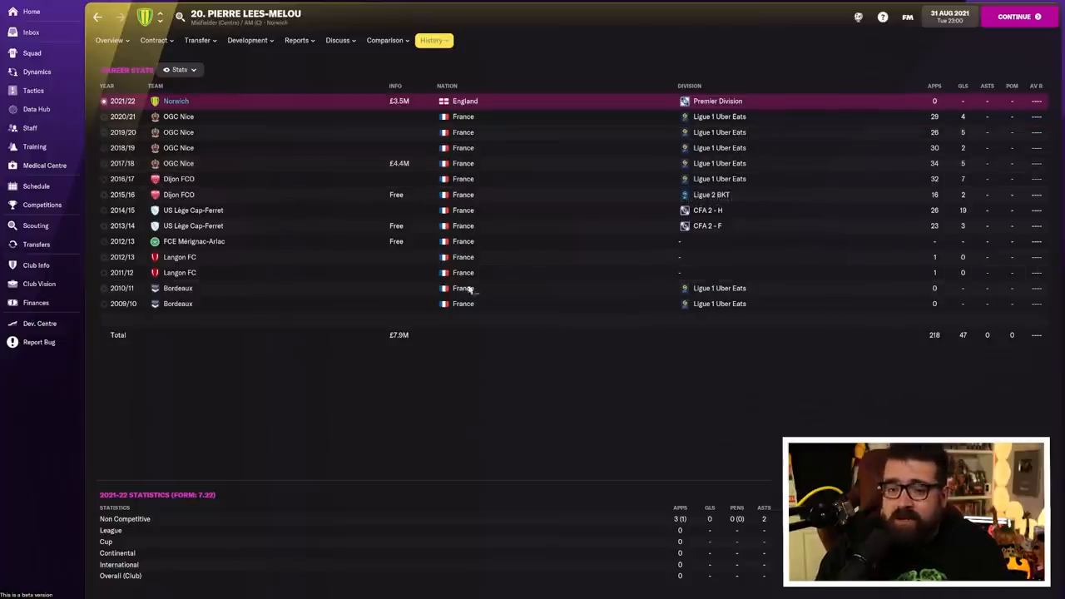
pyautogui.click(27, 13)
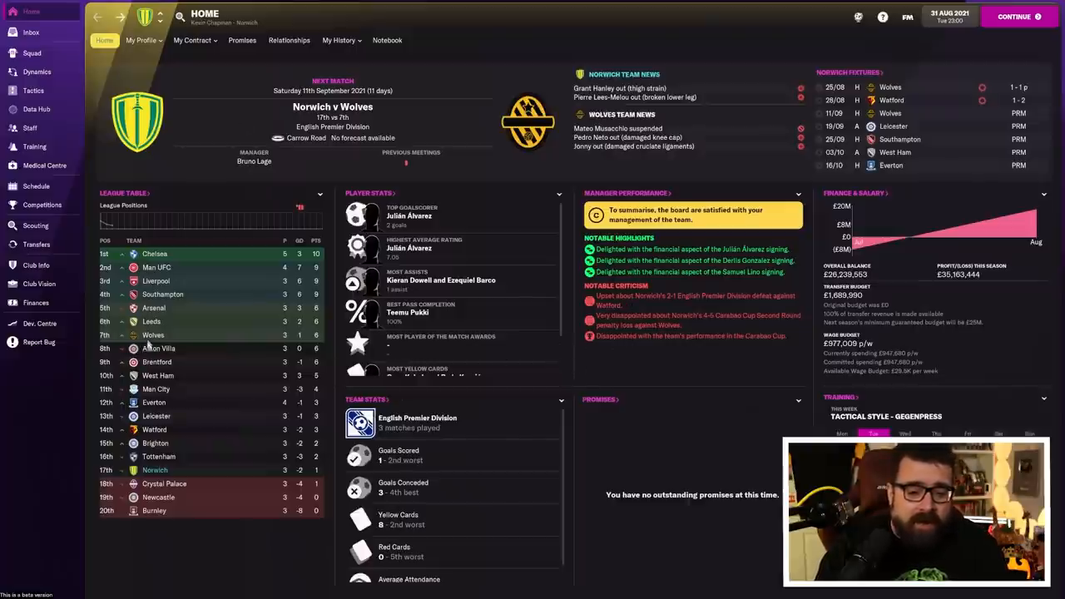
# From the 2021/22 transfer history, review departed player Kenny McLean's career history.
pyautogui.click(37, 244)
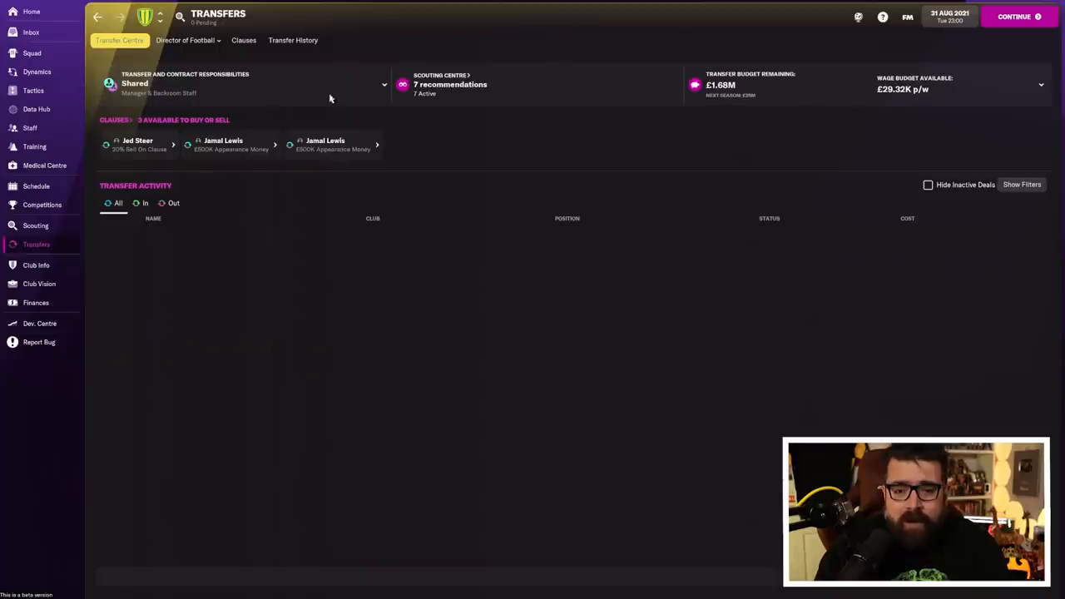
pyautogui.click(293, 40)
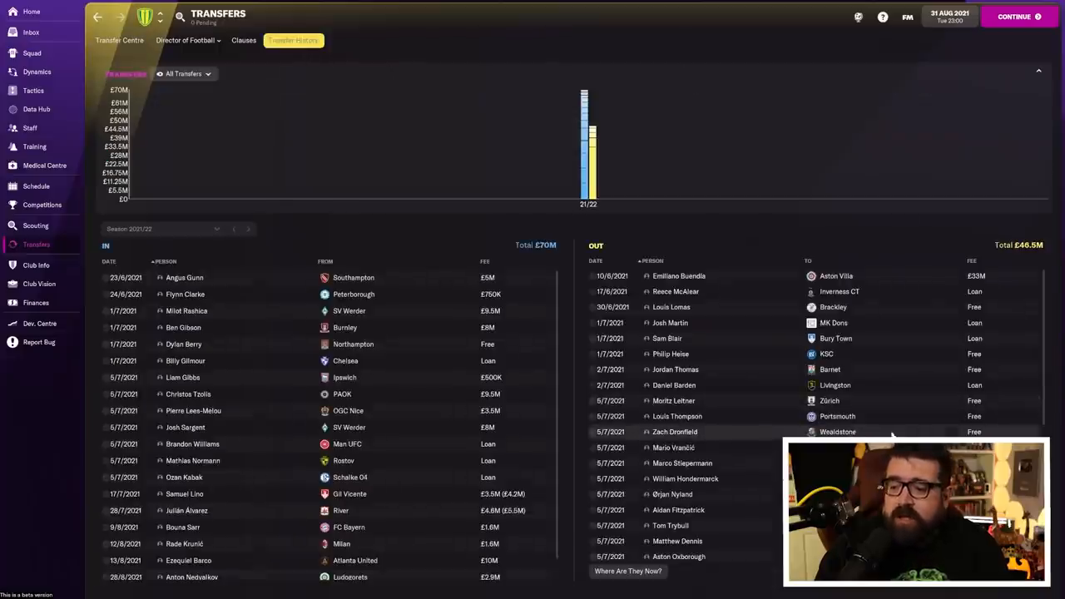
pyautogui.scroll(-3)
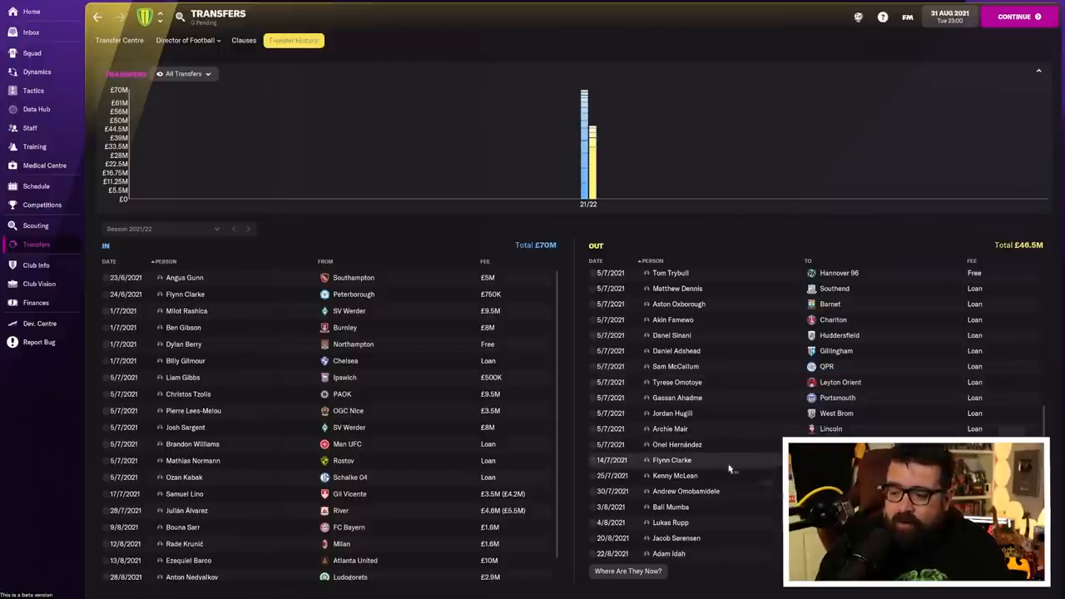
pyautogui.click(670, 476)
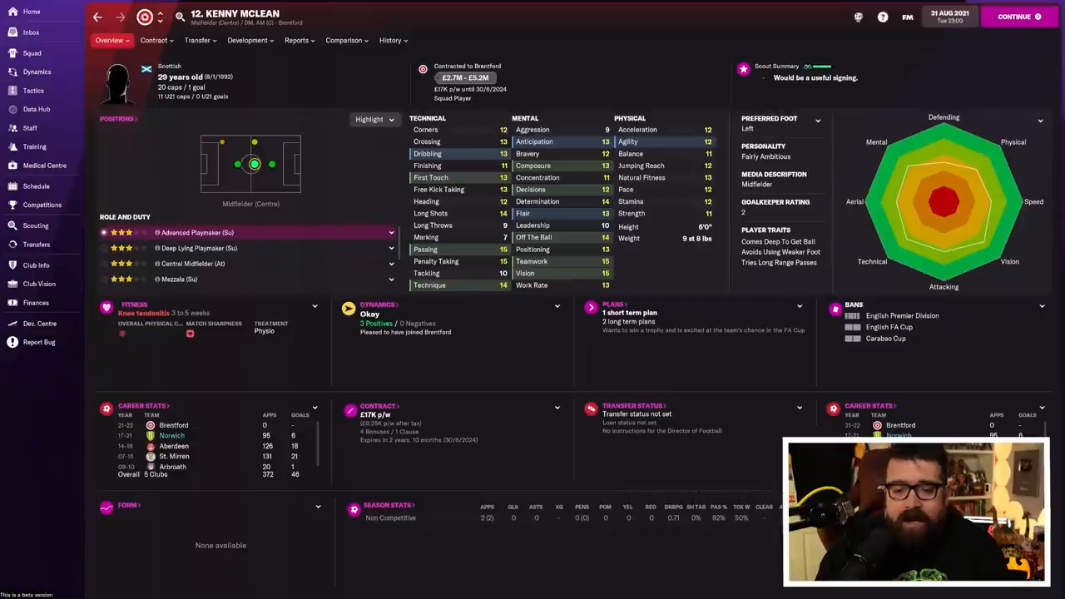
pyautogui.click(389, 40)
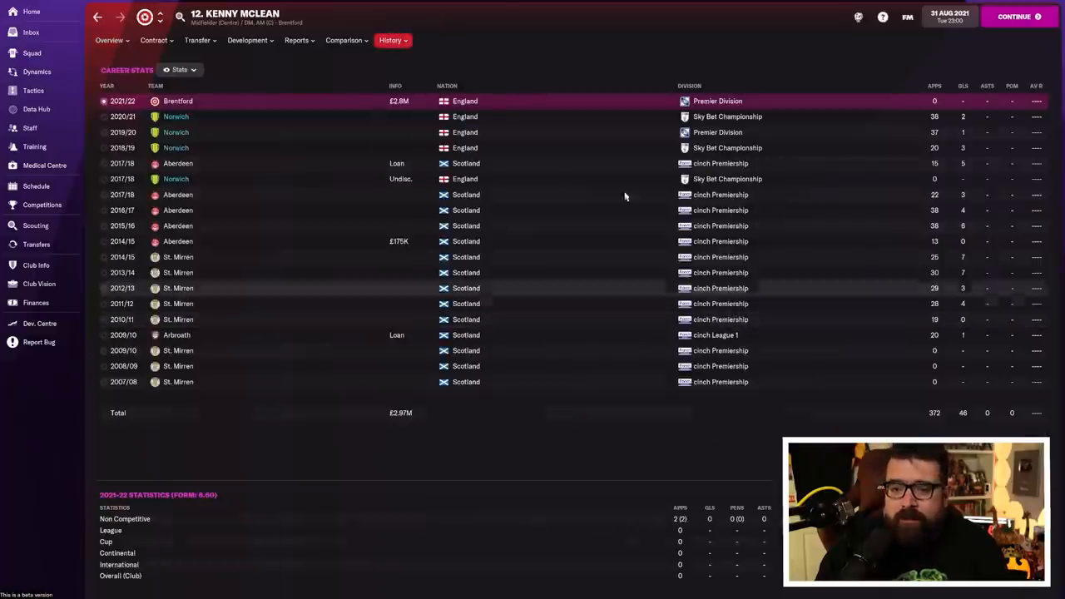
# Review Lukas Rupp's and Jacob Sørensen's career histories, ending back at transfer history.
pyautogui.click(36, 243)
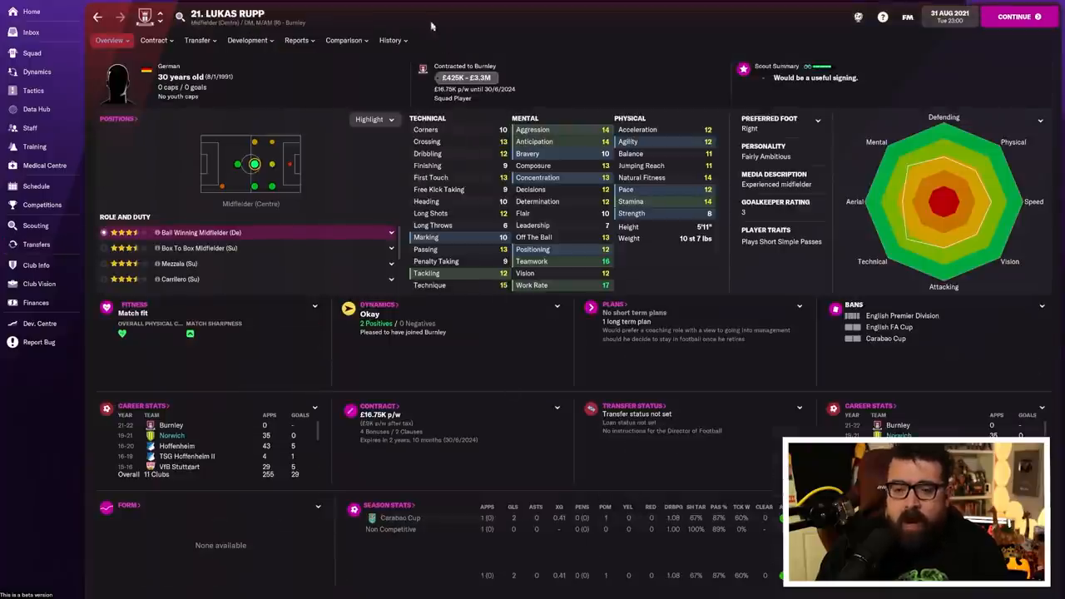
pyautogui.click(388, 40)
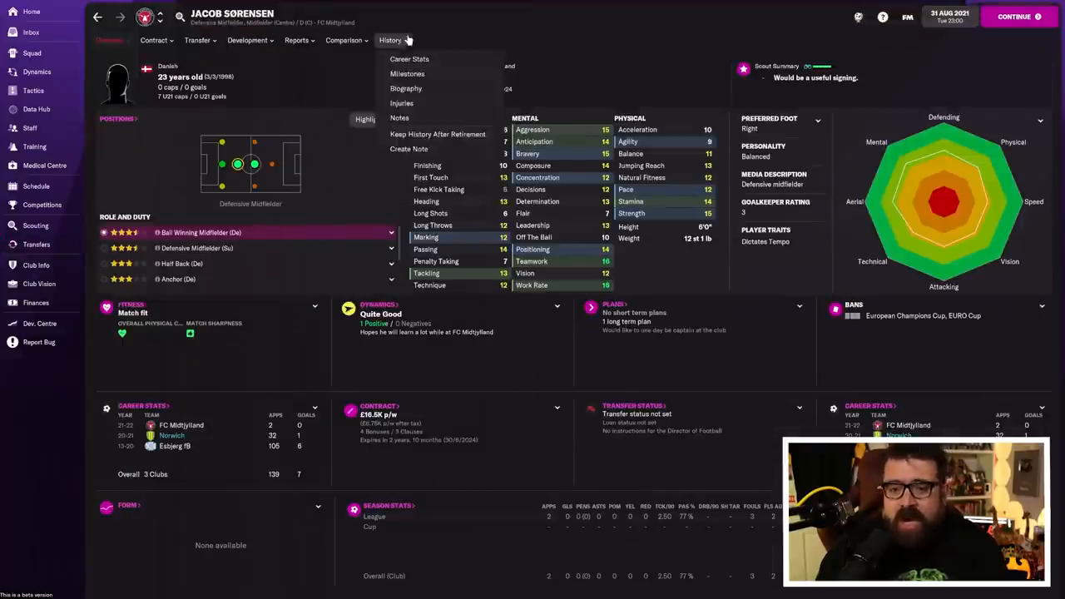
pyautogui.click(408, 59)
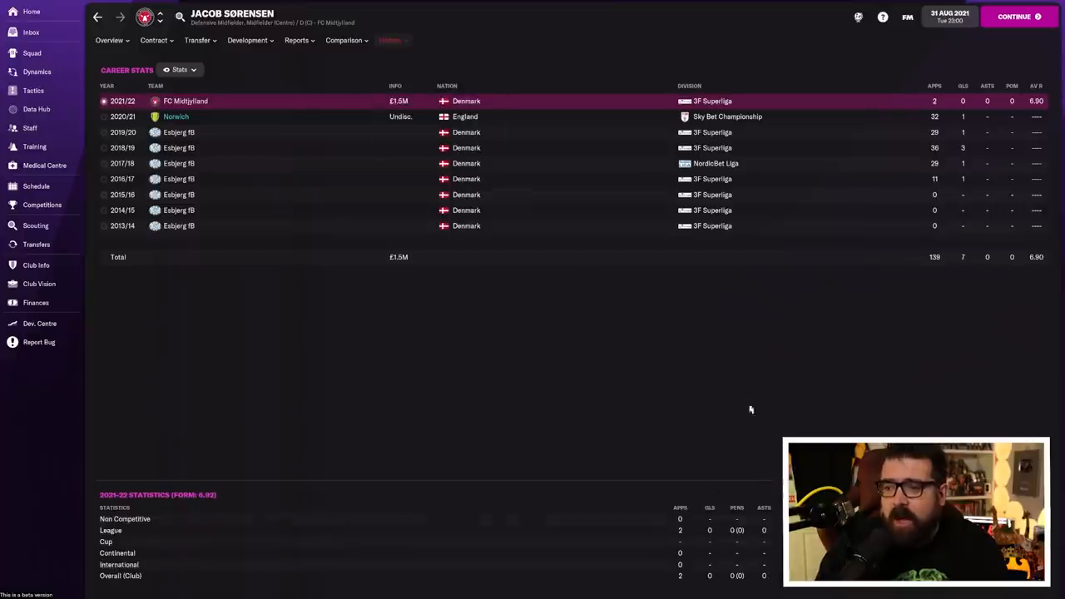
pyautogui.click(36, 244)
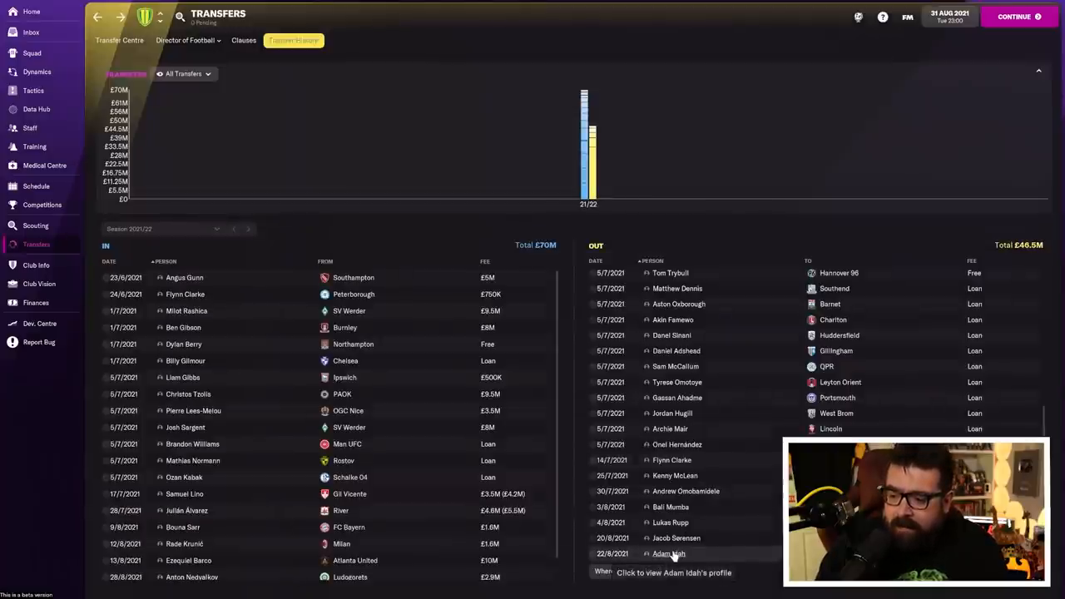
# Show Adam Idah's career record covering his Norwich seasons before the move to Newcastle.
pyautogui.click(666, 552)
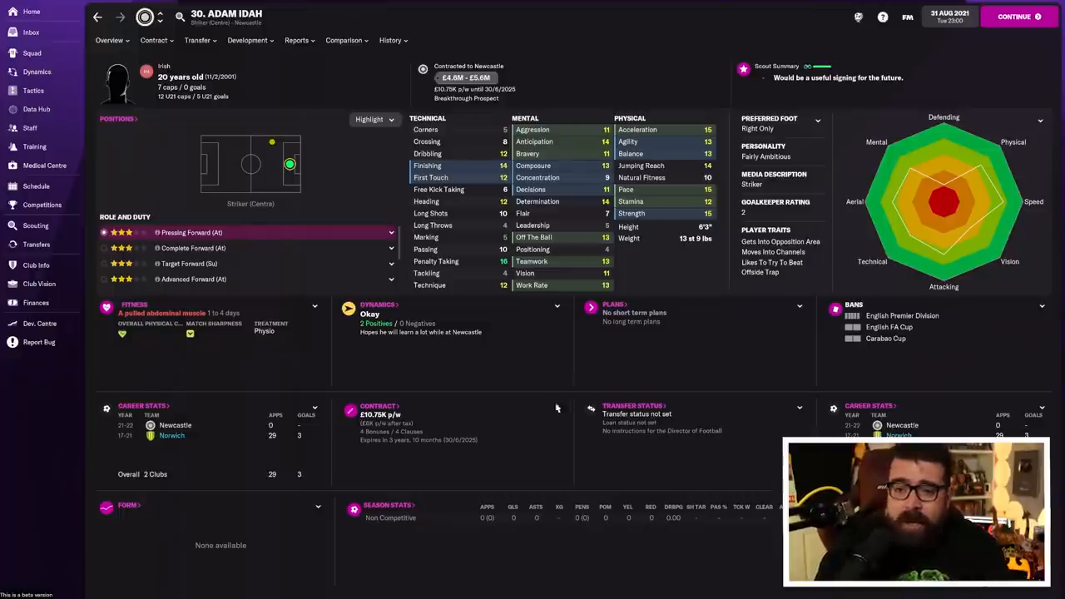
pyautogui.moveTo(553, 393)
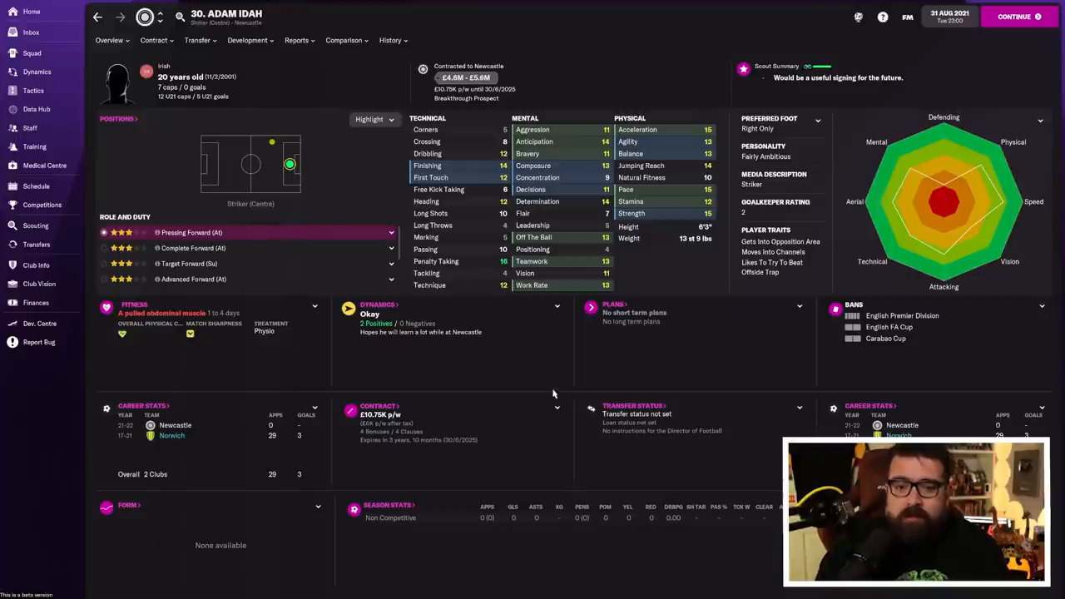
pyautogui.click(296, 40)
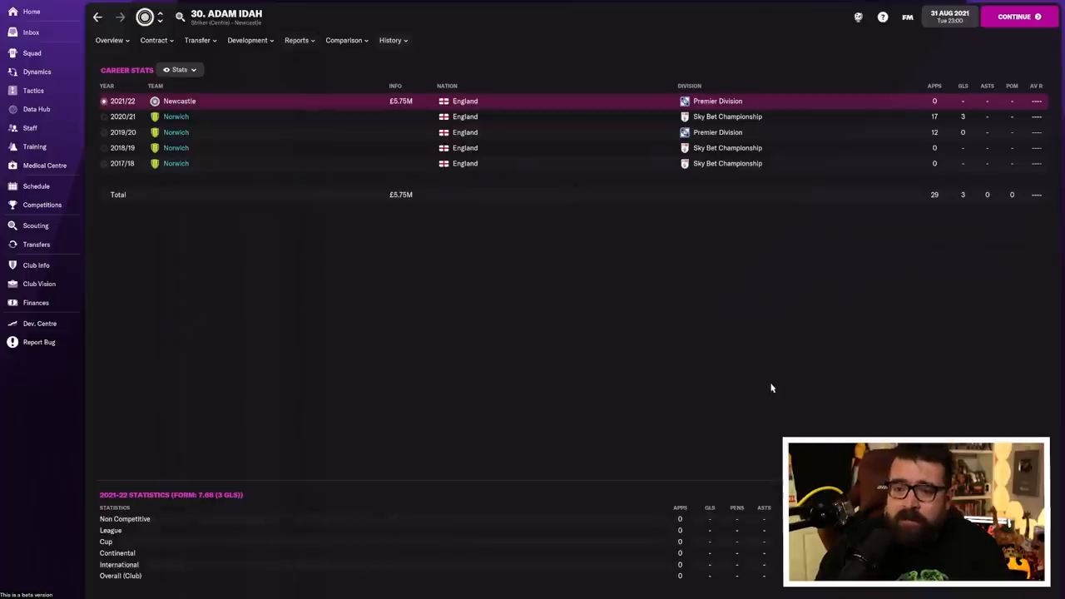
pyautogui.moveTo(796, 380)
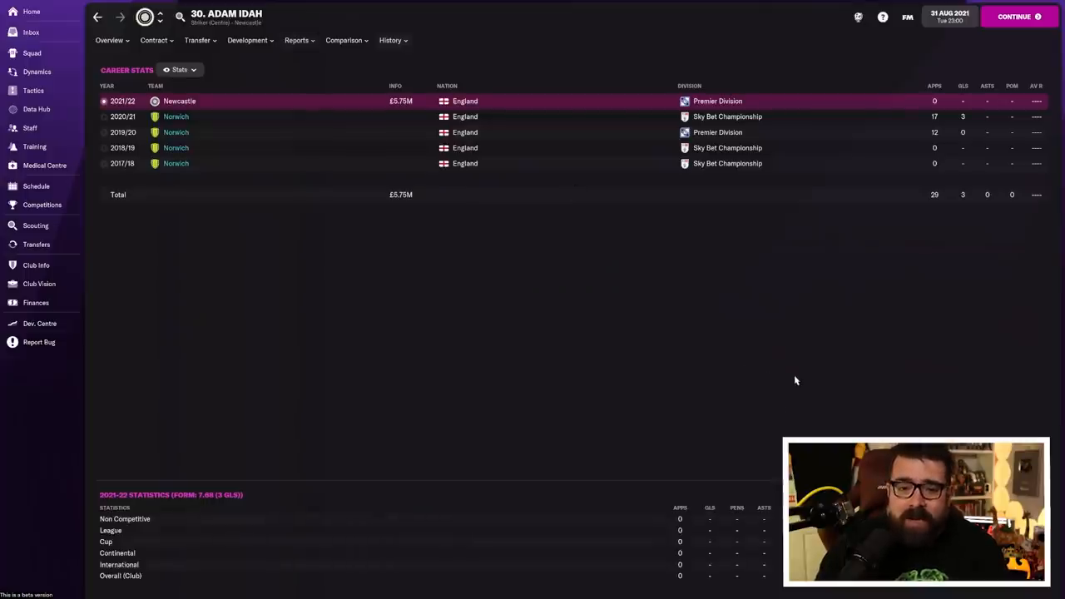
pyautogui.moveTo(785, 371)
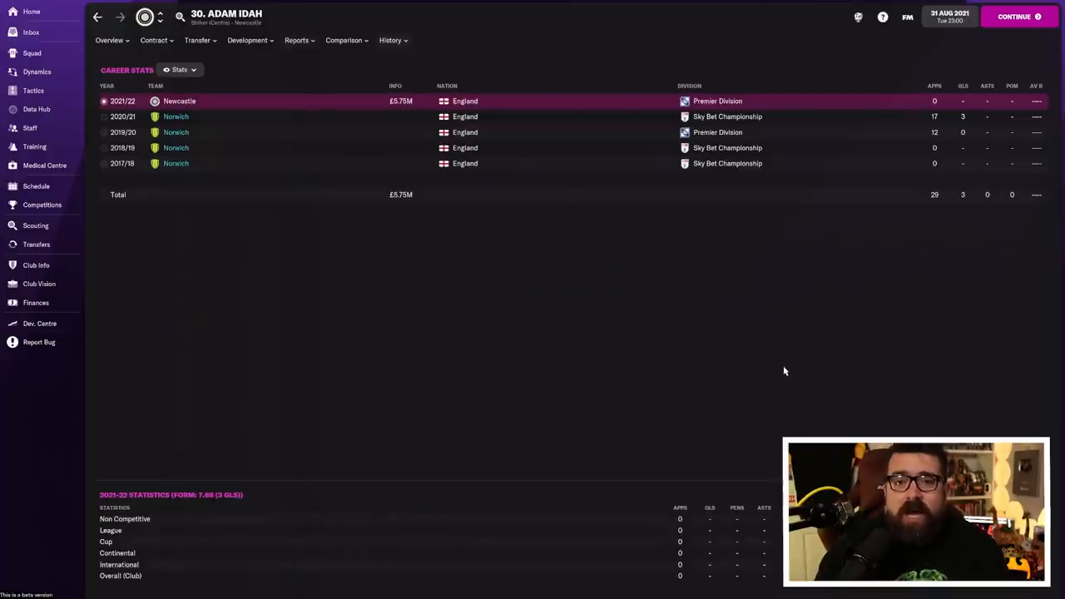
pyautogui.moveTo(563, 405)
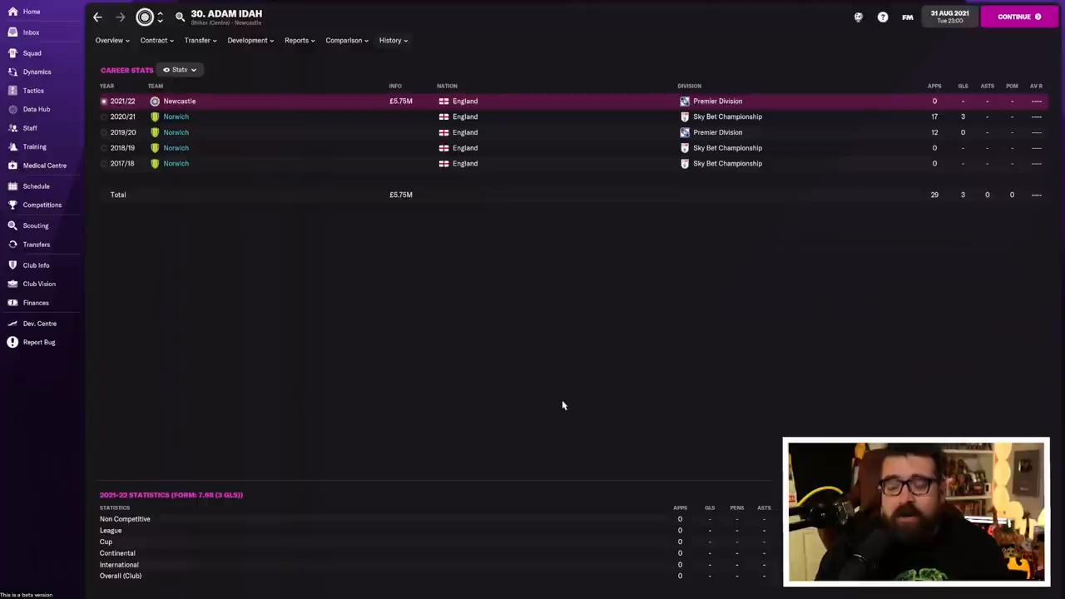
pyautogui.moveTo(554, 367)
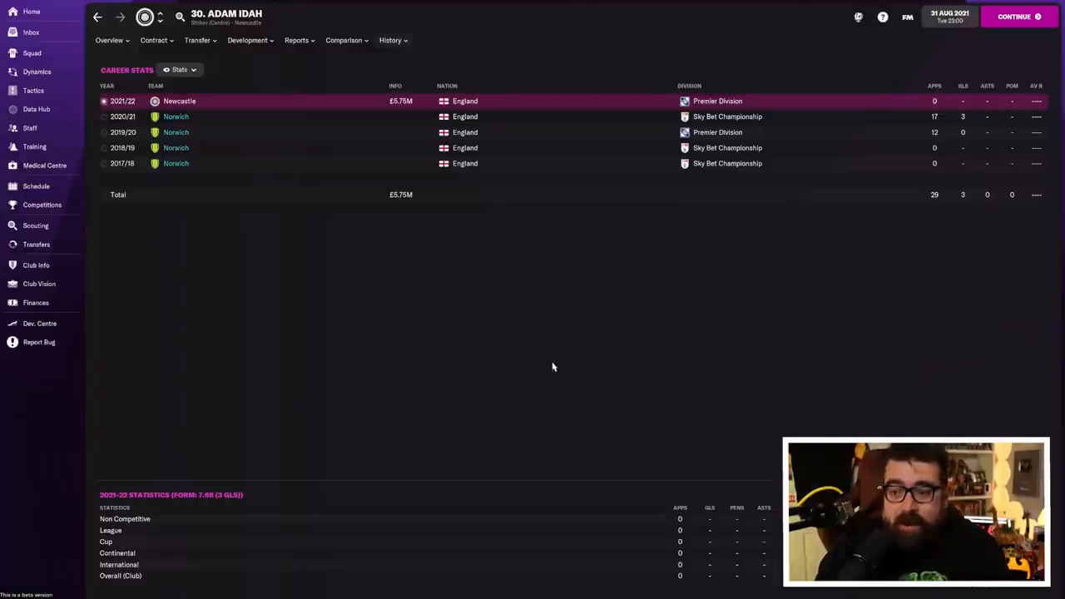
pyautogui.moveTo(569, 330)
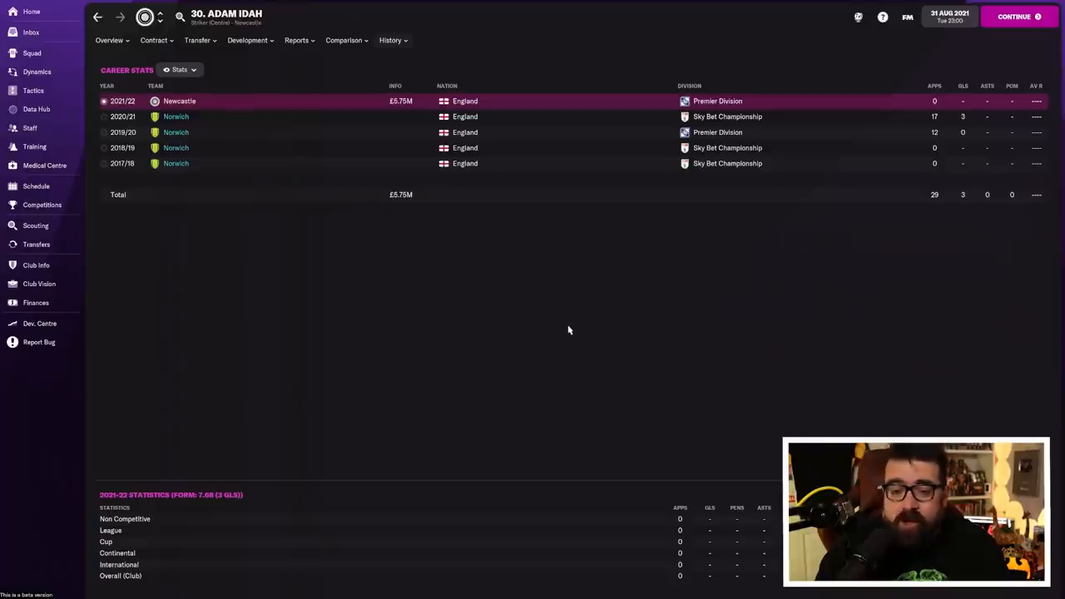
pyautogui.moveTo(473, 354)
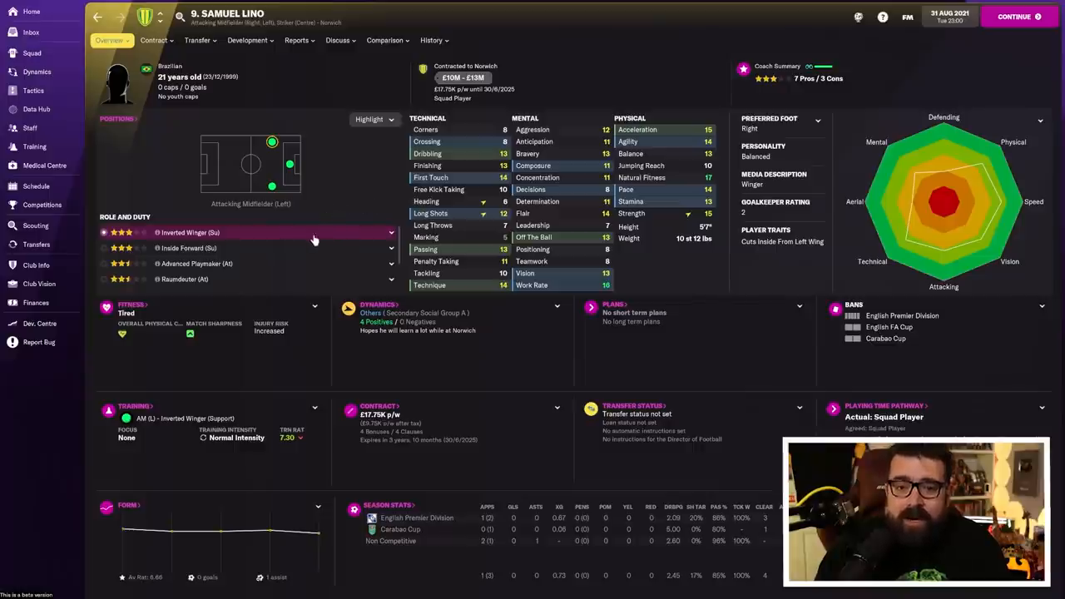
pyautogui.moveTo(309, 222)
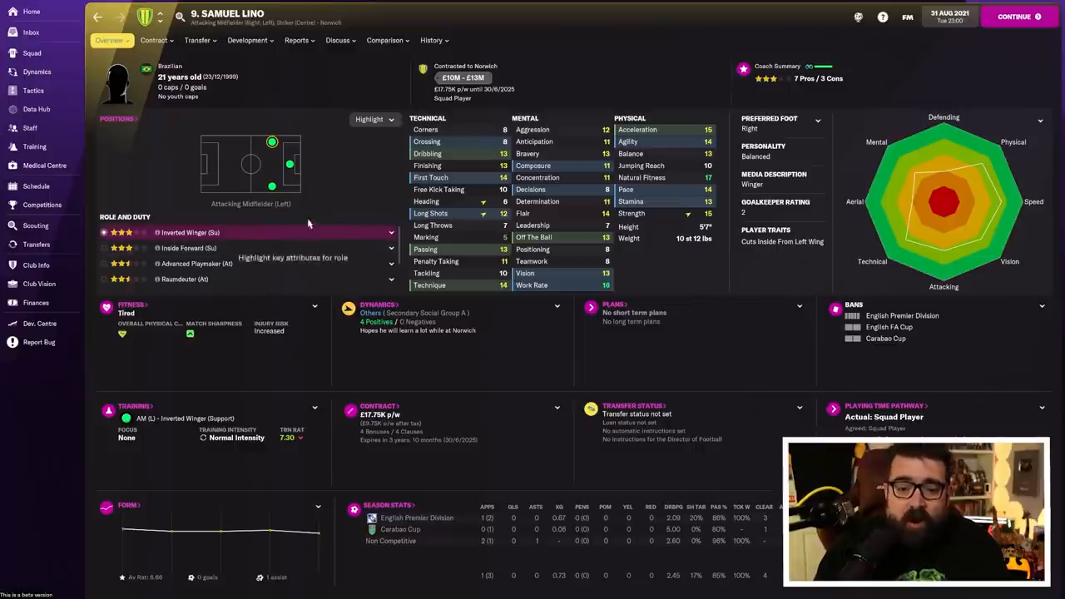
pyautogui.moveTo(320, 217)
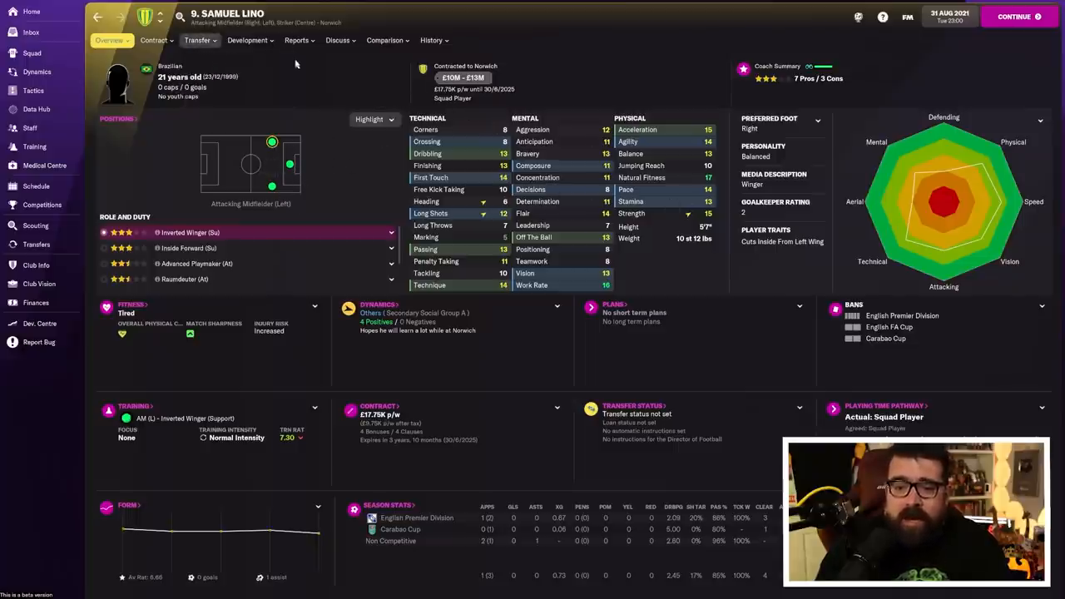
# Review Samuel Lino's career from São Bernardo to Gil Vicente, then return to transfer history.
pyautogui.click(430, 40)
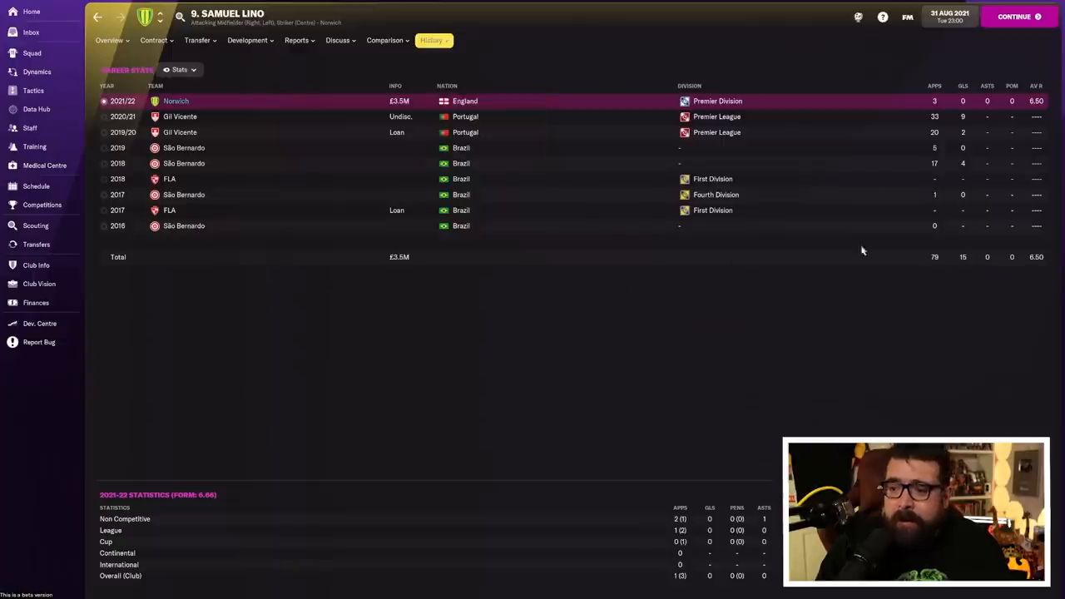
pyautogui.moveTo(750, 352)
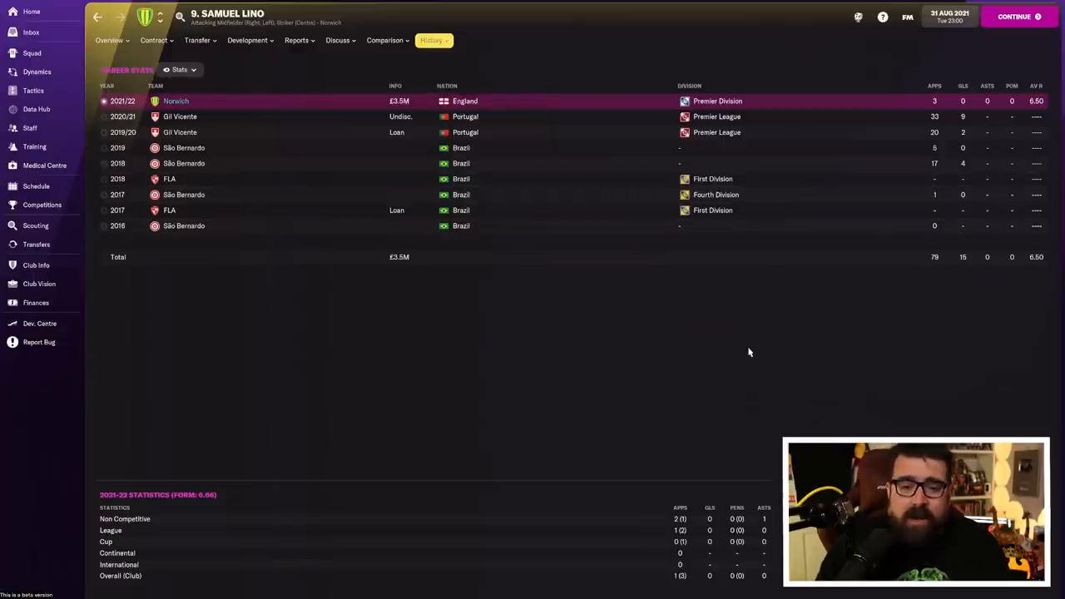
pyautogui.moveTo(727, 321)
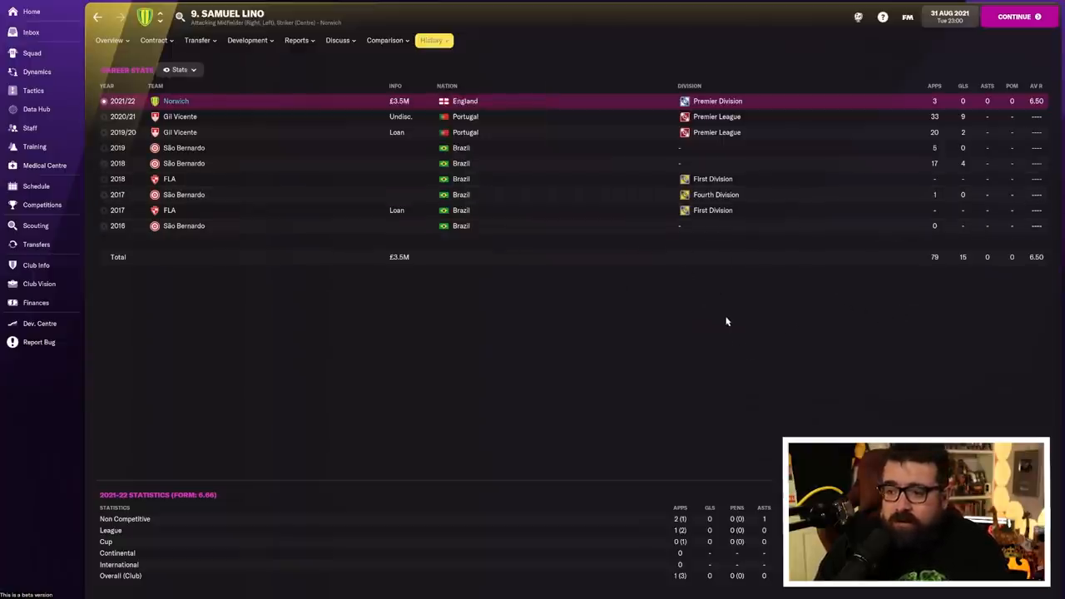
pyautogui.moveTo(867, 414)
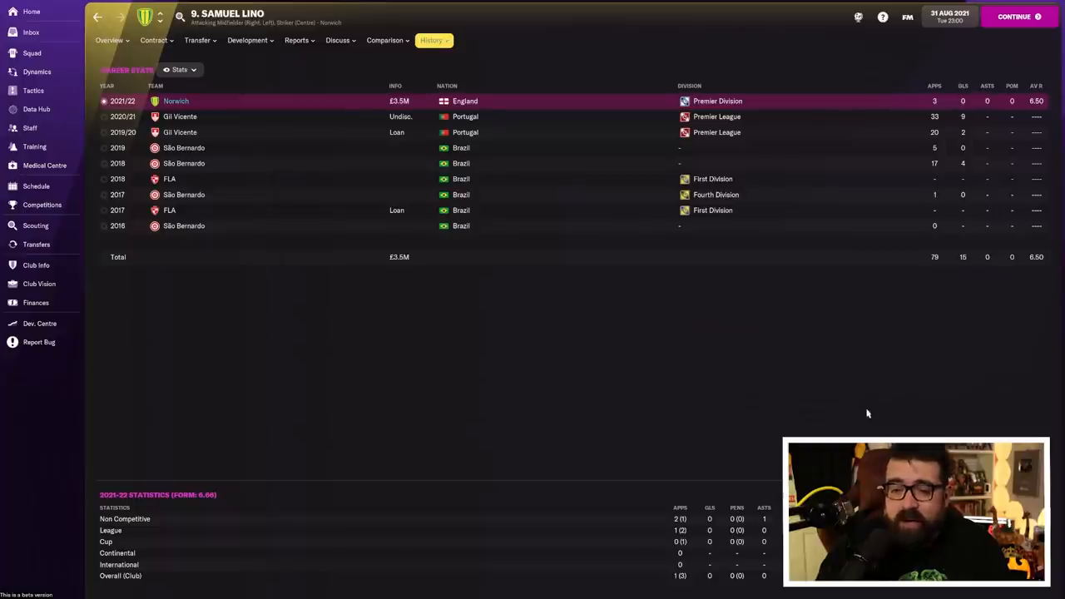
pyautogui.moveTo(837, 399)
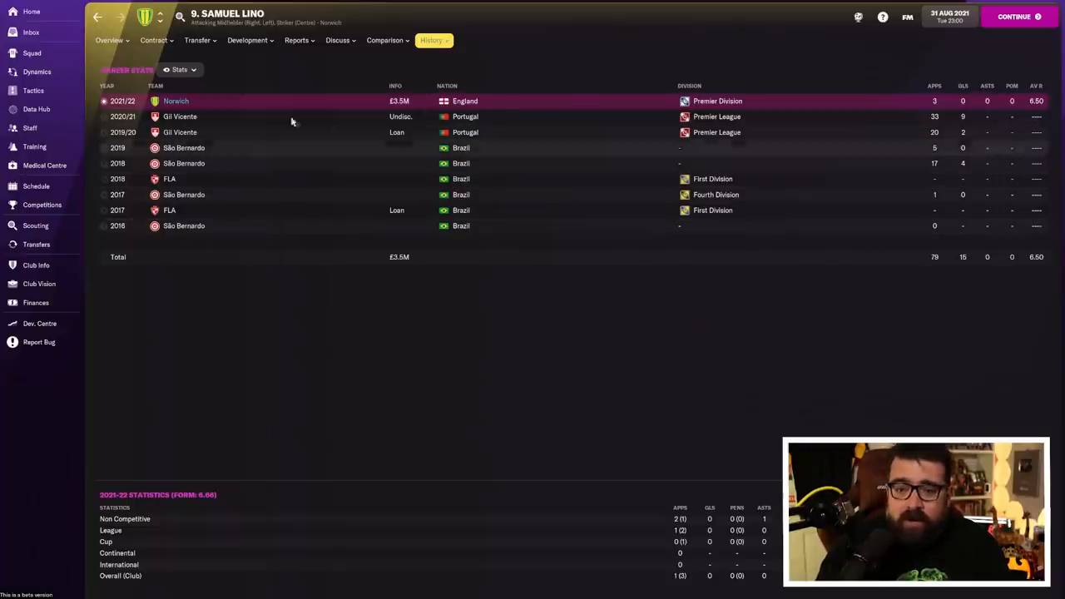
pyautogui.click(34, 244)
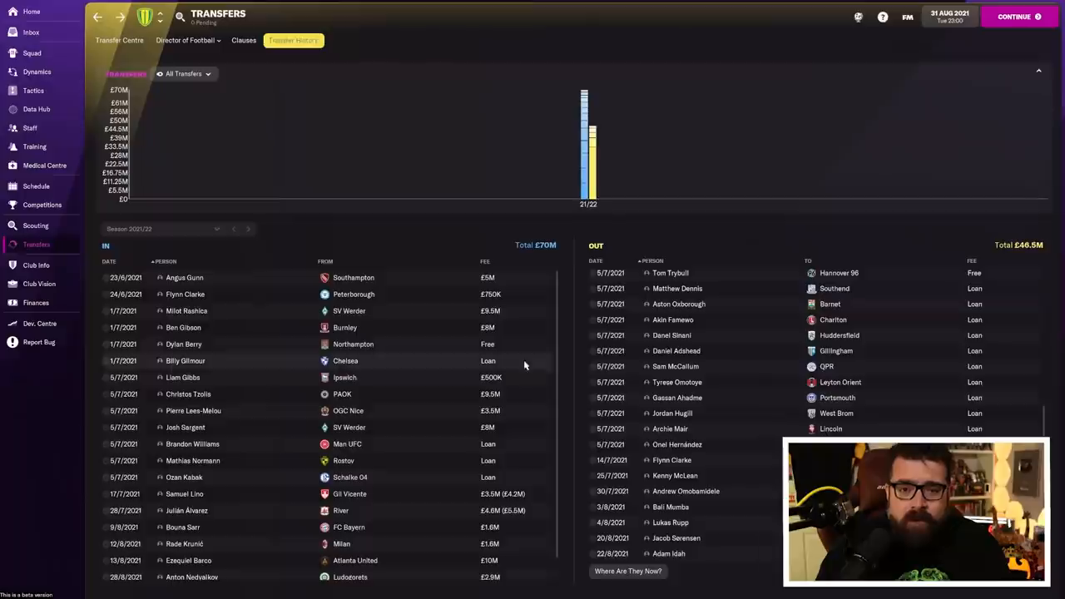
pyautogui.moveTo(391, 451)
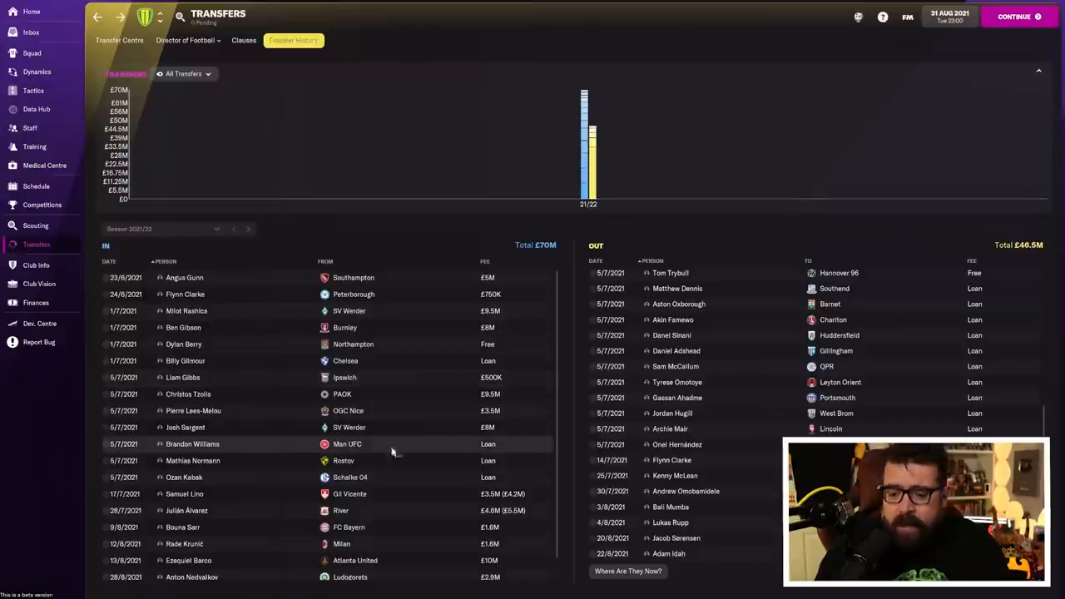
pyautogui.moveTo(412, 495)
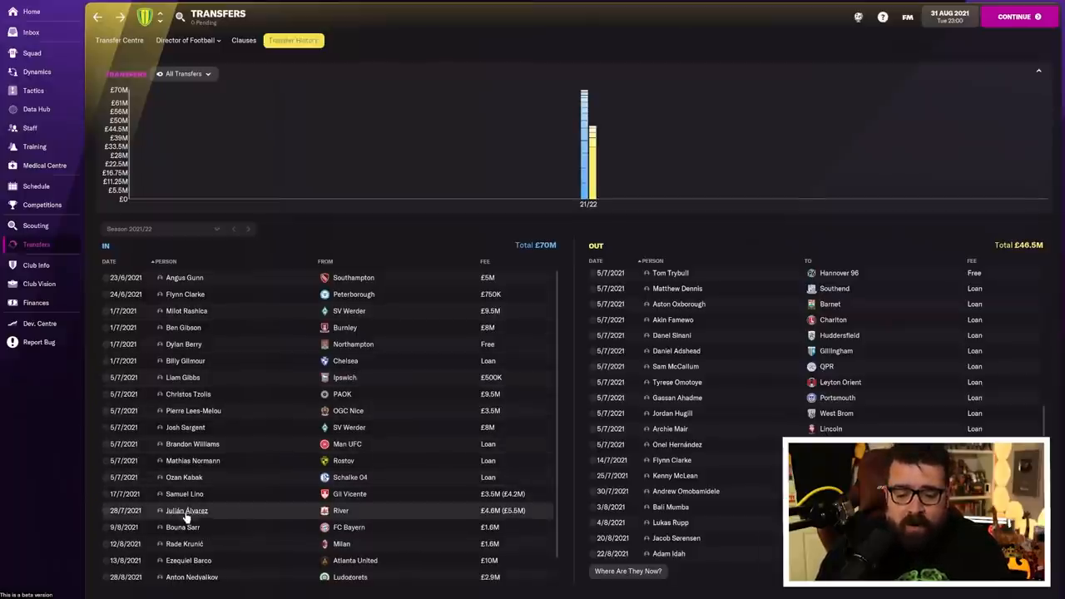
# Review Julián Álvarez's profile, pros and cons report and career history, then return to transfer history.
pyautogui.click(187, 511)
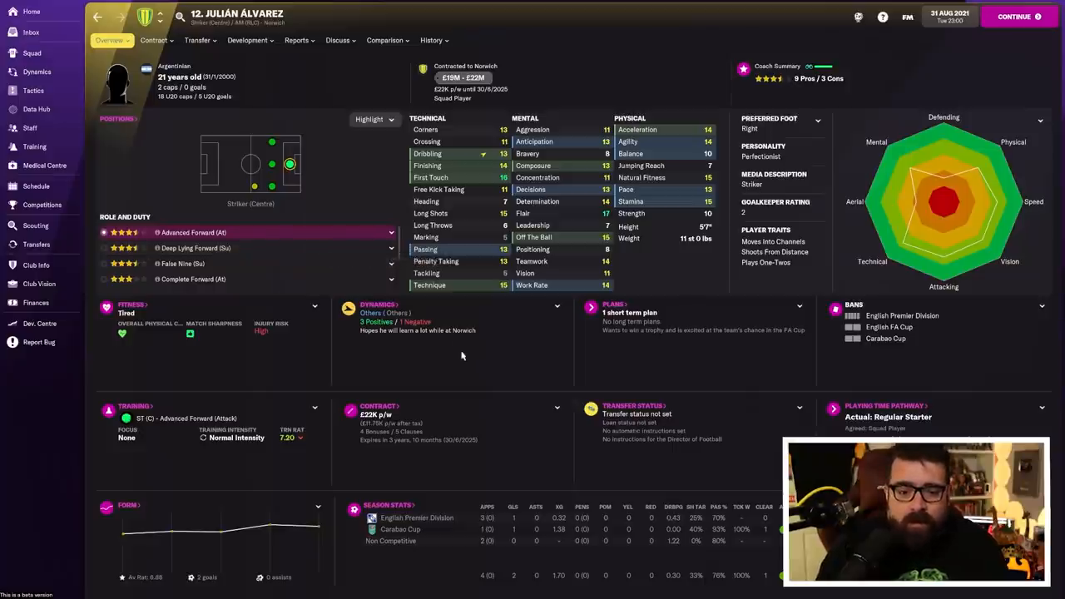
pyautogui.click(433, 40)
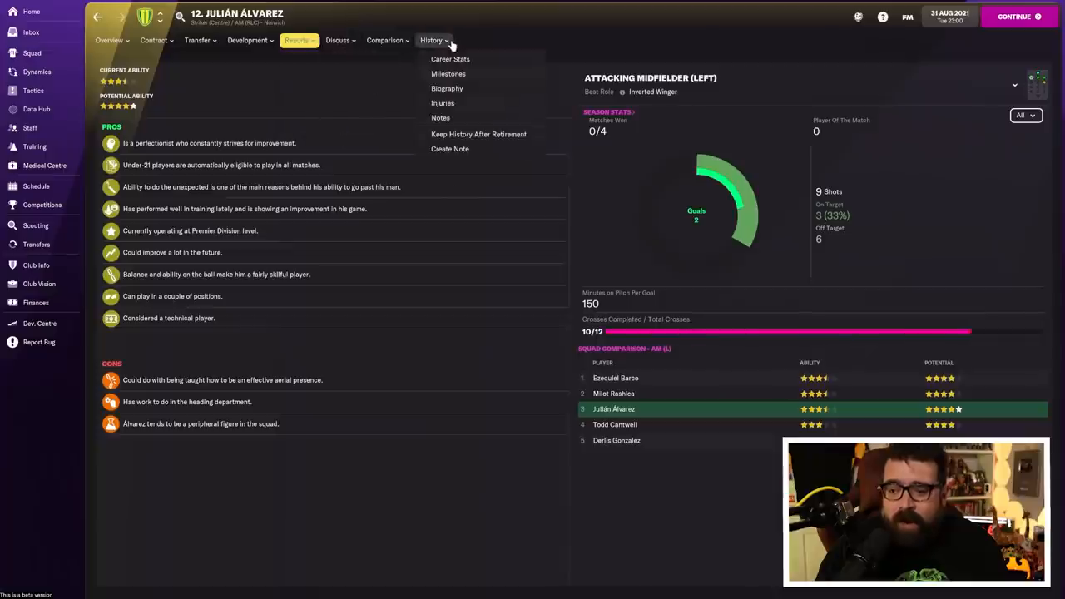
pyautogui.click(450, 59)
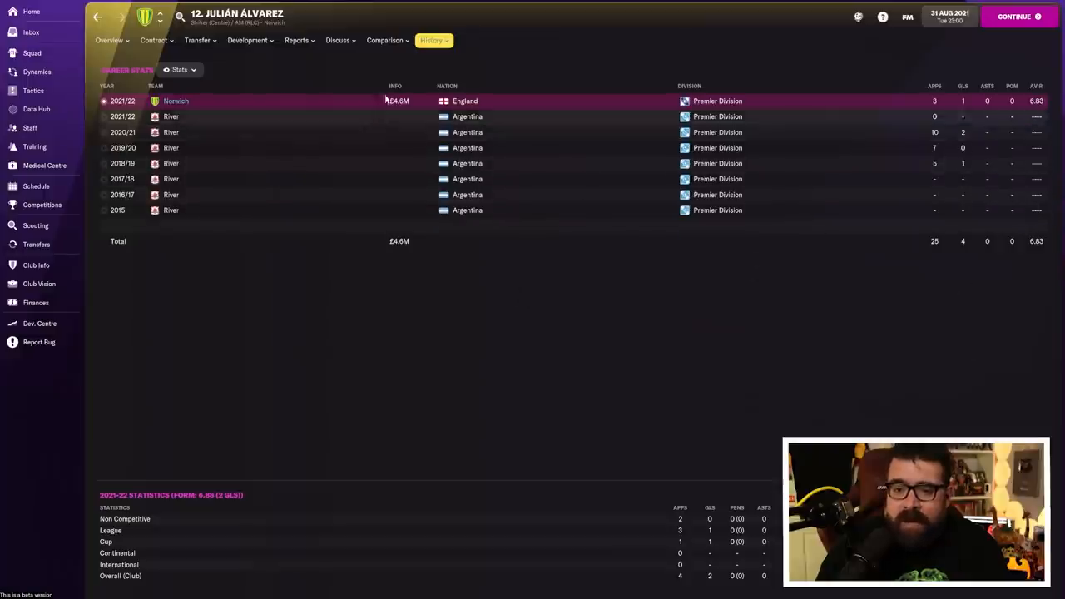
pyautogui.click(109, 40)
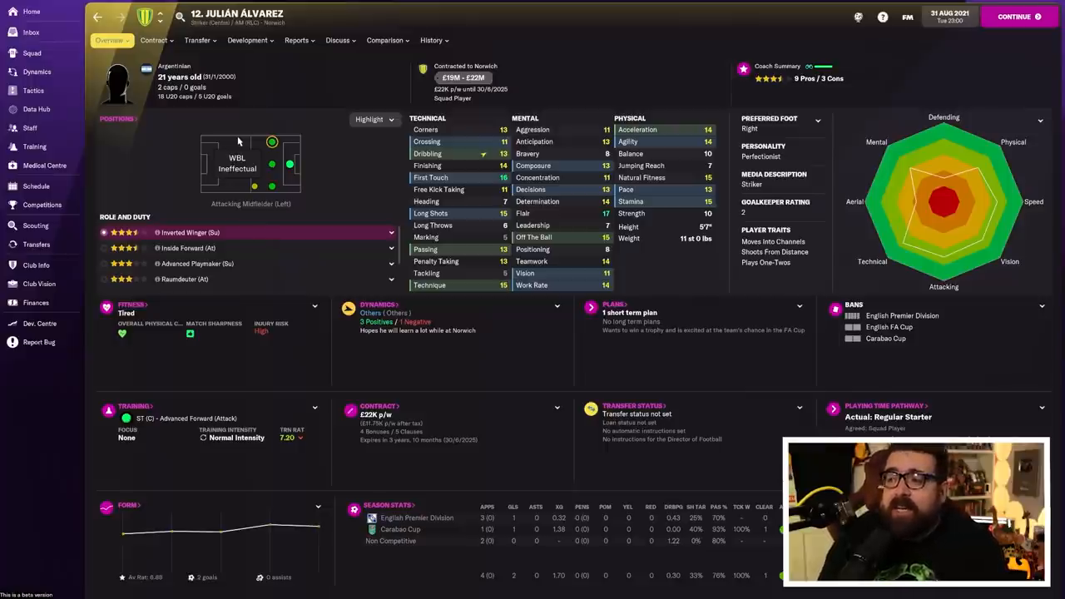
pyautogui.click(36, 244)
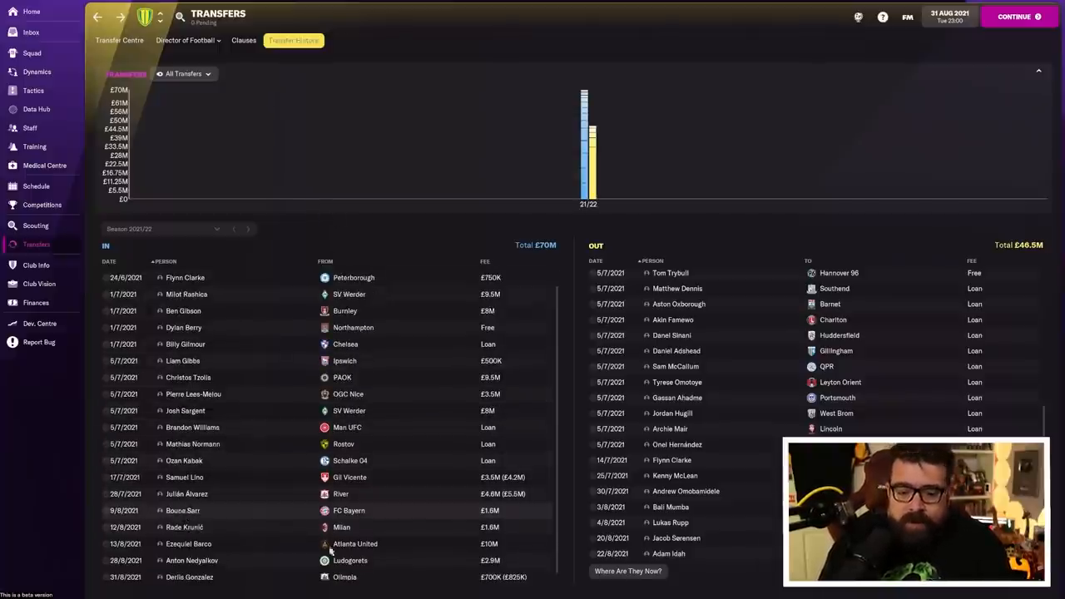
pyautogui.click(174, 510)
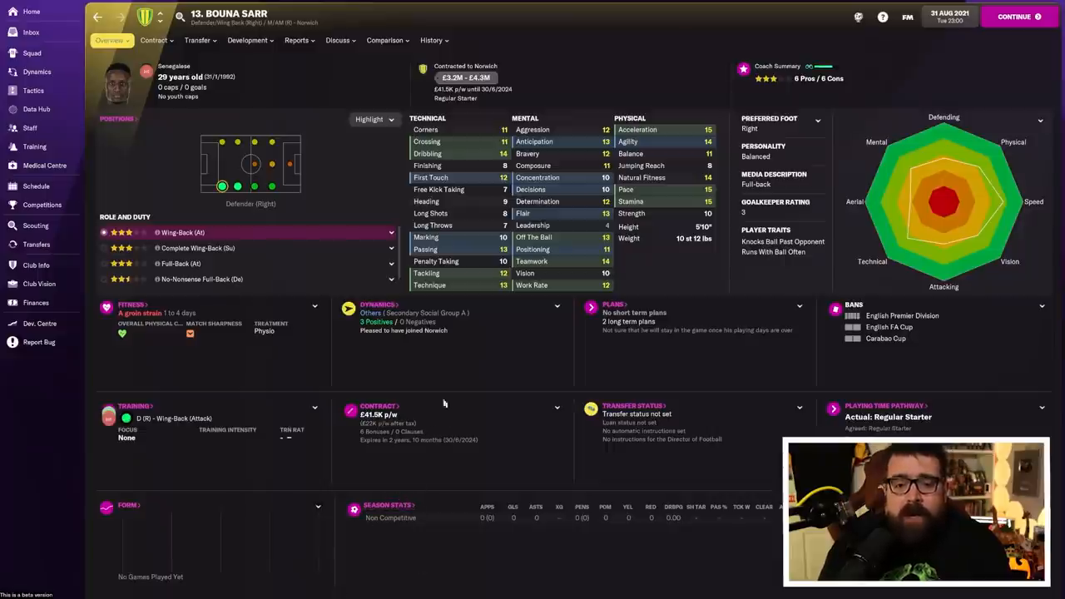
pyautogui.moveTo(458, 373)
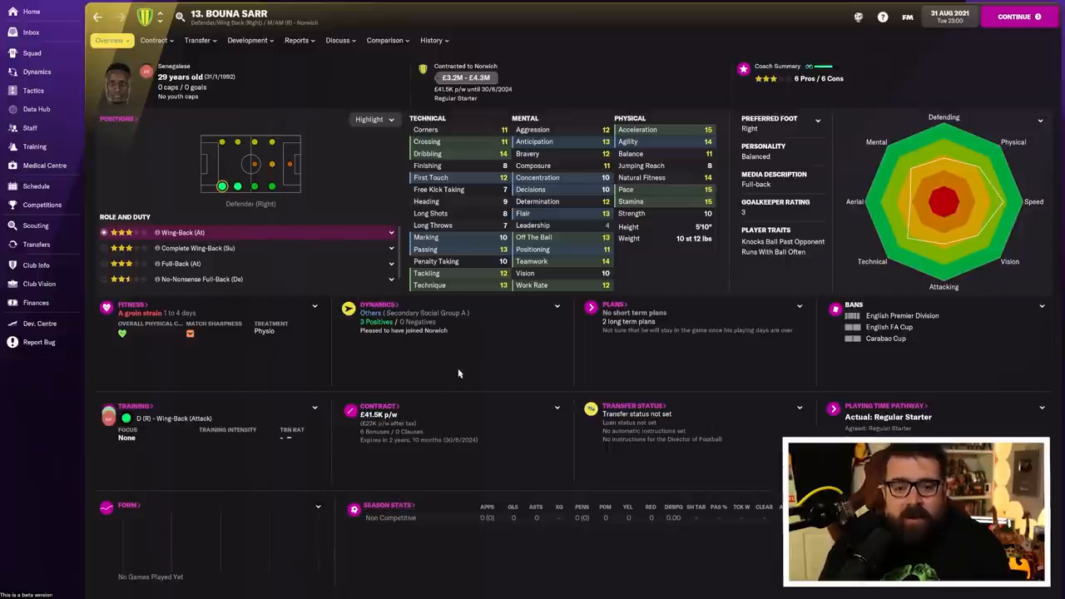
pyautogui.moveTo(453, 381)
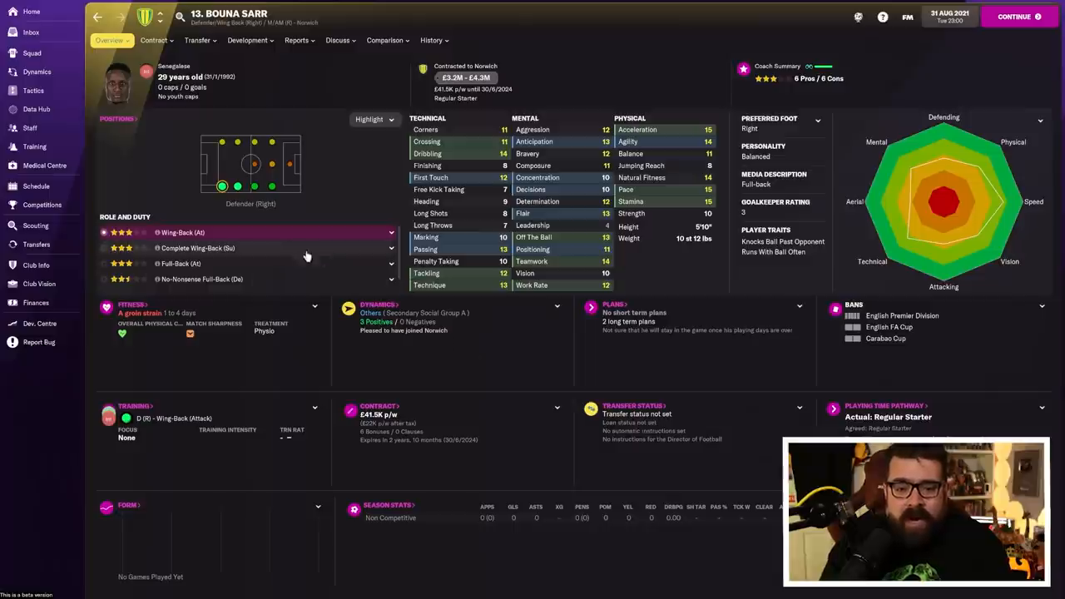
pyautogui.moveTo(453, 327)
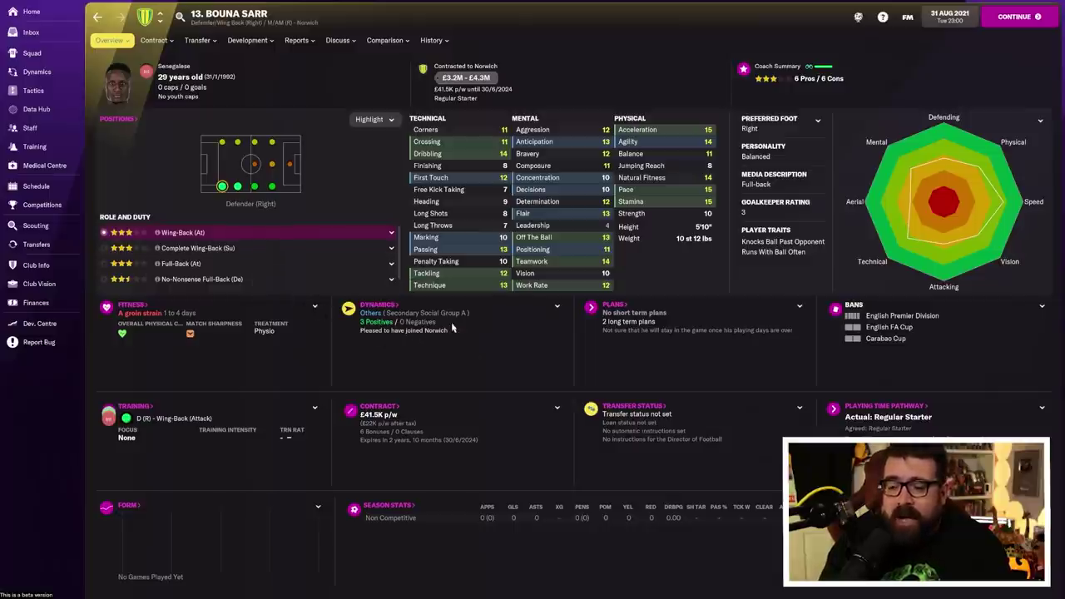
pyautogui.moveTo(500, 318)
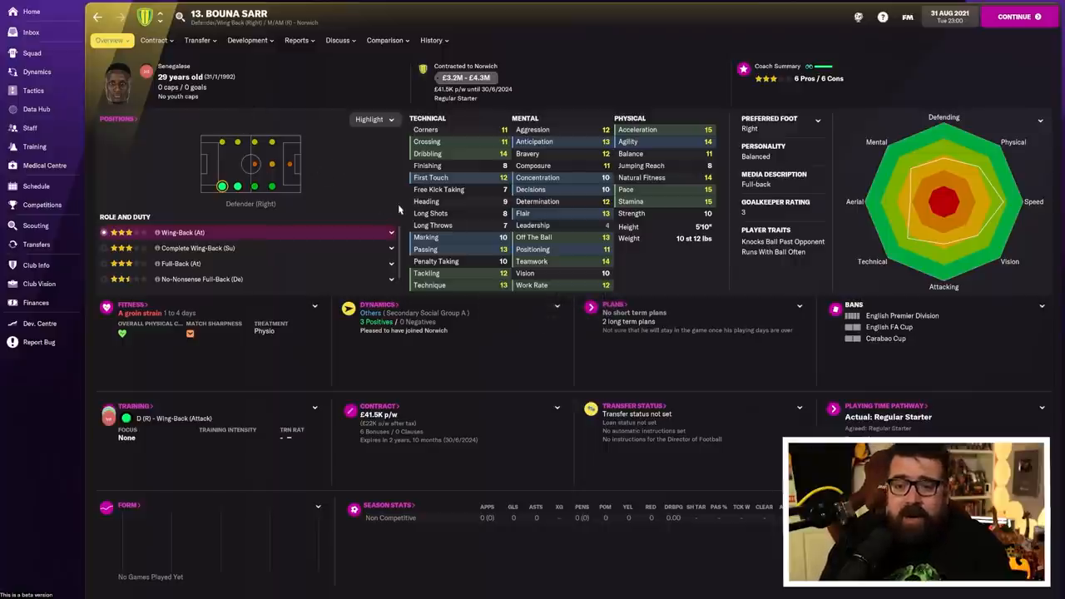
pyautogui.moveTo(323, 280)
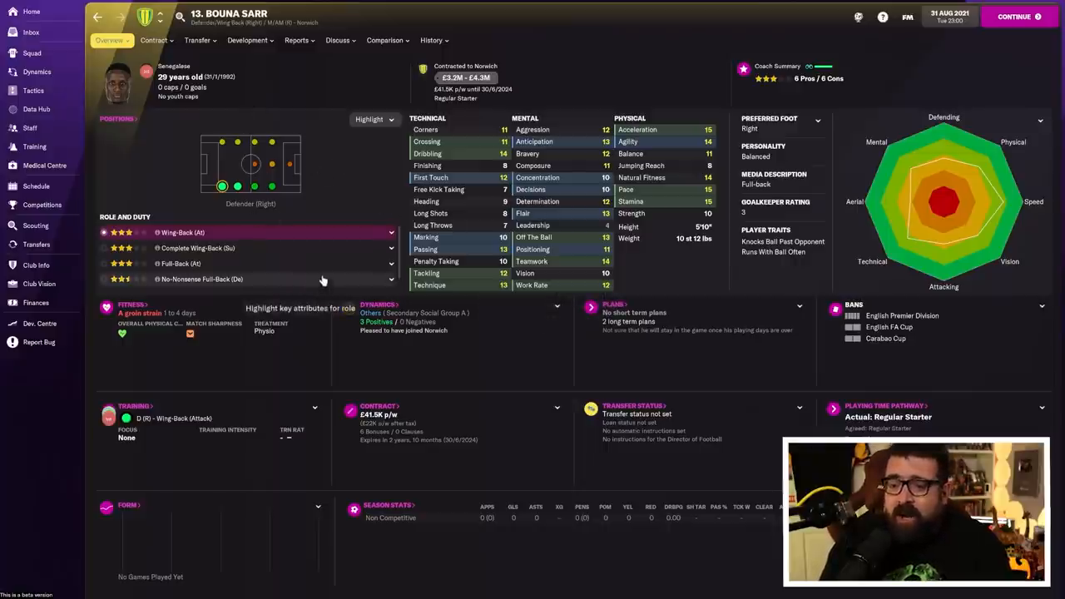
pyautogui.click(428, 39)
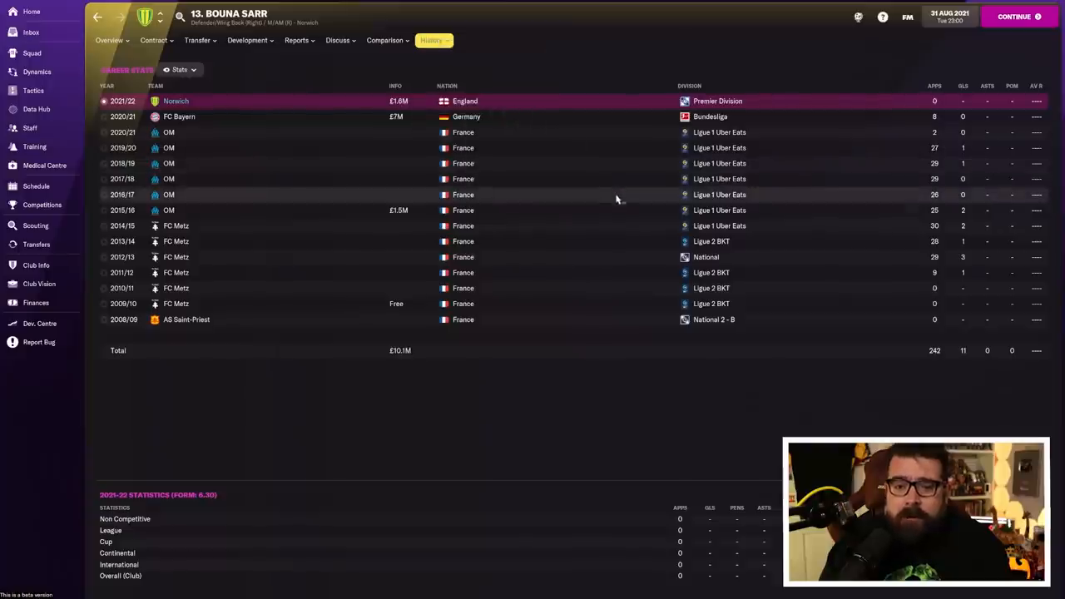
pyautogui.moveTo(441, 133)
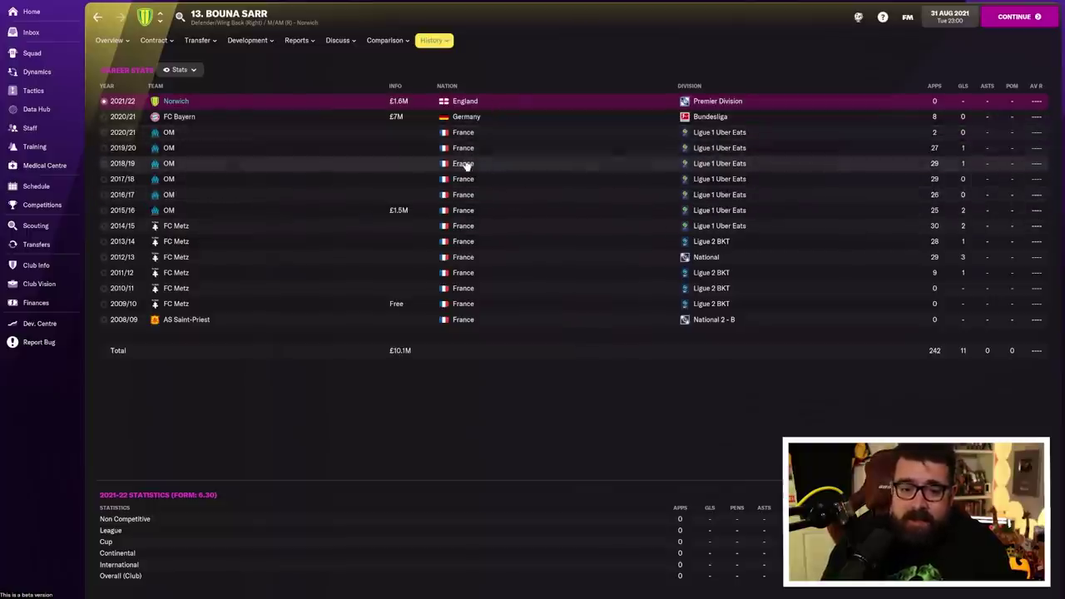
pyautogui.click(198, 40)
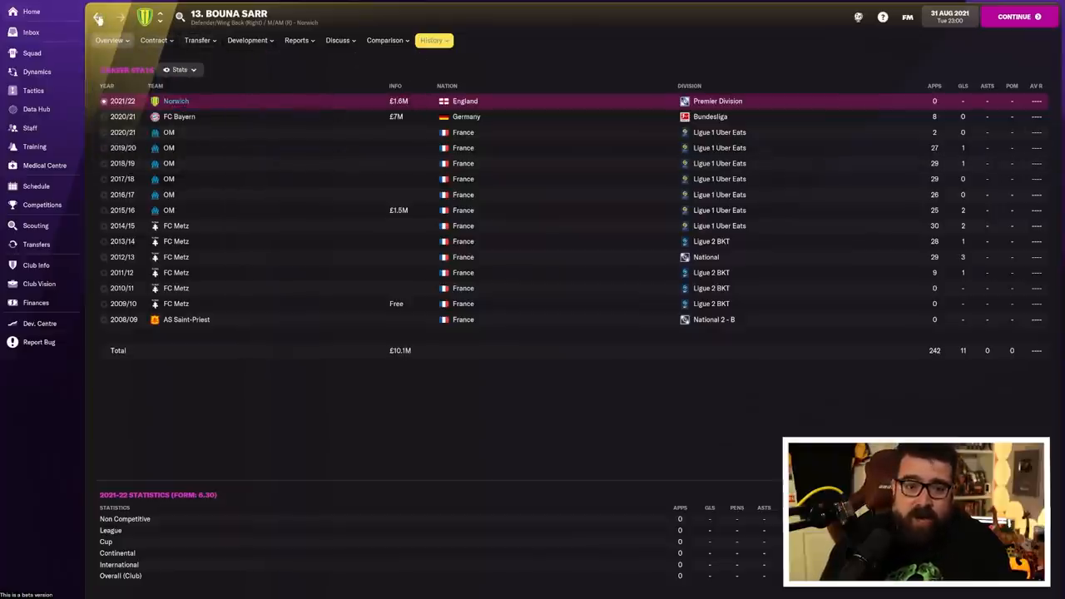
pyautogui.click(35, 244)
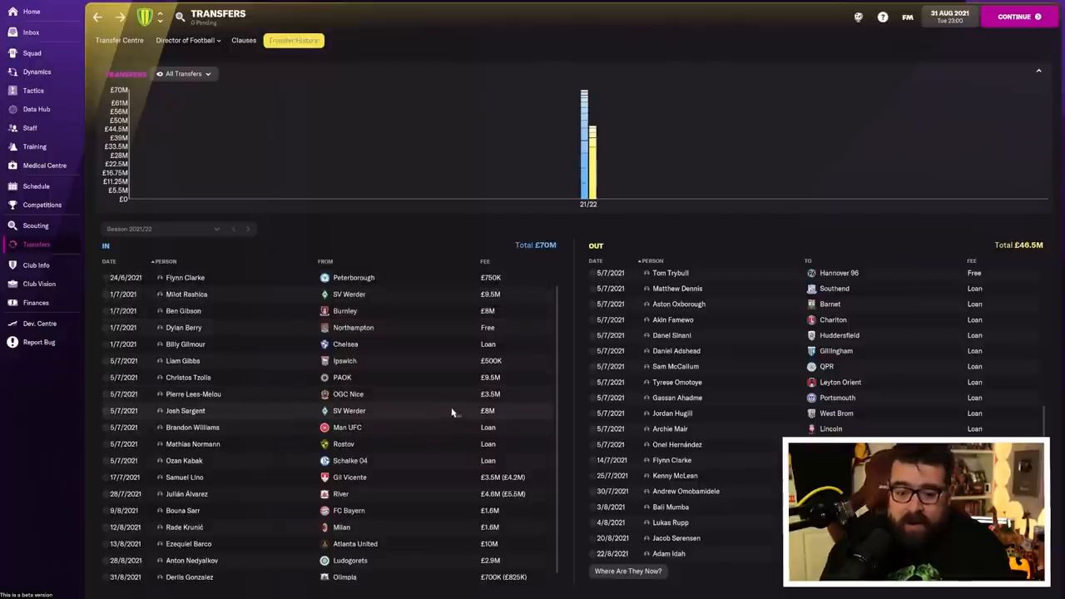
pyautogui.moveTo(427, 426)
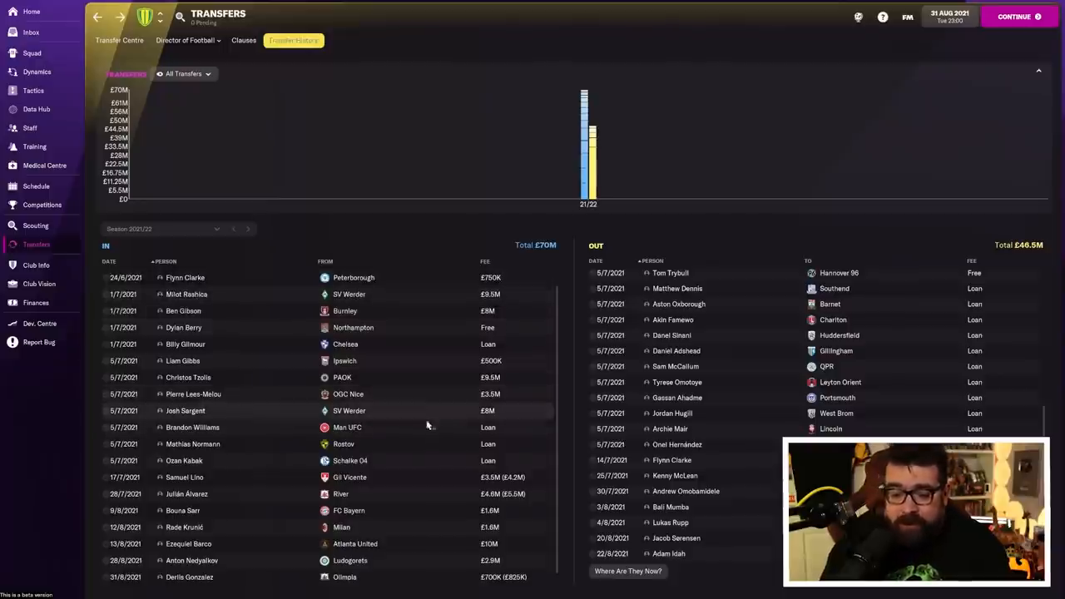
pyautogui.moveTo(297, 490)
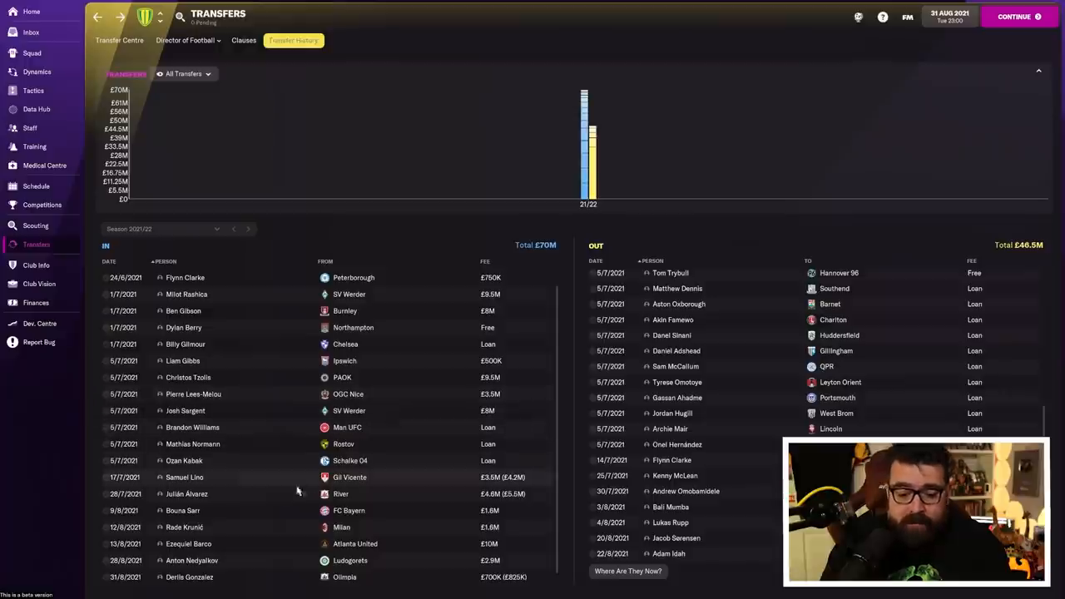
pyautogui.moveTo(192, 527)
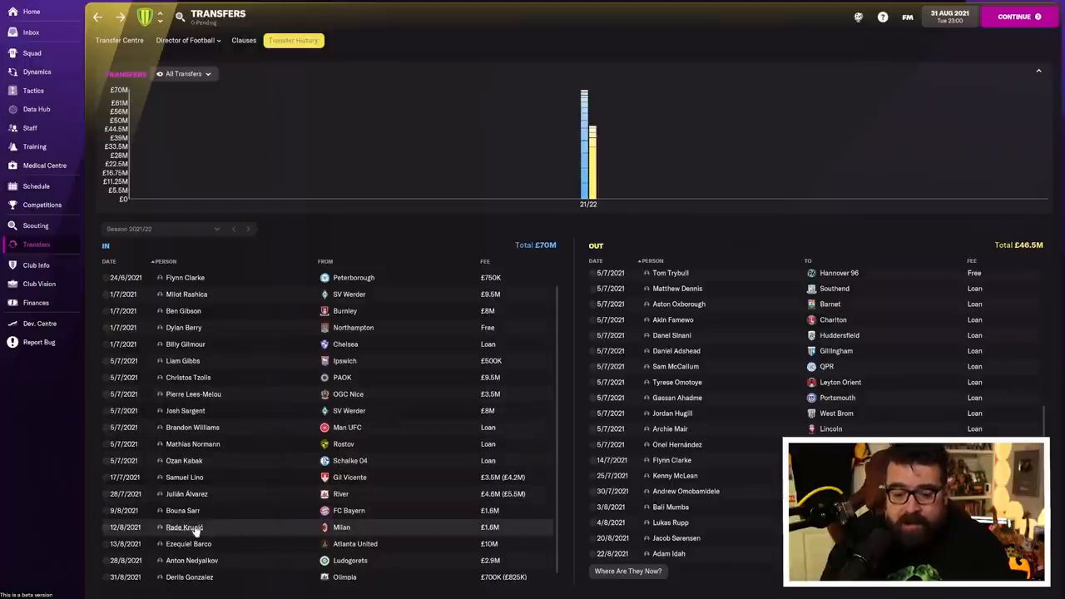
# Review Rade Krunić's profile, career history and career stats.
pyautogui.click(182, 526)
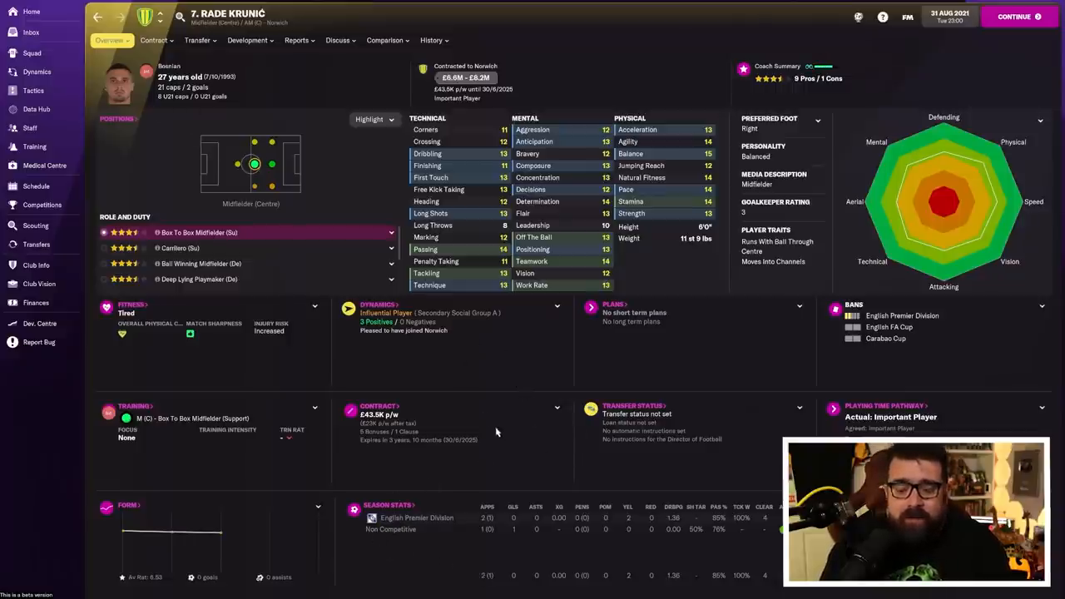
pyautogui.moveTo(504, 389)
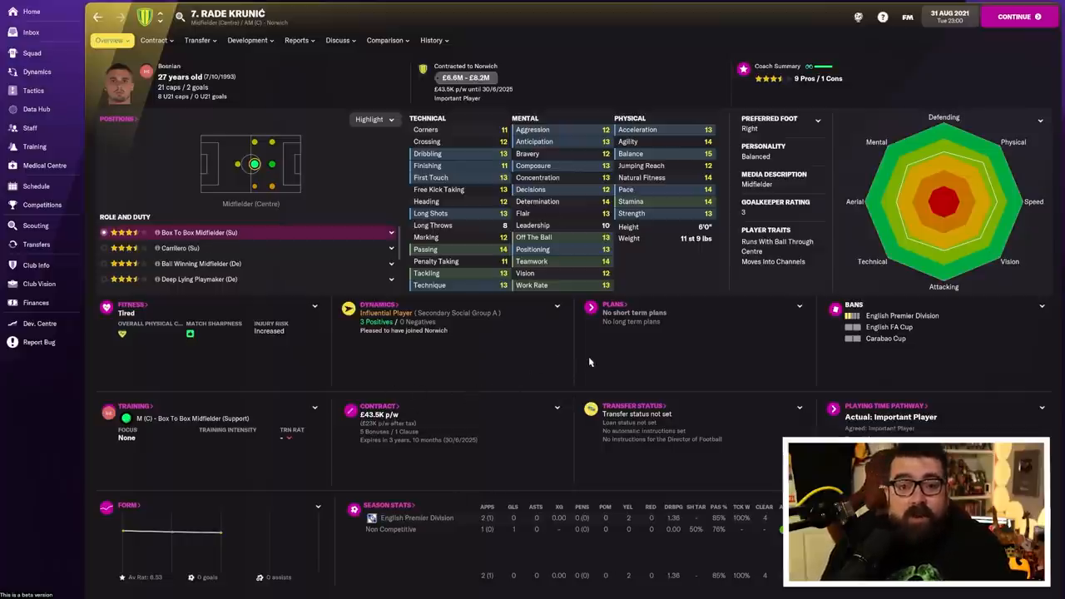
pyautogui.moveTo(580, 423)
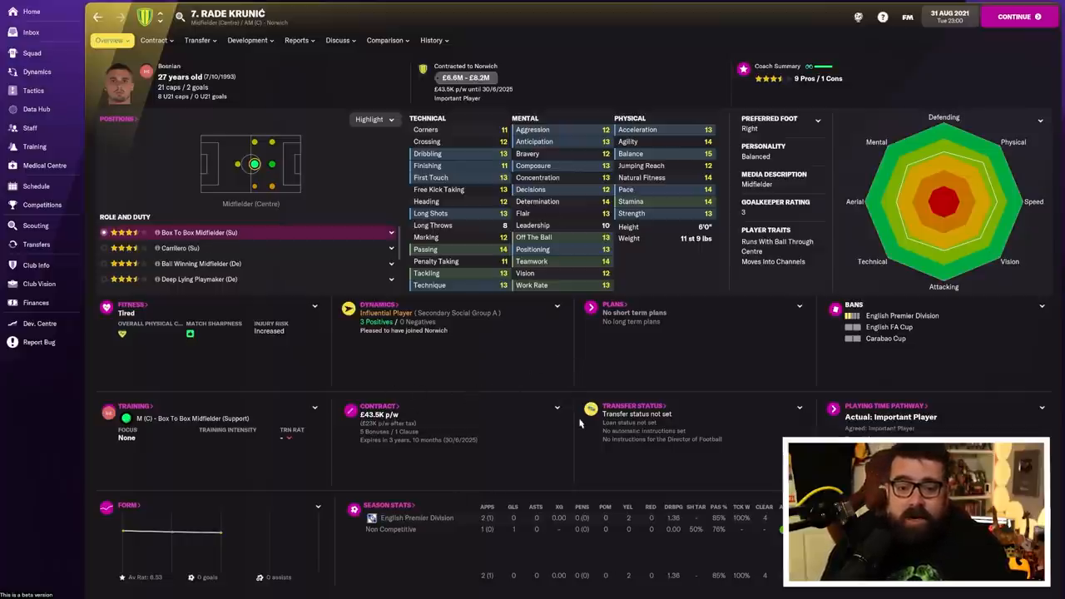
pyautogui.moveTo(445, 410)
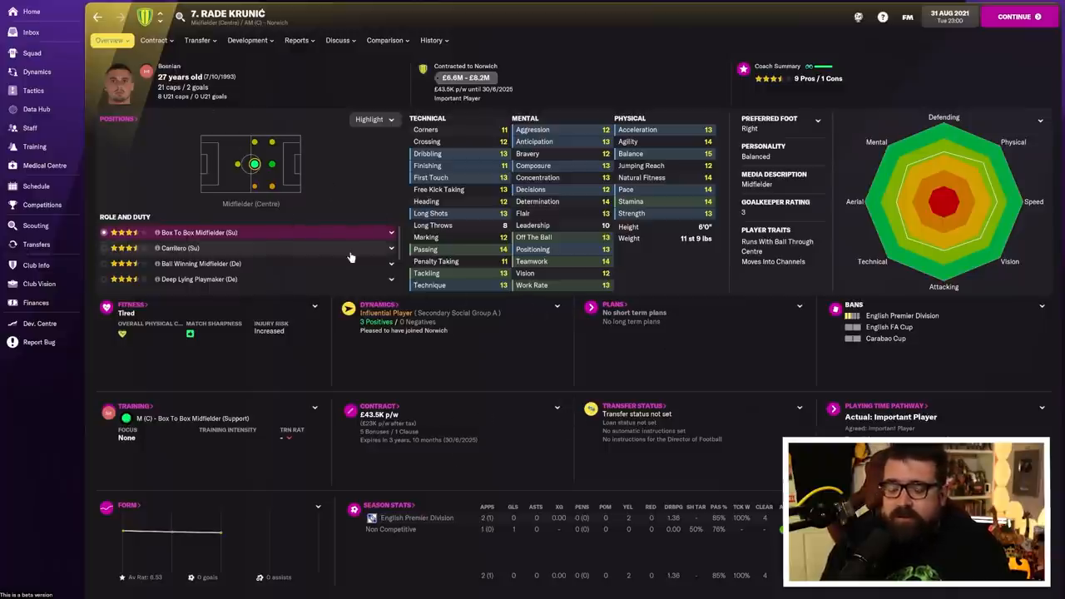
pyautogui.click(428, 40)
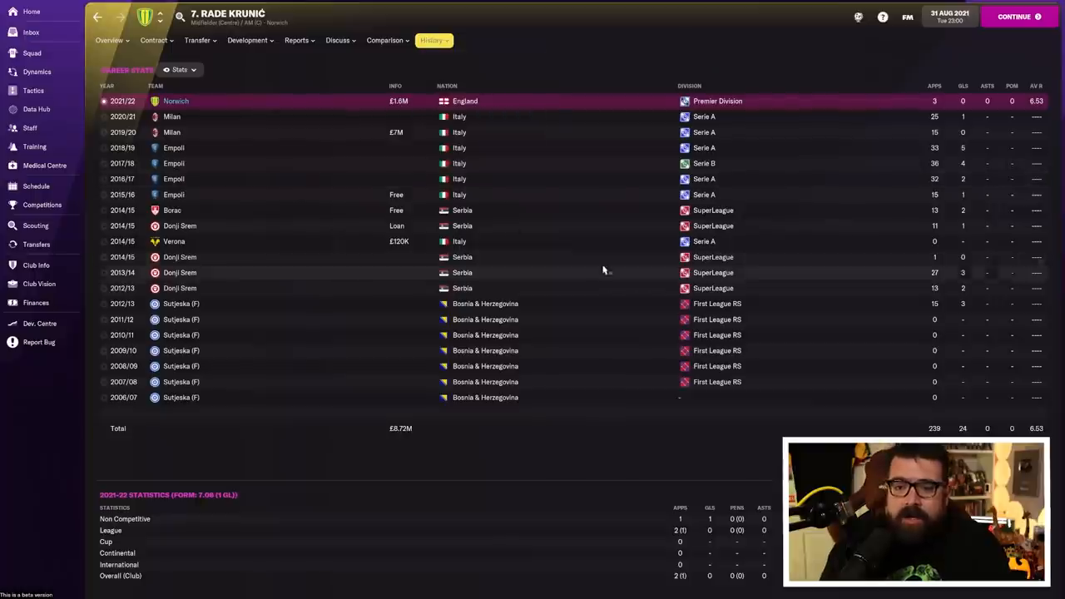
pyautogui.moveTo(519, 206)
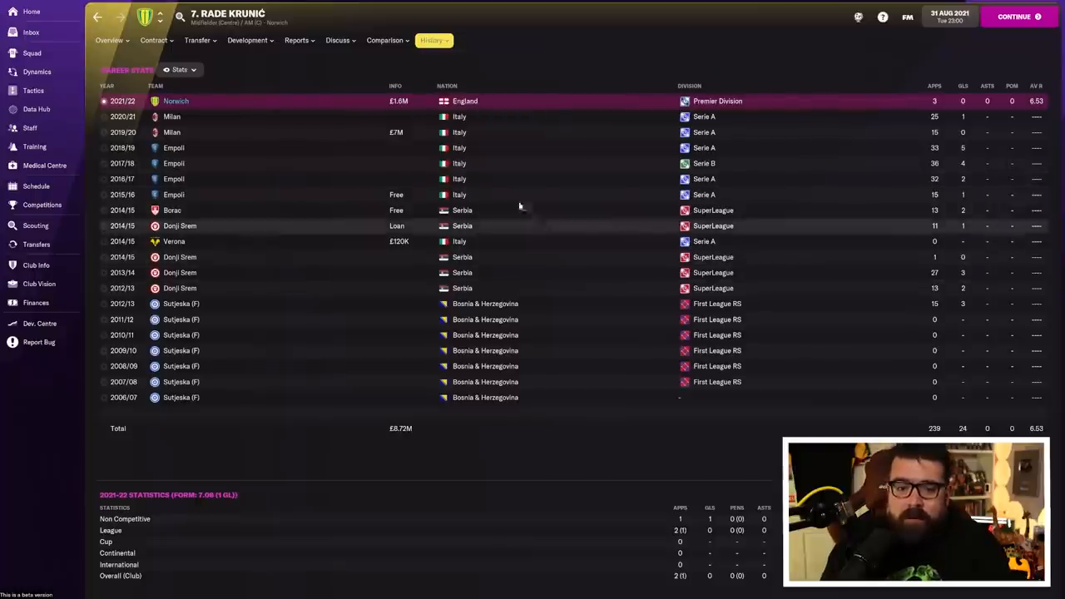
pyautogui.moveTo(386, 141)
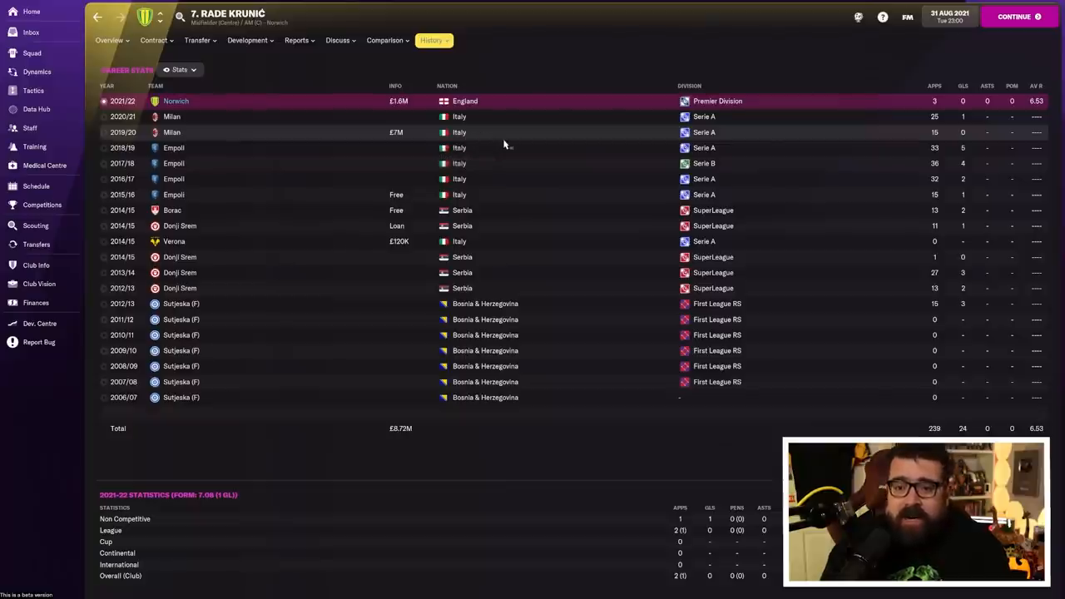
pyautogui.moveTo(491, 148)
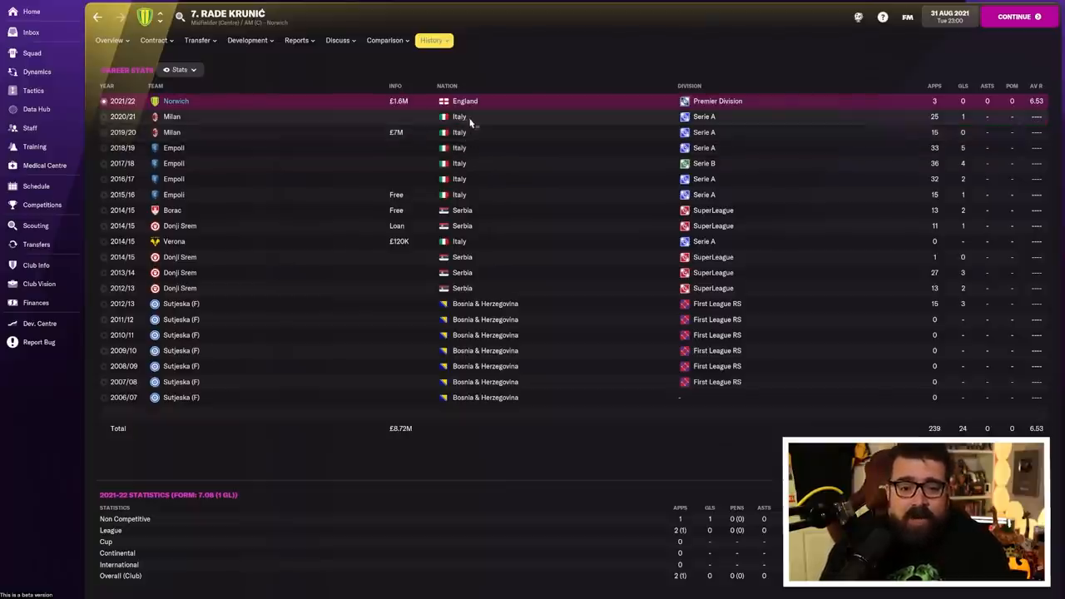
pyautogui.click(433, 40)
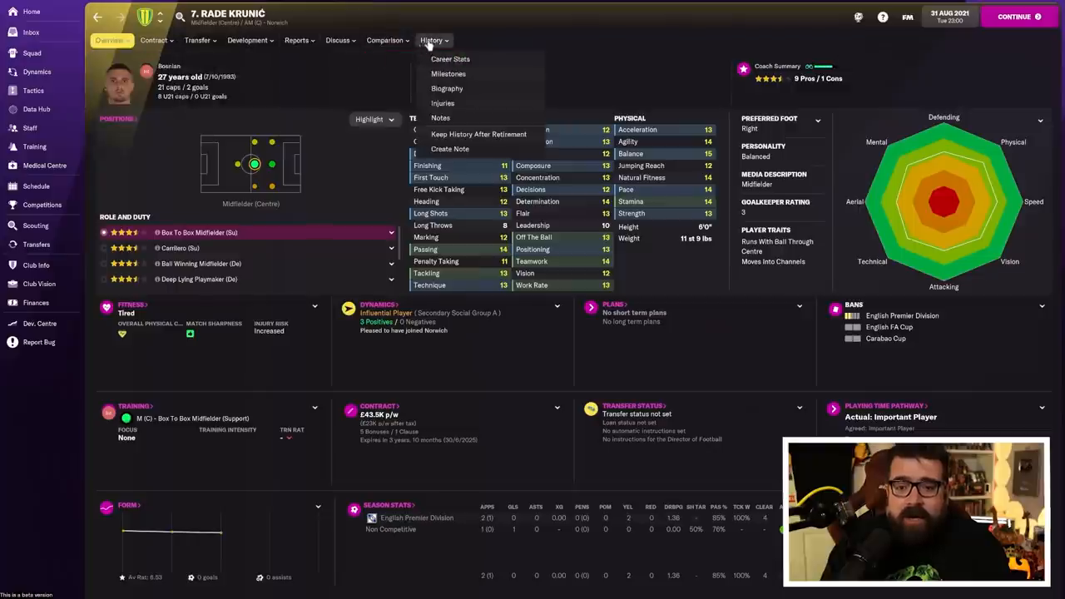
pyautogui.click(450, 58)
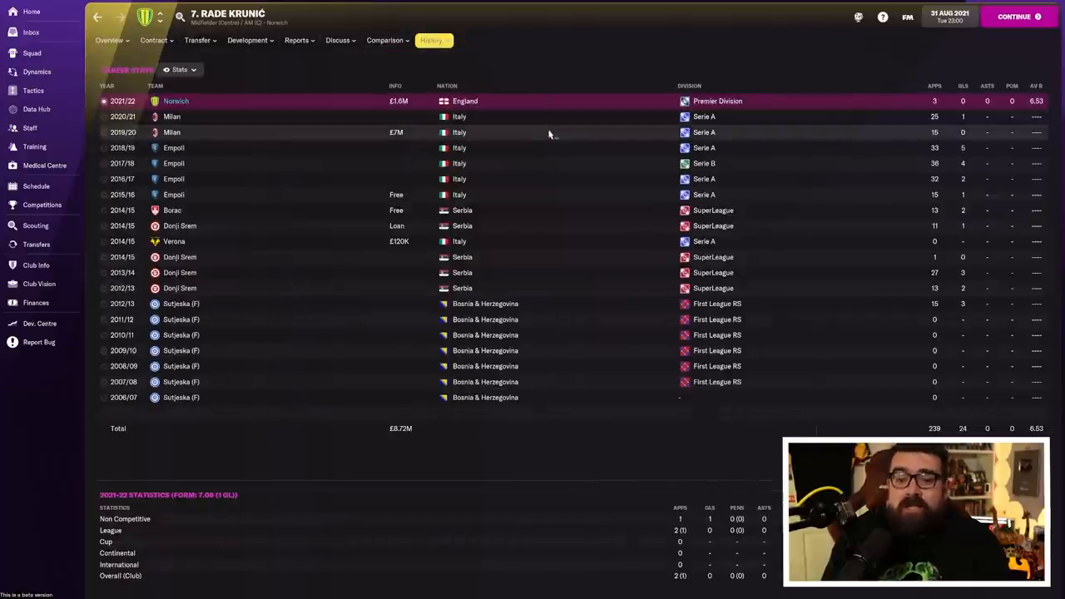
pyautogui.moveTo(517, 144)
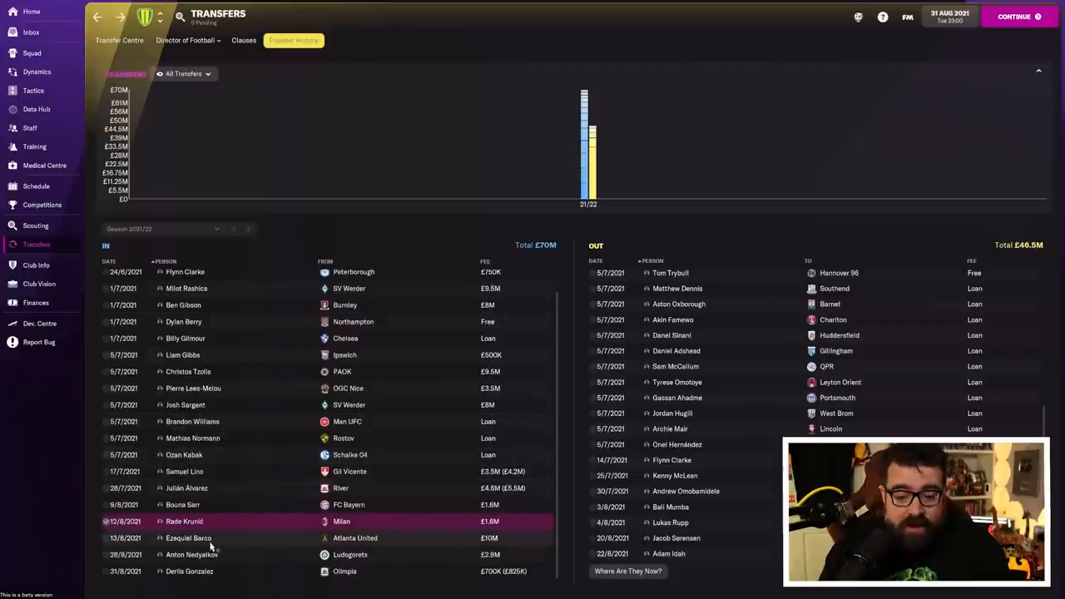
# Open Ezequiel Barco's player profile from the incoming transfers.
pyautogui.click(184, 538)
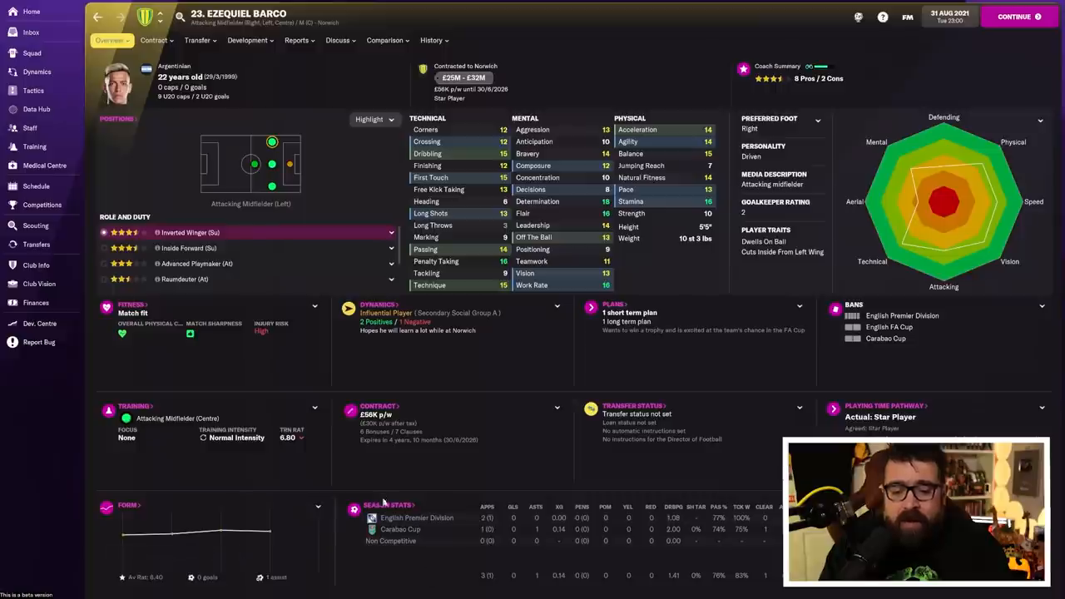
pyautogui.moveTo(488, 426)
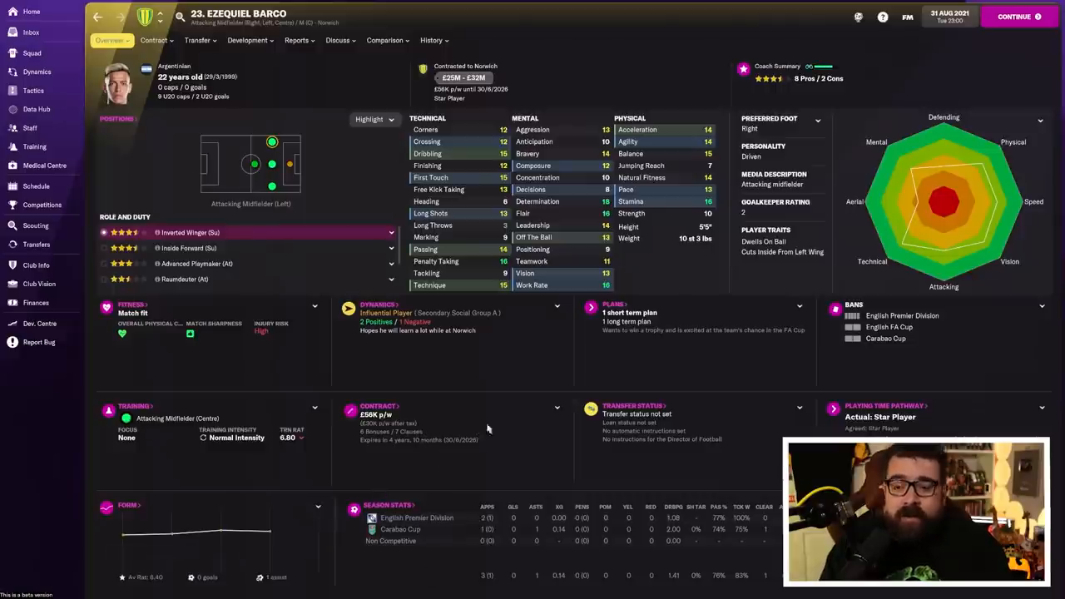
pyautogui.moveTo(518, 417)
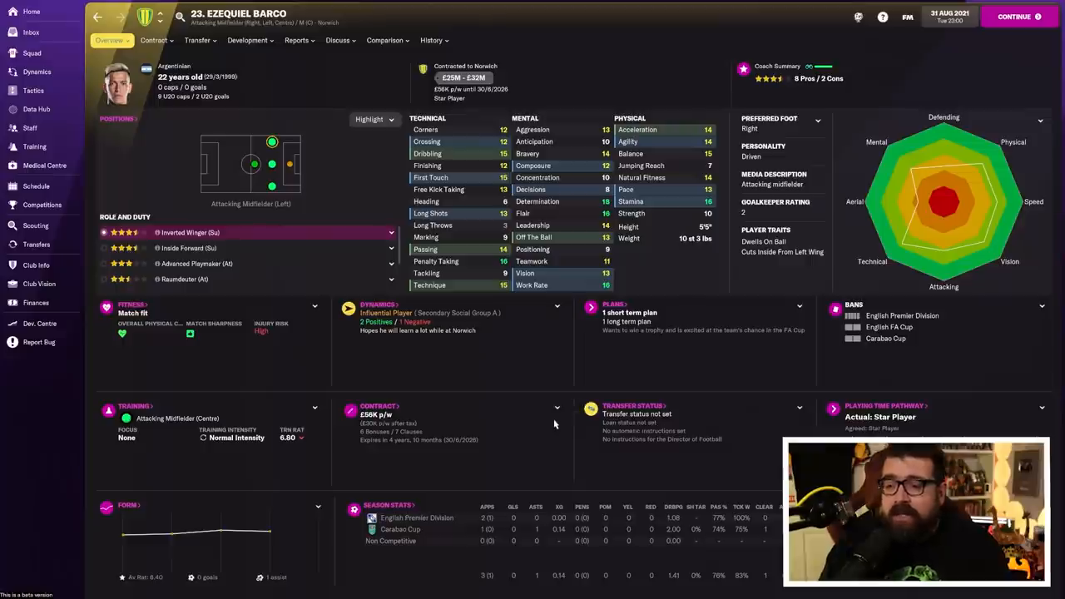
pyautogui.moveTo(679, 427)
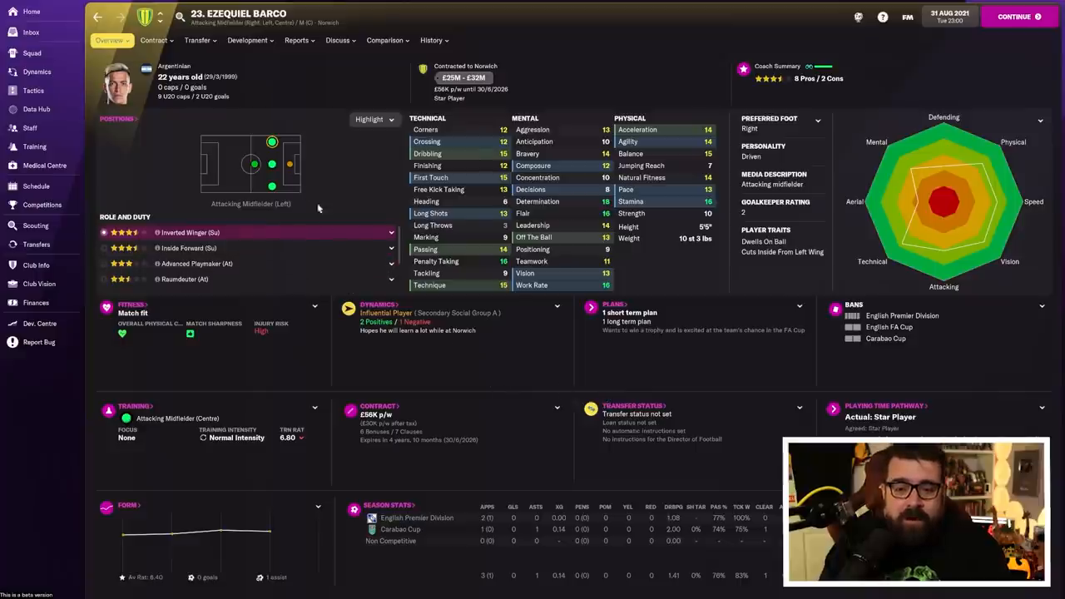
pyautogui.moveTo(512, 475)
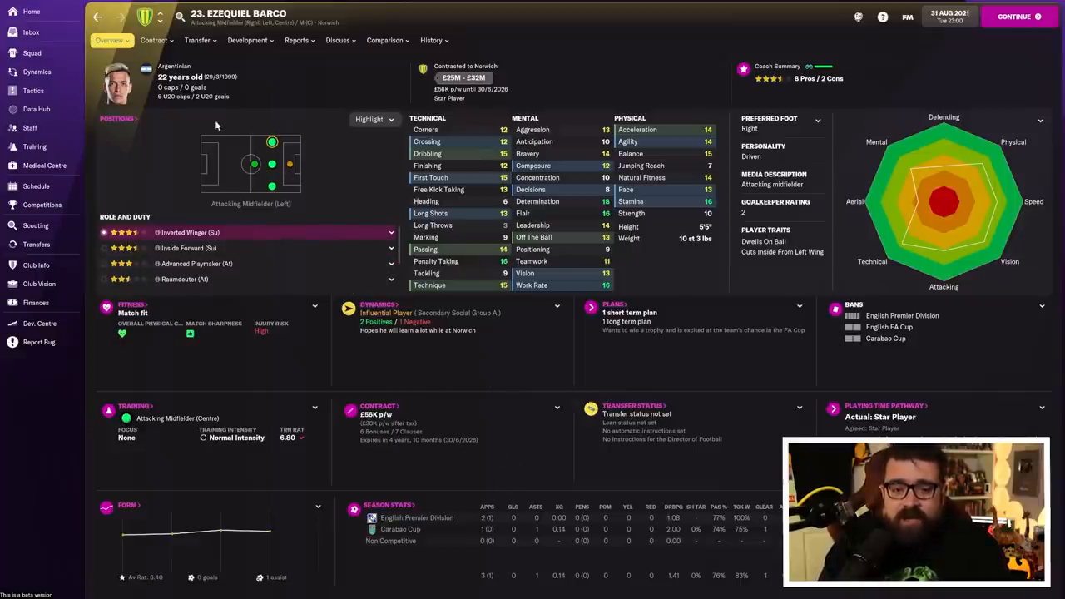
pyautogui.click(431, 40)
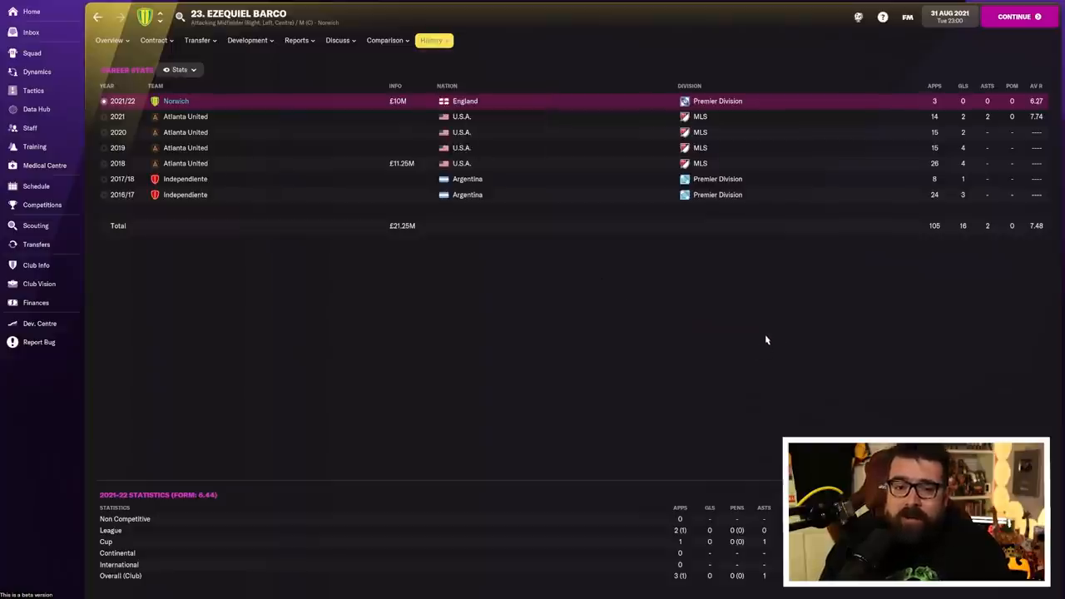
pyautogui.moveTo(970, 147)
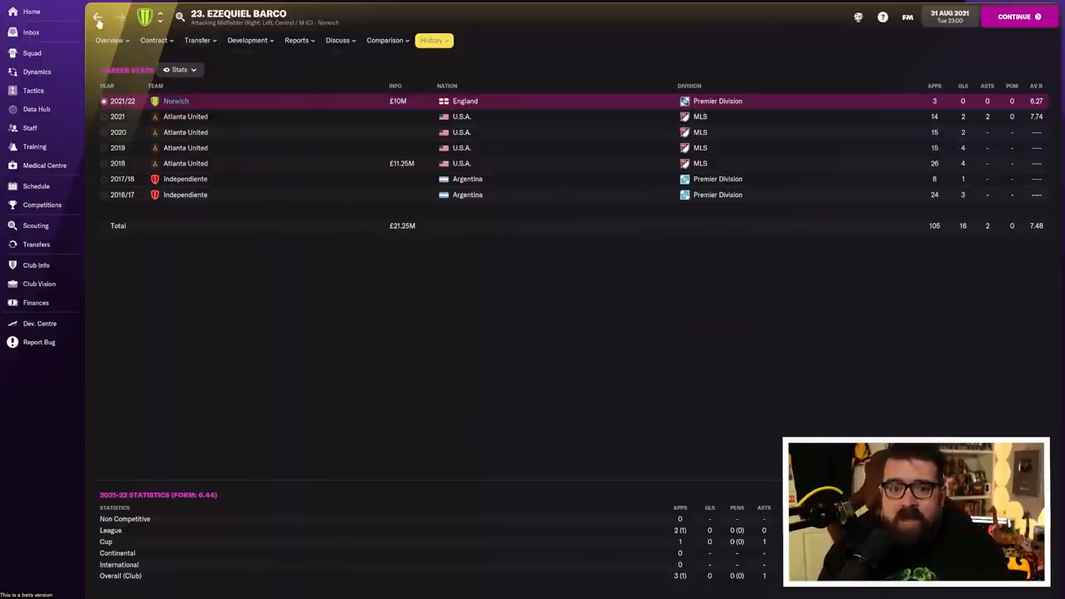
pyautogui.click(109, 41)
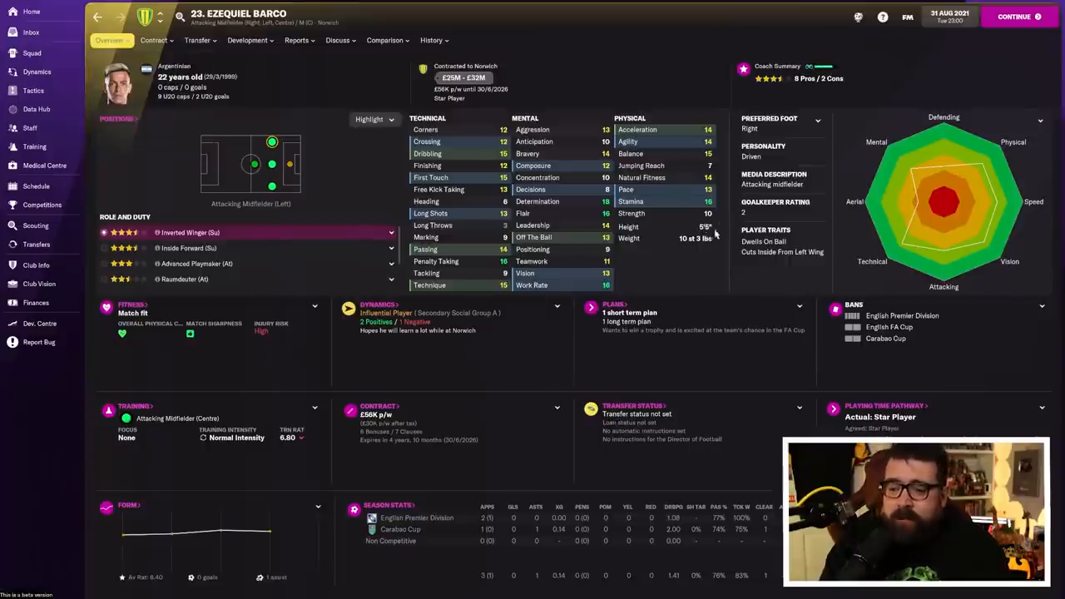
pyautogui.moveTo(692, 283)
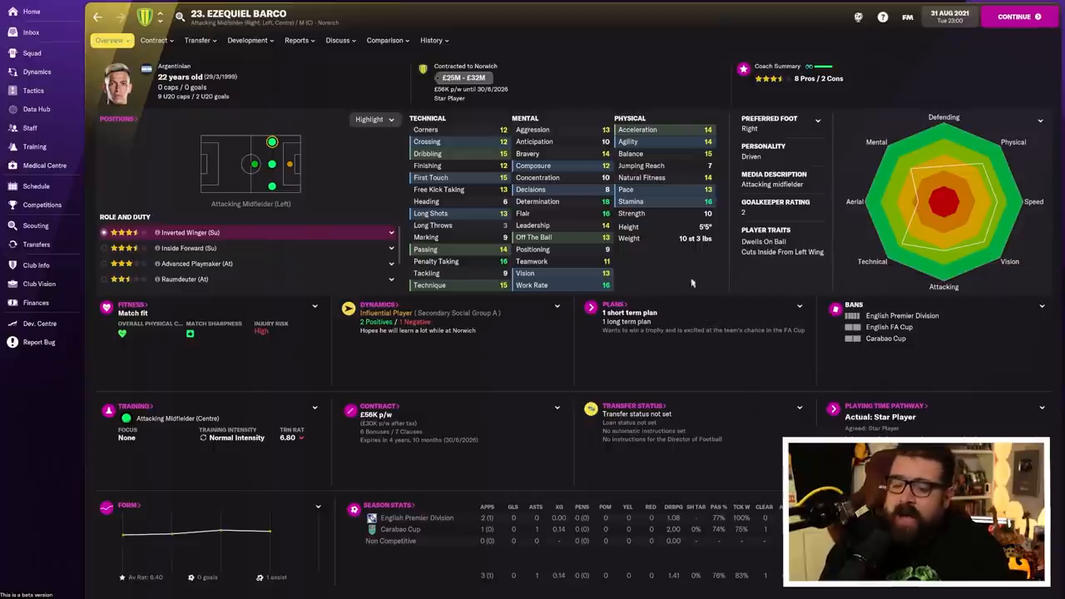
pyautogui.moveTo(738, 316)
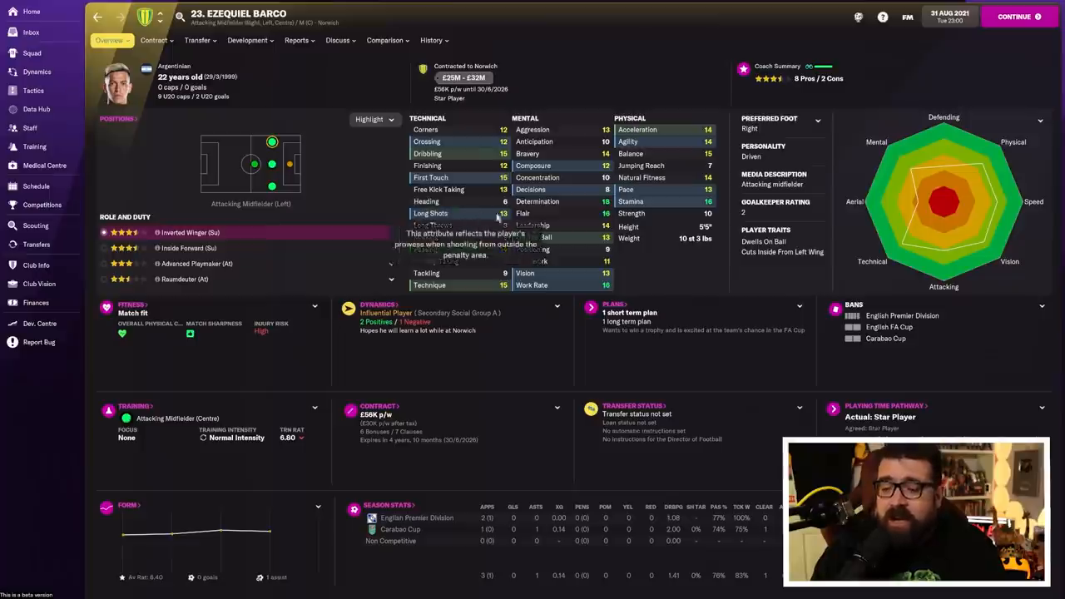
pyautogui.moveTo(165, 154)
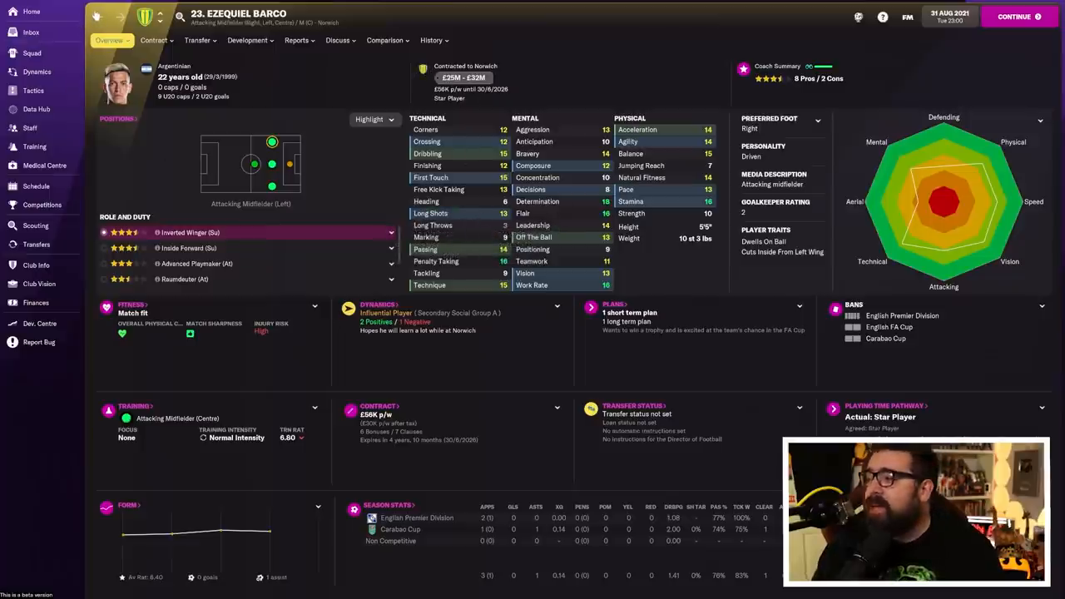
pyautogui.click(35, 243)
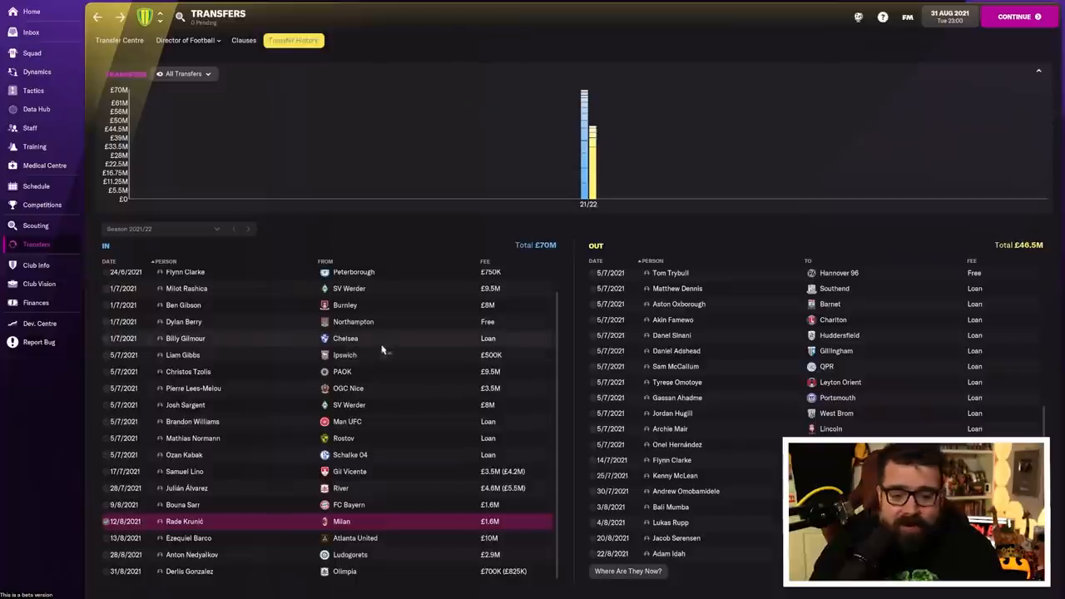
pyautogui.moveTo(290, 545)
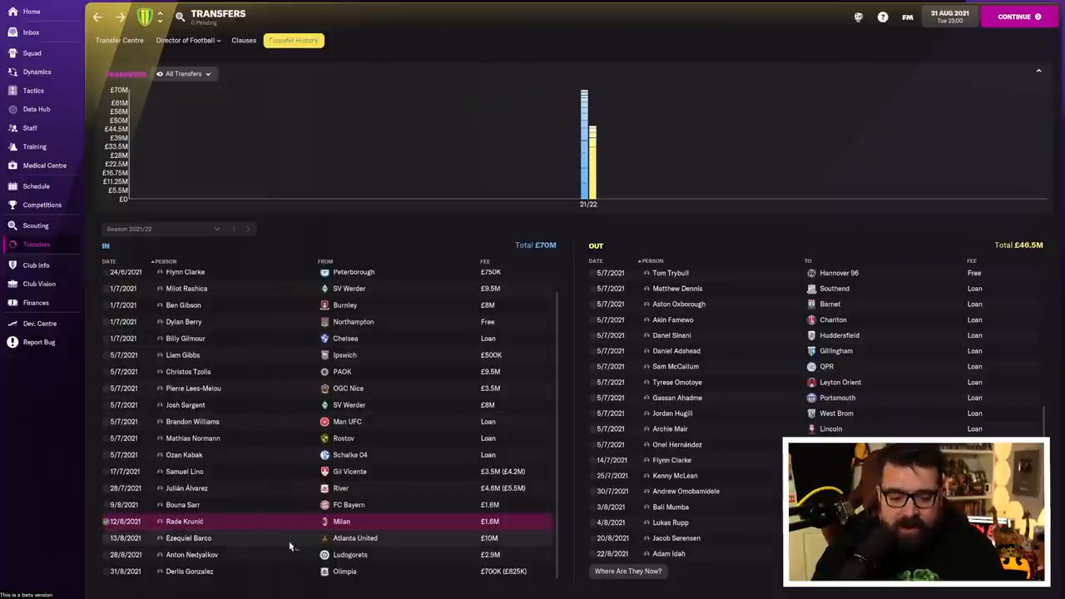
pyautogui.click(181, 555)
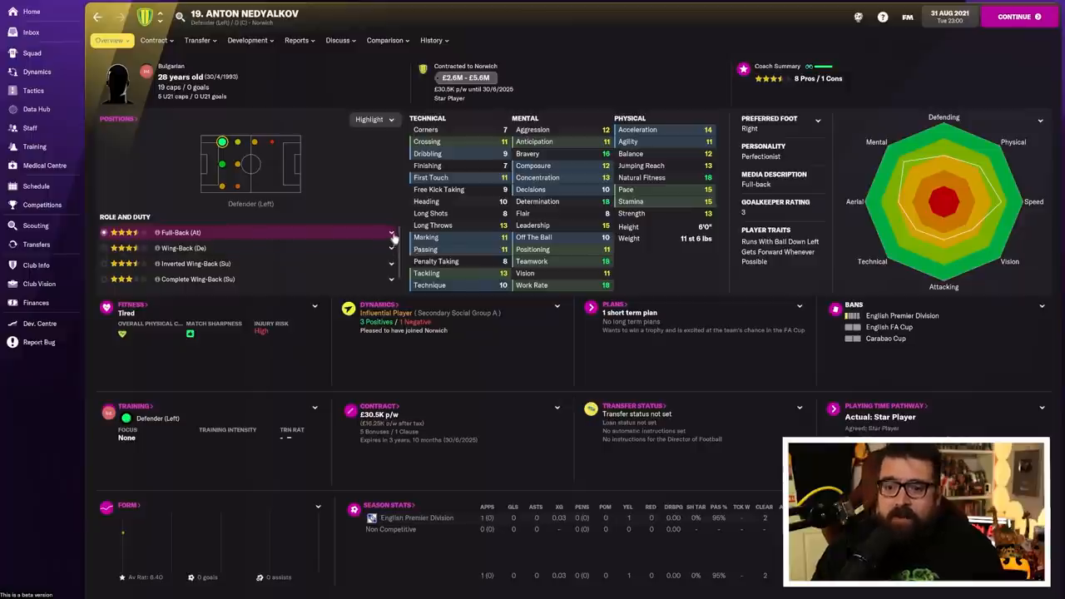
pyautogui.moveTo(531, 364)
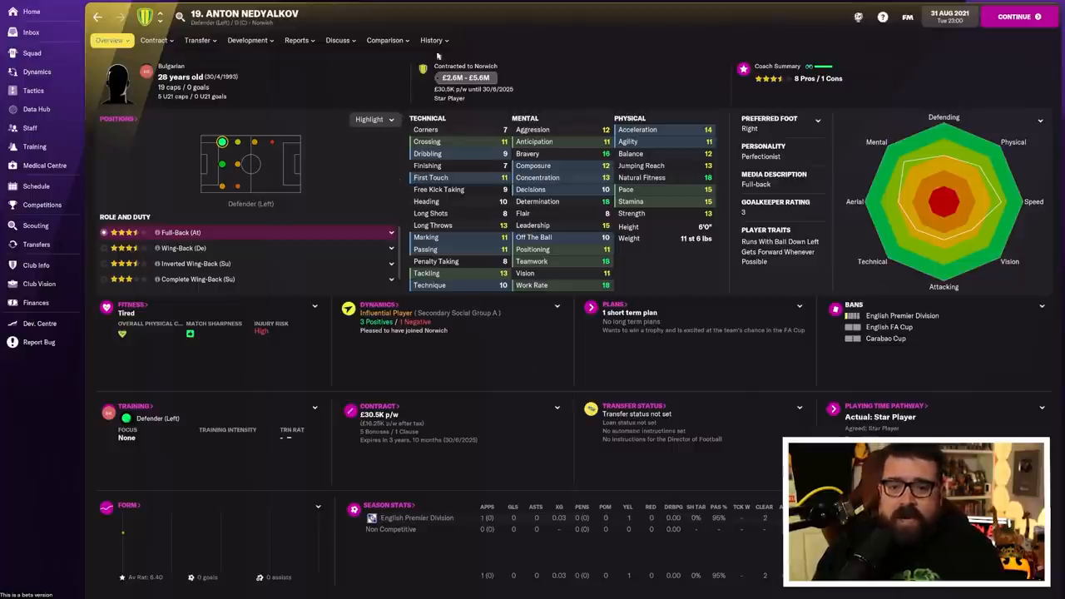
pyautogui.click(428, 40)
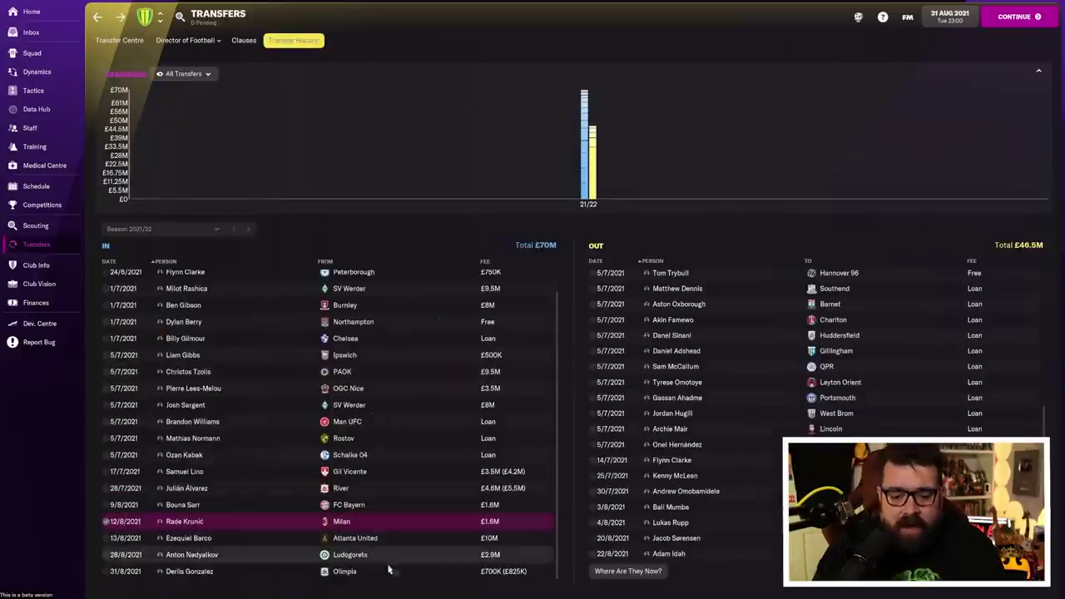
pyautogui.click(188, 572)
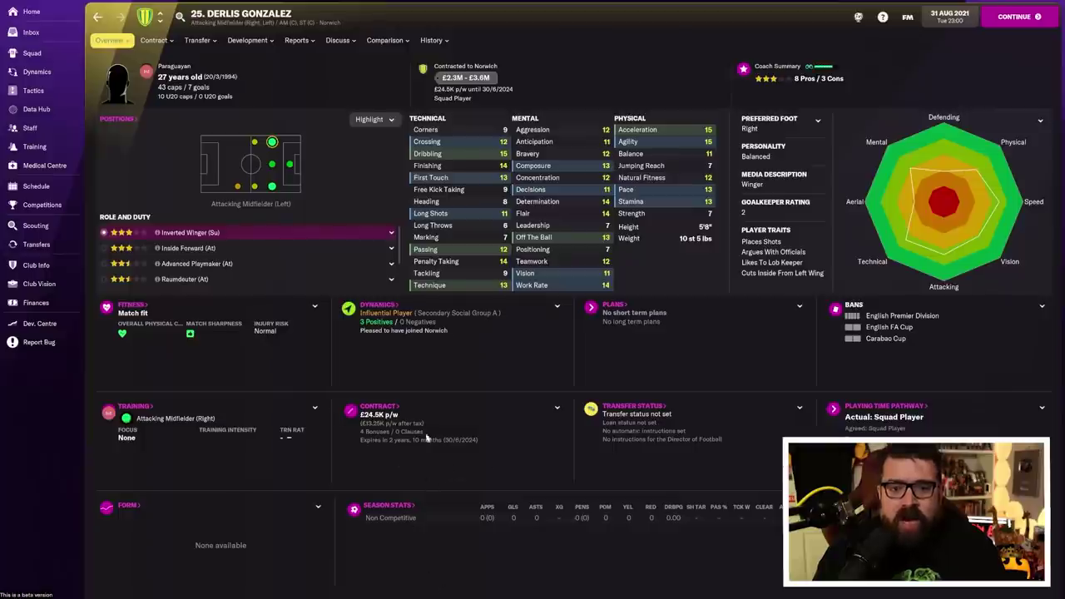
pyautogui.moveTo(282, 225)
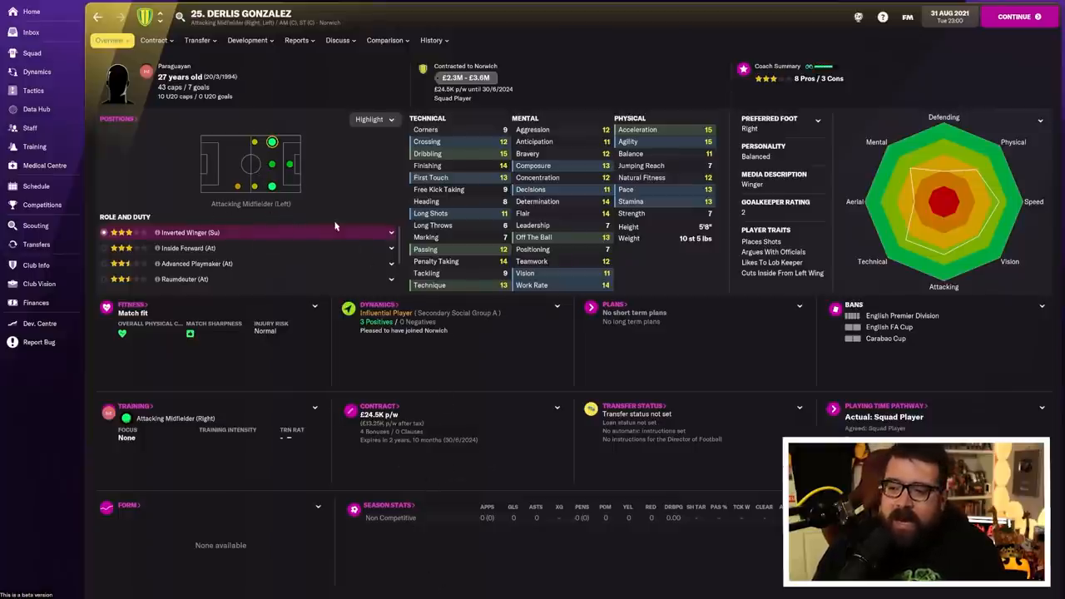
pyautogui.moveTo(338, 183)
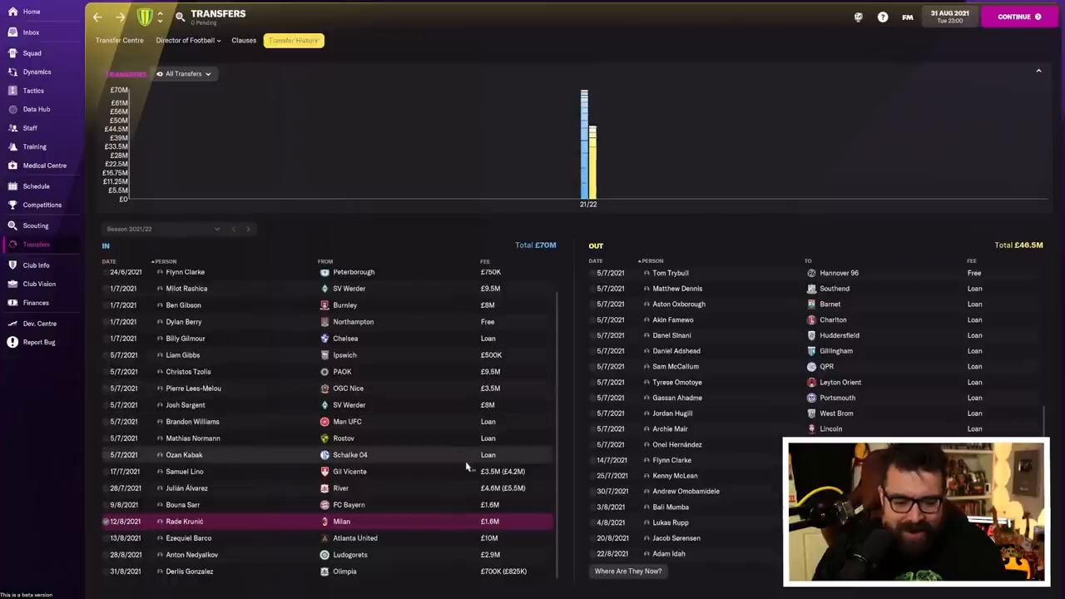
# Review Derlis Gonzalez's career history and main profile.
pyautogui.click(193, 572)
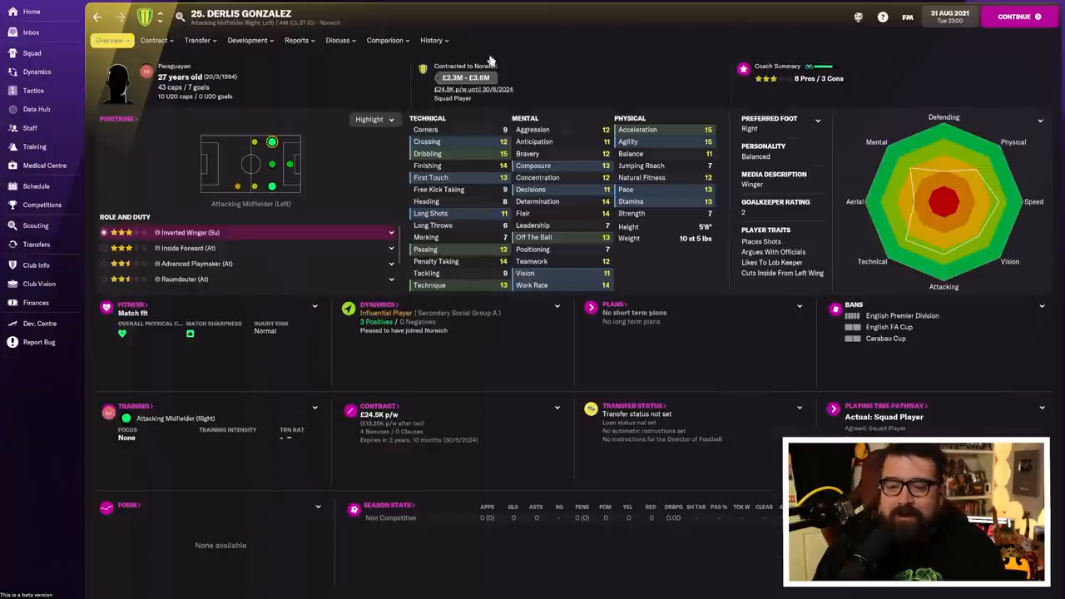
pyautogui.click(430, 40)
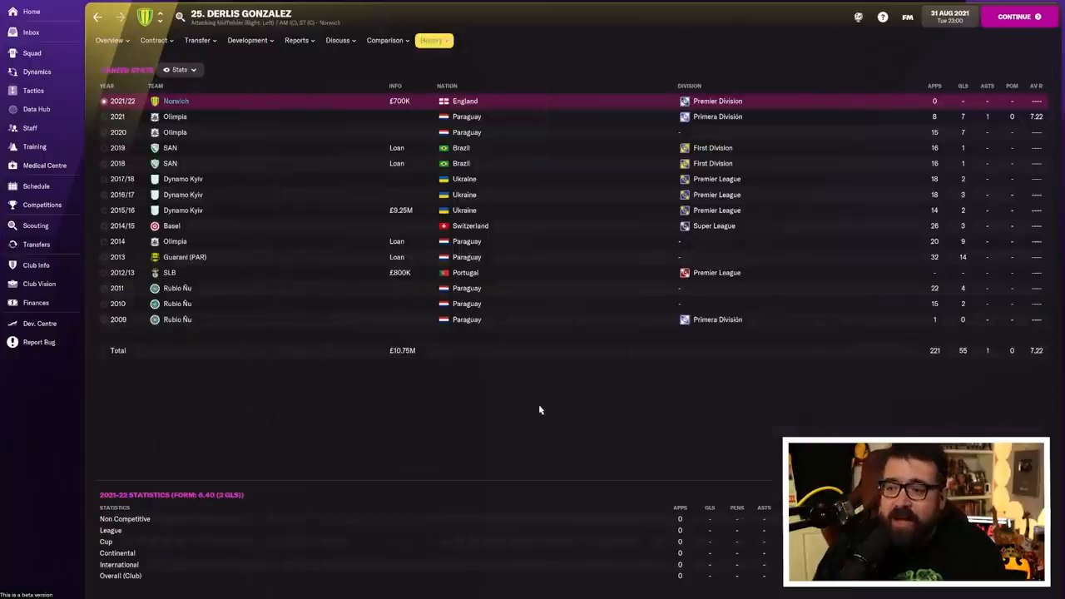
pyautogui.click(111, 40)
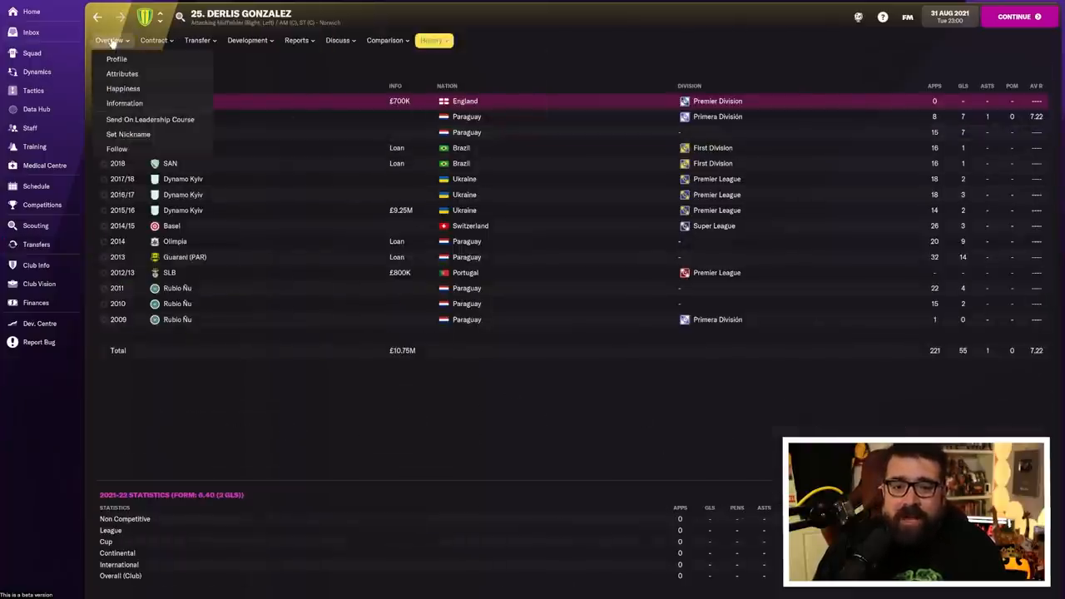
pyautogui.click(117, 59)
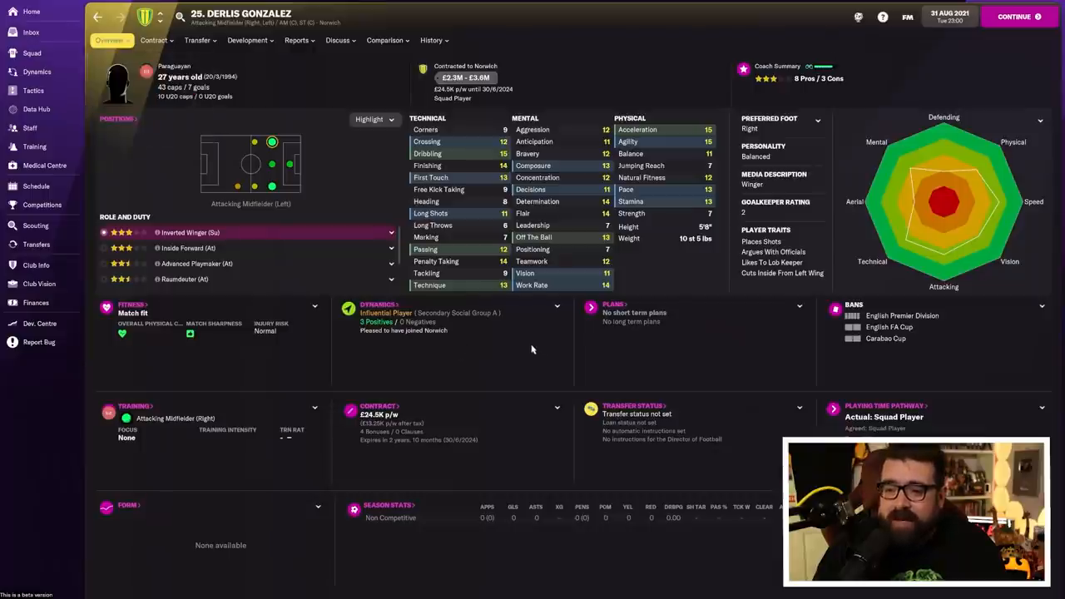
pyautogui.moveTo(516, 312)
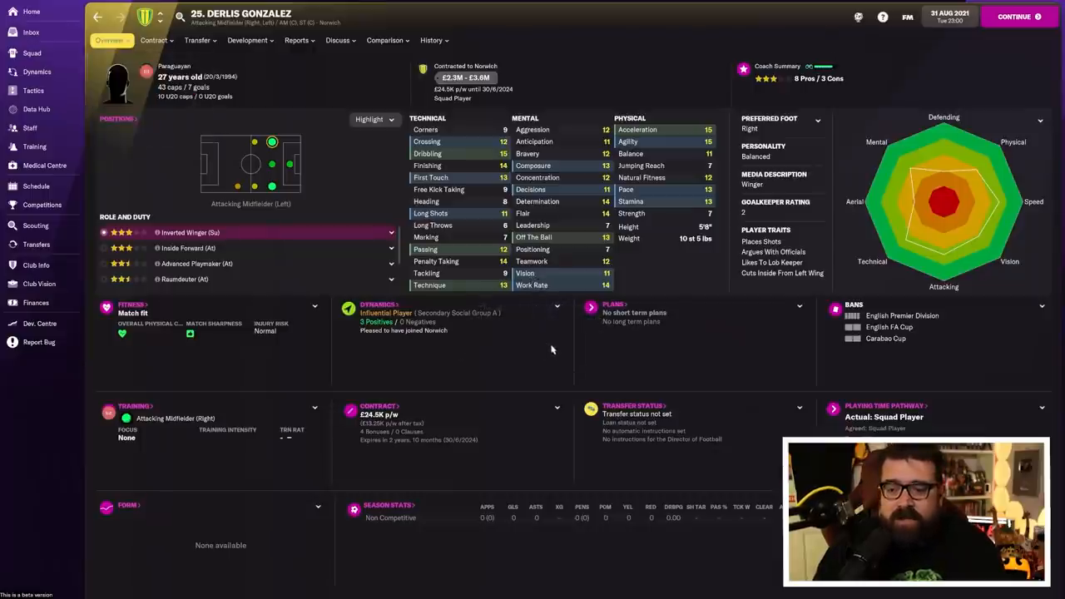
pyautogui.moveTo(558, 348)
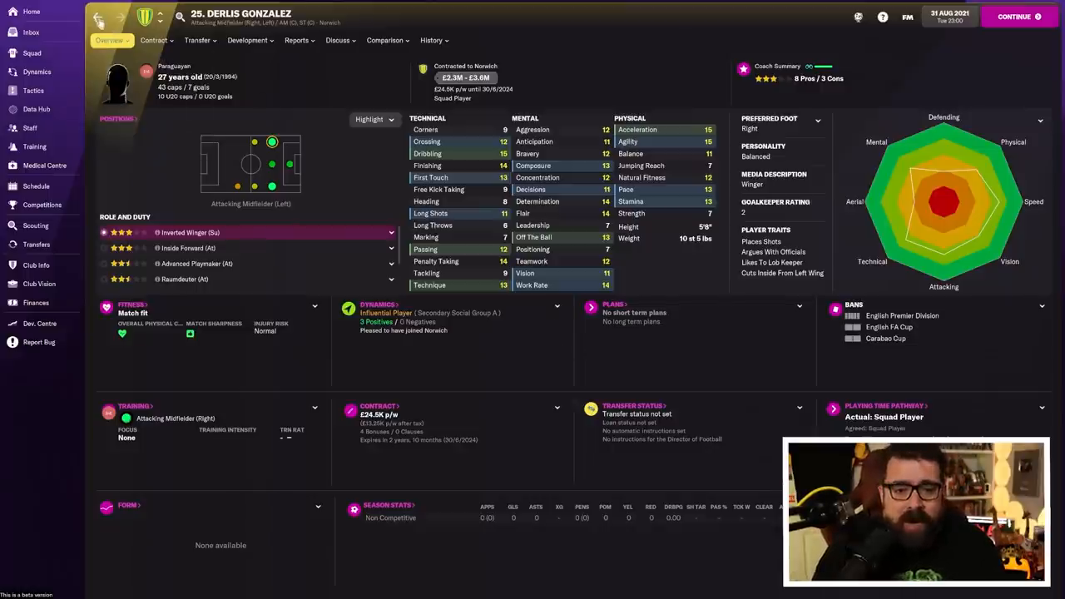
# Return to transfer history, then bring up Norwich's team tactics screen.
pyautogui.click(35, 244)
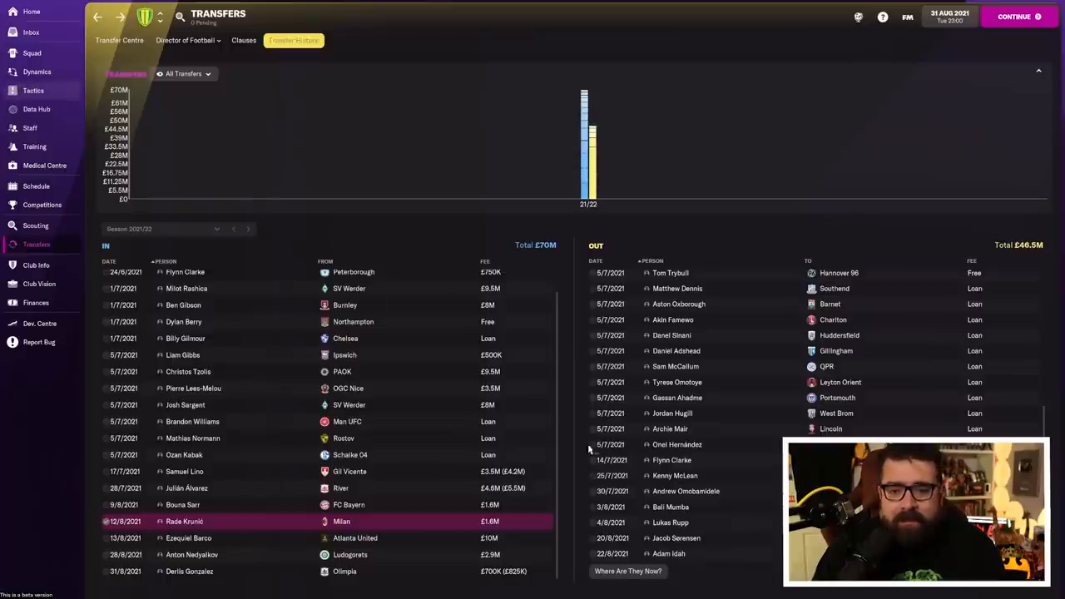
pyautogui.click(35, 90)
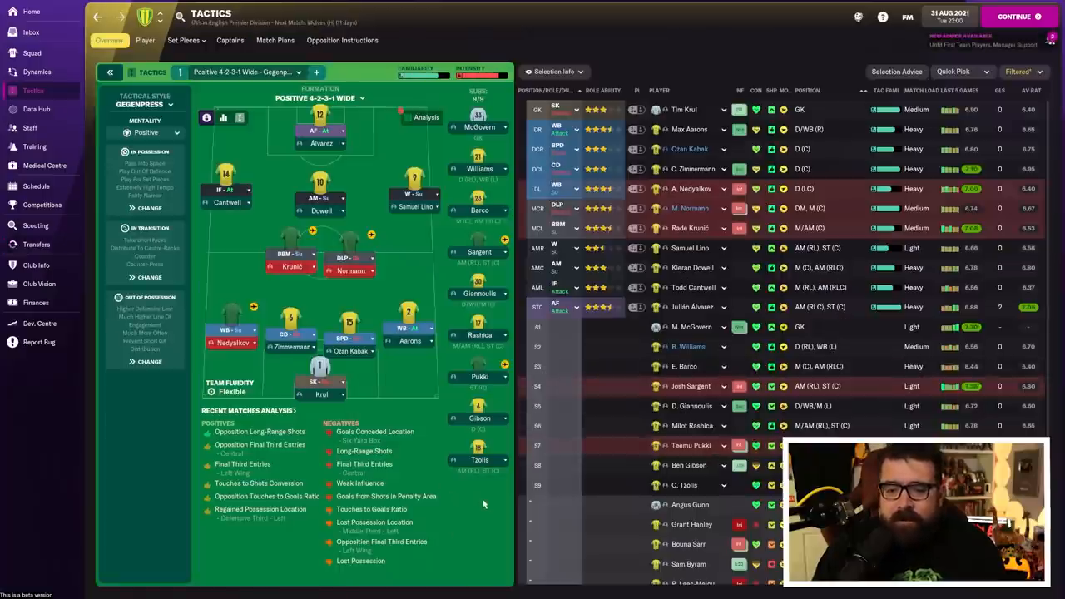
pyautogui.moveTo(478, 487)
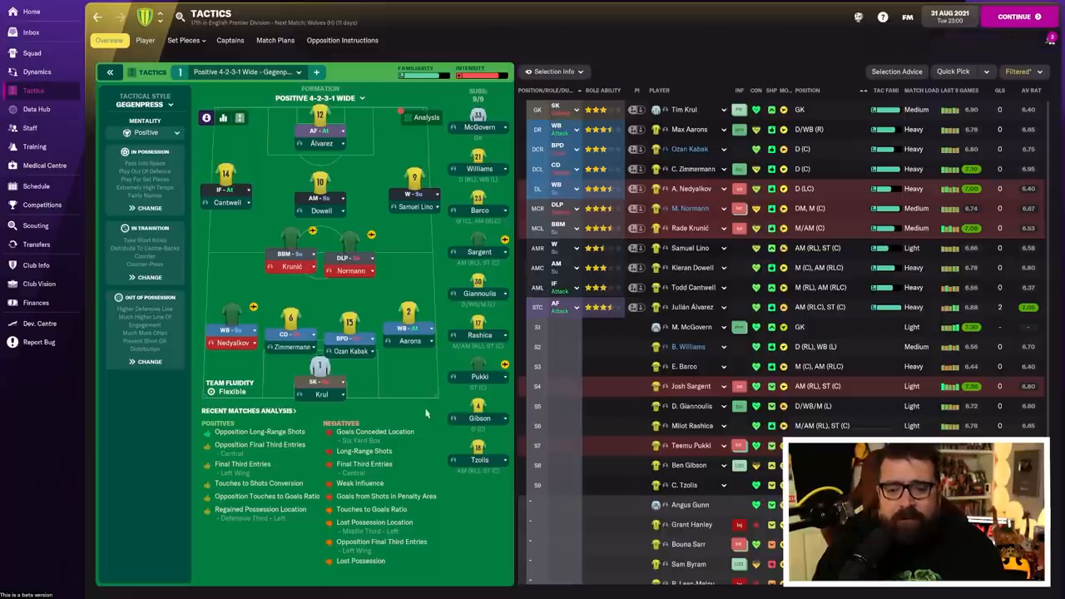
pyautogui.moveTo(406, 387)
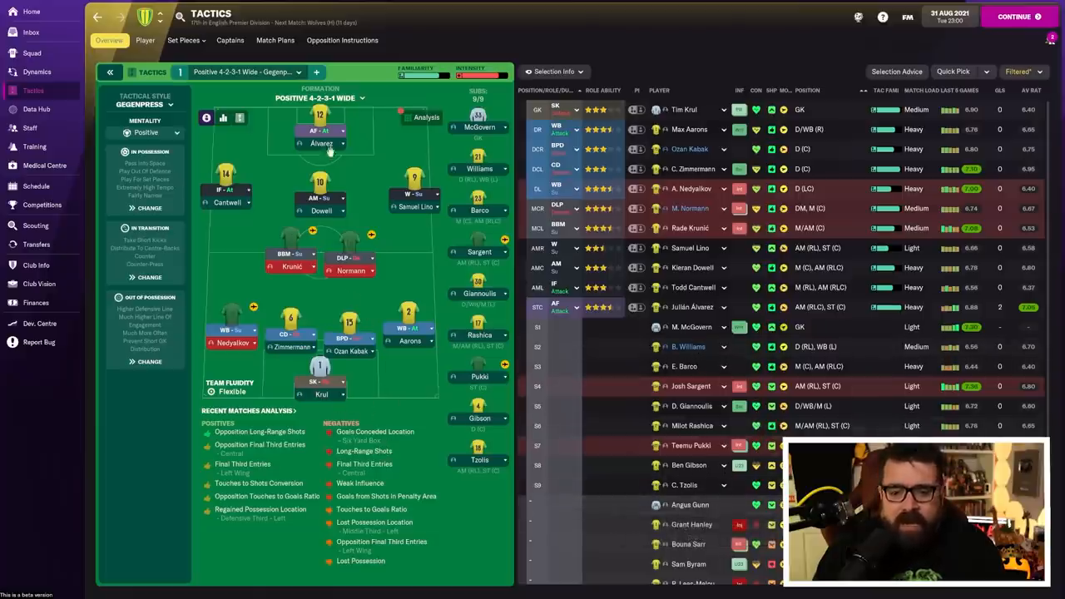
# Check Tim Krul's career history, return to tactics, then show the full English Premier Division table.
pyautogui.click(686, 109)
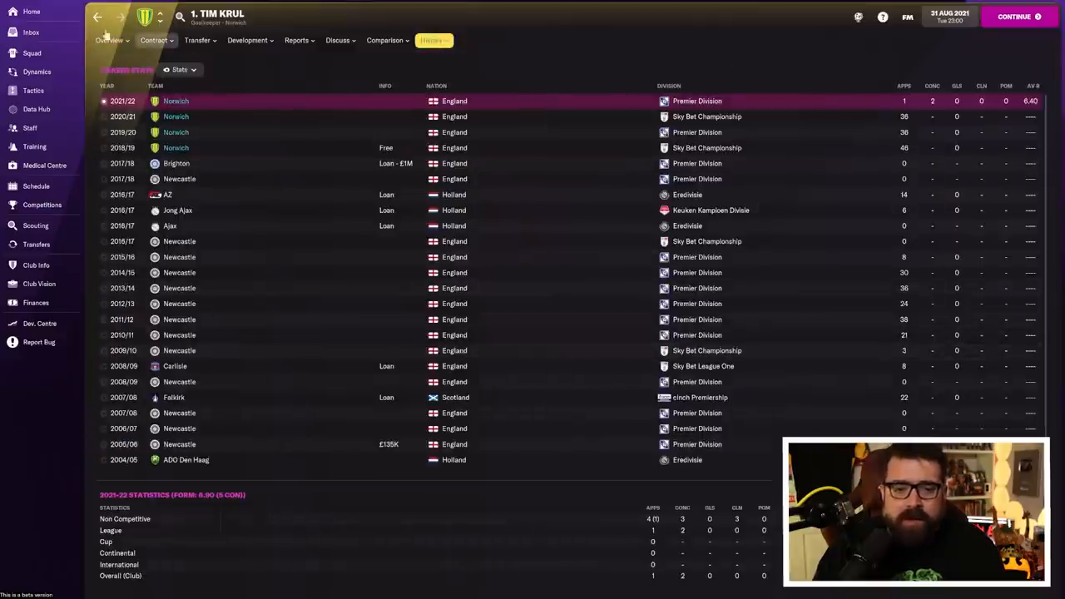
pyautogui.click(31, 90)
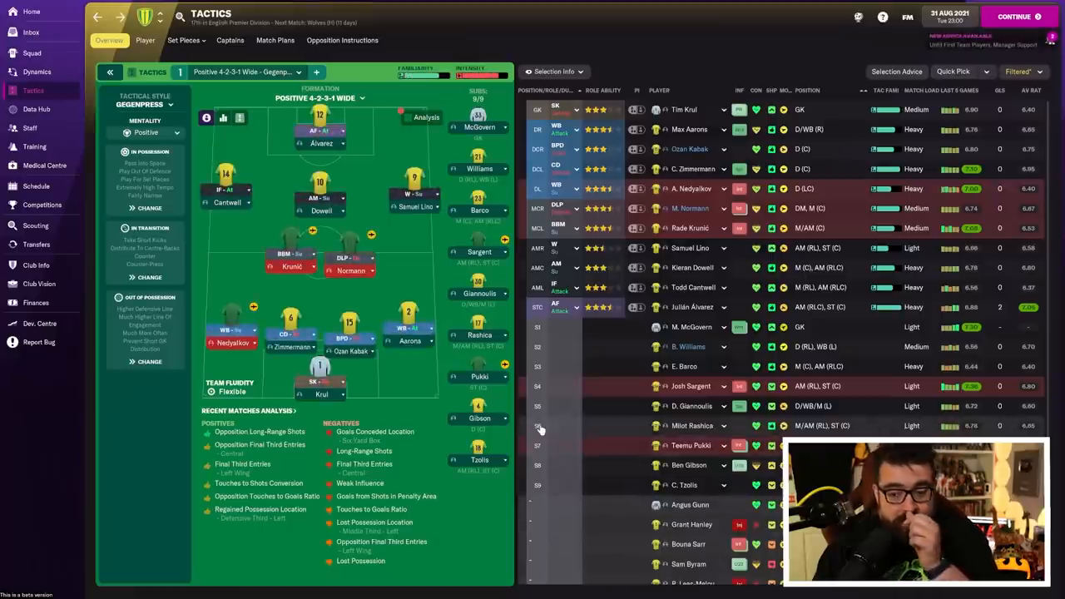
pyautogui.moveTo(697, 502)
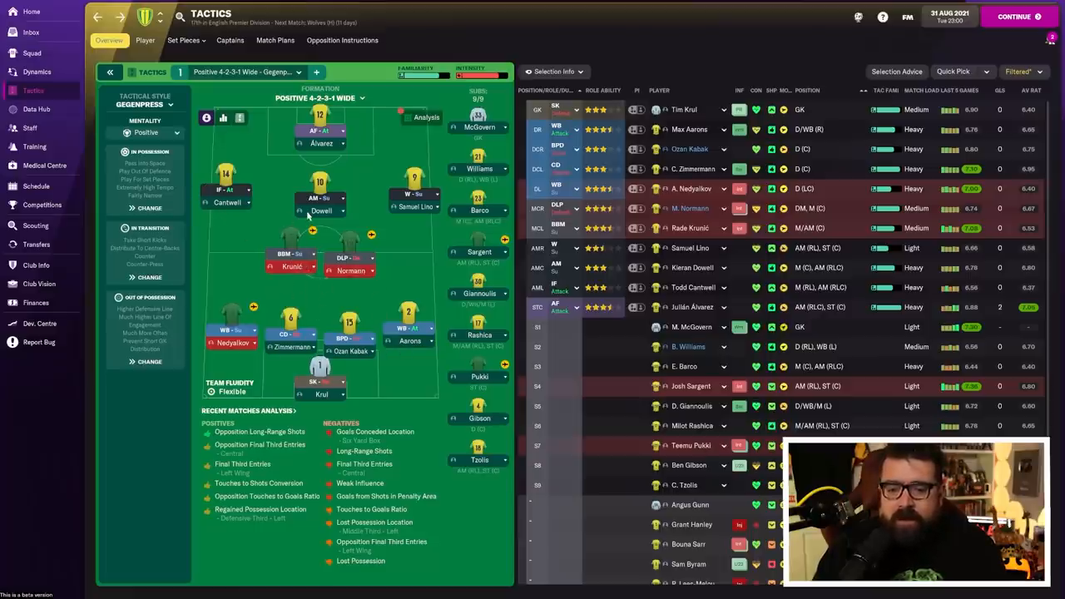
pyautogui.moveTo(296, 193)
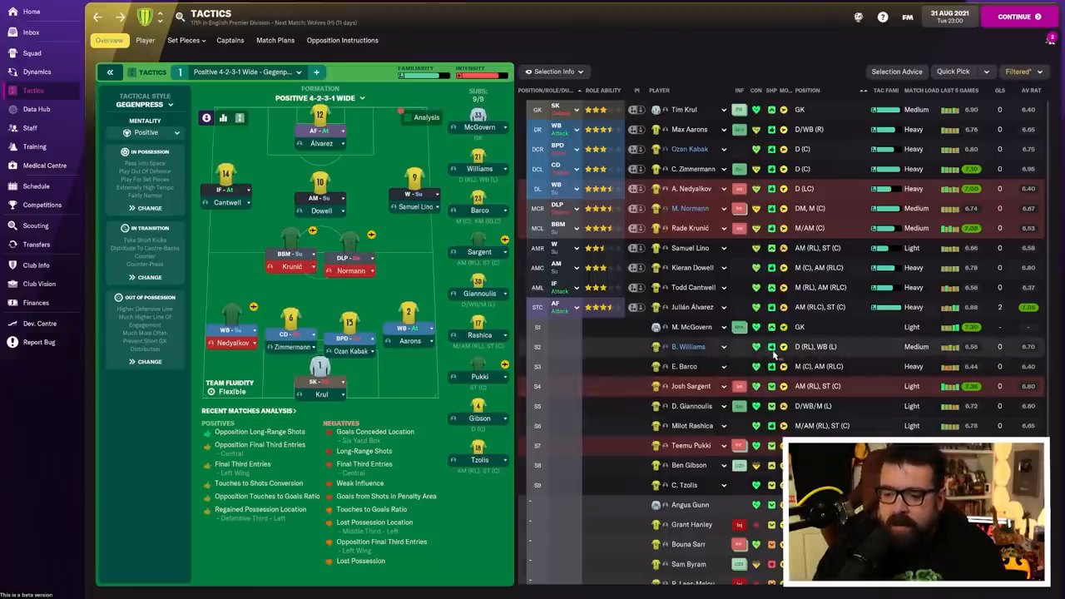
pyautogui.moveTo(703, 406)
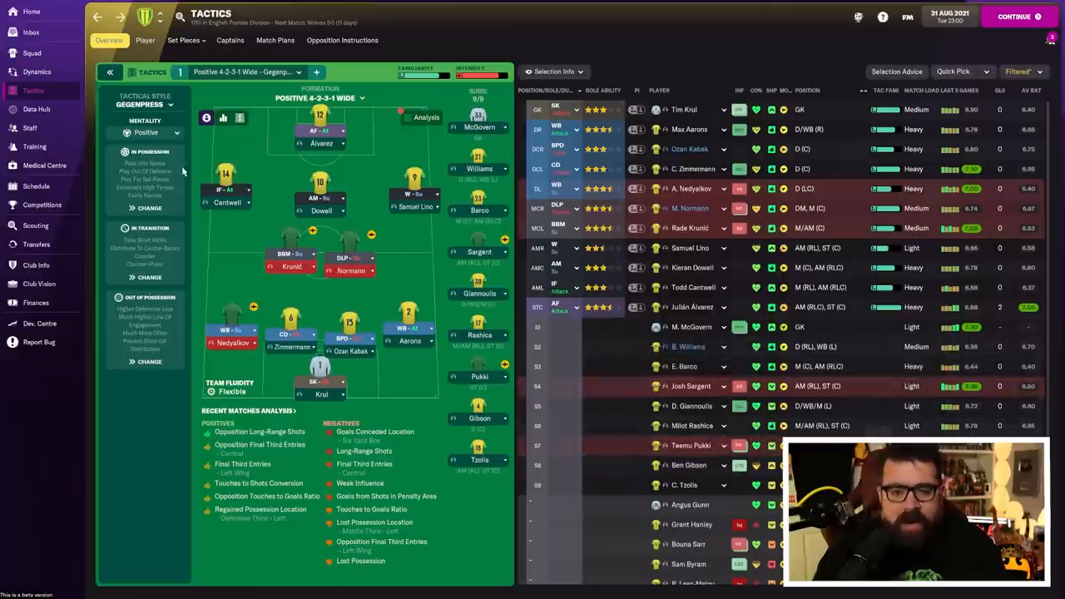
pyautogui.moveTo(412, 193)
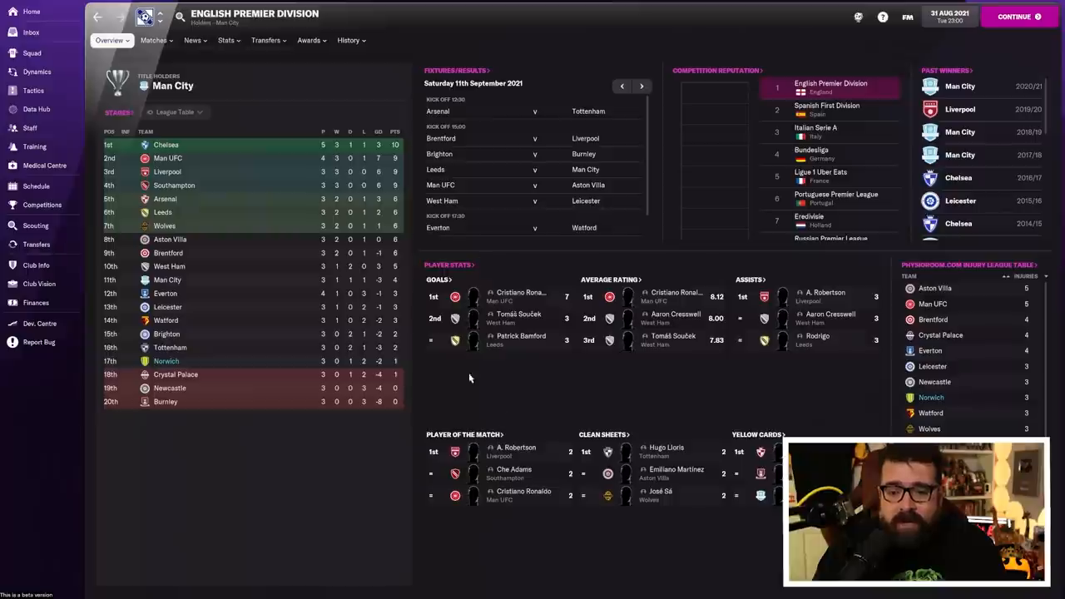
pyautogui.click(112, 40)
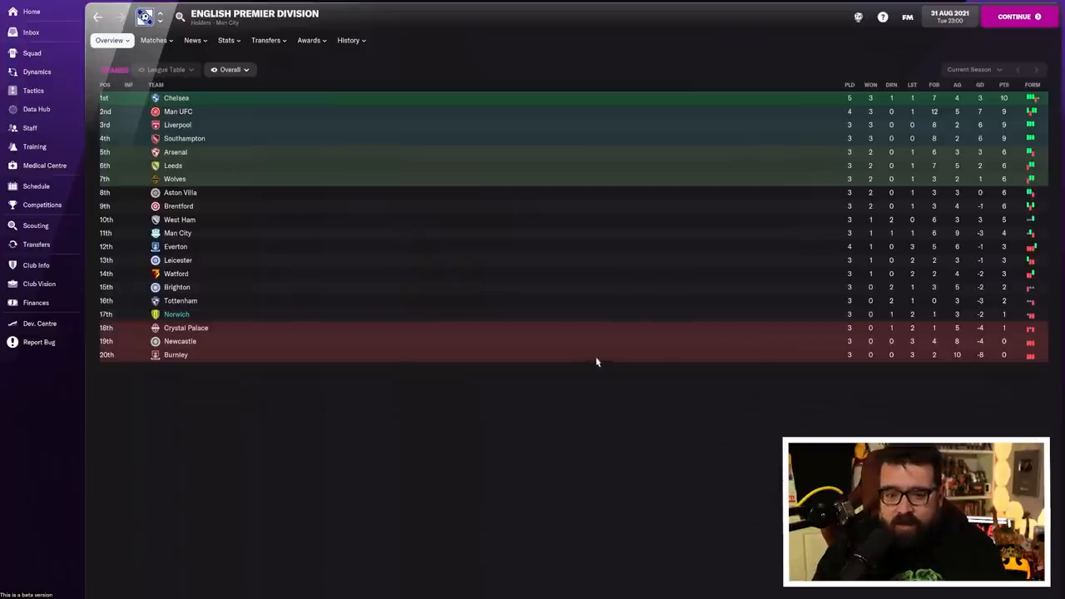
pyautogui.moveTo(926, 320)
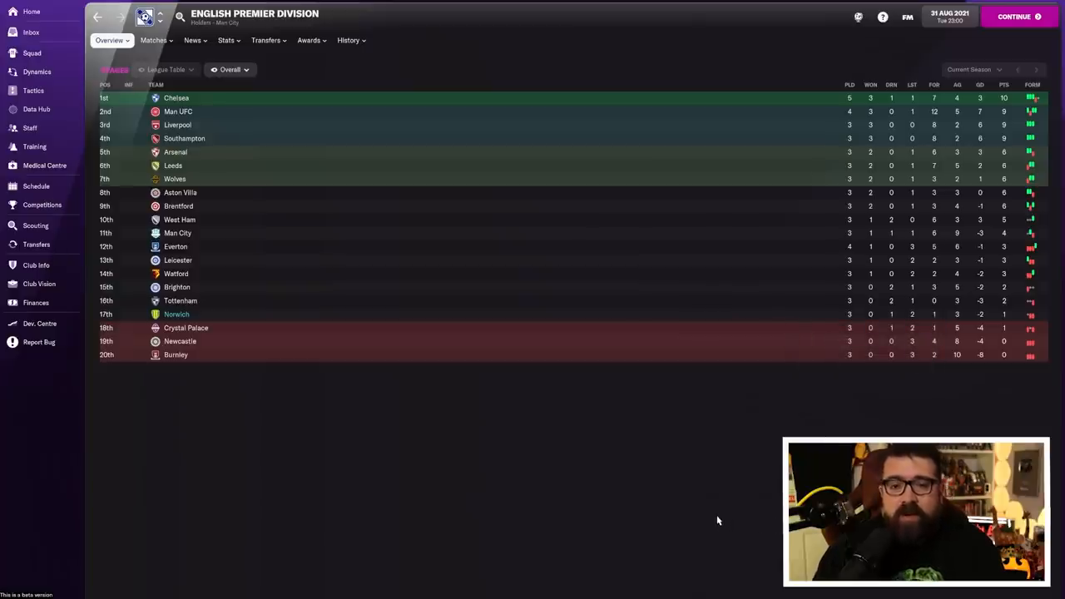
pyautogui.moveTo(560, 544)
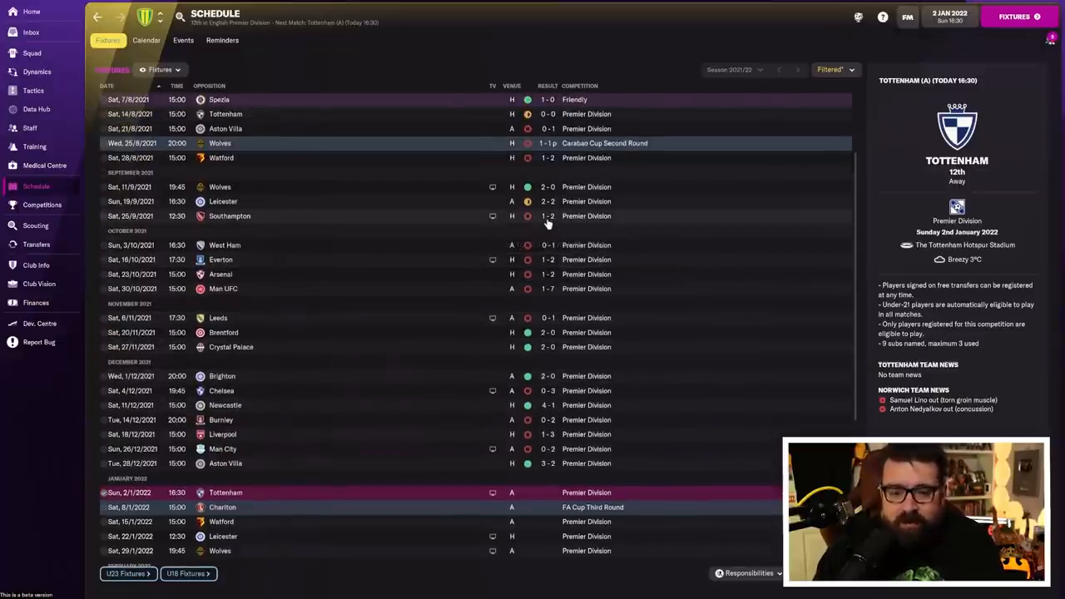
# Scroll up the season's fixtures and results list after advancing to 2 January 2022.
pyautogui.scroll(3)
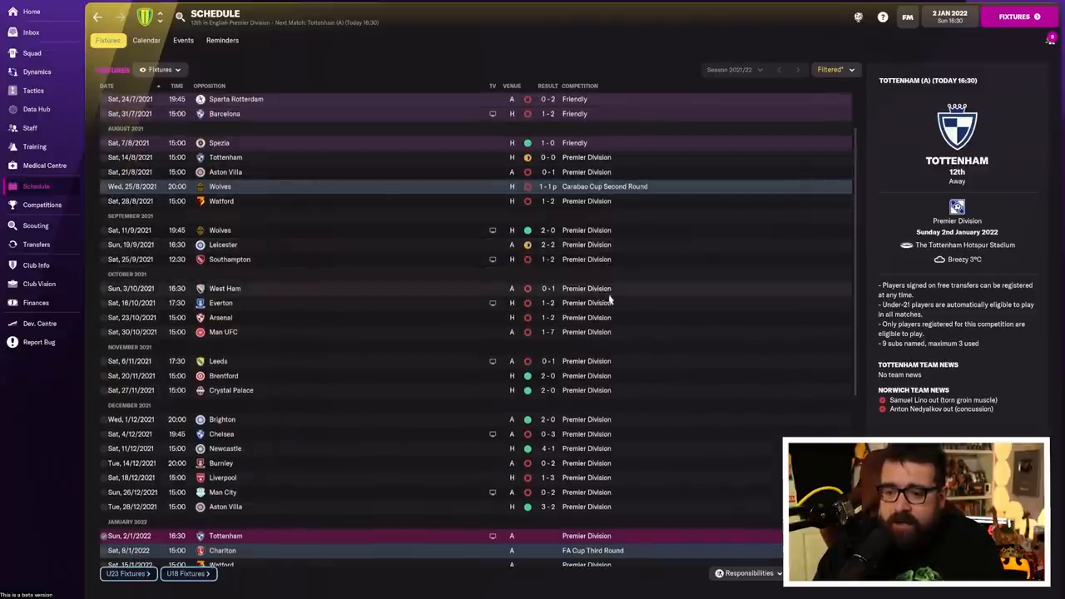
pyautogui.moveTo(599, 338)
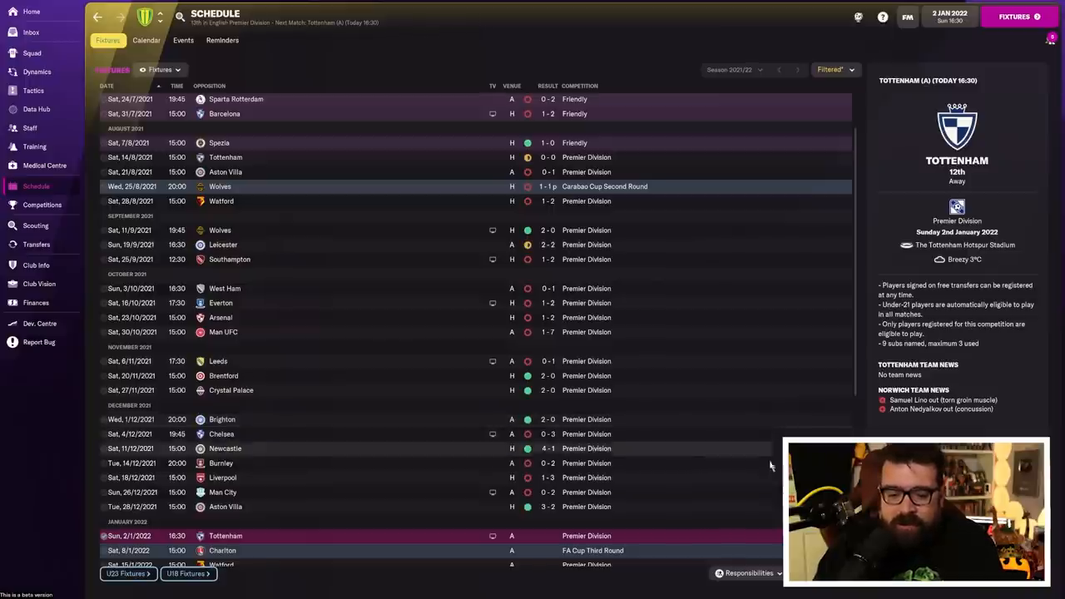
# Scroll the league overview, then open Julián Álvarez's player profile.
pyautogui.scroll(-3)
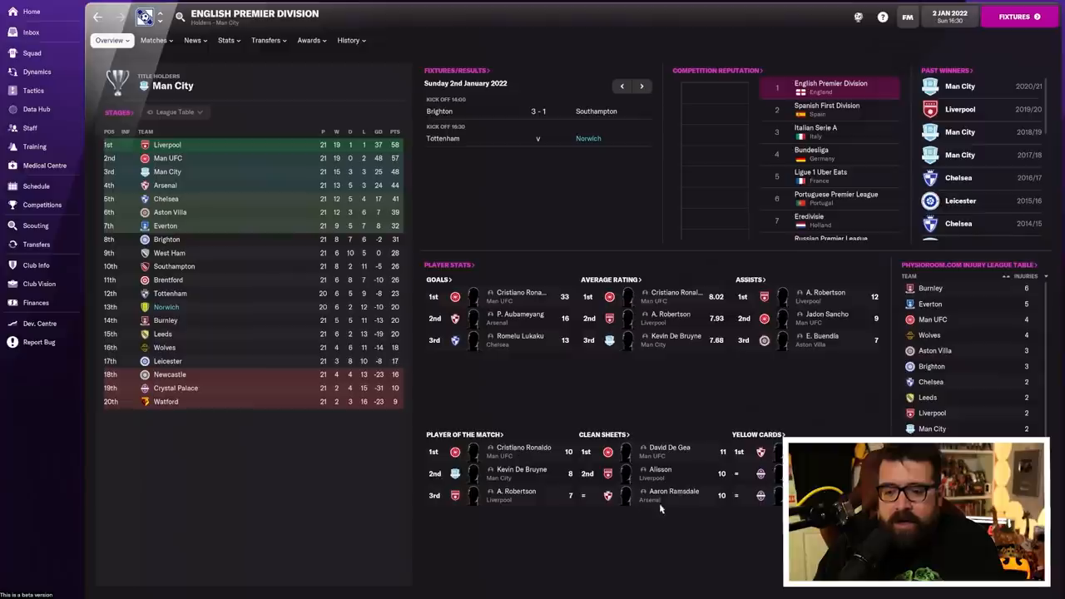
pyautogui.click(32, 53)
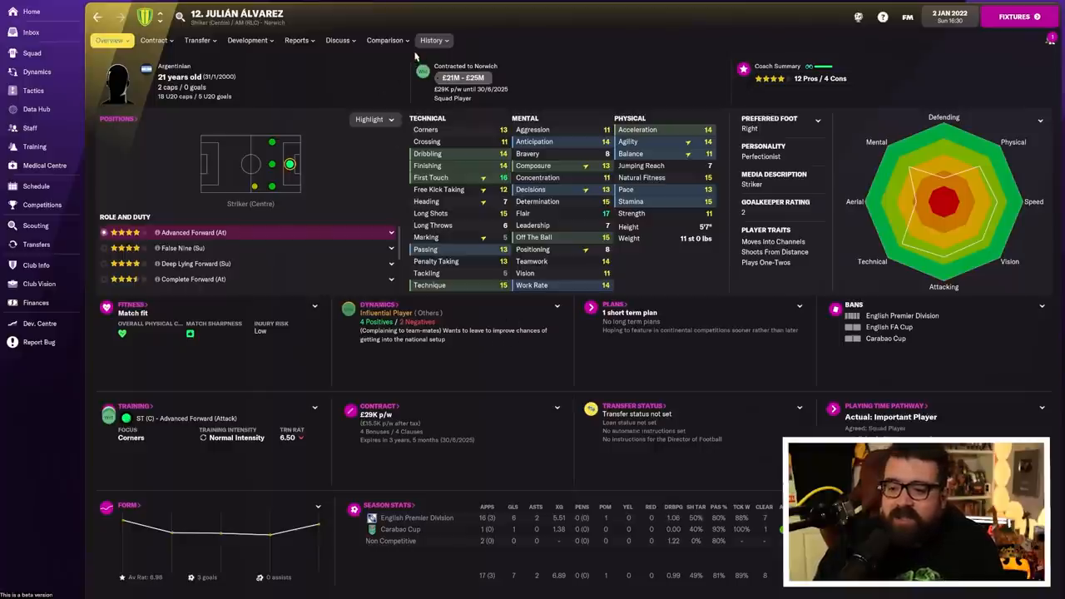
# View Julián Álvarez's career history, then return to the Norwich squad list.
pyautogui.click(430, 41)
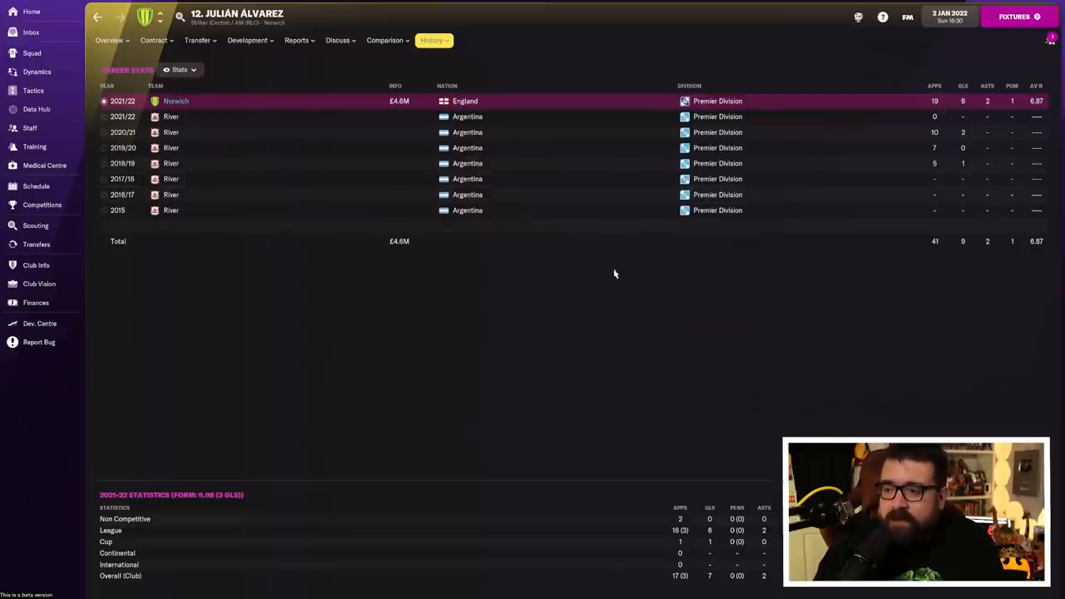
pyautogui.click(32, 52)
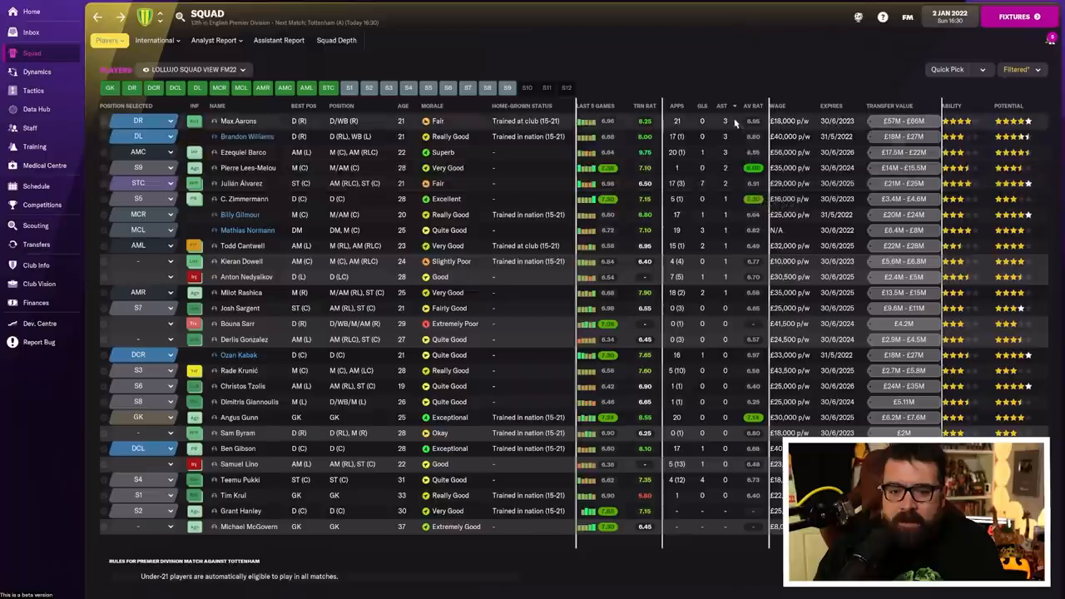
pyautogui.click(752, 106)
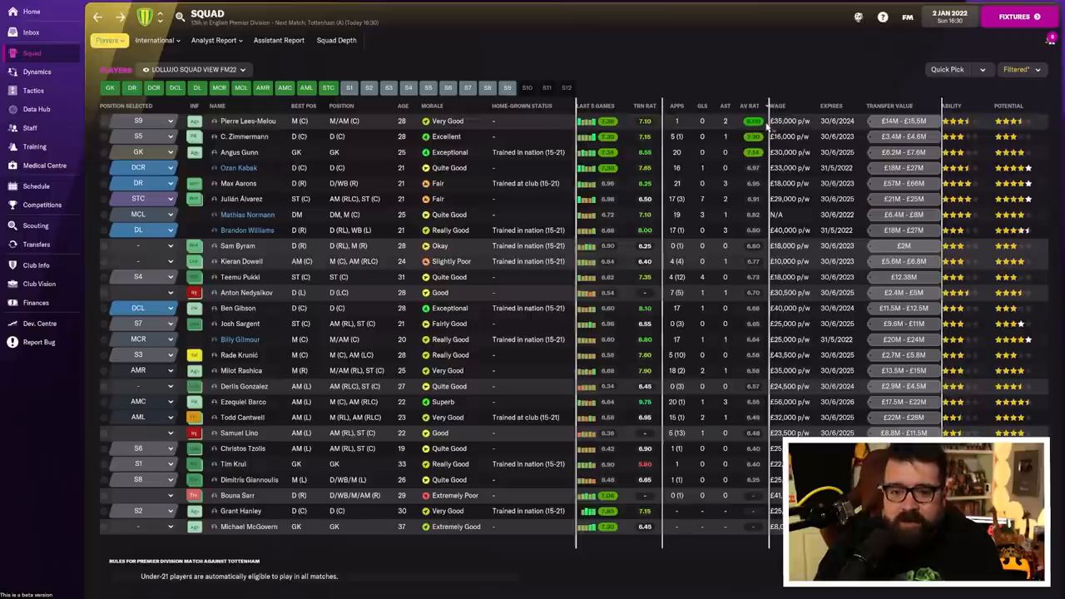
pyautogui.moveTo(271, 139)
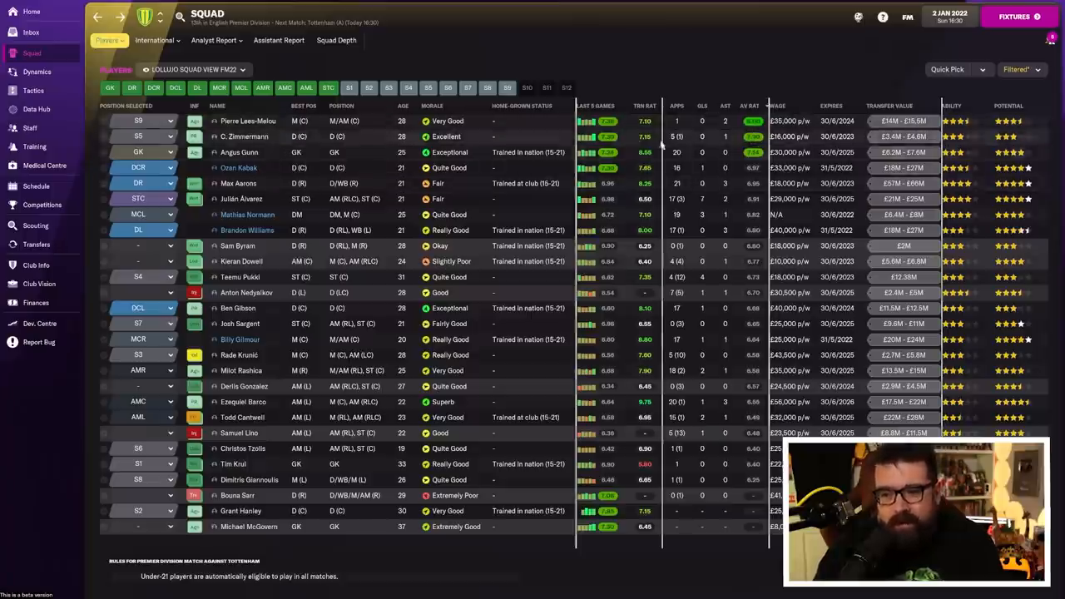
pyautogui.moveTo(241, 153)
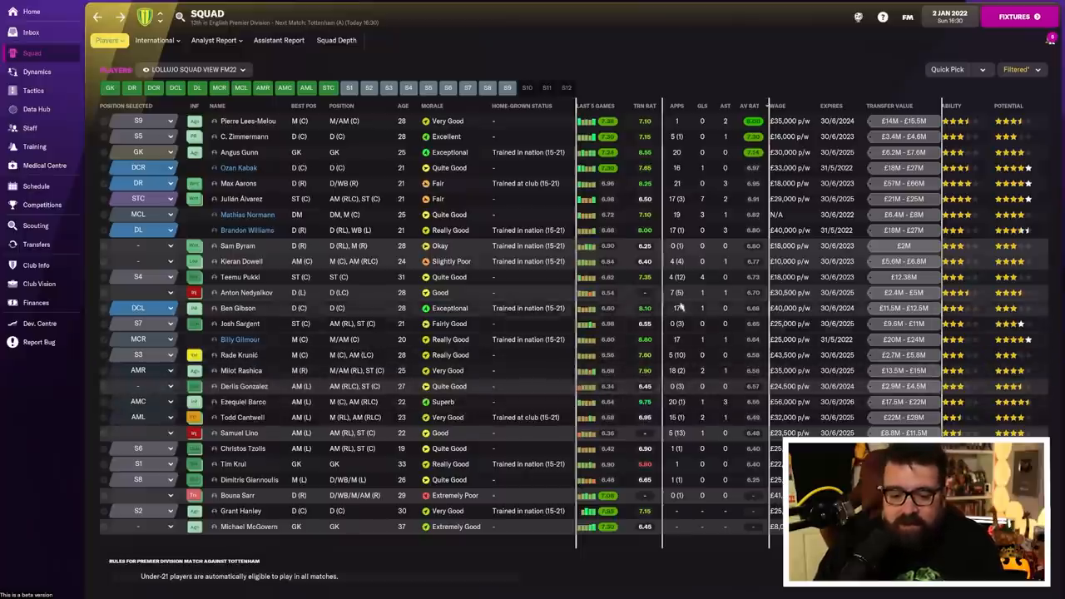
pyautogui.moveTo(237, 495)
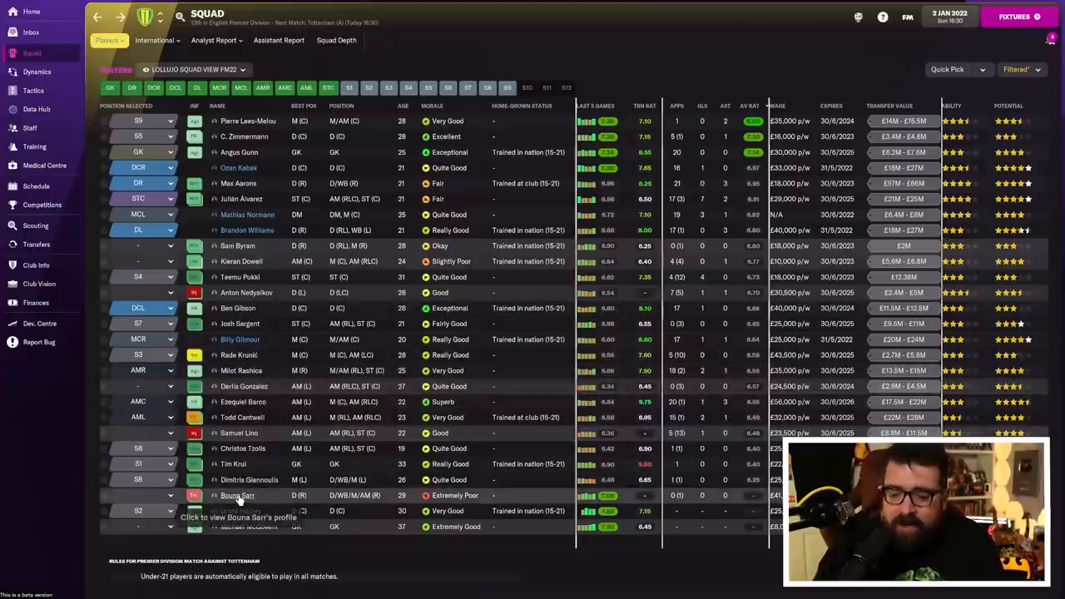
pyautogui.click(239, 495)
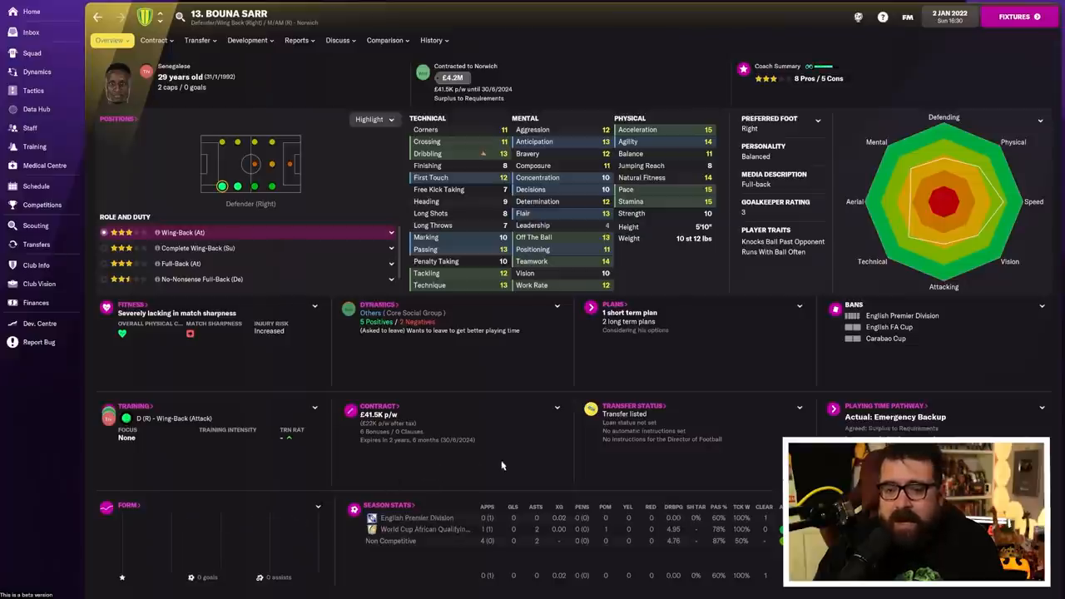
pyautogui.moveTo(460, 351)
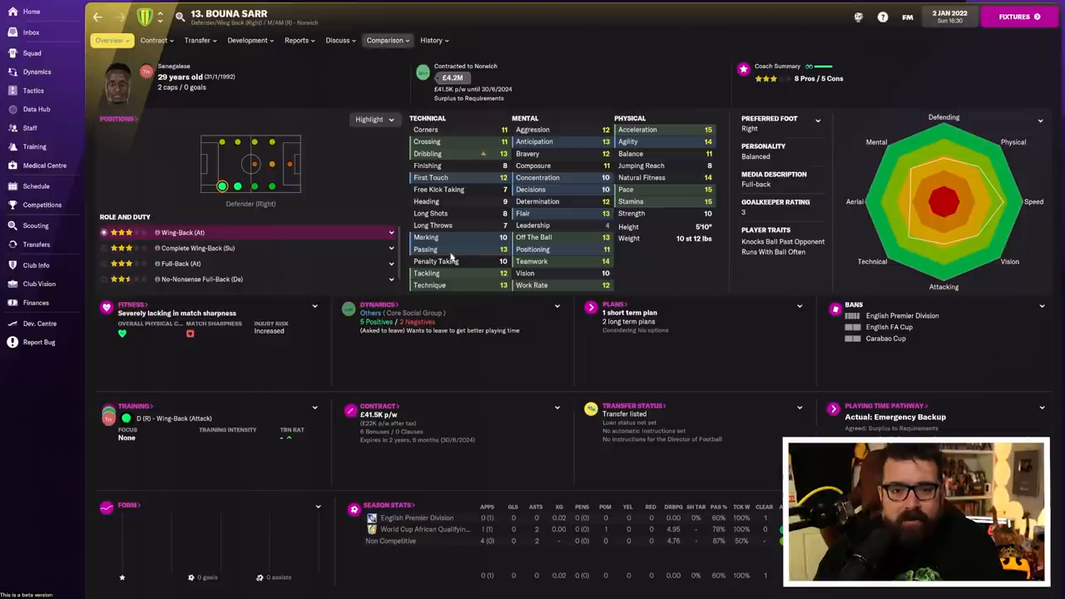
pyautogui.moveTo(455, 251)
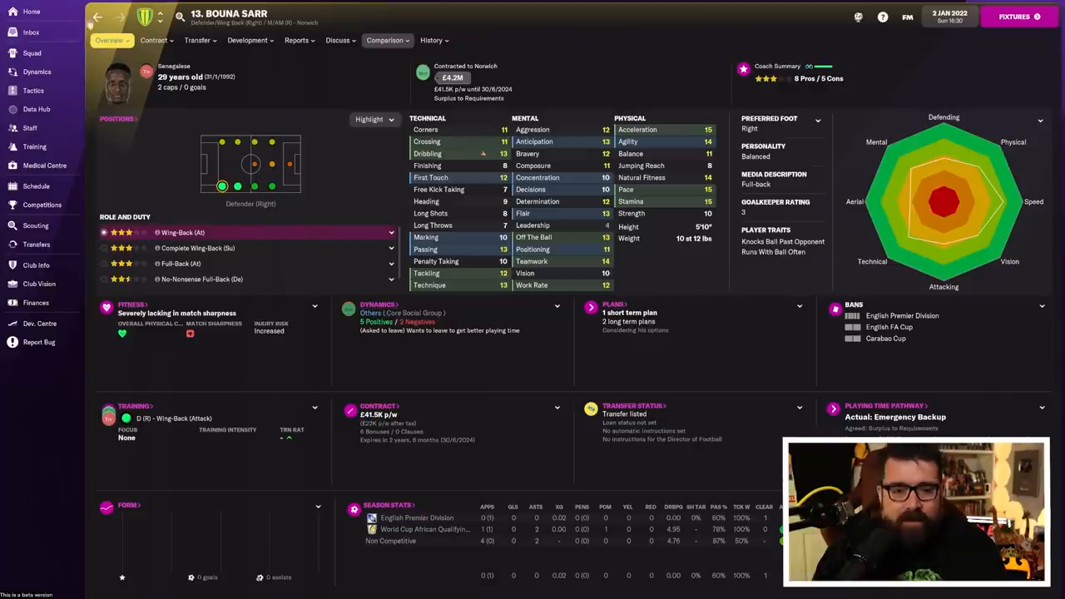
pyautogui.click(32, 52)
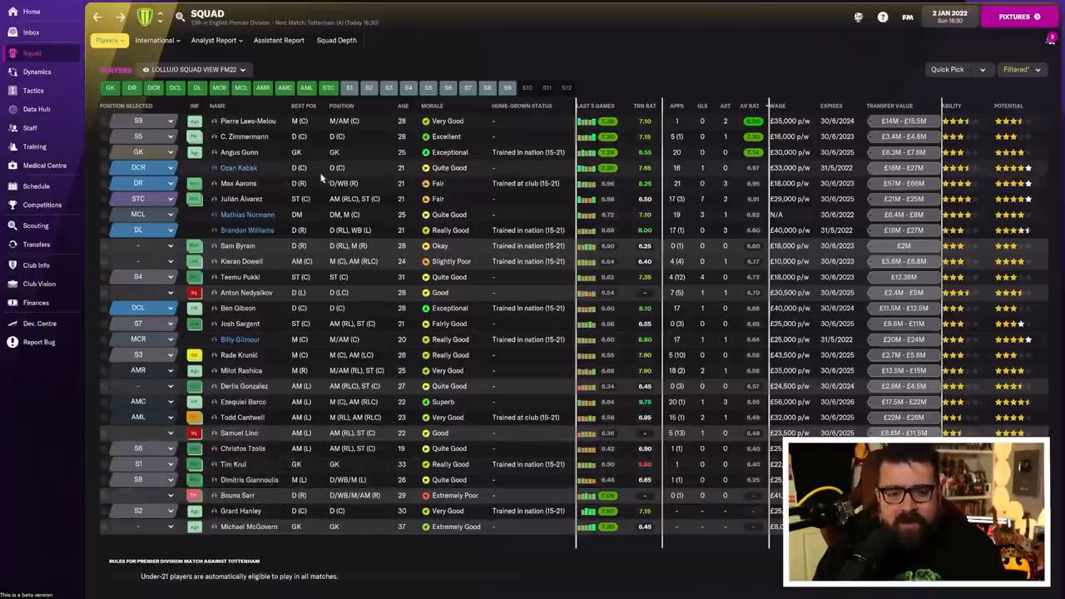
pyautogui.moveTo(559, 462)
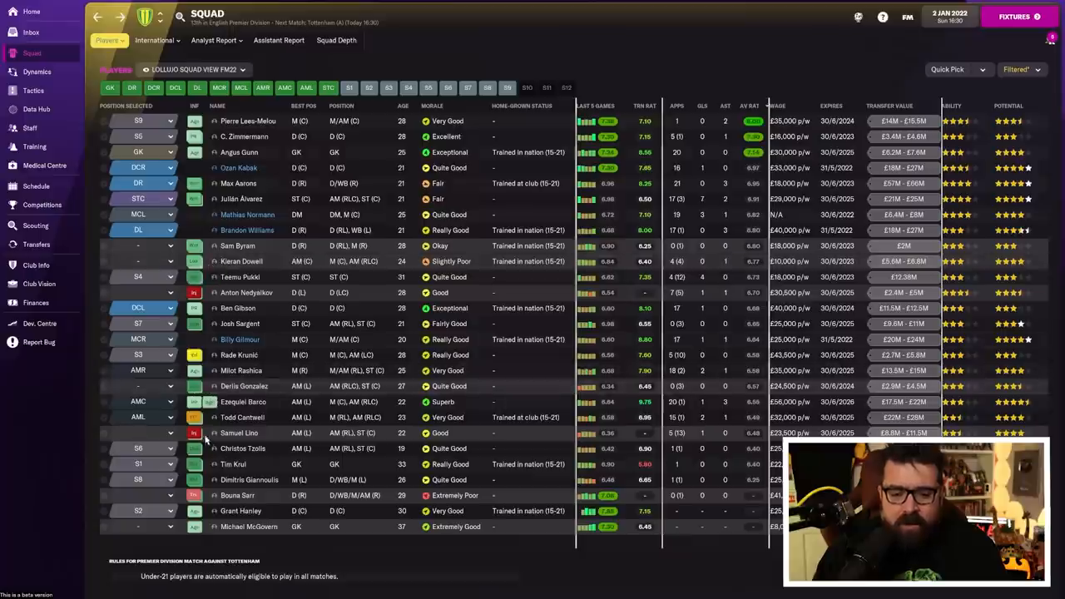
pyautogui.moveTo(370, 455)
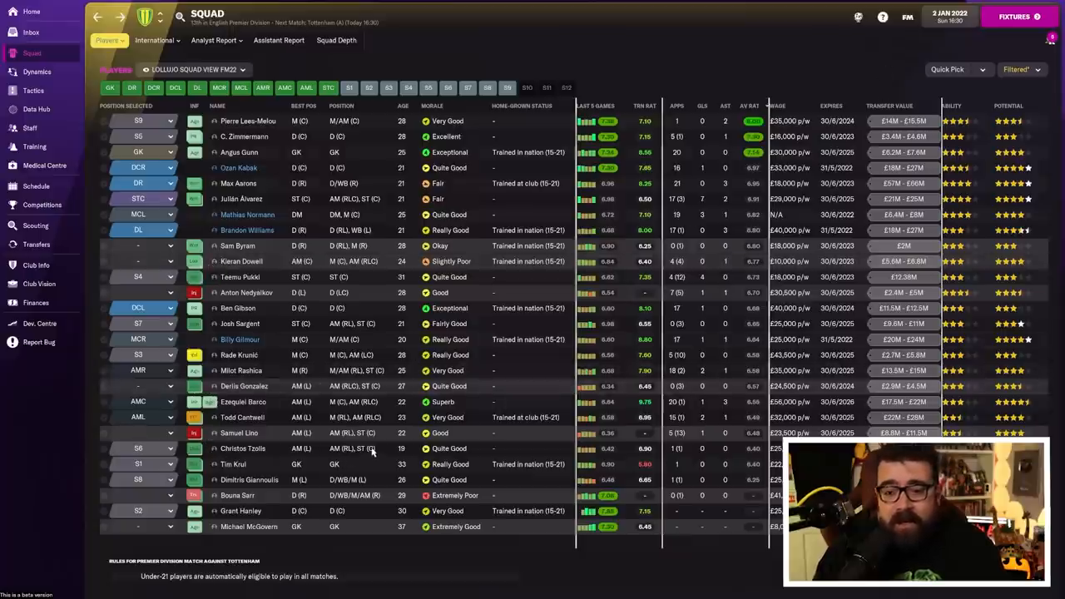
pyautogui.moveTo(407, 455)
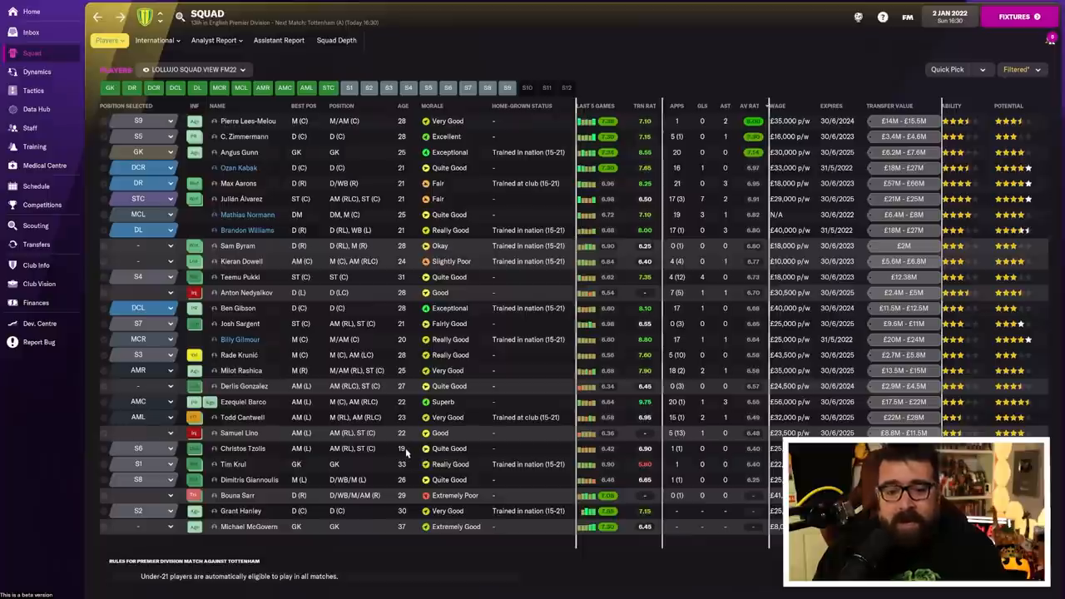
pyautogui.moveTo(471, 428)
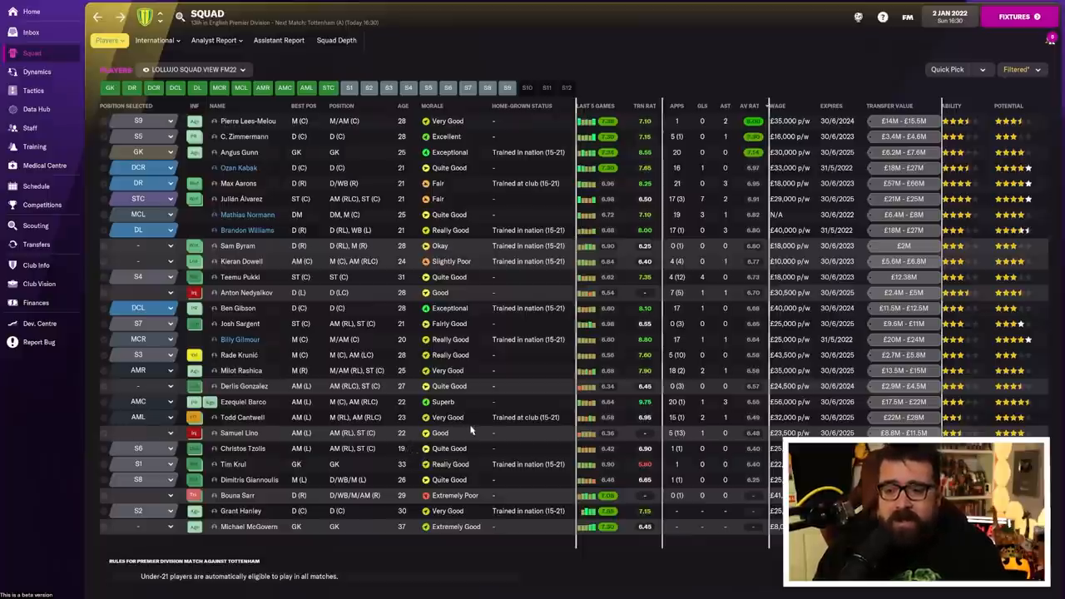
pyautogui.moveTo(482, 418)
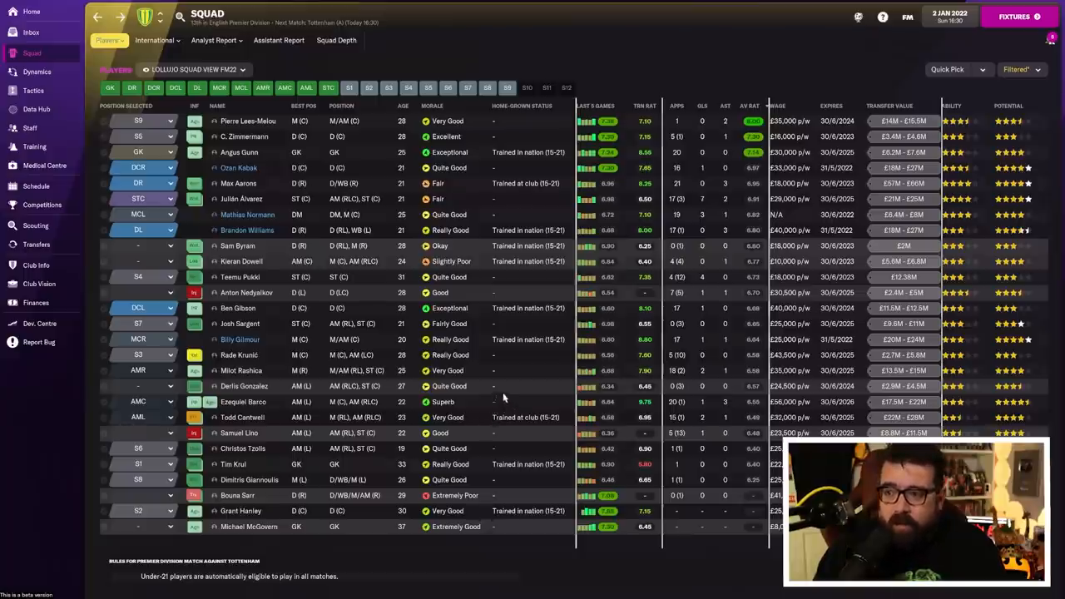
pyautogui.moveTo(479, 363)
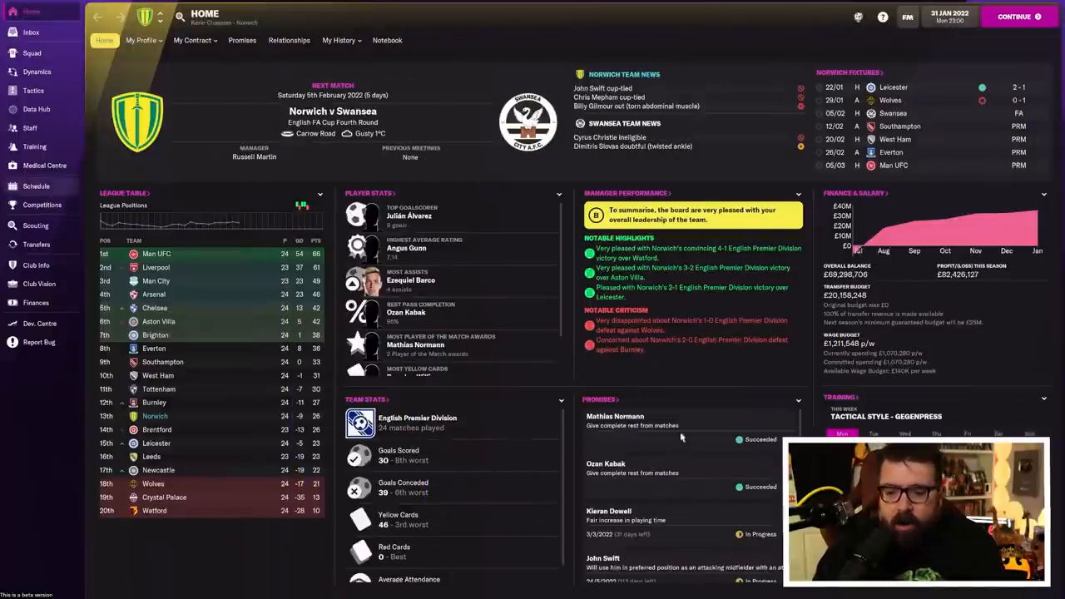
# View the English Premier Division table with Norwich 13th and Man UFC top.
pyautogui.click(36, 185)
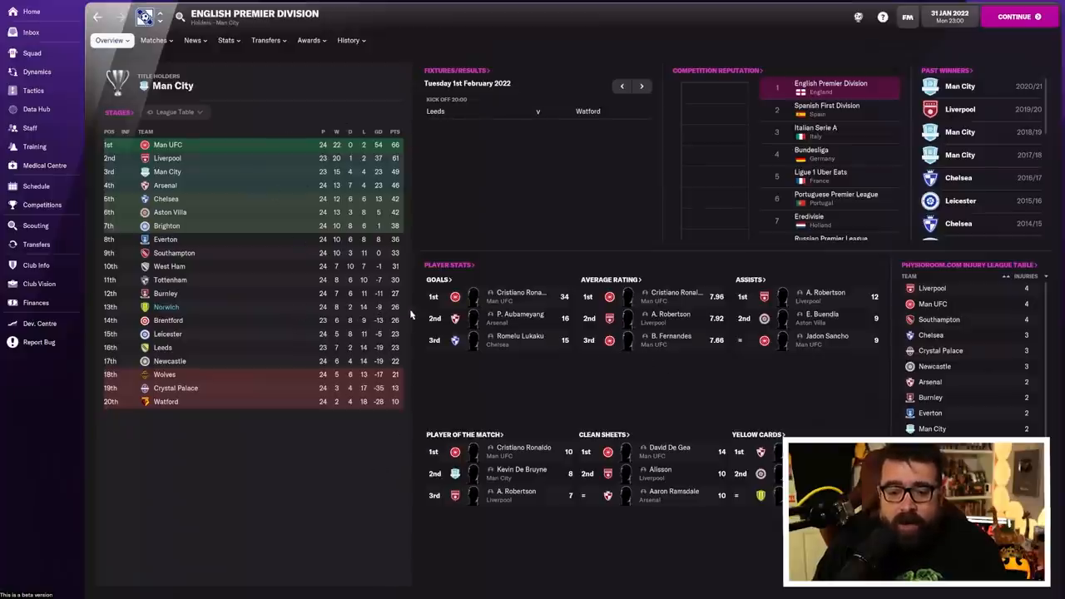
pyautogui.moveTo(392, 313)
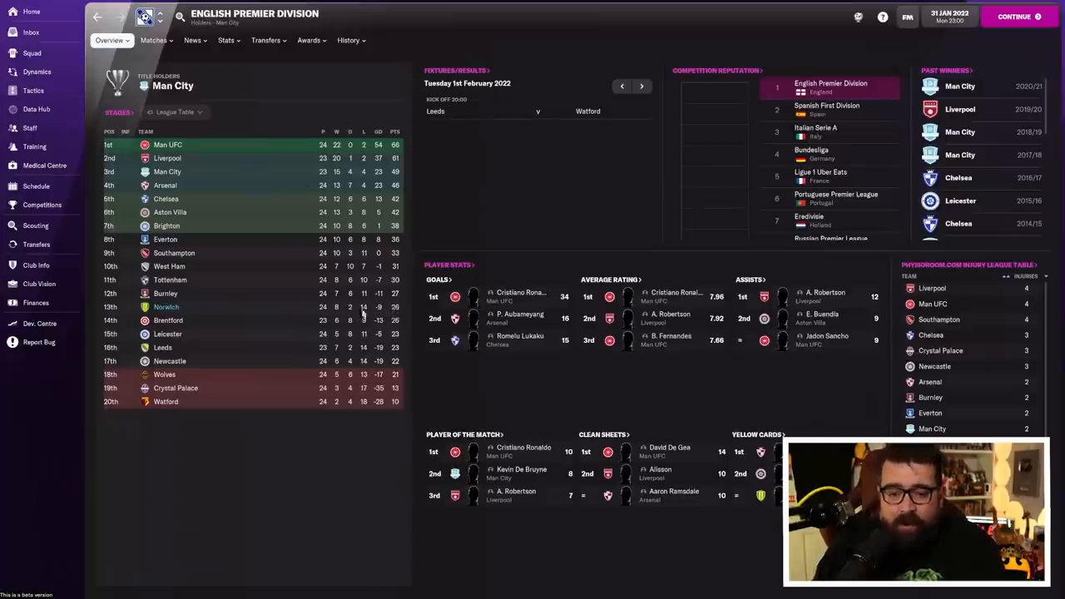
pyautogui.moveTo(359, 454)
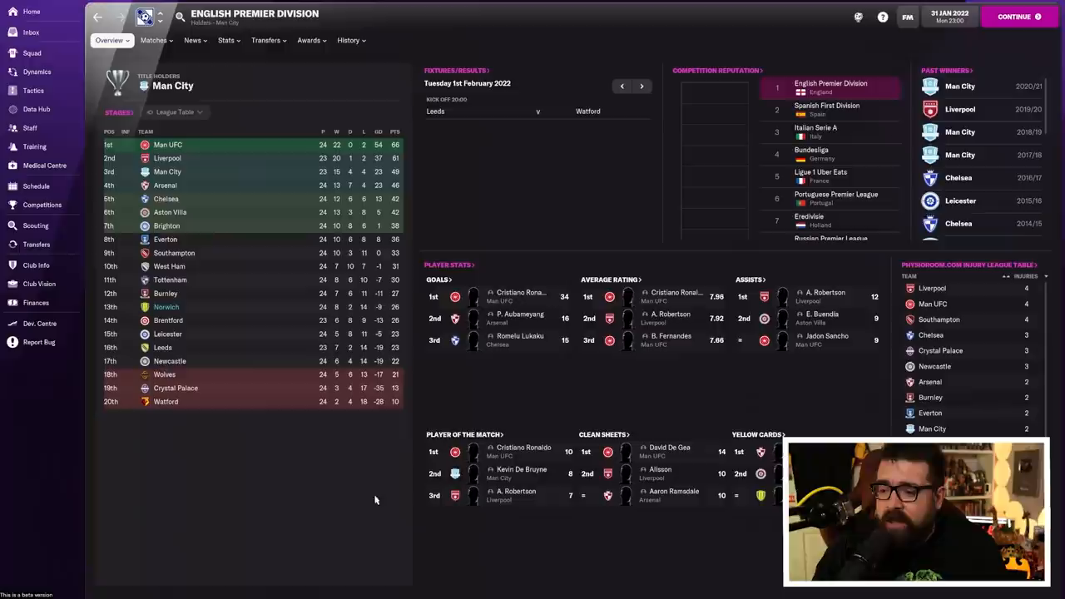
pyautogui.moveTo(385, 492)
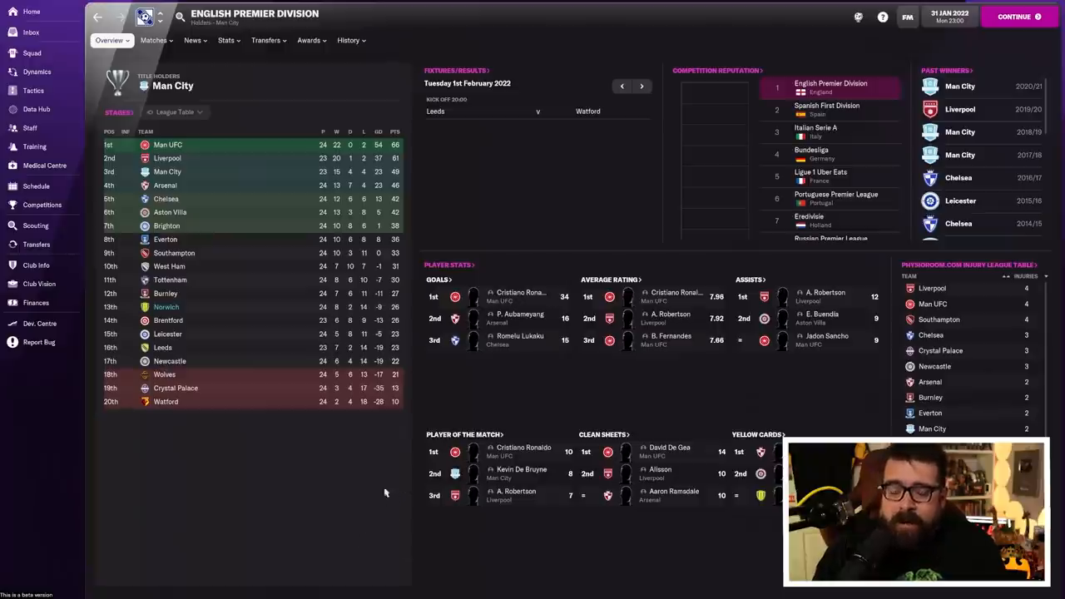
pyautogui.moveTo(36, 244)
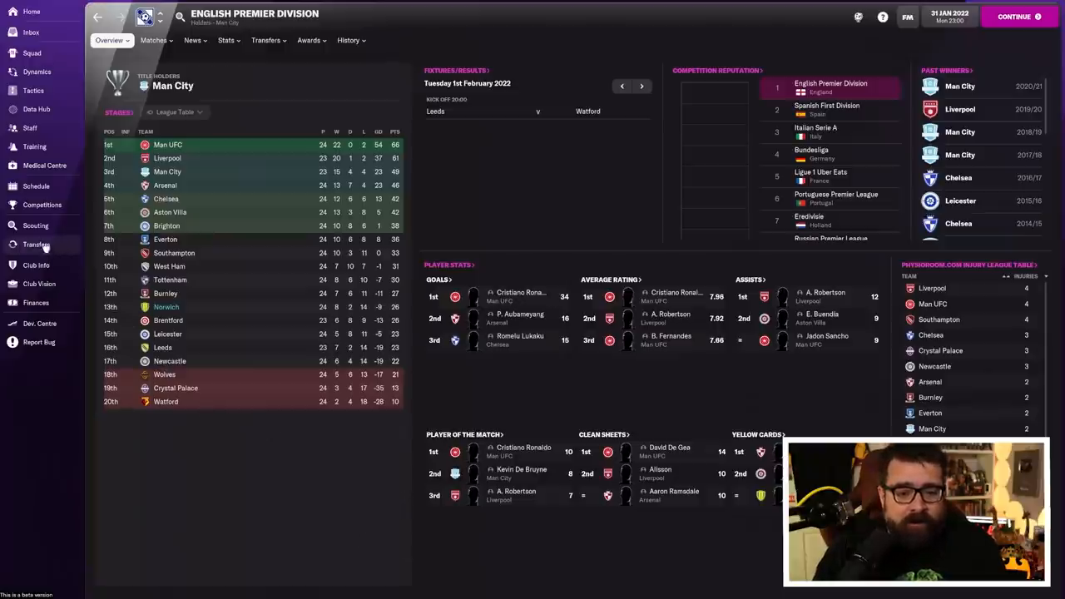
# Check Max Aarons's career history from the Transfer History list, showing his £50M move to Newcastle.
pyautogui.click(36, 244)
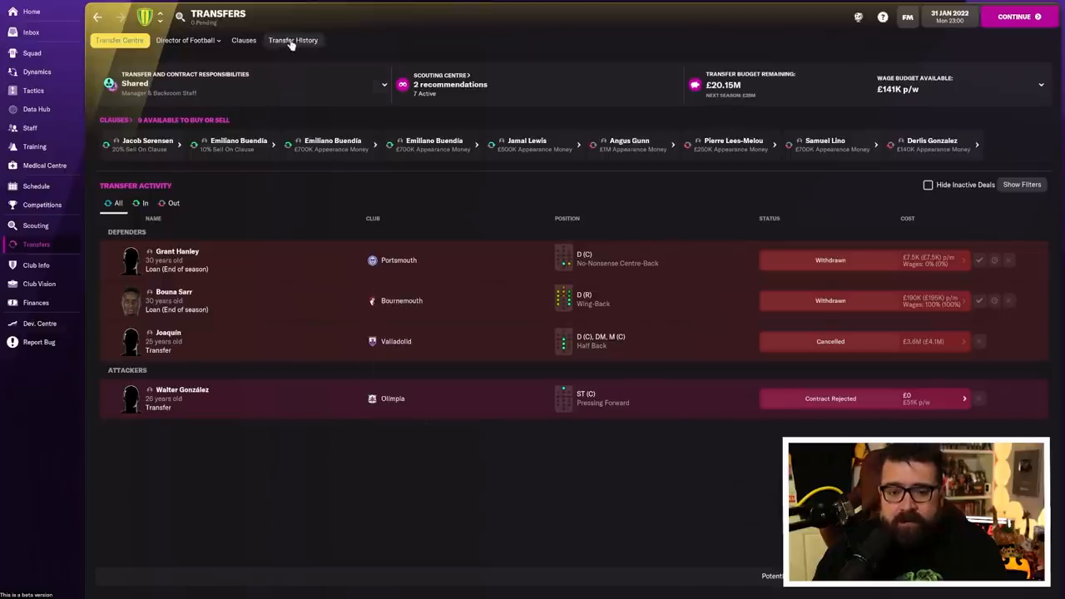
pyautogui.click(292, 40)
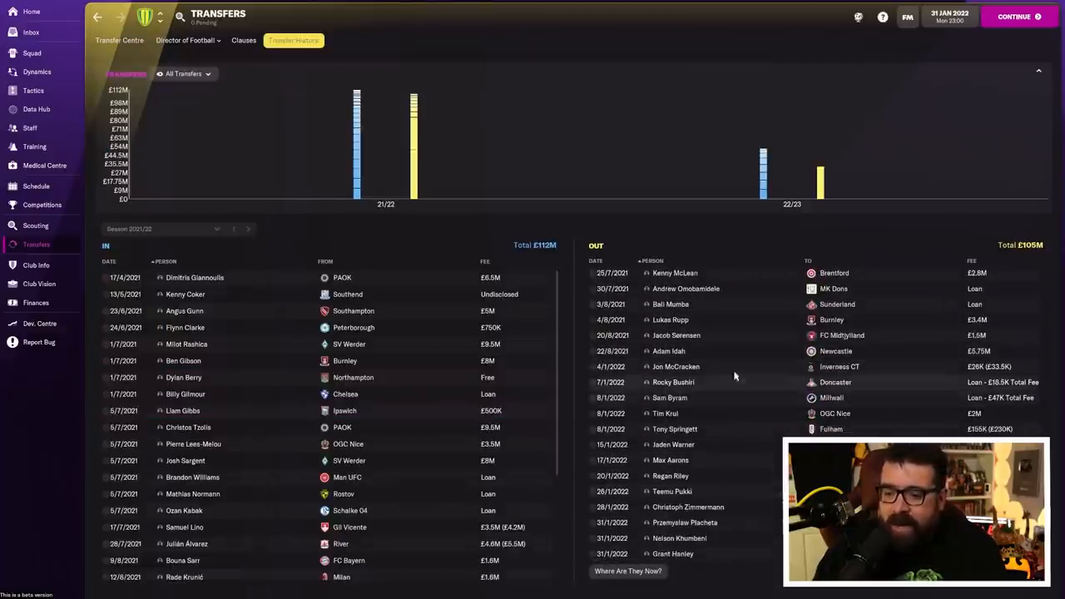
pyautogui.moveTo(679, 371)
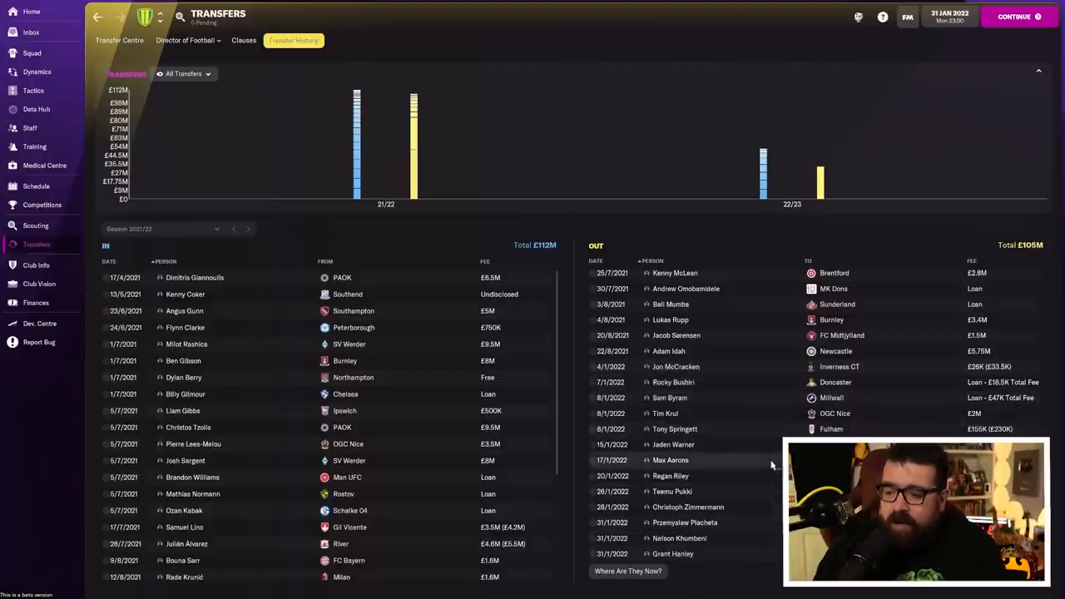
pyautogui.click(670, 460)
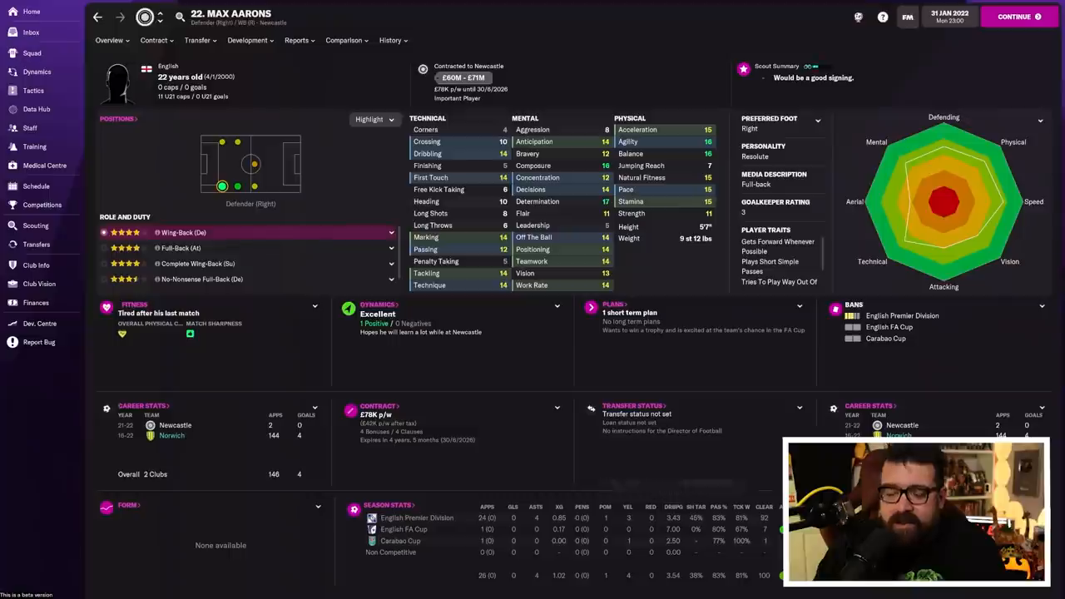
pyautogui.click(388, 40)
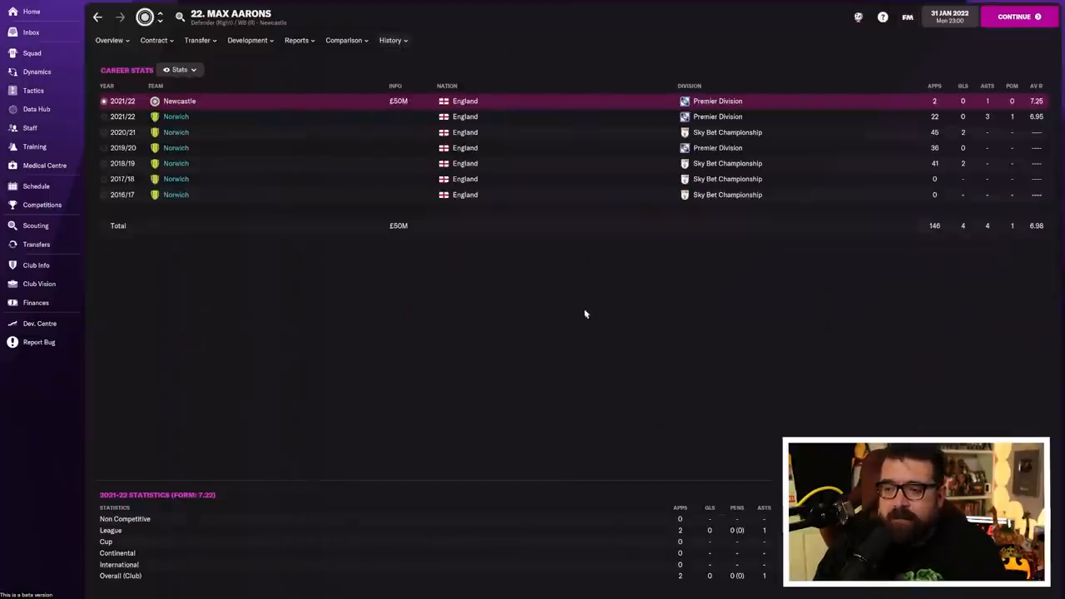
pyautogui.moveTo(112, 25)
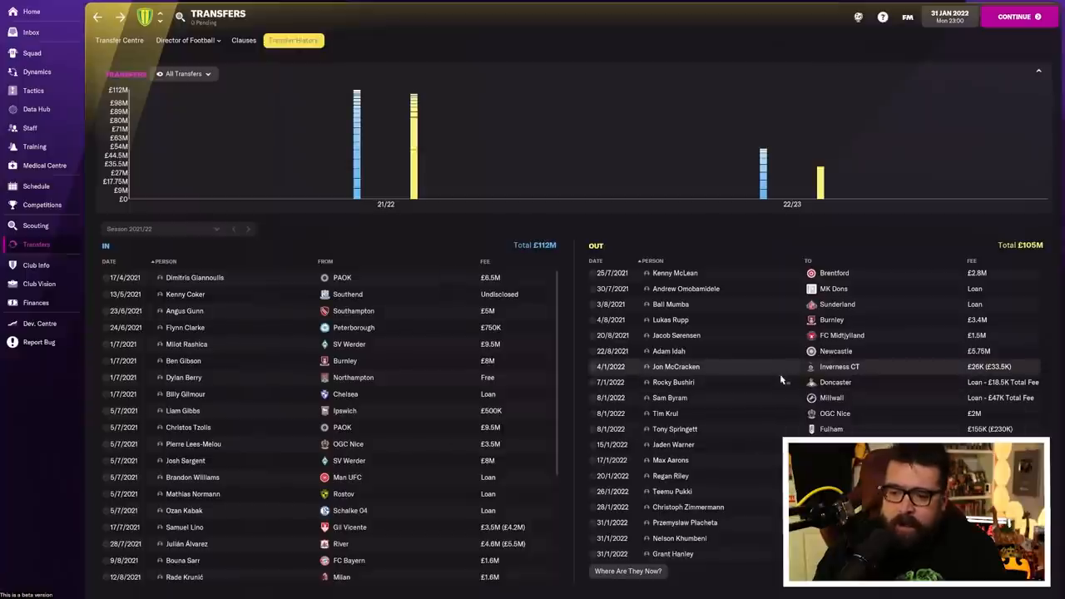
pyautogui.moveTo(917, 402)
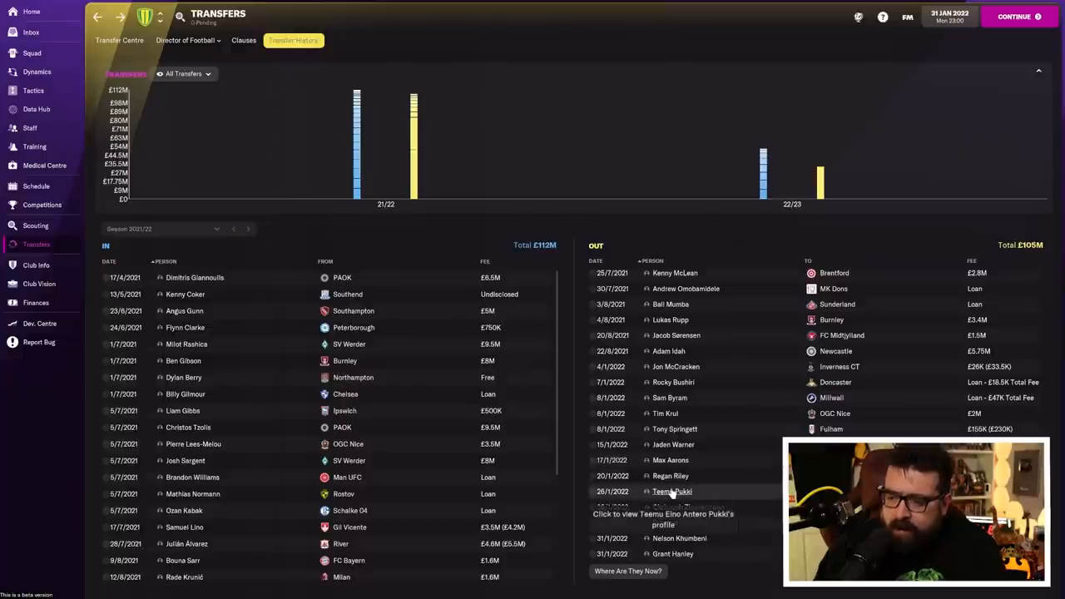
pyautogui.click(671, 490)
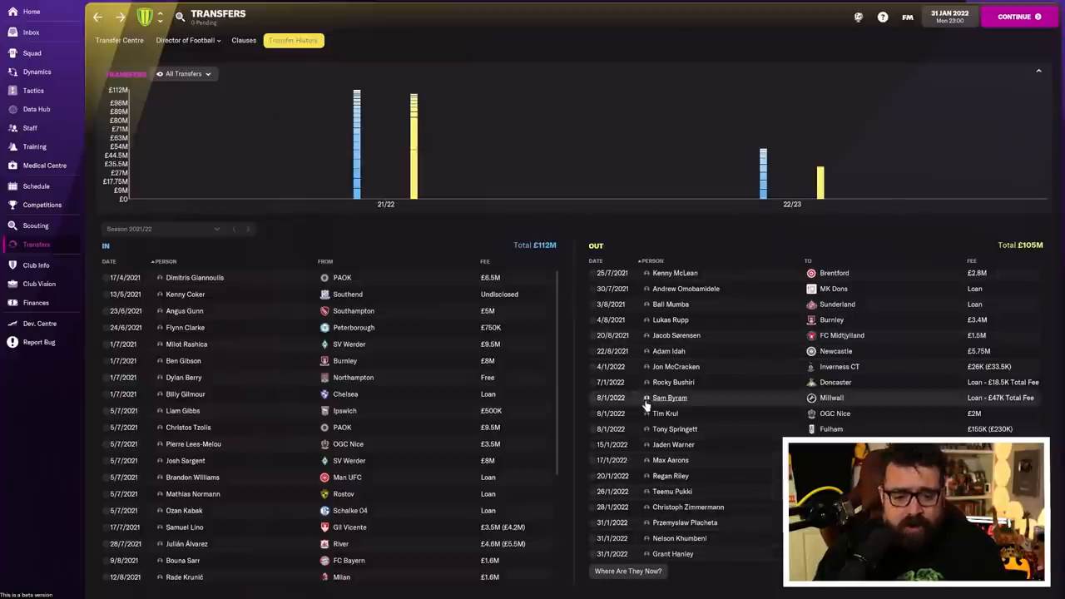
pyautogui.scroll(-3)
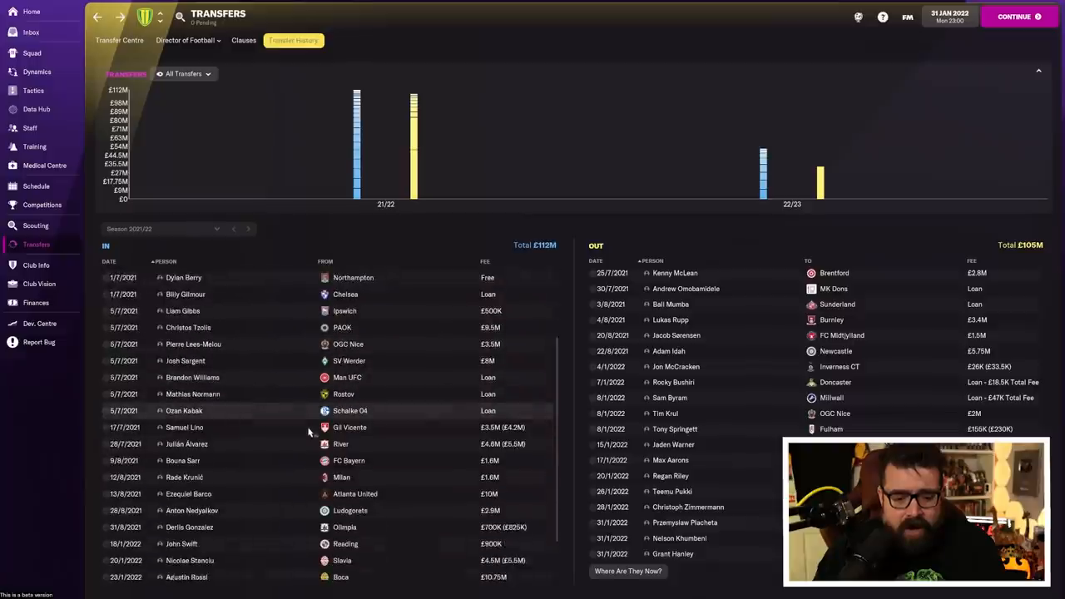
pyautogui.scroll(-3)
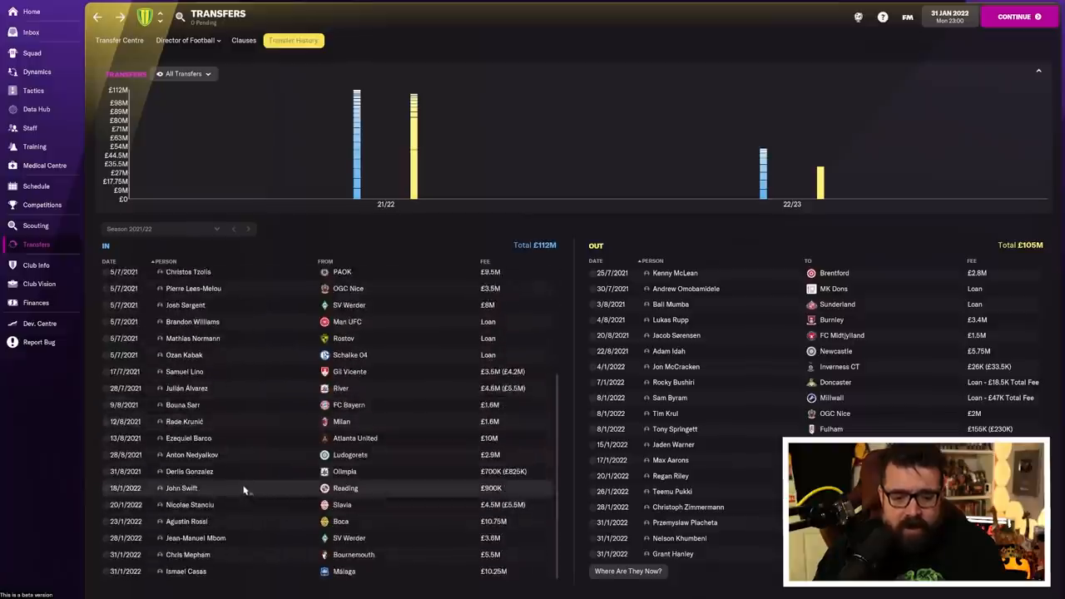
pyautogui.moveTo(262, 489)
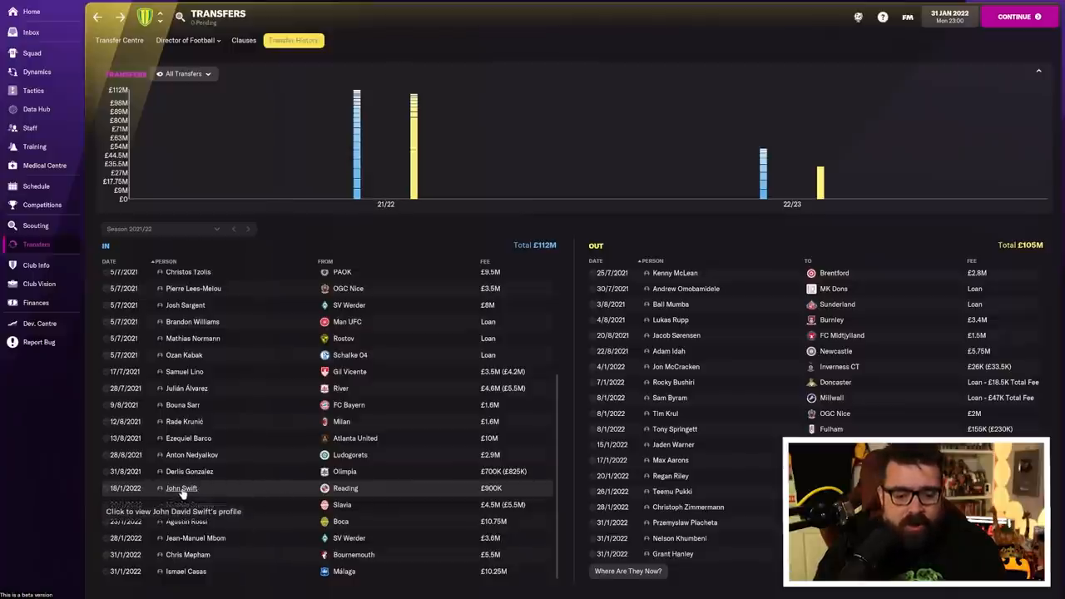
# View John Swift's season-by-season career stats, from Chelsea through Reading to Norwich.
pyautogui.click(182, 487)
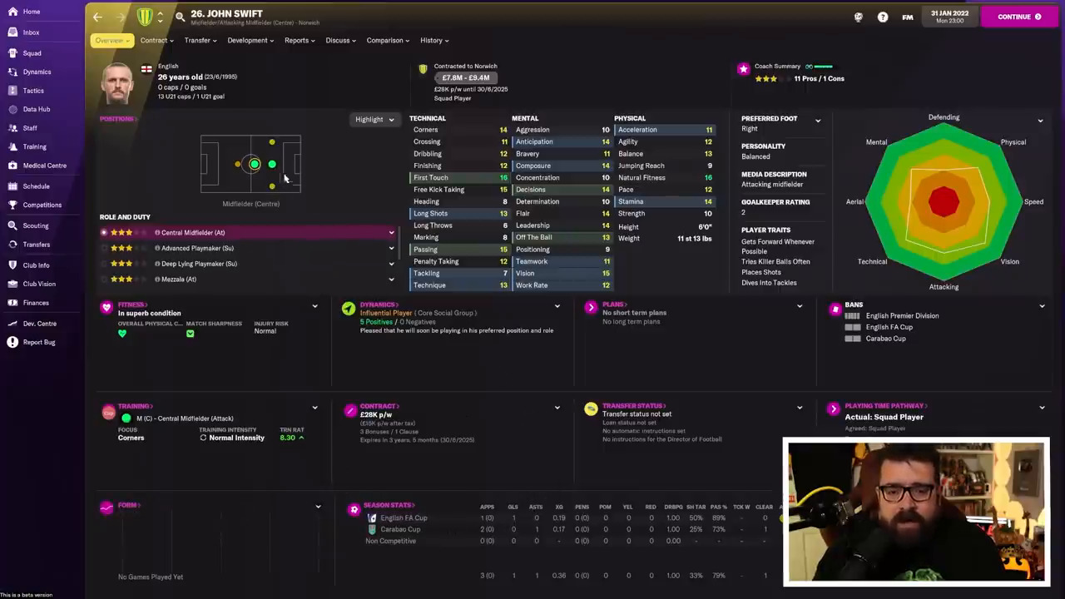
pyautogui.click(432, 40)
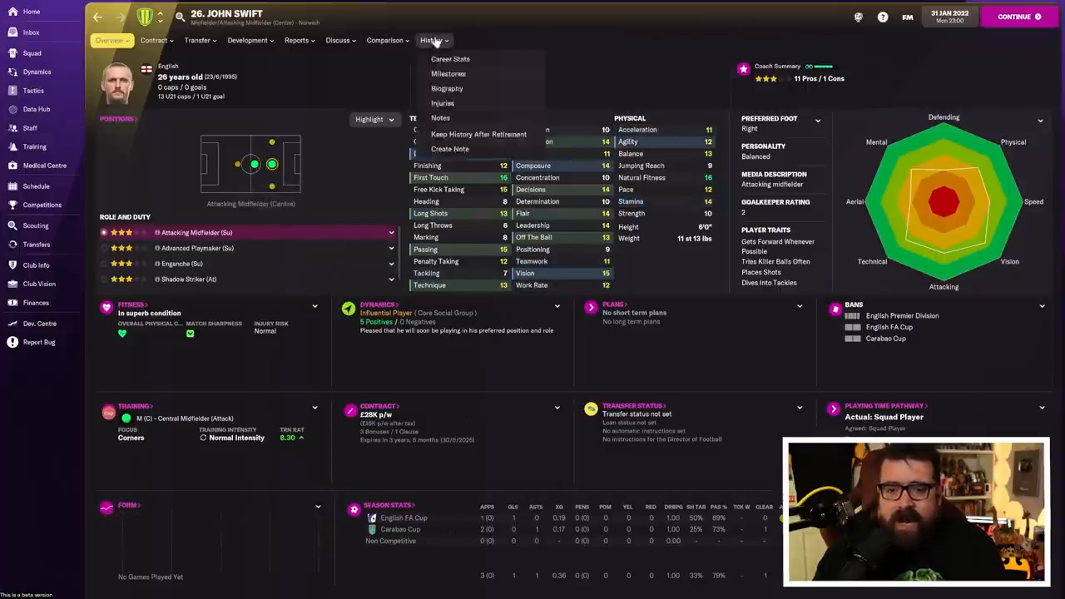
pyautogui.click(450, 59)
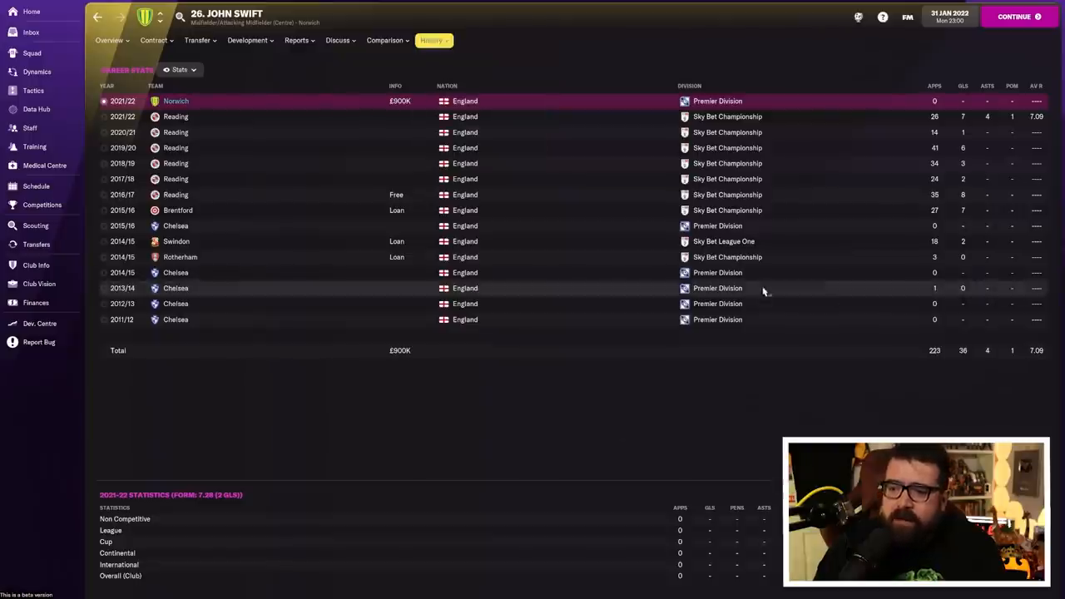
pyautogui.moveTo(985, 125)
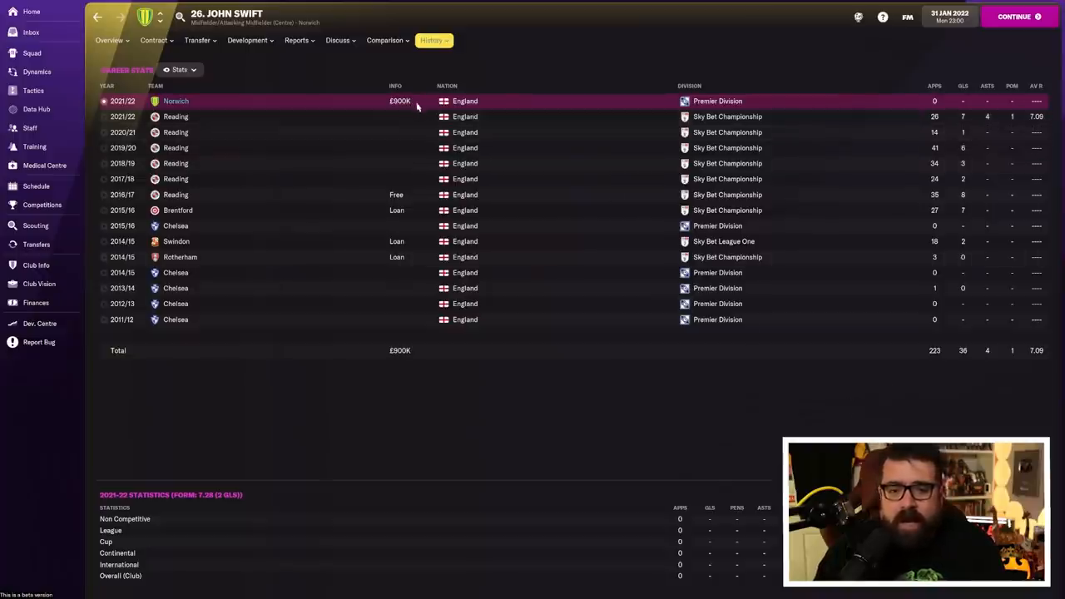
# Check Swift's contract options, return to his overview and go back to Transfer History.
pyautogui.click(154, 40)
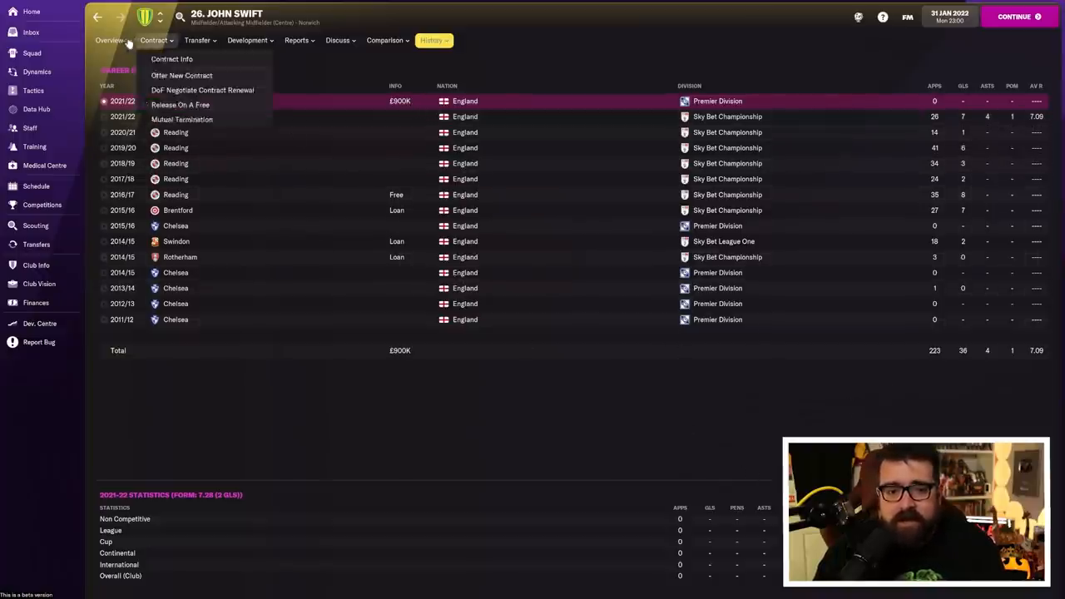
pyautogui.click(109, 40)
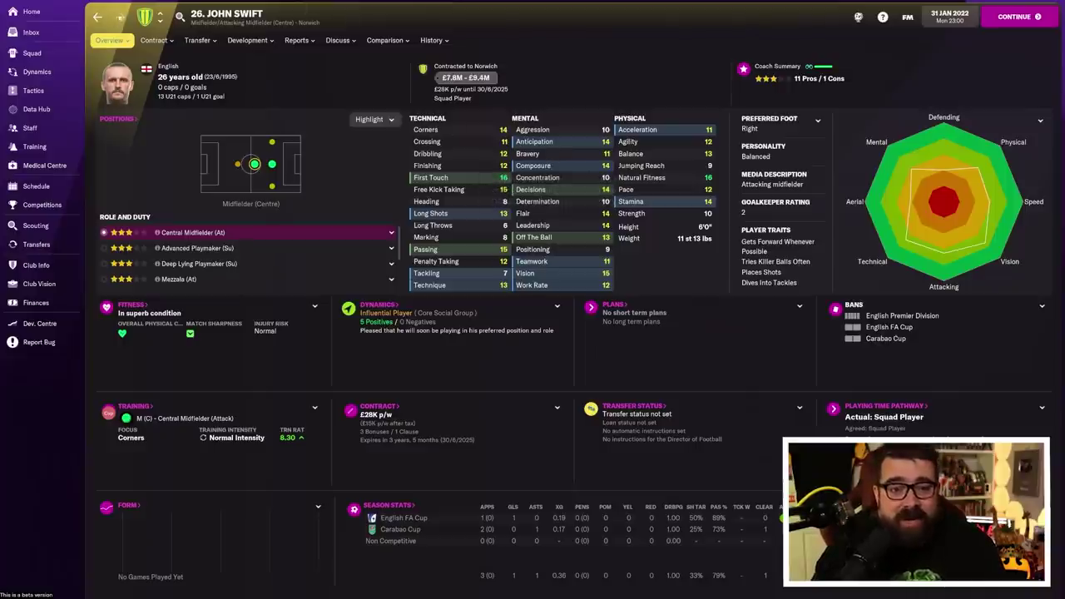
pyautogui.click(37, 243)
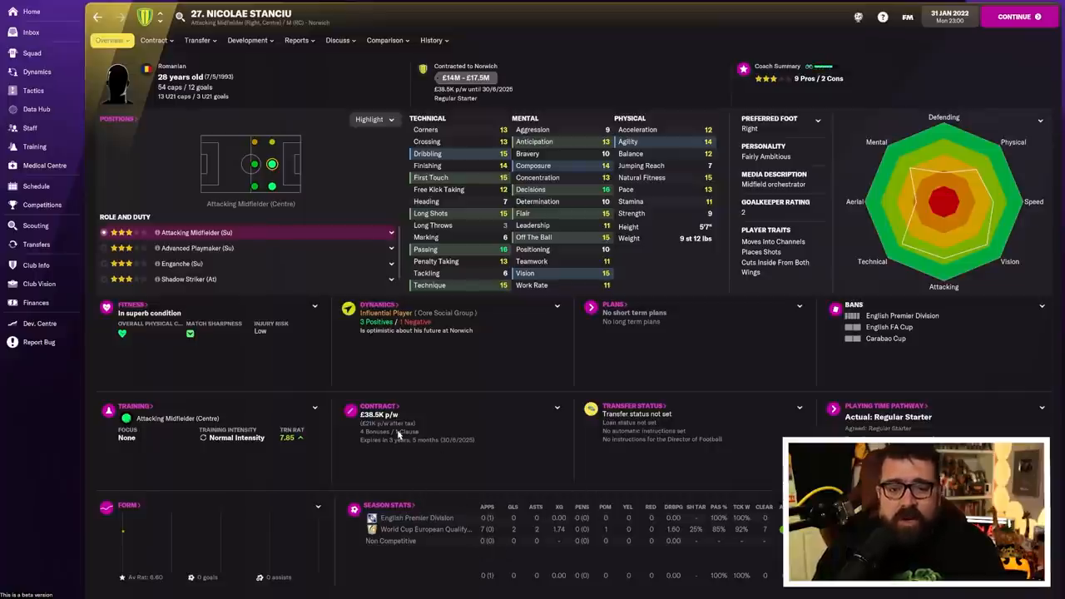
pyautogui.moveTo(421, 383)
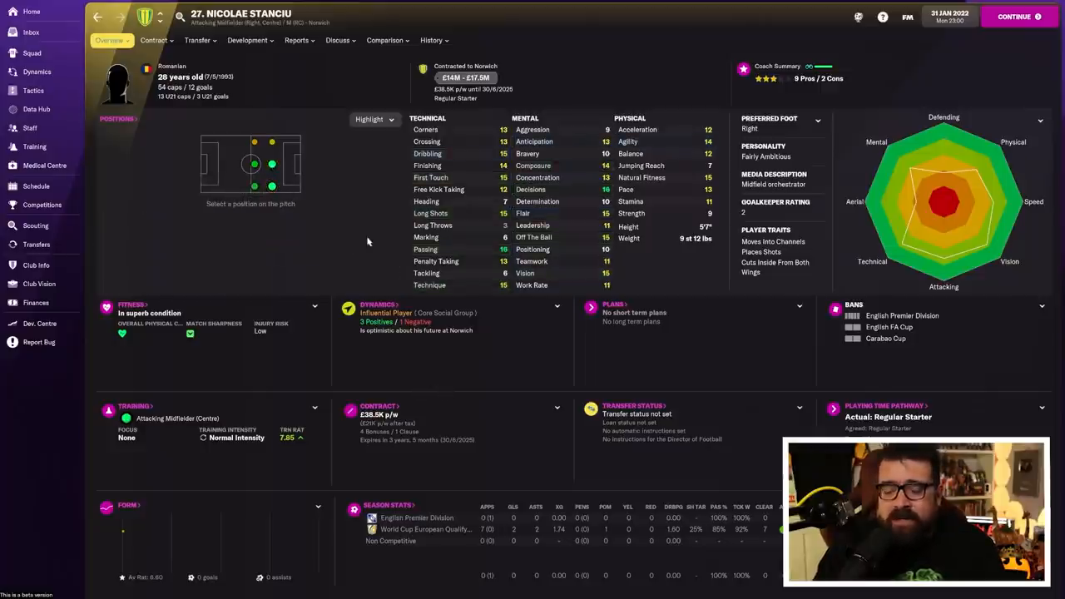
# View Stanciu's scouting report and career history, then return to the transfer history list.
pyautogui.click(297, 40)
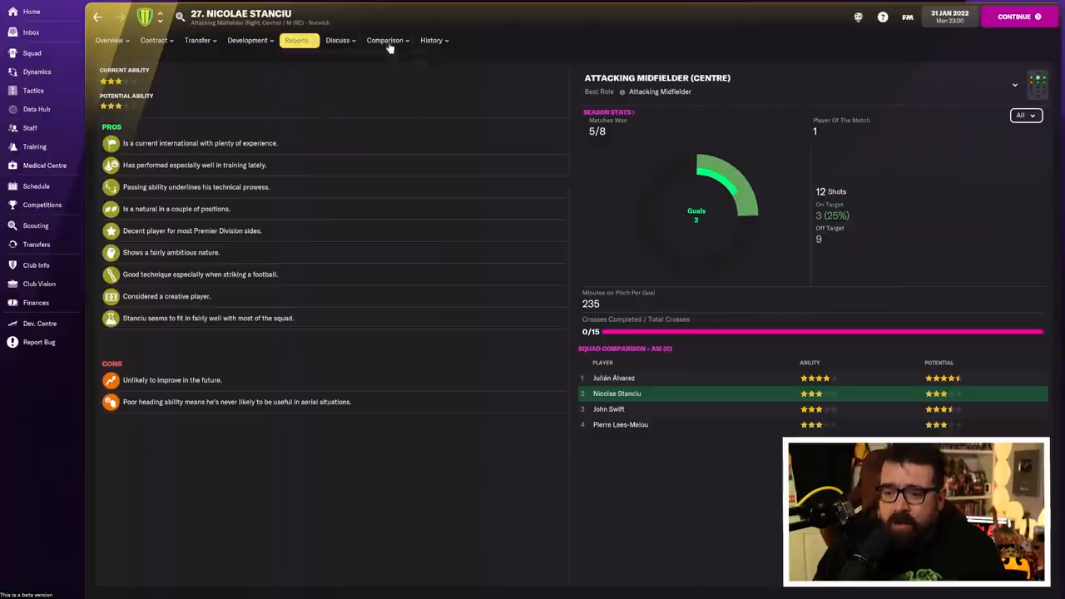
pyautogui.click(430, 40)
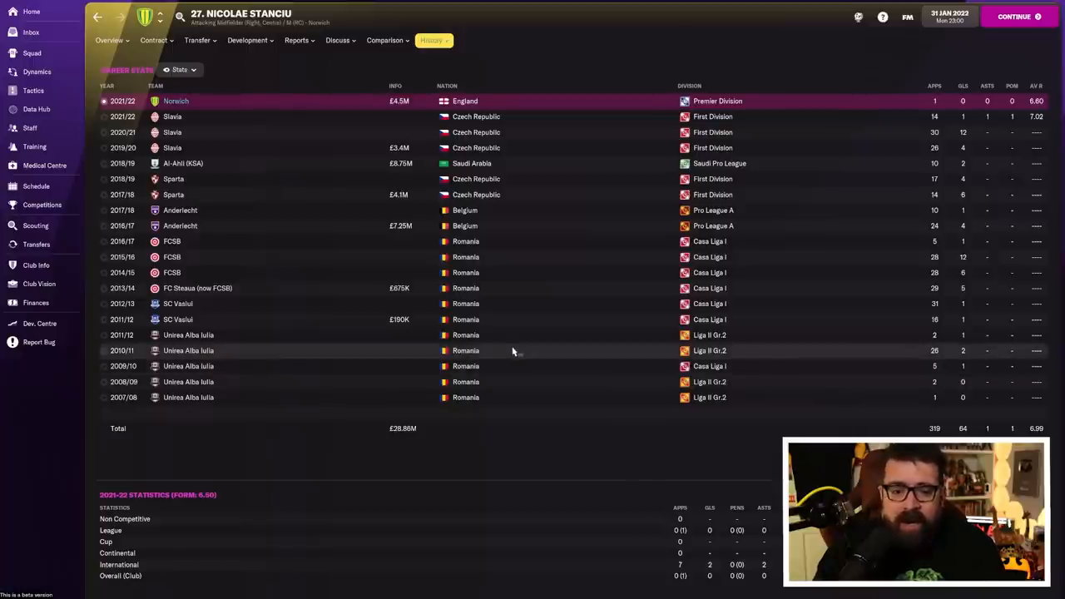
pyautogui.click(36, 244)
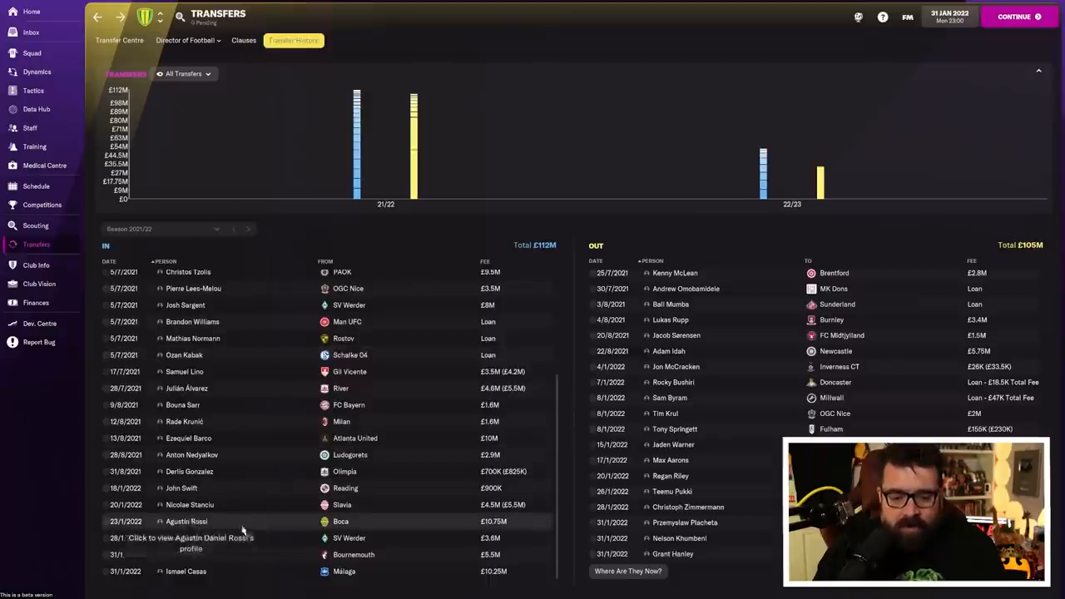
pyautogui.click(186, 522)
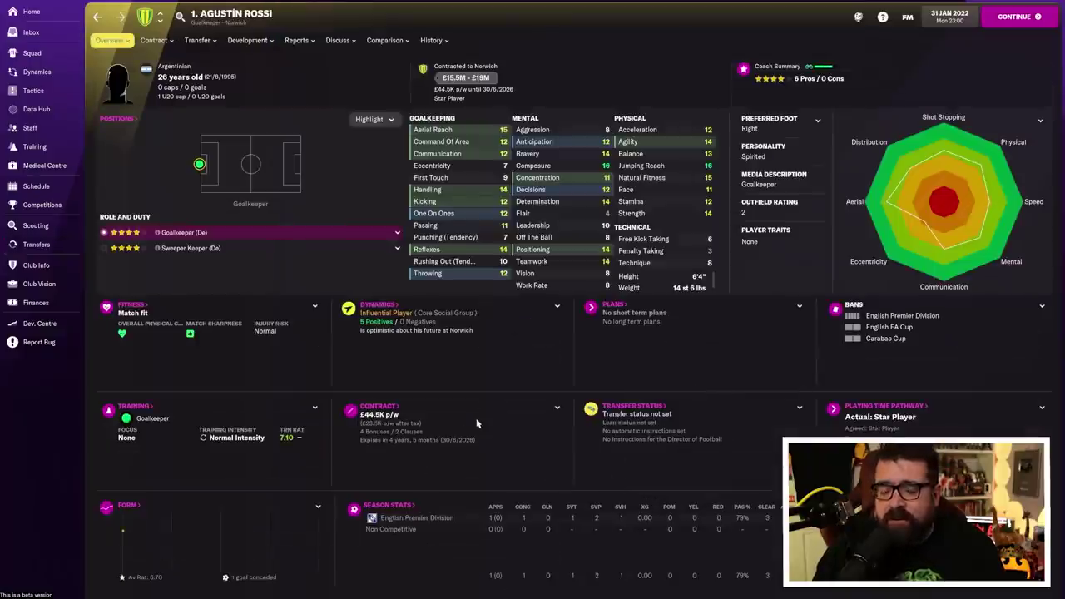
pyautogui.moveTo(465, 407)
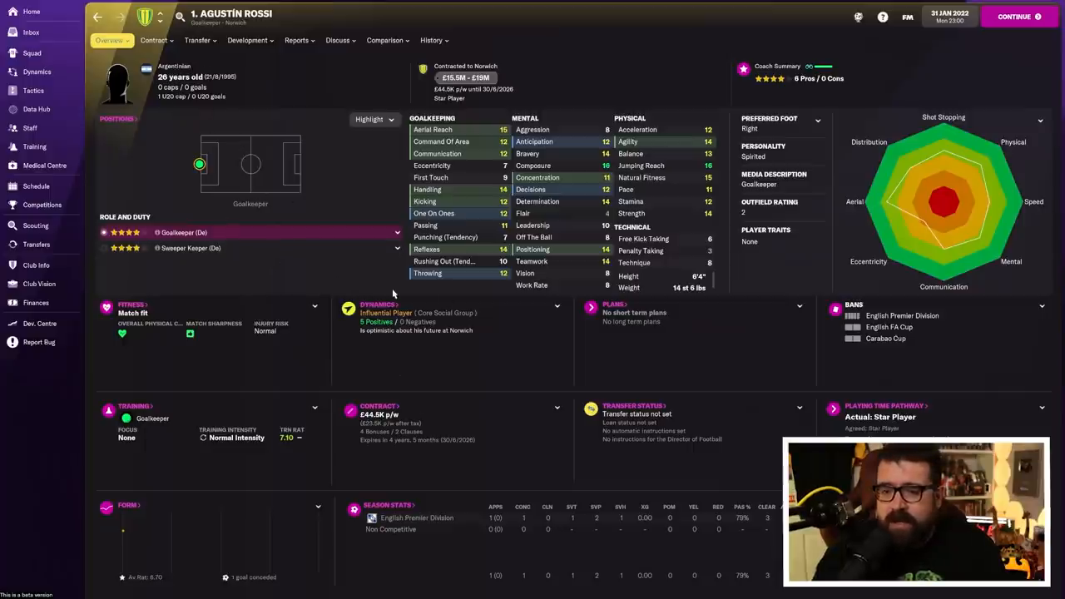
pyautogui.click(428, 40)
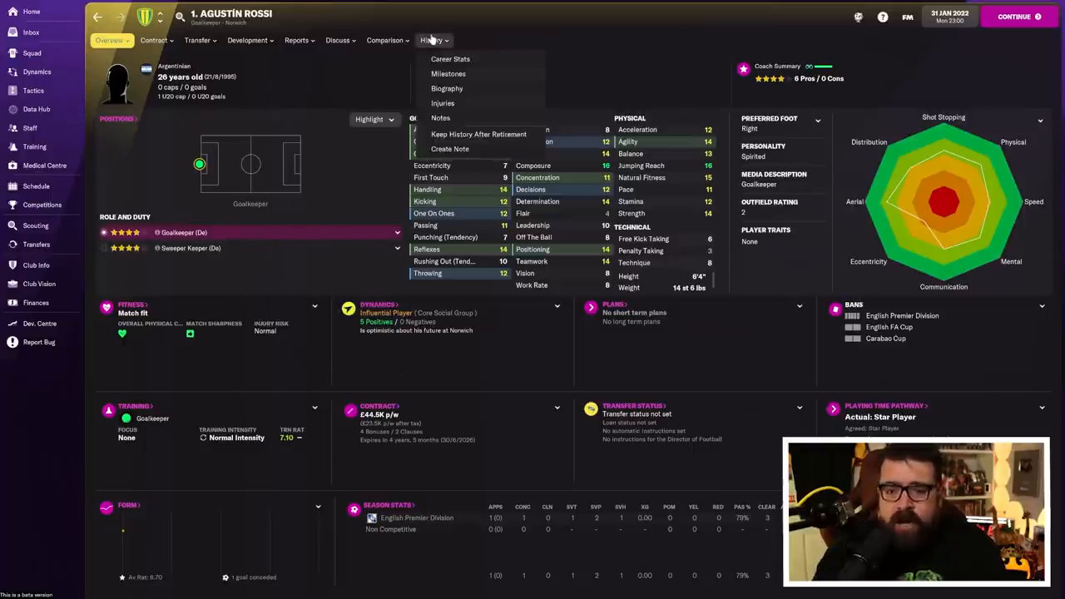
pyautogui.click(295, 40)
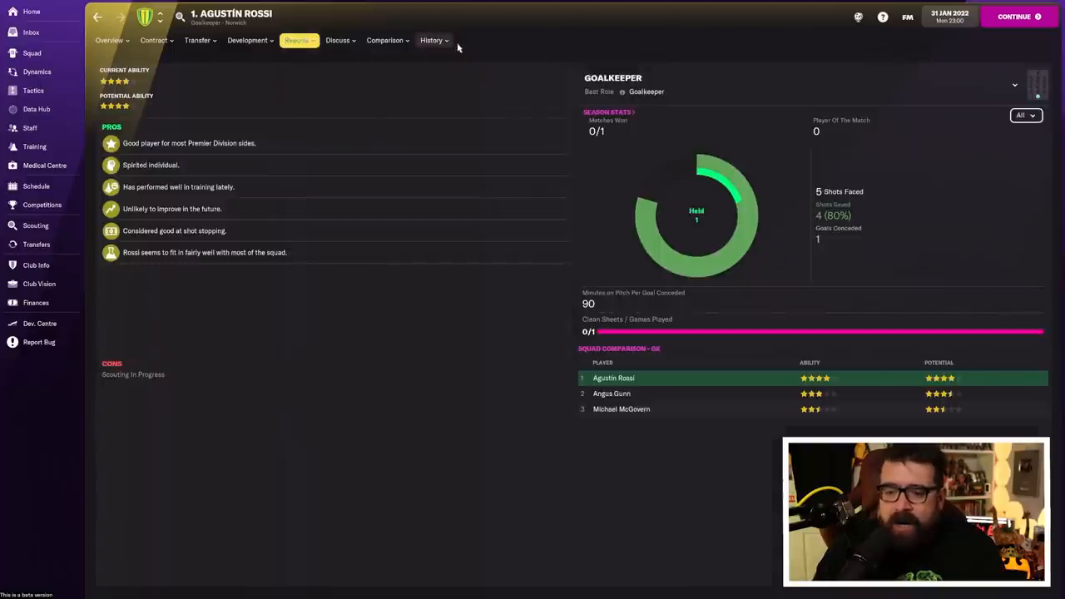
# Check Rossi's career stats from Chacarita Jrs. through Boca, then return to Transfer History.
pyautogui.click(429, 40)
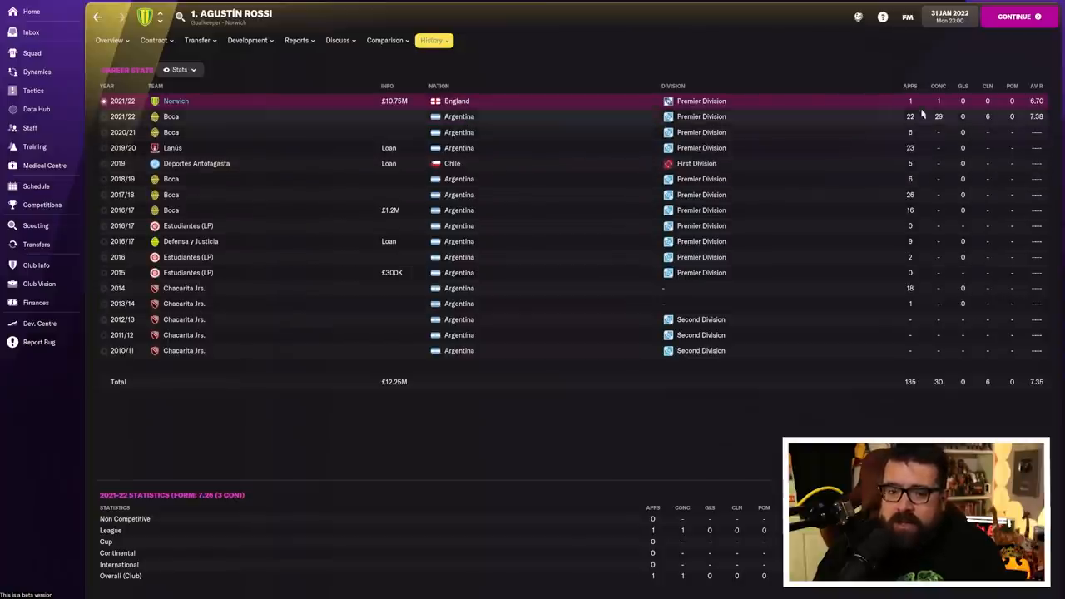
pyautogui.click(113, 40)
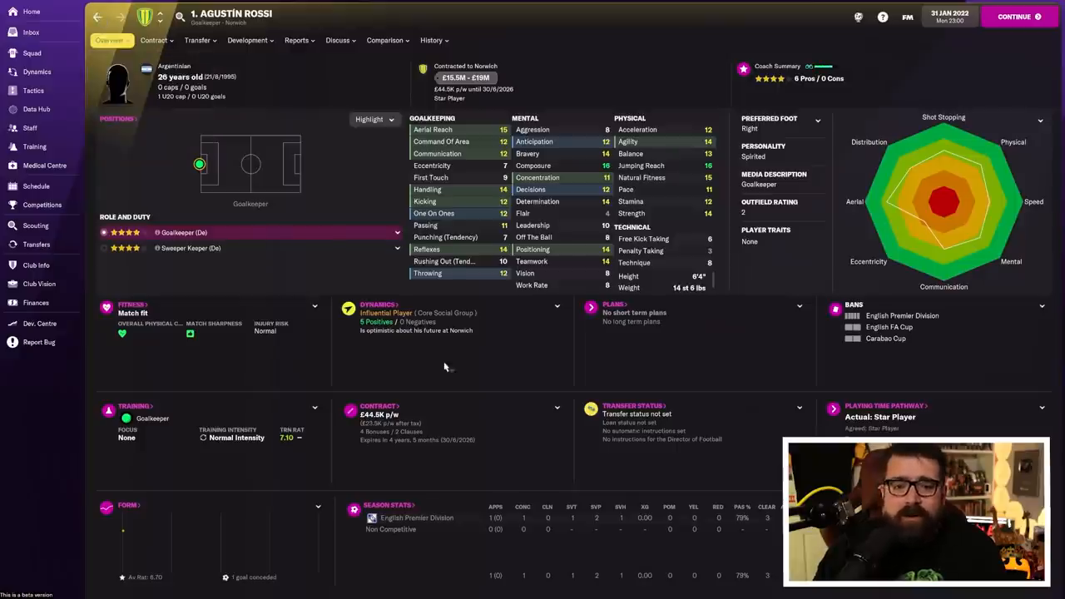
pyautogui.click(35, 243)
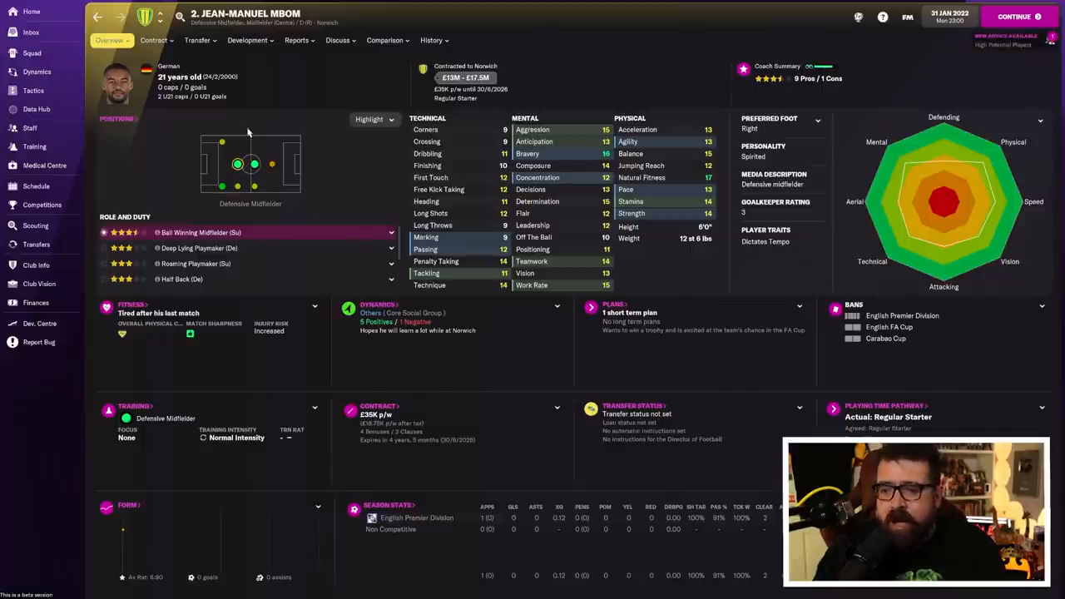
pyautogui.moveTo(260, 168)
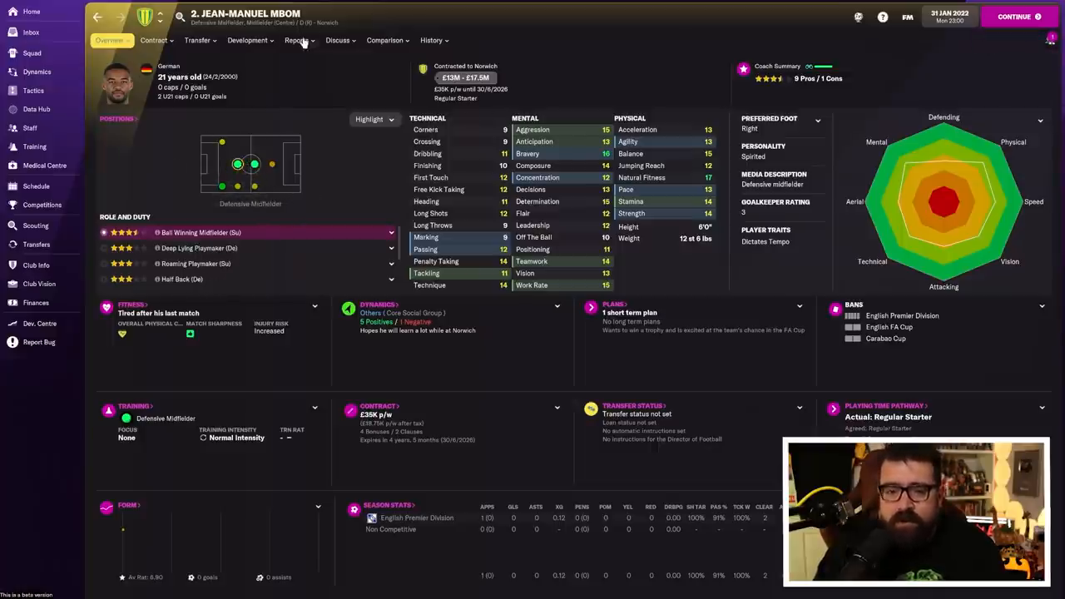
# View Mbom's scouting report flagging his marking, then return to transfer history.
pyautogui.click(295, 40)
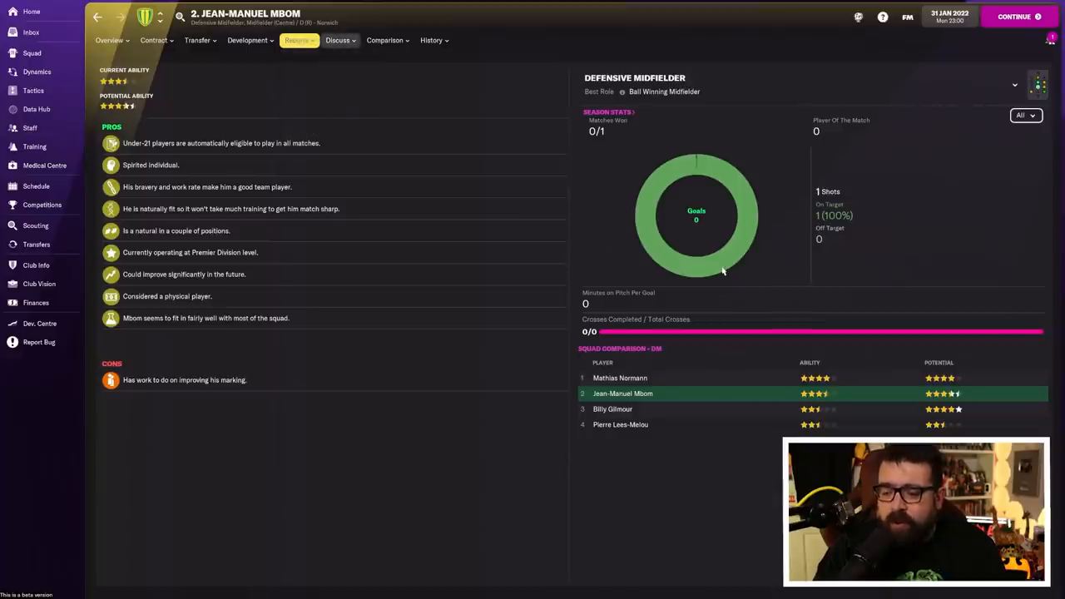
pyautogui.click(431, 40)
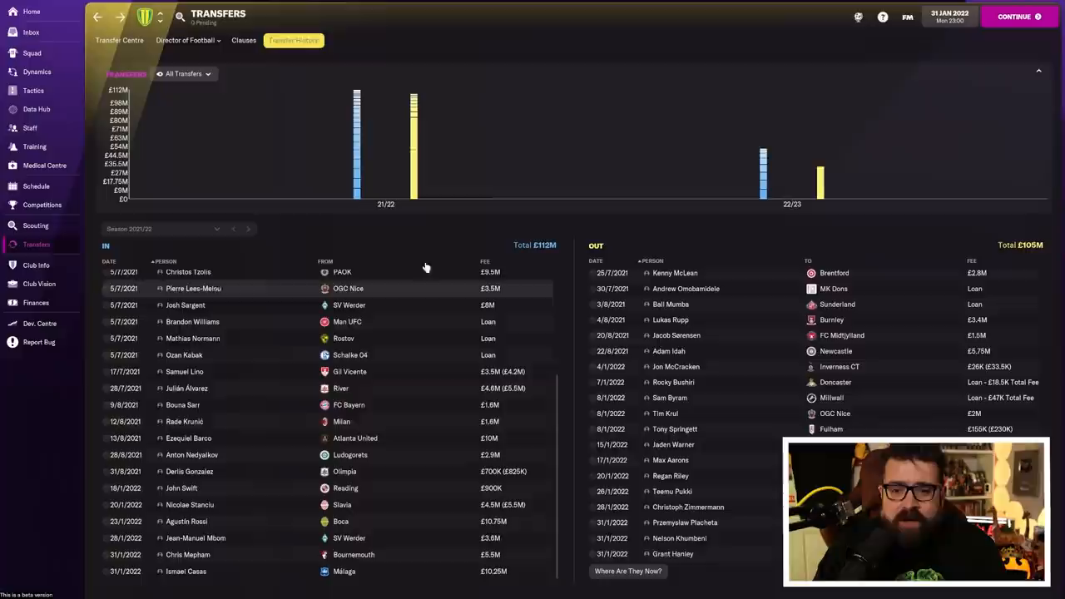
pyautogui.moveTo(415, 446)
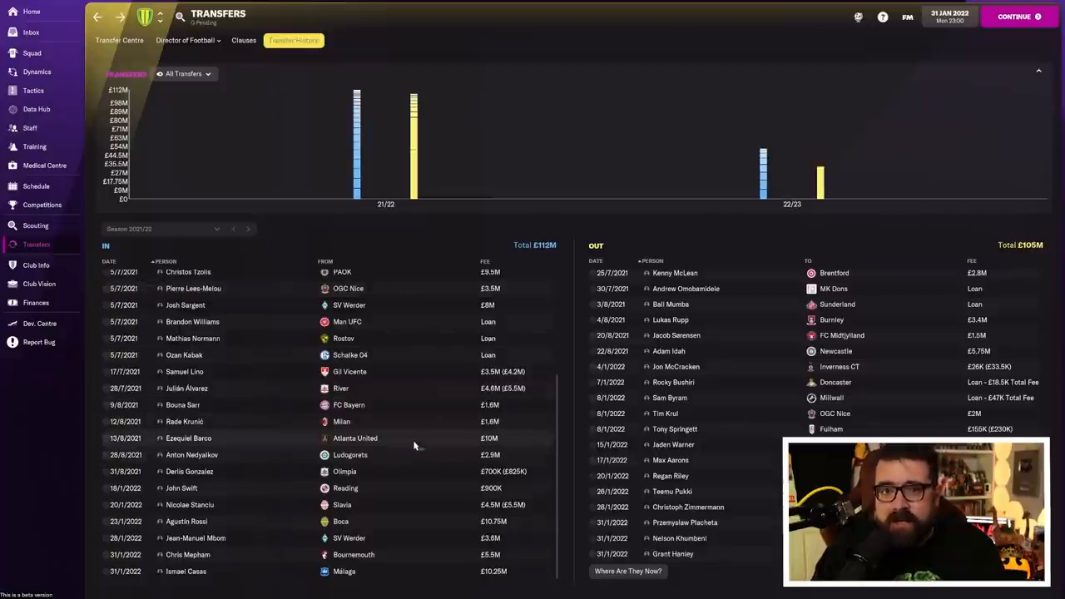
pyautogui.moveTo(456, 487)
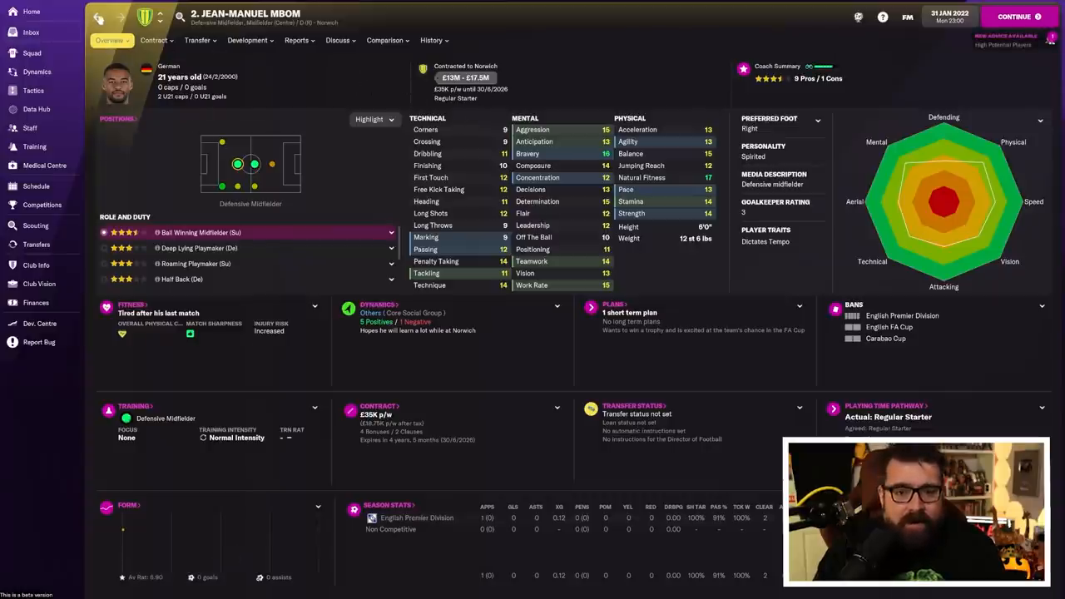
# View Chris Mepham's season-by-season career history from Brentford through Bournemouth.
pyautogui.click(35, 243)
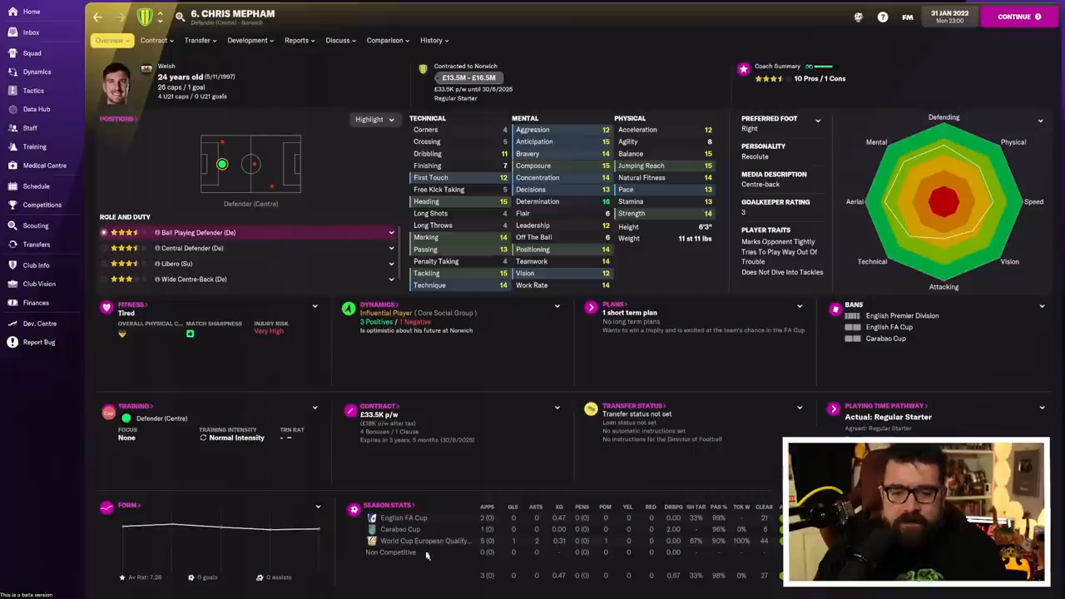
pyautogui.moveTo(397, 349)
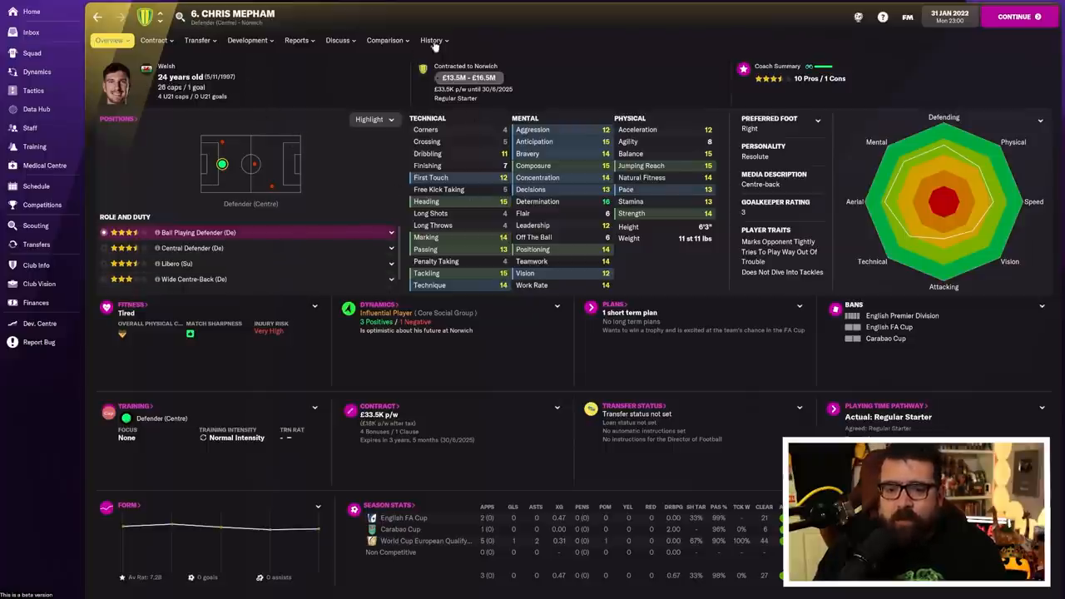
pyautogui.click(428, 39)
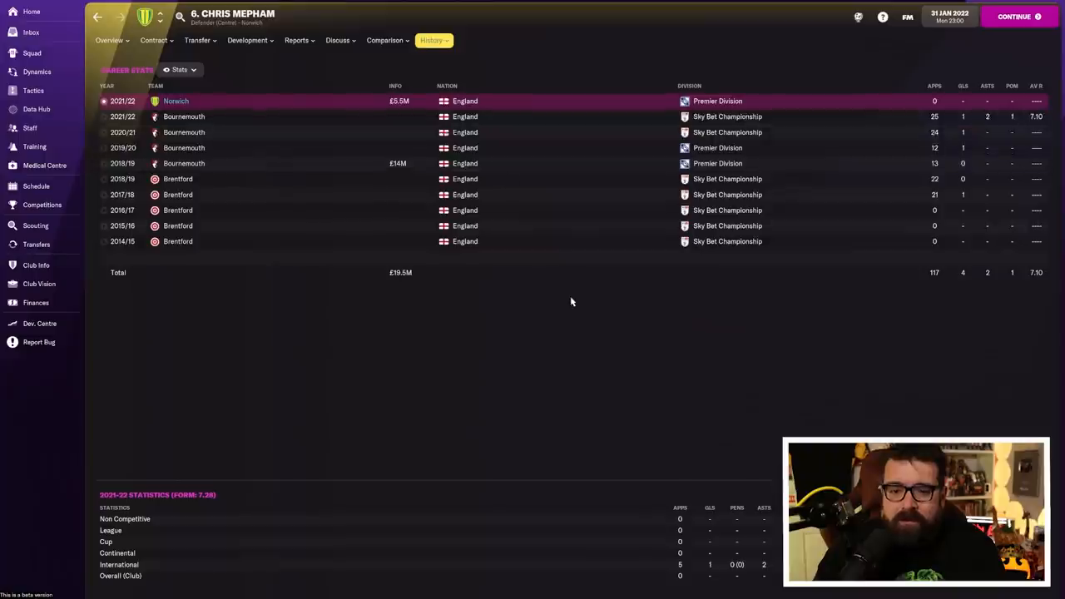
pyautogui.click(114, 40)
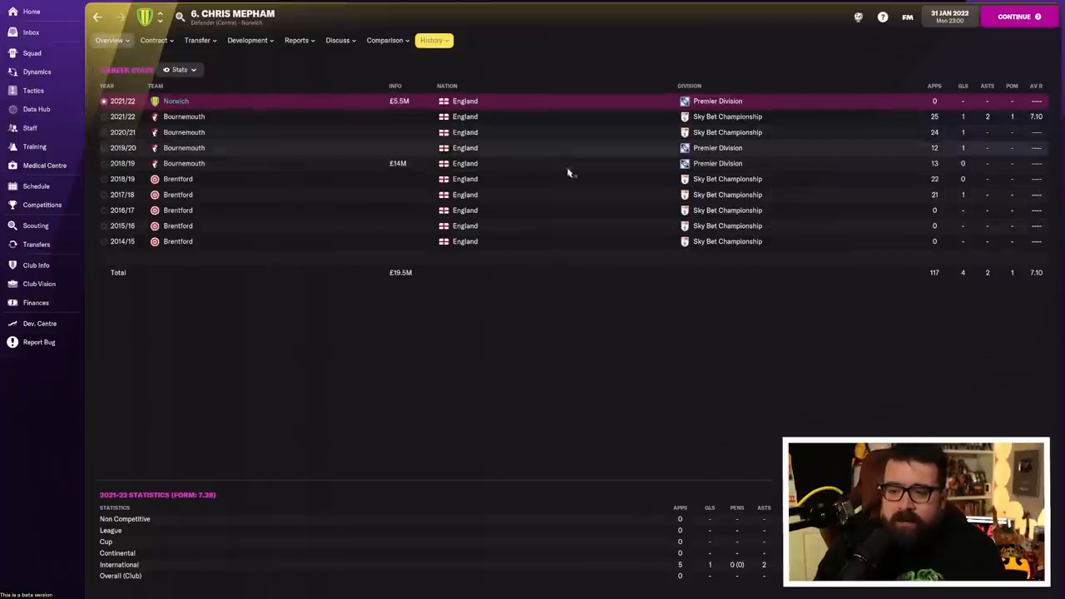
pyautogui.moveTo(715, 194)
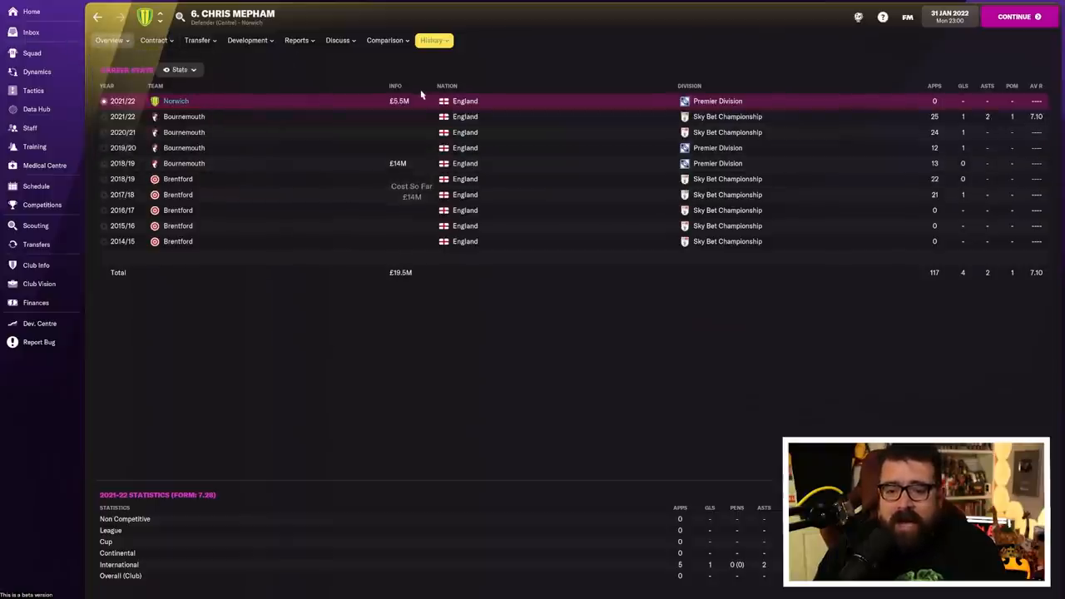
pyautogui.click(109, 40)
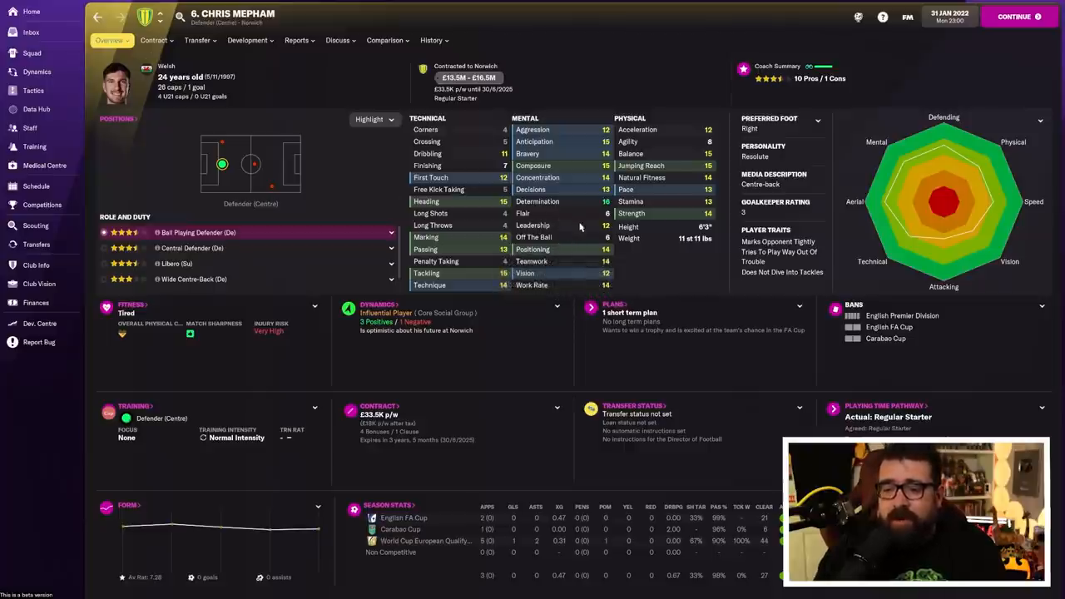
pyautogui.click(36, 243)
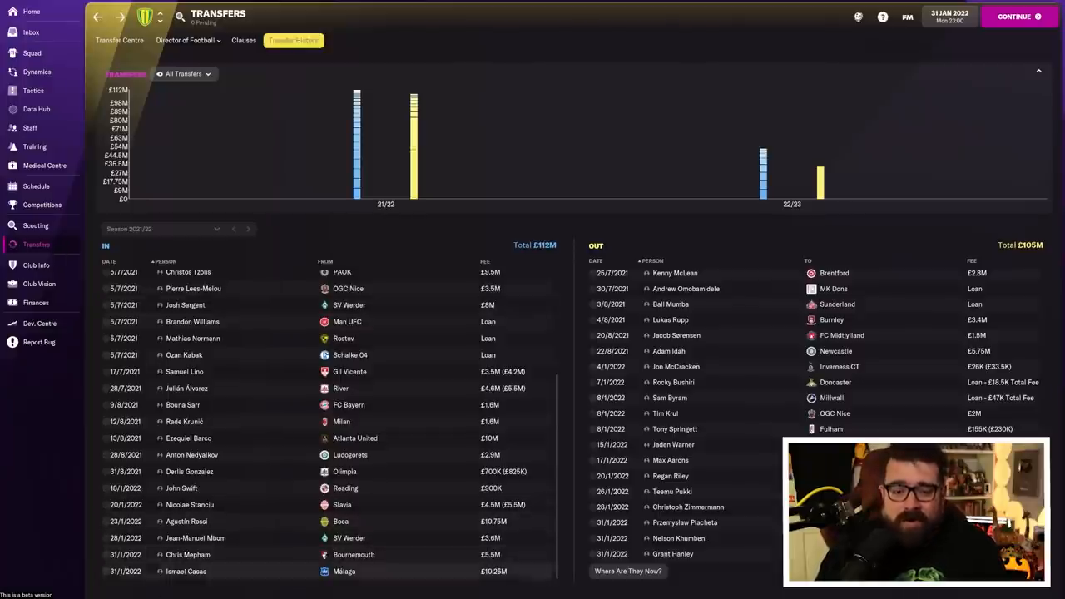
# View Ismael Casas's Málaga career history and return to his profile overview.
pyautogui.click(185, 572)
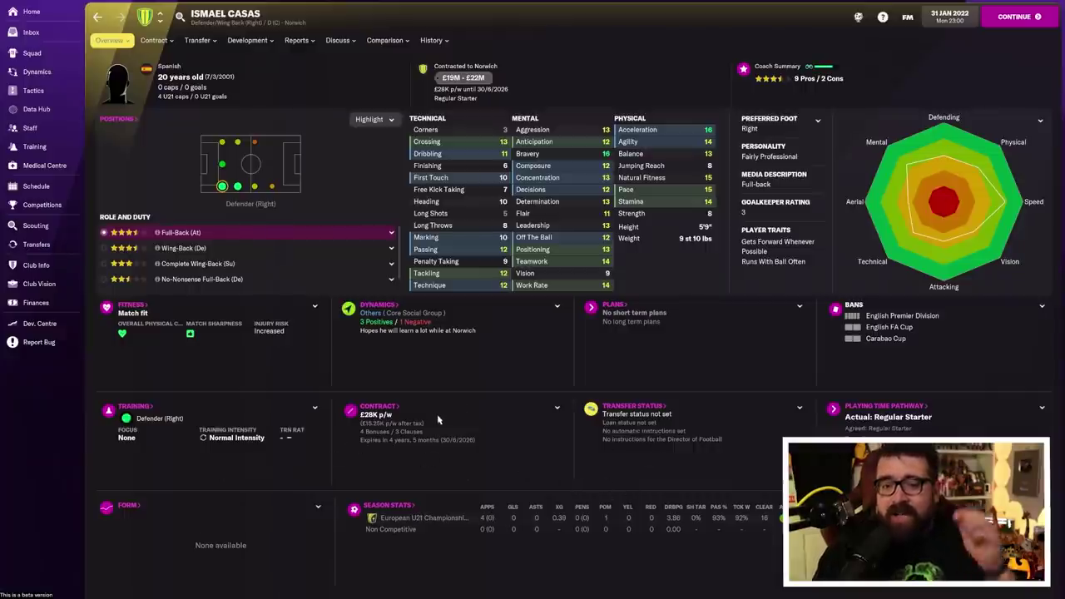
pyautogui.moveTo(462, 373)
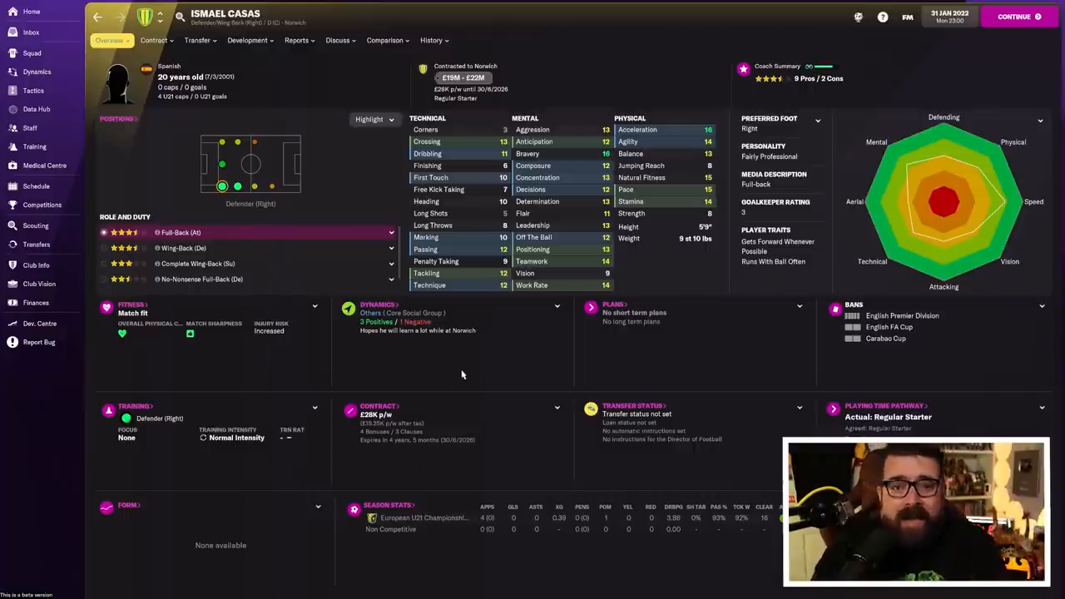
pyautogui.moveTo(629, 378)
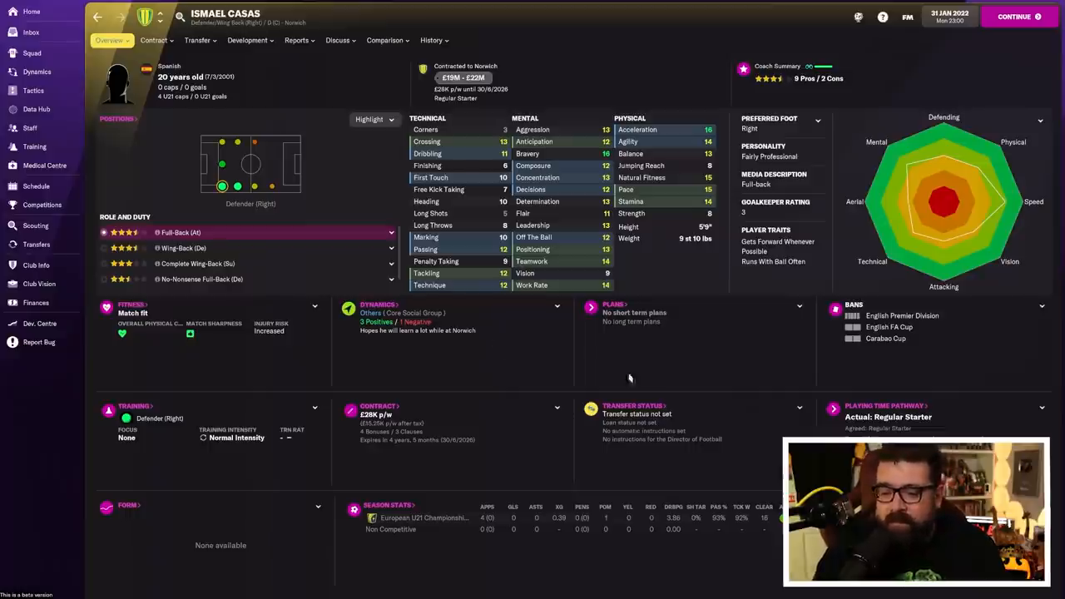
pyautogui.moveTo(573, 378)
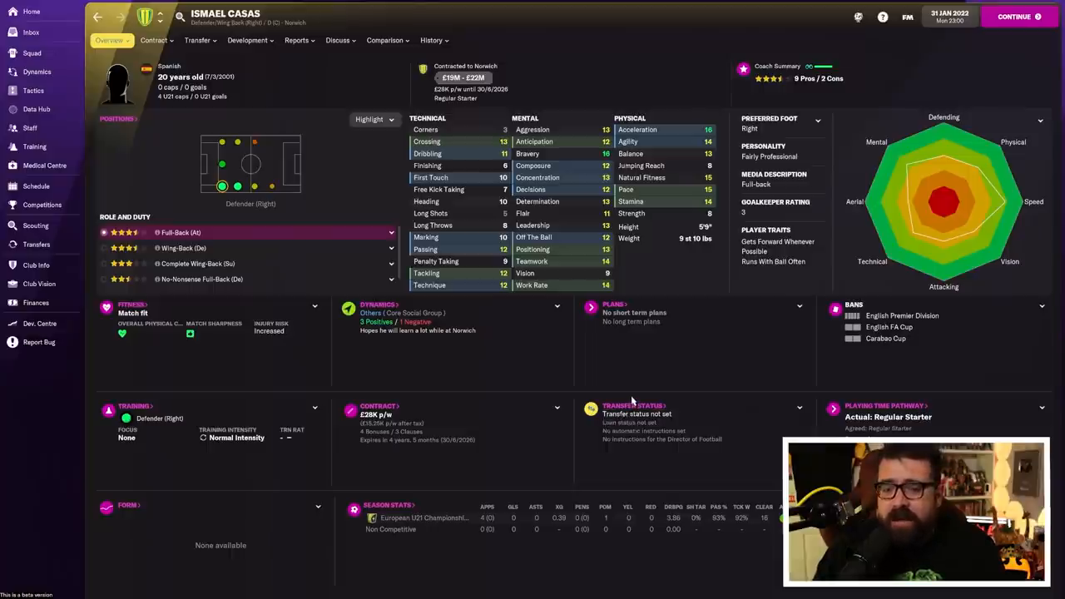
pyautogui.moveTo(628, 384)
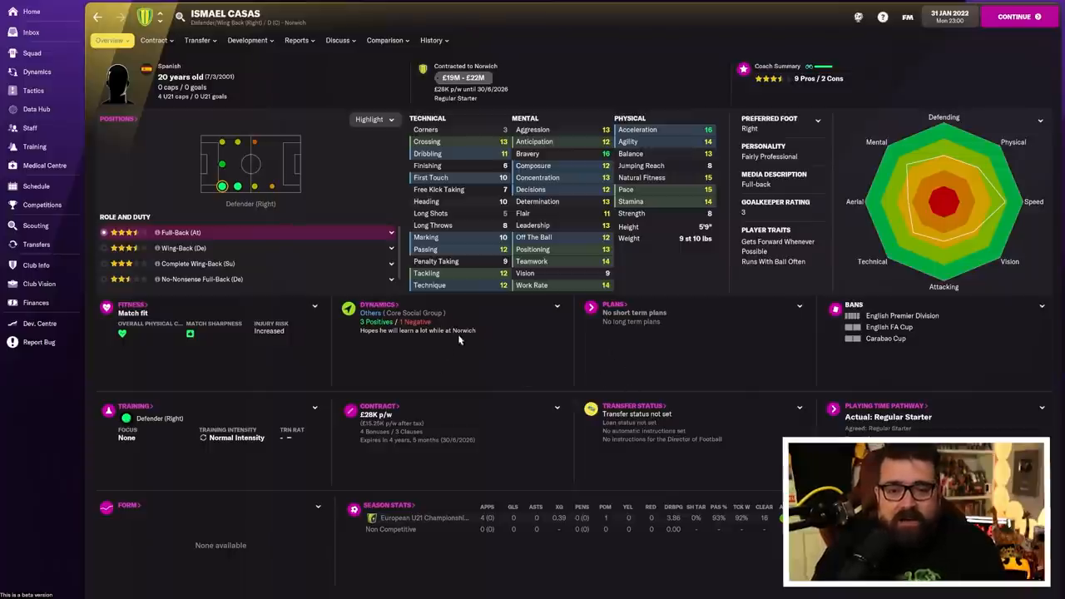
pyautogui.moveTo(225, 158)
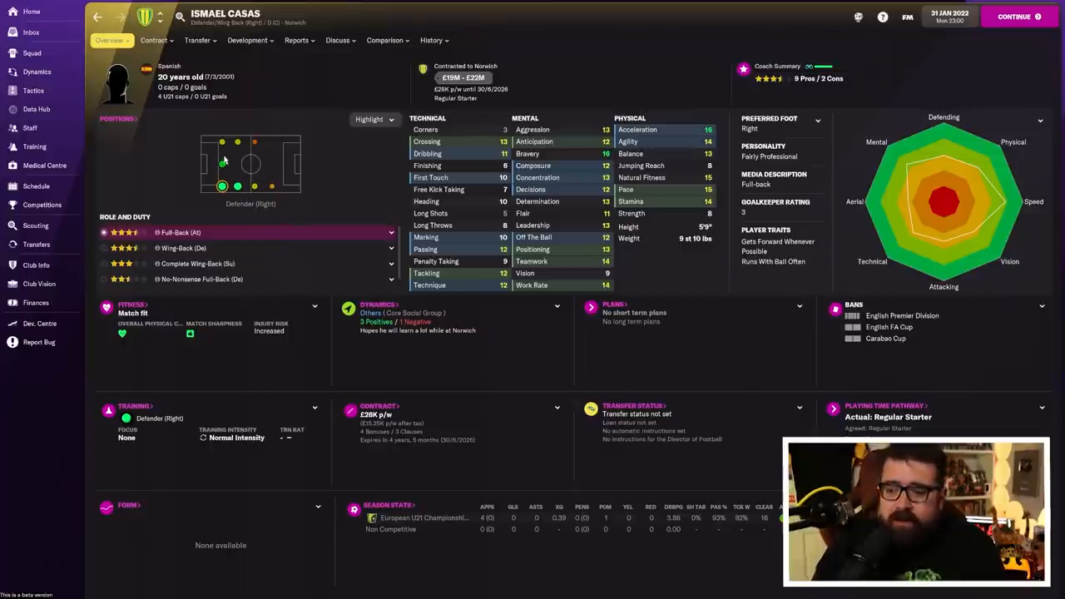
pyautogui.moveTo(374, 313)
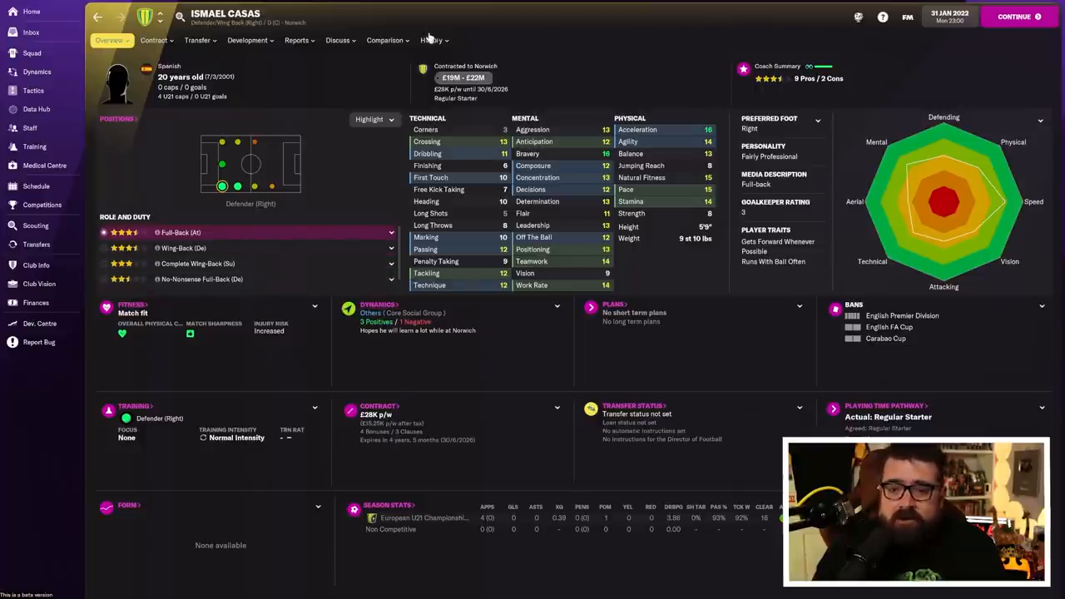
pyautogui.click(433, 40)
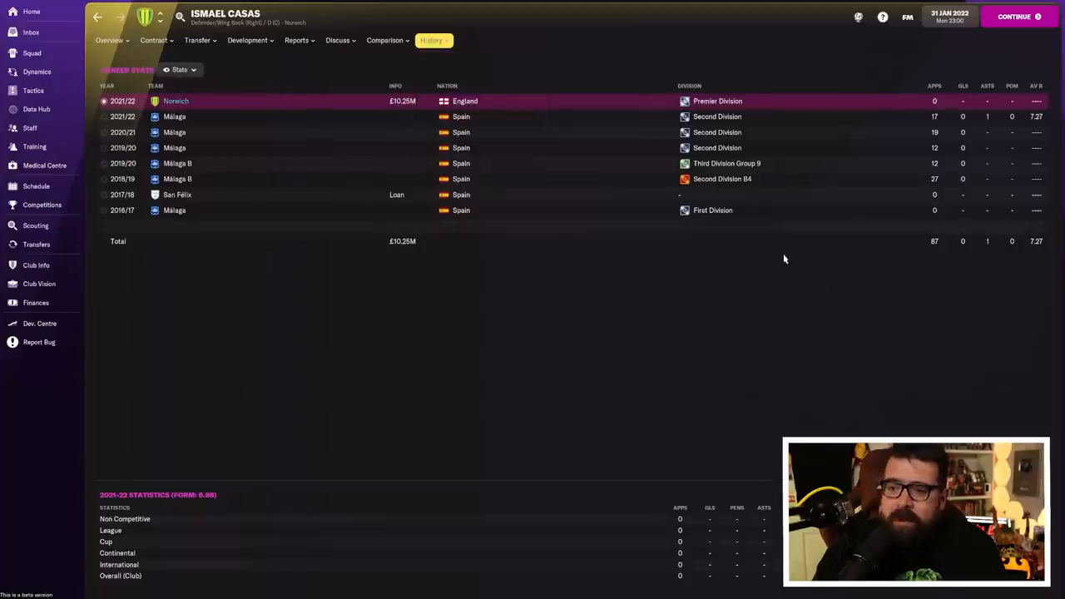
pyautogui.moveTo(544, 292)
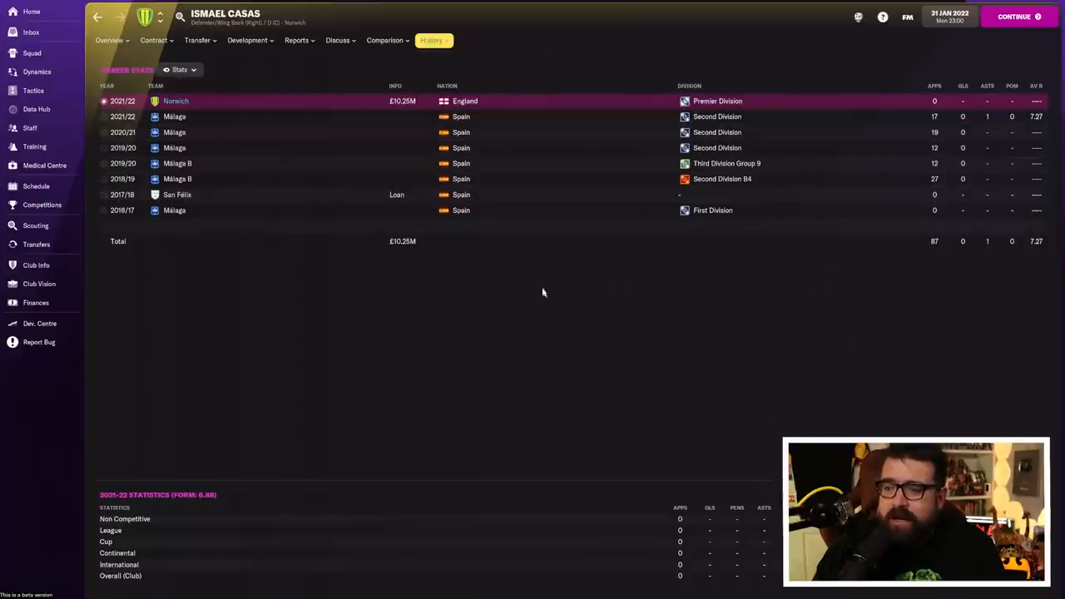
pyautogui.click(110, 40)
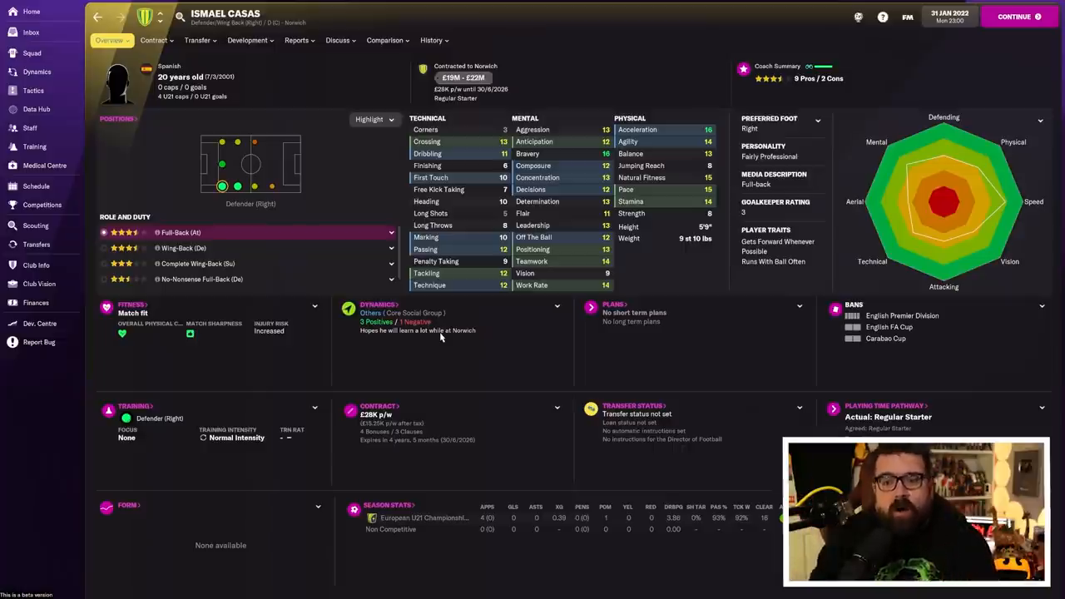
# Return to the 2021/22 transfer history listing £112M spent and £105M received.
pyautogui.click(36, 243)
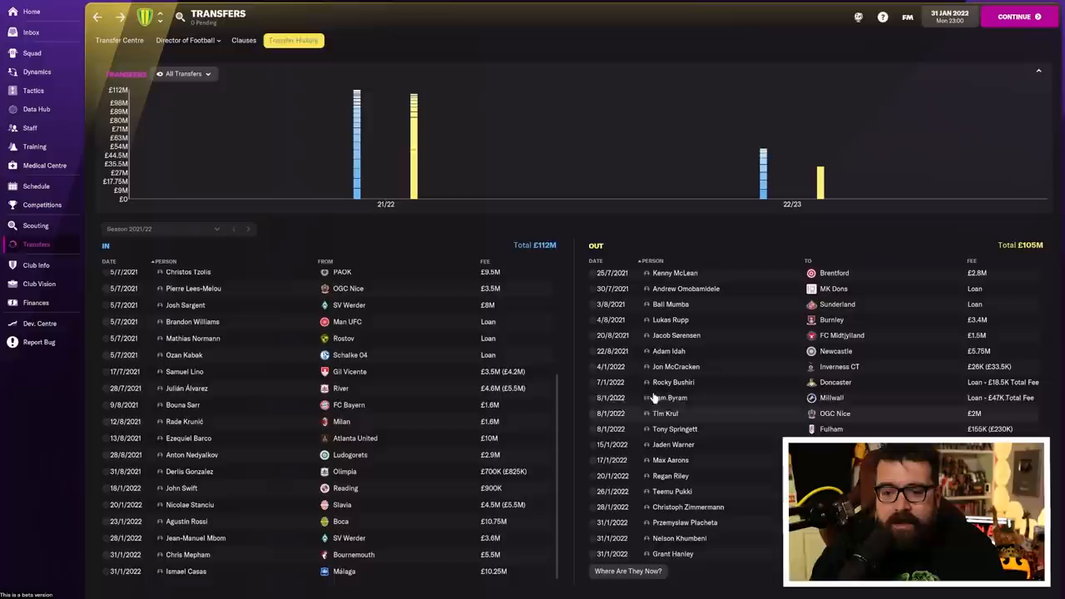
pyautogui.moveTo(773, 394)
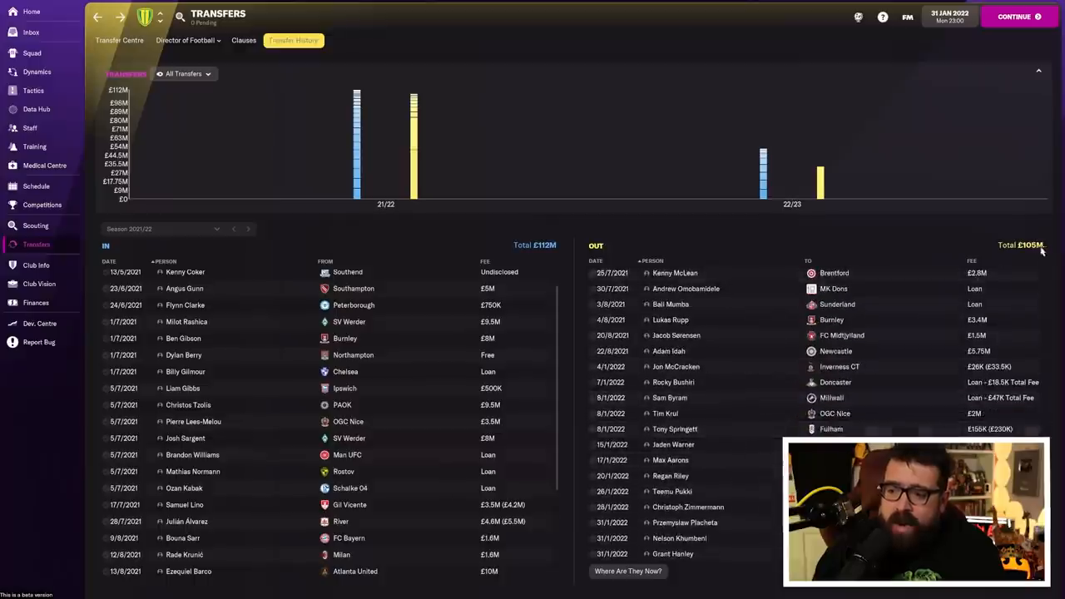
pyautogui.moveTo(642, 304)
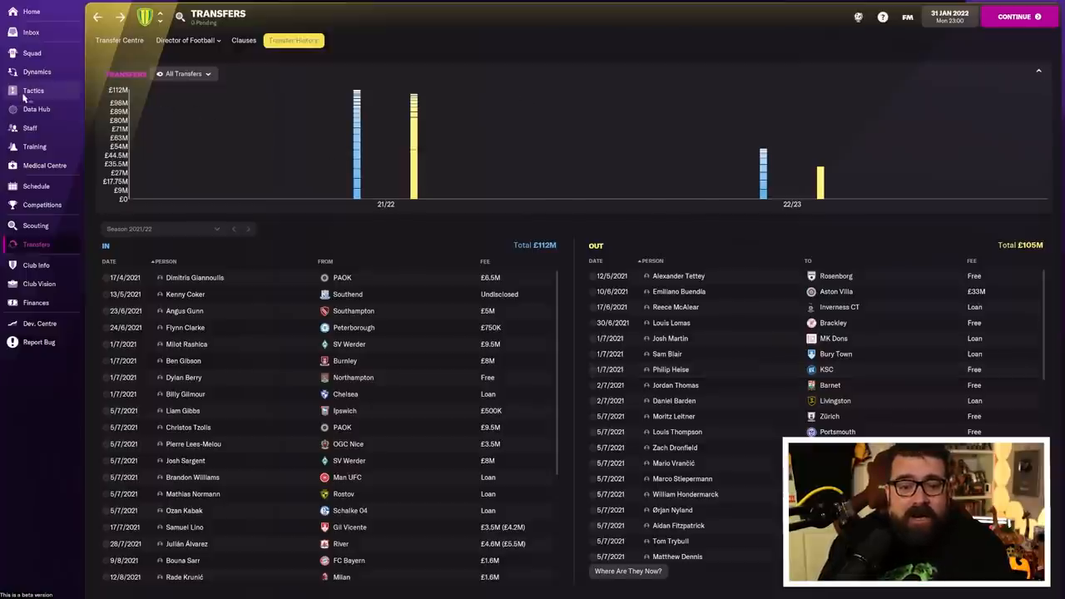
# View Norwich's Gegenpress 4-2-3-1 Wide tactics with Rossi in goal and Álvarez up front.
pyautogui.click(32, 91)
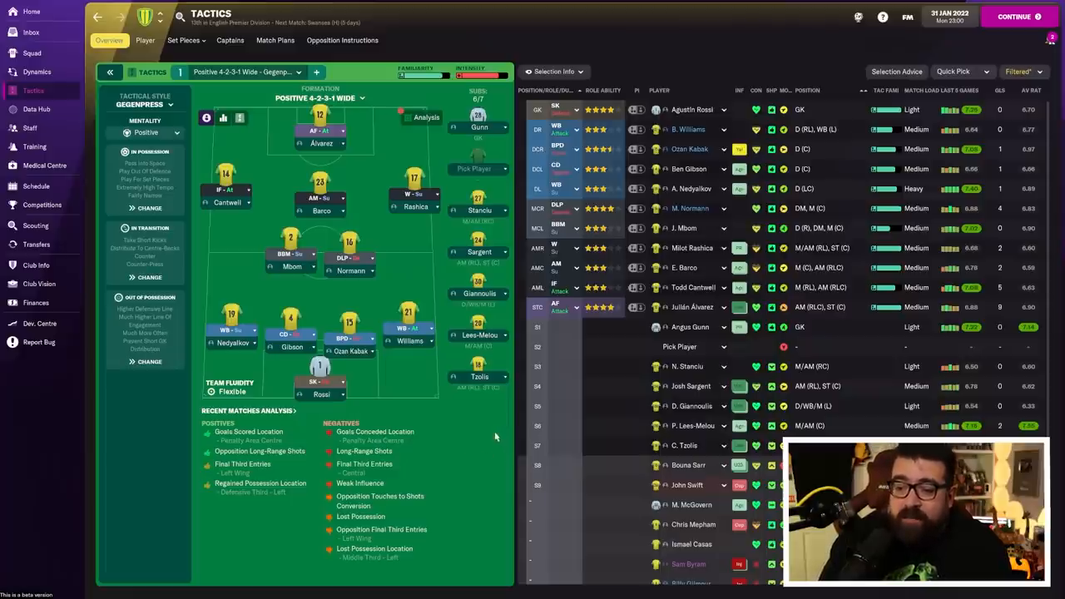
pyautogui.moveTo(493, 389)
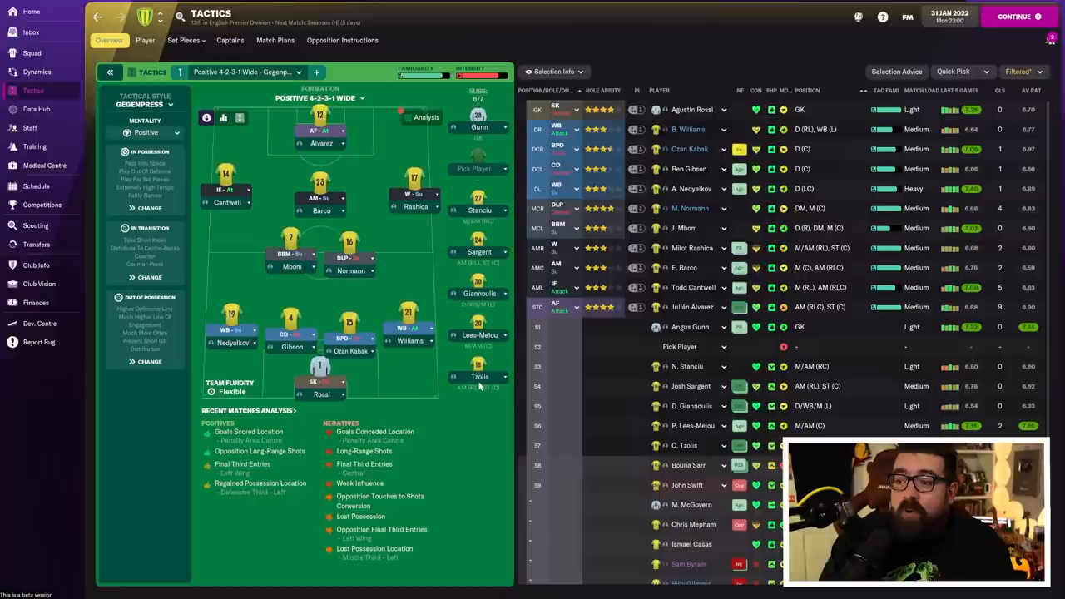
pyautogui.moveTo(470, 406)
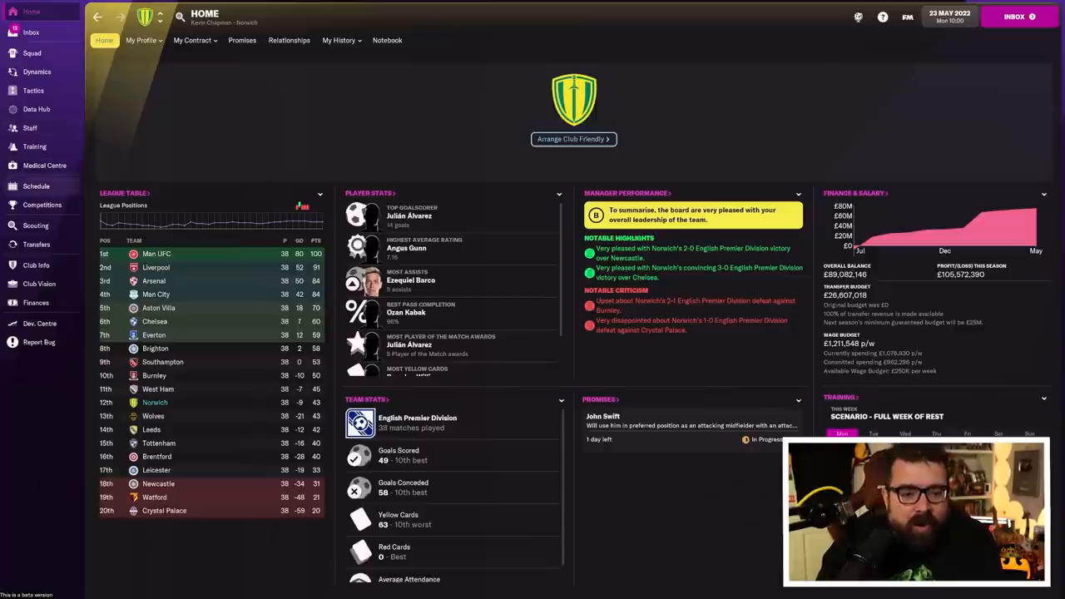
# View Norwich's full 2021/22 fixtures and results from the Schedule screen.
pyautogui.click(36, 186)
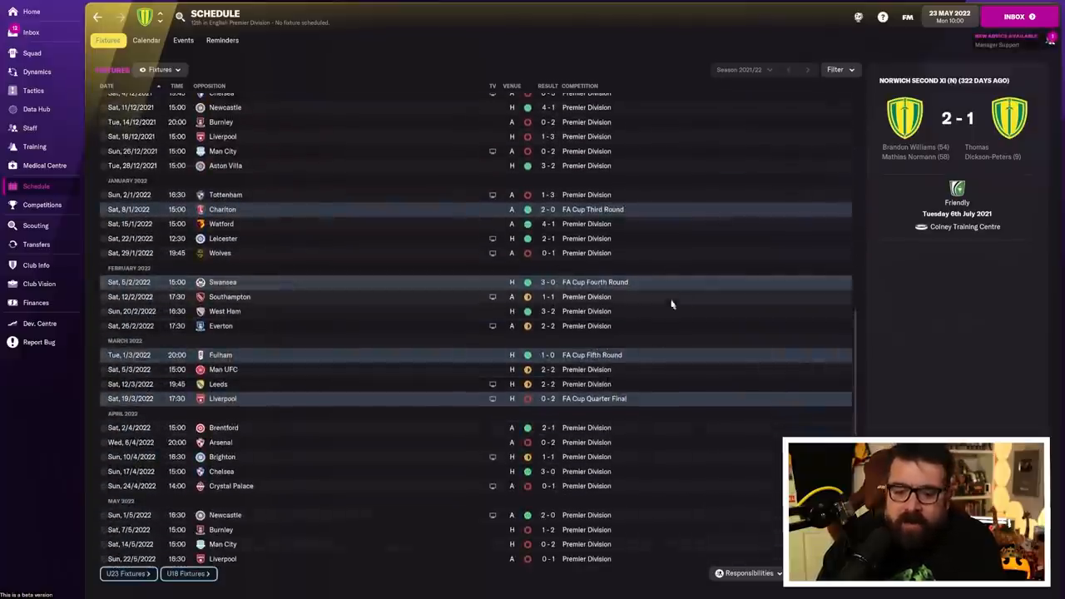
pyautogui.moveTo(718, 345)
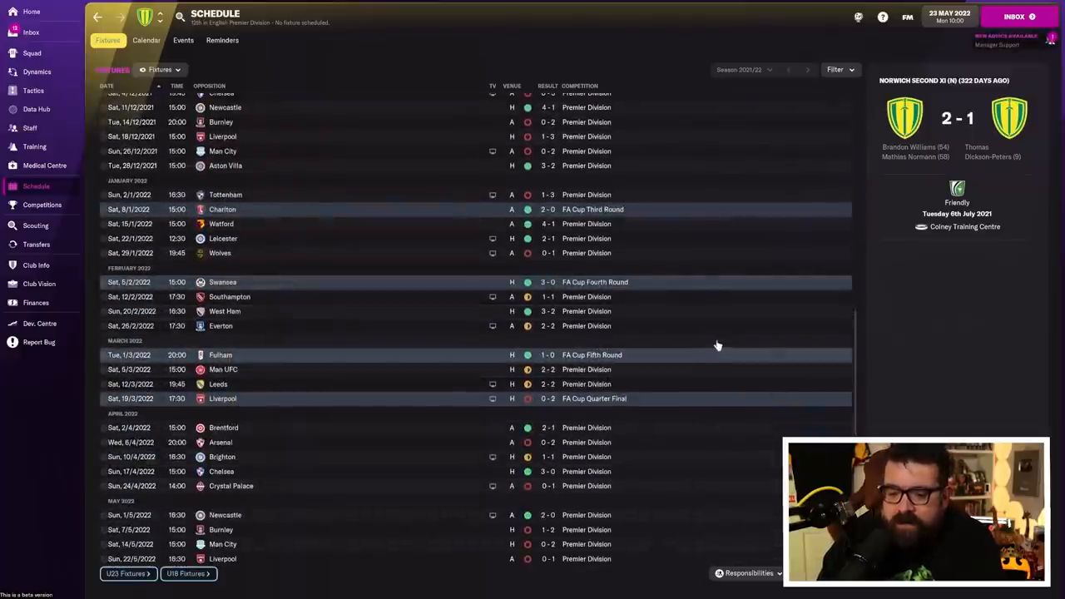
pyautogui.moveTo(587, 308)
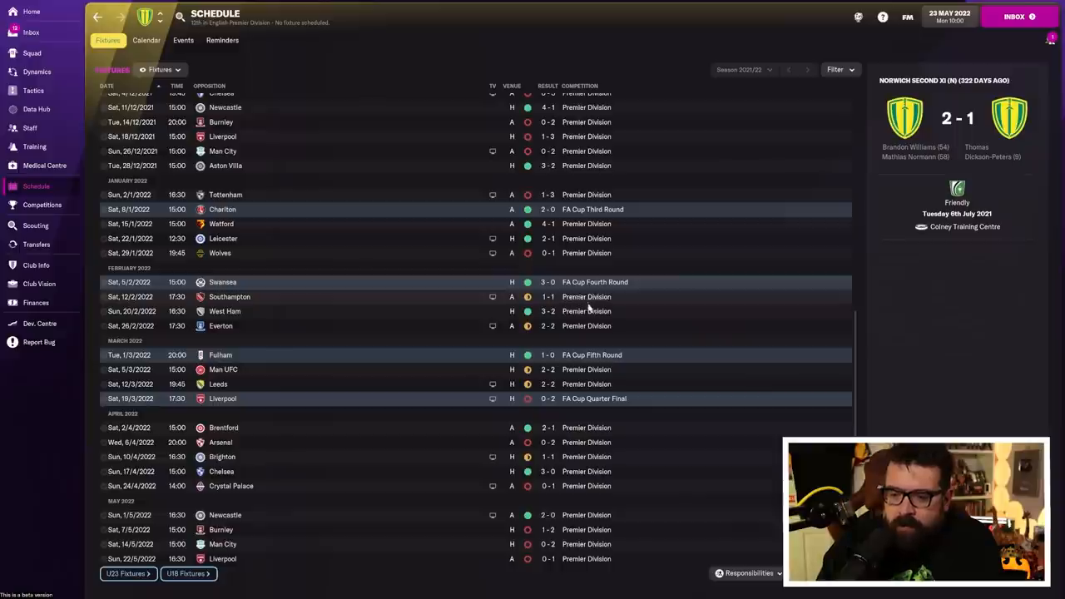
pyautogui.moveTo(585, 370)
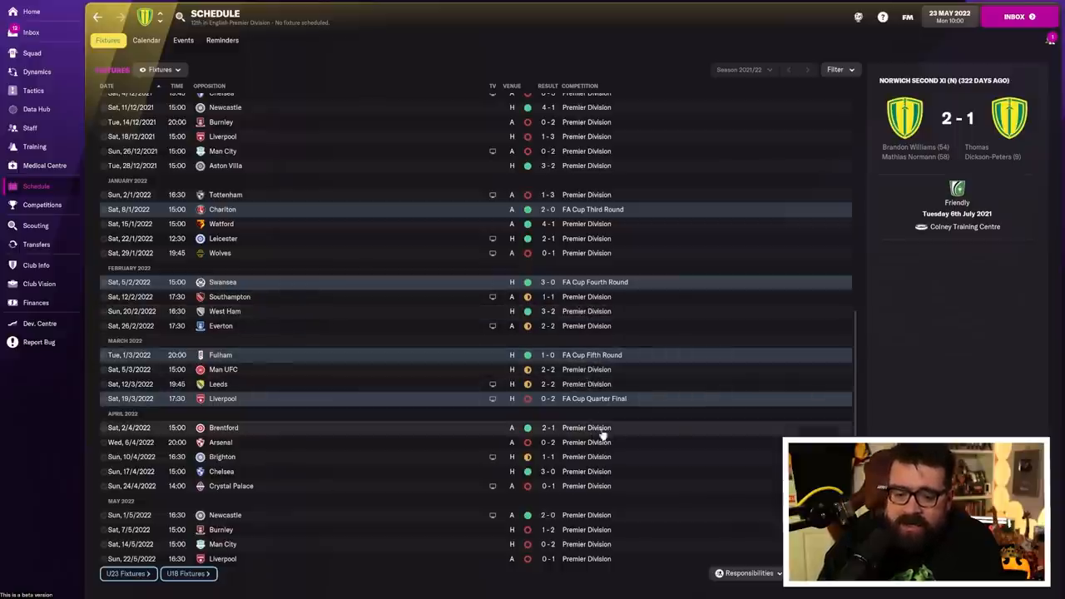
pyautogui.moveTo(686, 429)
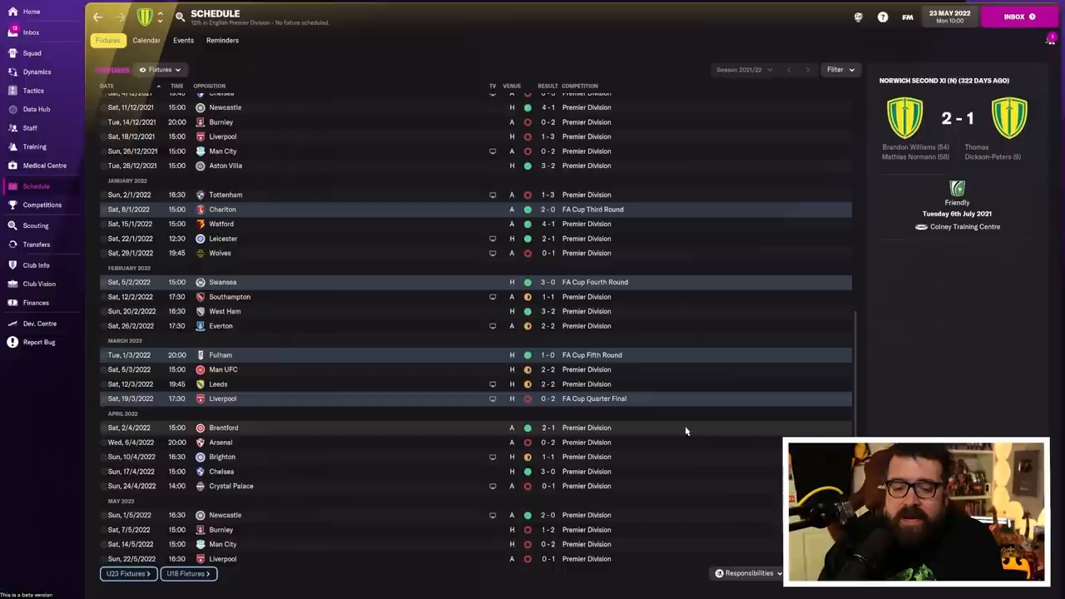
pyautogui.moveTo(702, 436)
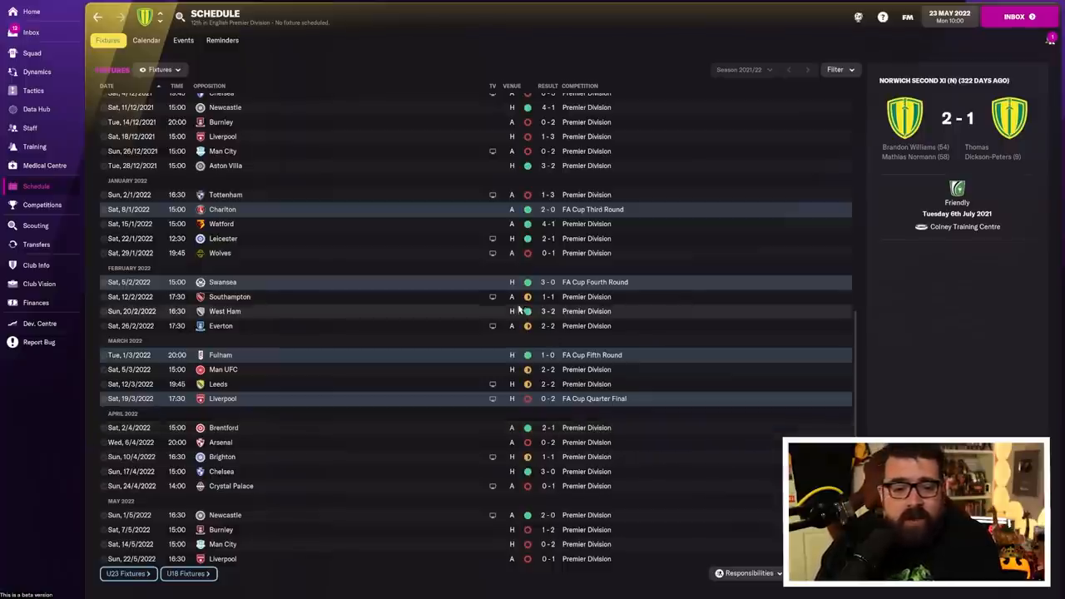
# Reorder the squad list and review Julián Álvarez's profile and career history.
pyautogui.click(33, 54)
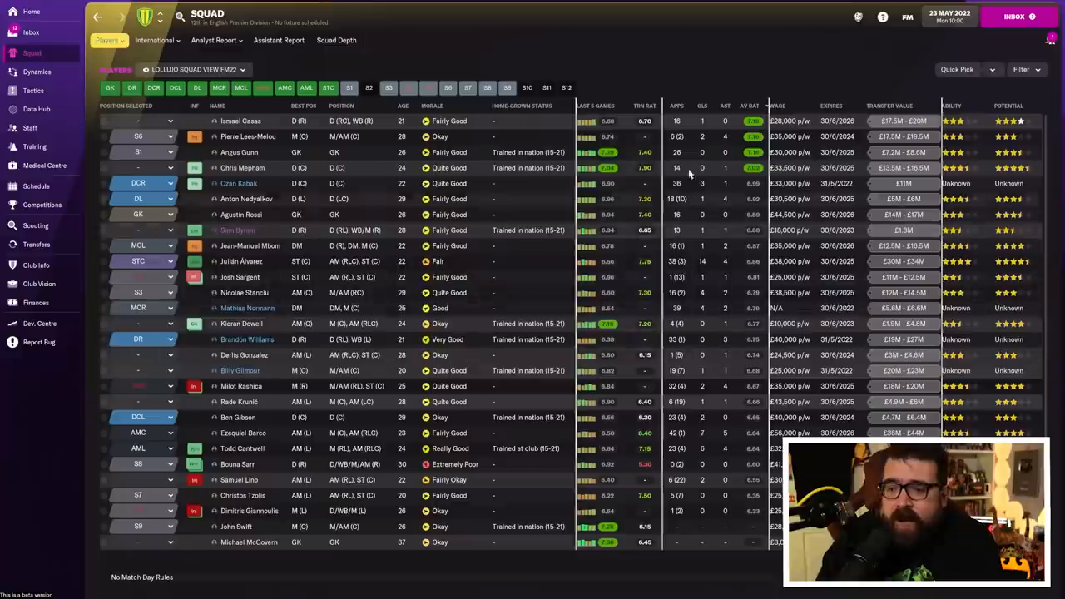
pyautogui.click(704, 105)
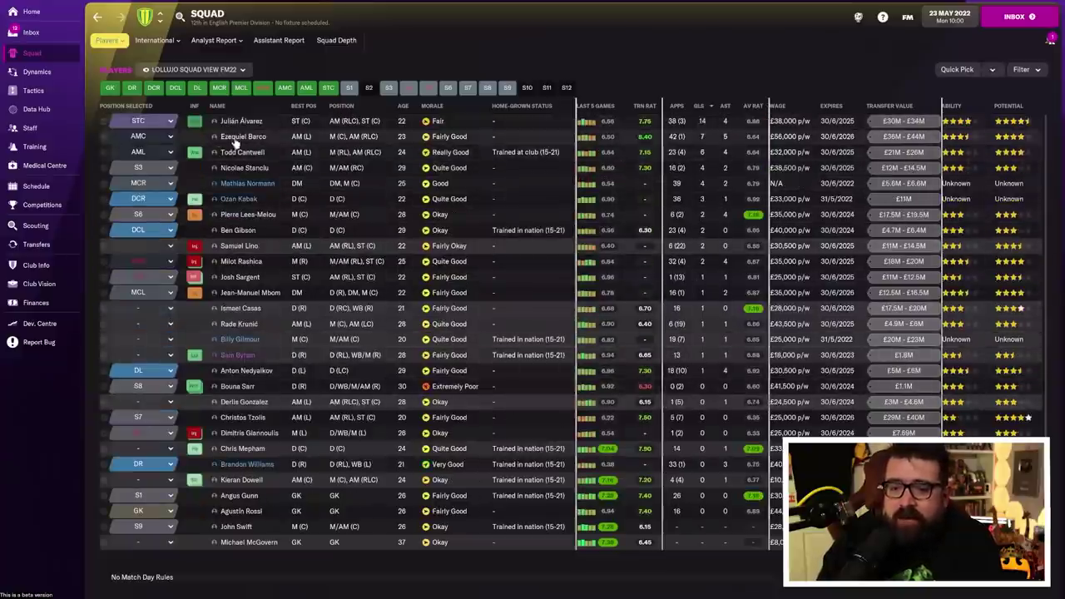
pyautogui.moveTo(197, 123)
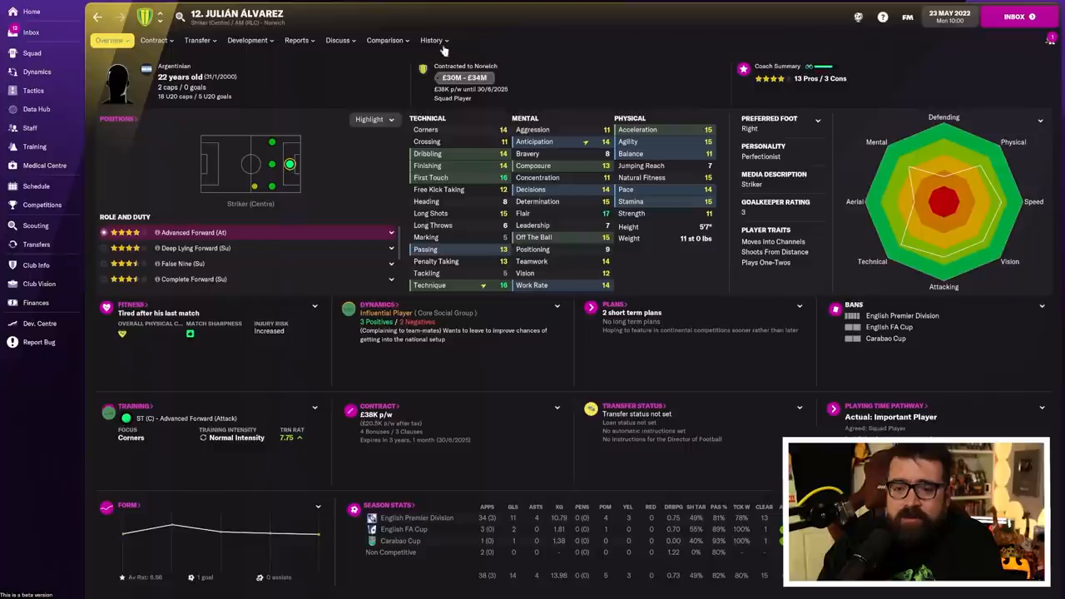
pyautogui.click(428, 40)
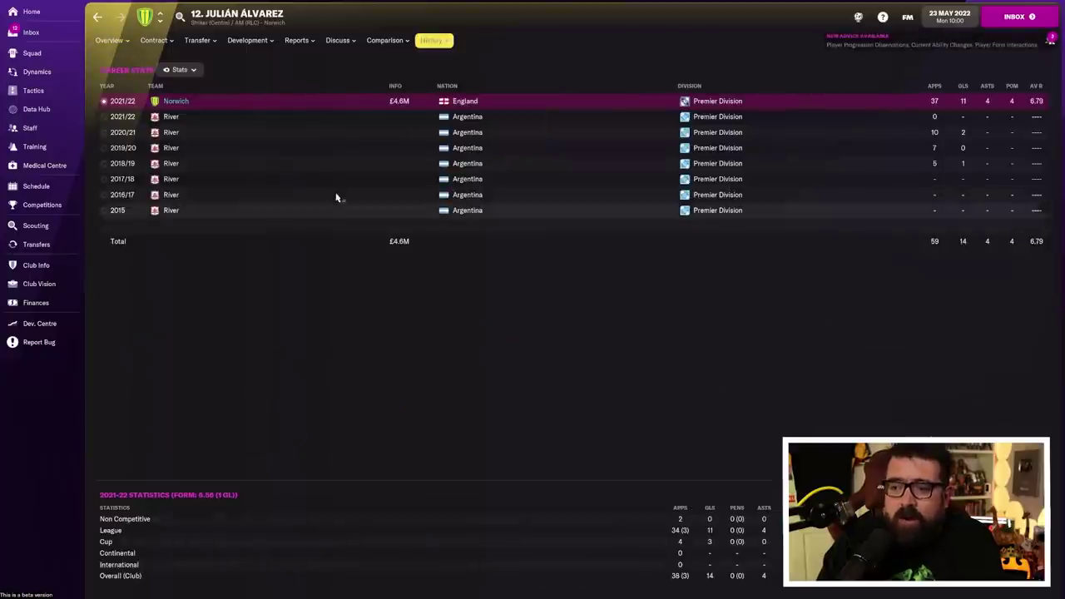
pyautogui.click(109, 40)
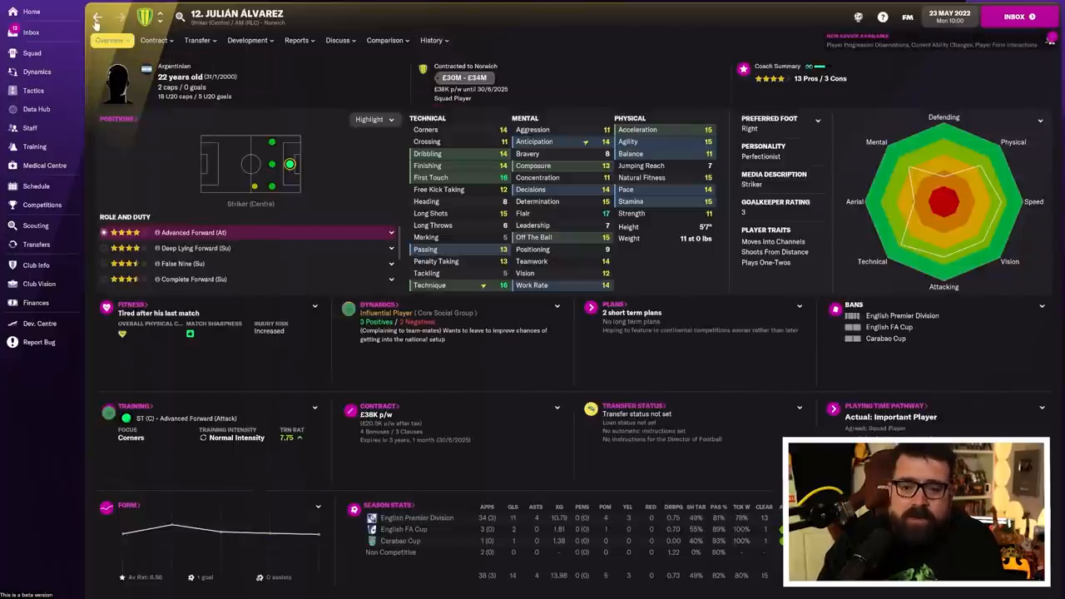
pyautogui.click(431, 40)
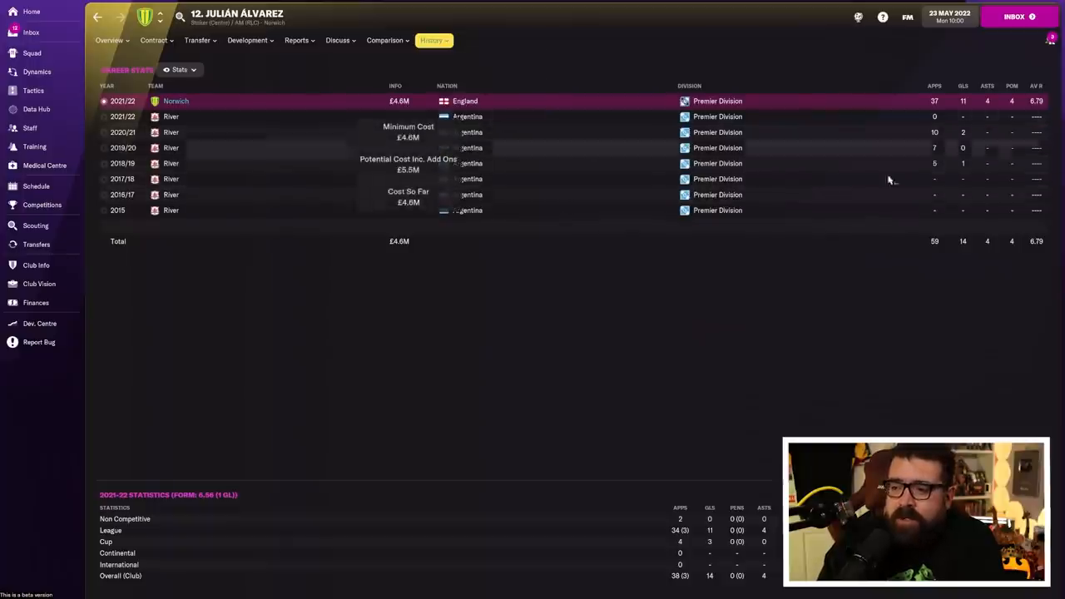
pyautogui.moveTo(148, 111)
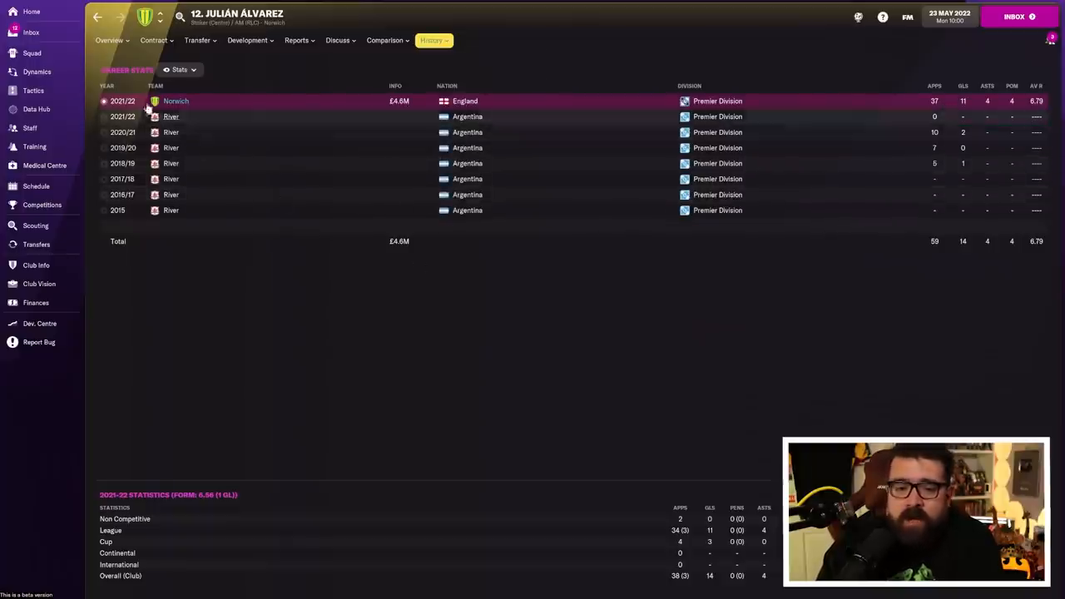
pyautogui.click(108, 41)
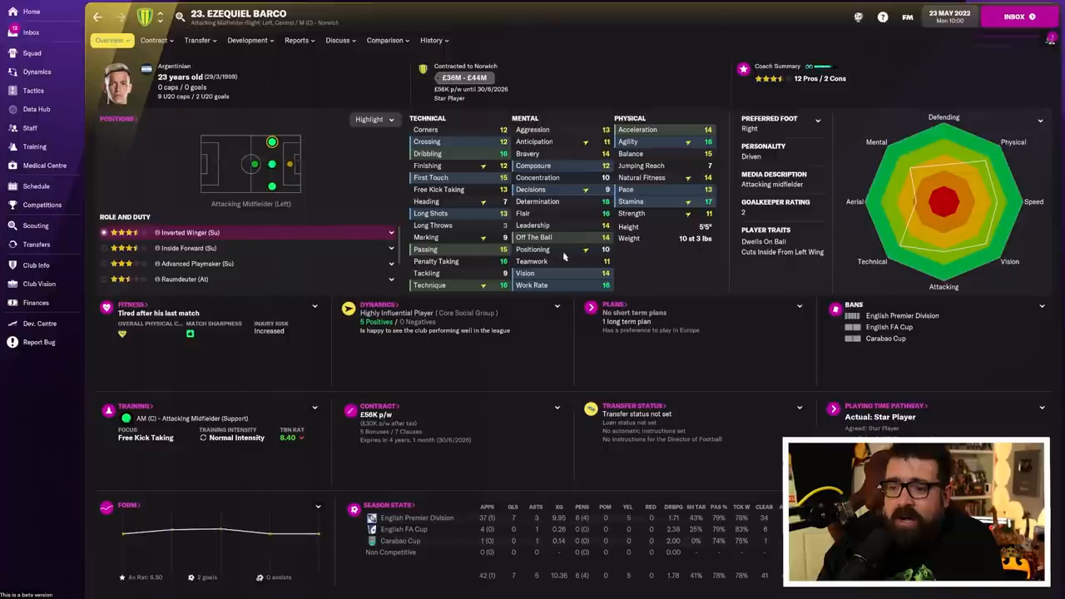
pyautogui.click(432, 40)
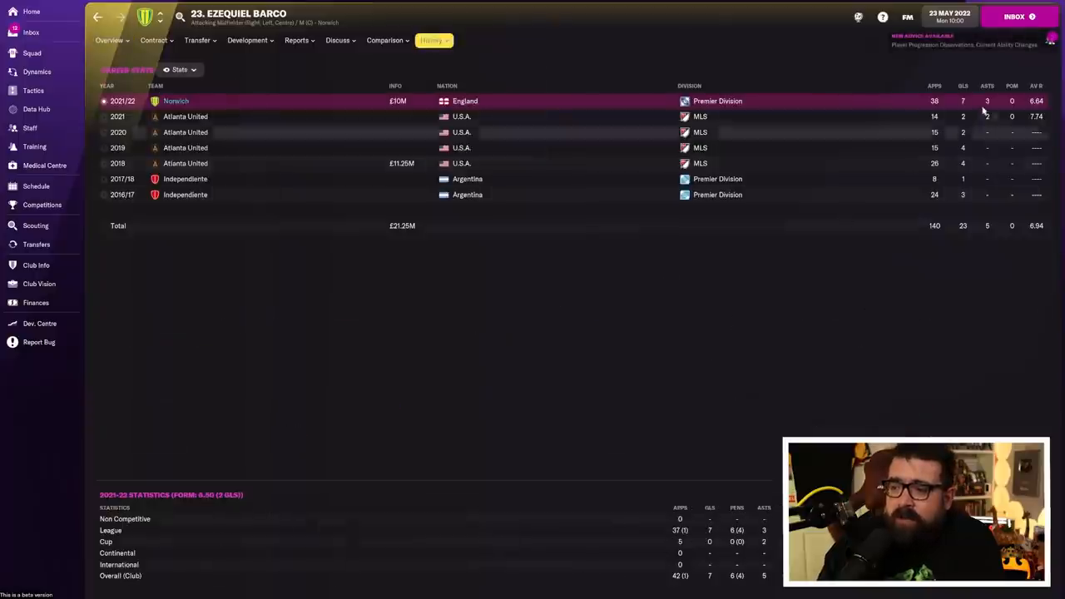
pyautogui.moveTo(908, 363)
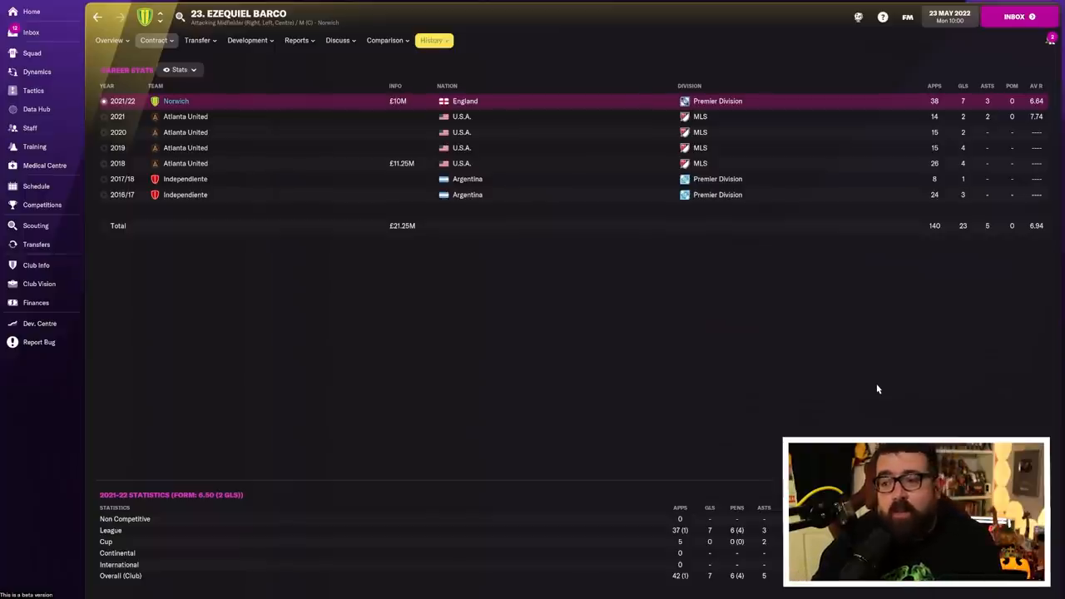
pyautogui.moveTo(909, 363)
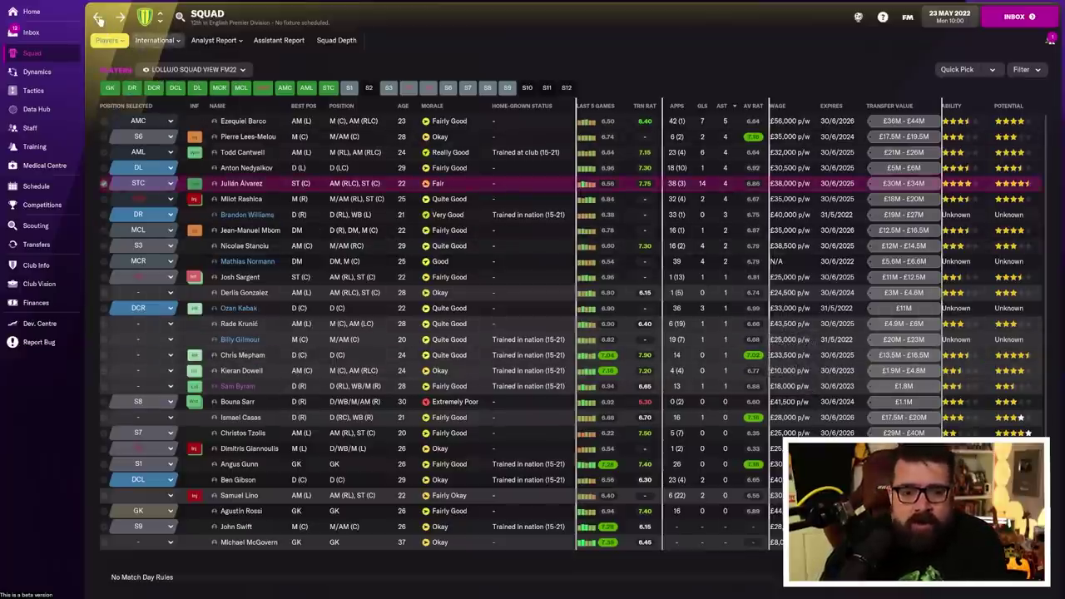
# Return to the New Arrivals review and check Mepham's and Ismael Casas's career histories.
pyautogui.click(34, 32)
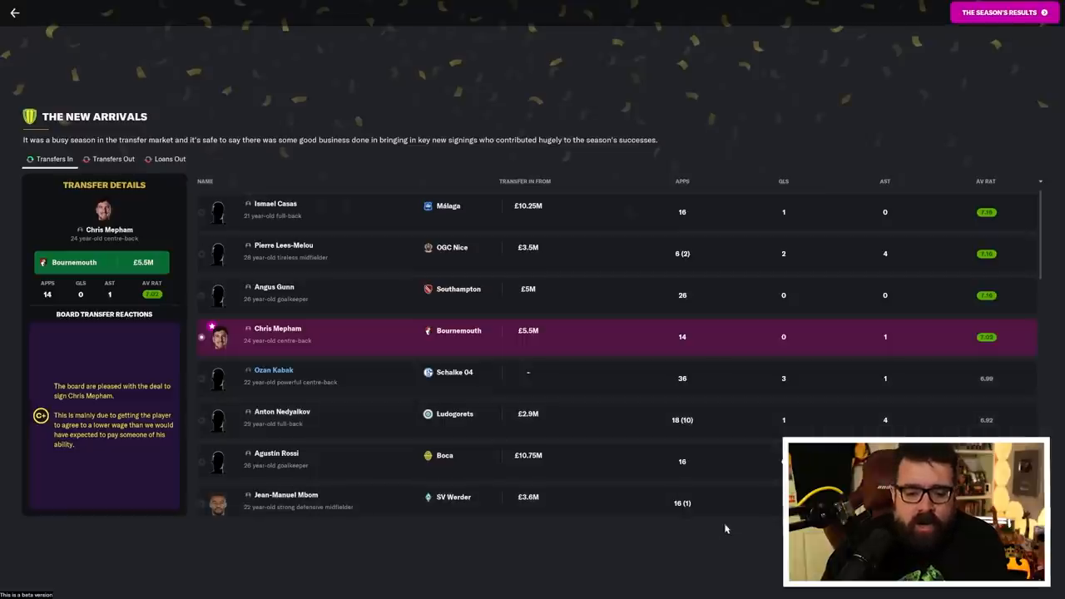
pyautogui.moveTo(428, 368)
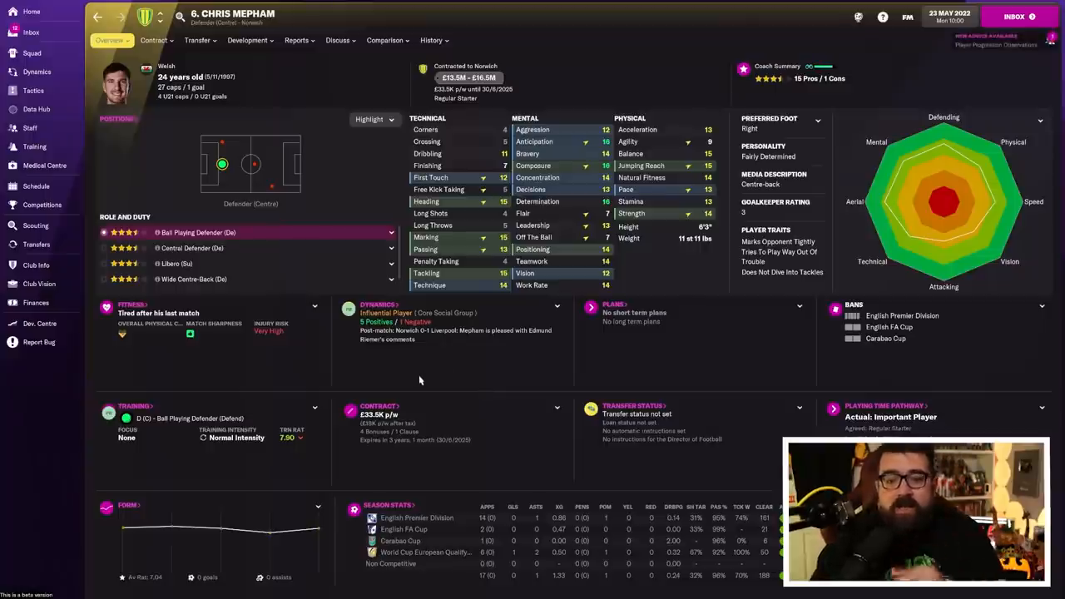
pyautogui.click(431, 40)
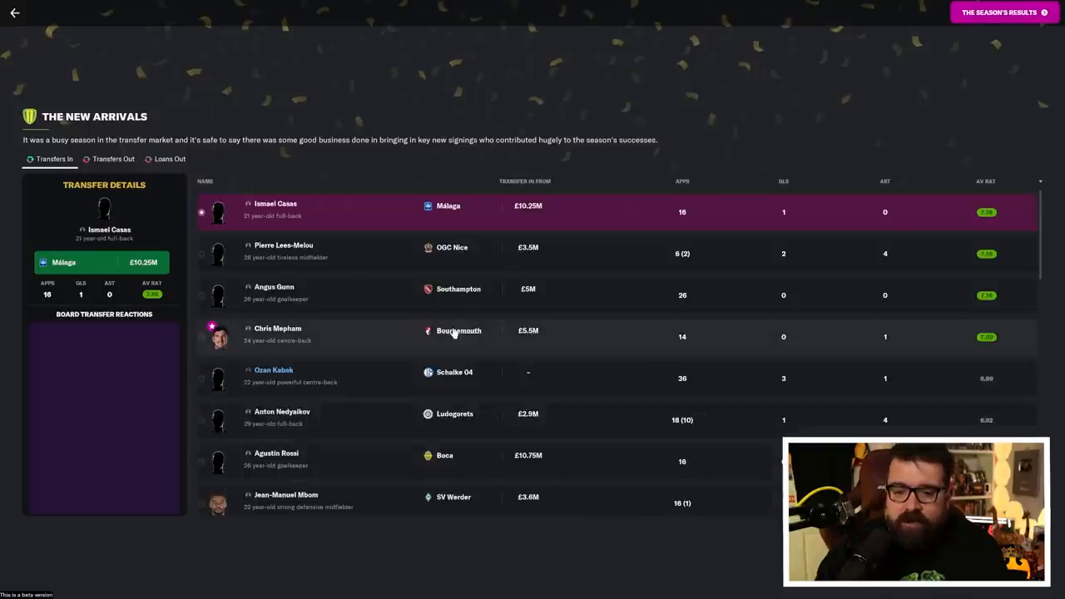
pyautogui.moveTo(605, 287)
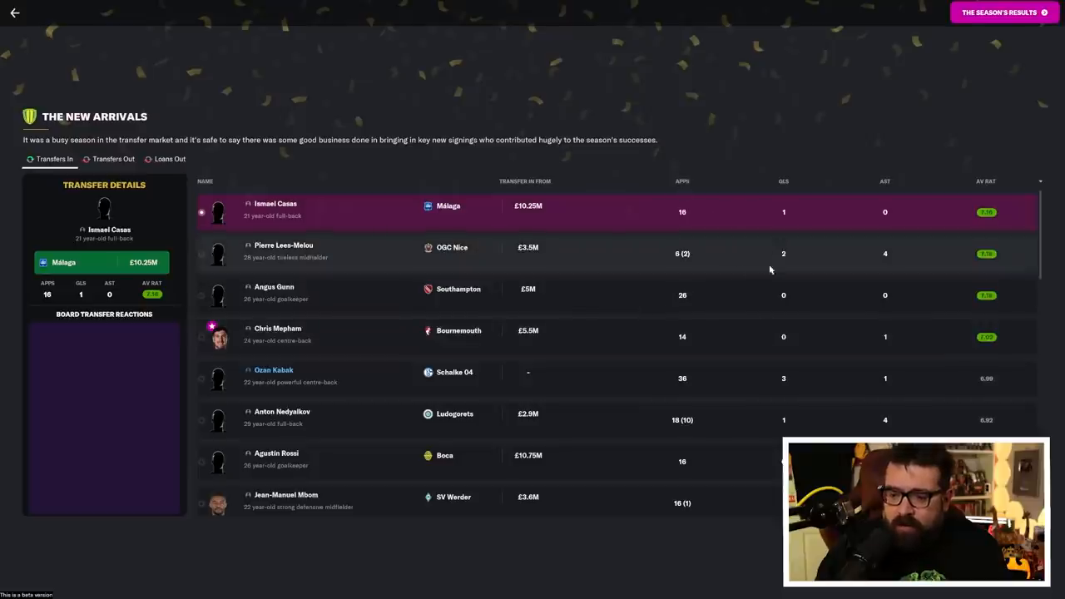
pyautogui.moveTo(798, 345)
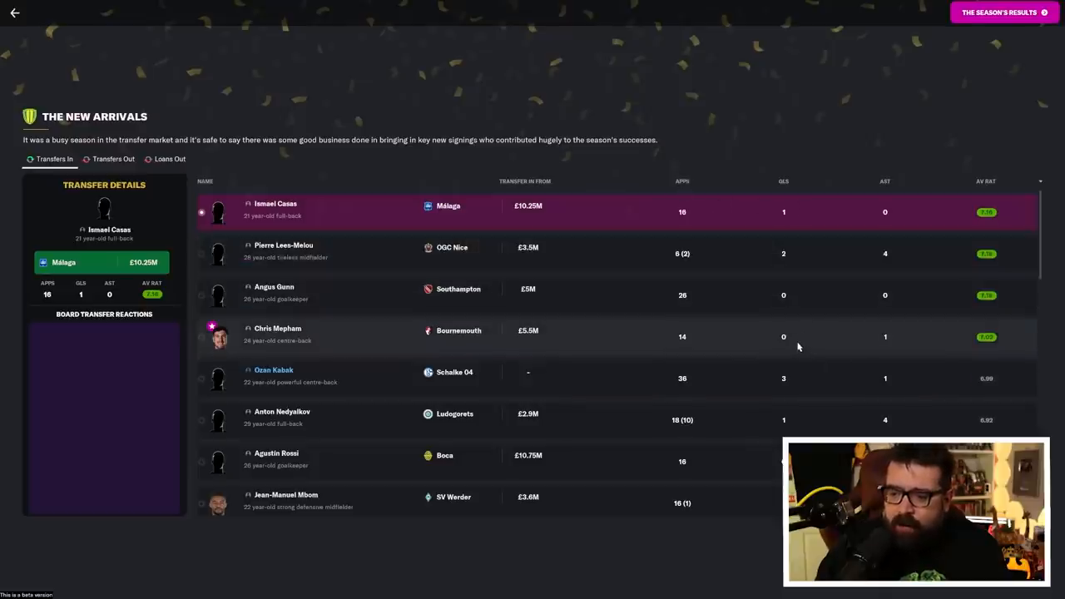
pyautogui.moveTo(775, 351)
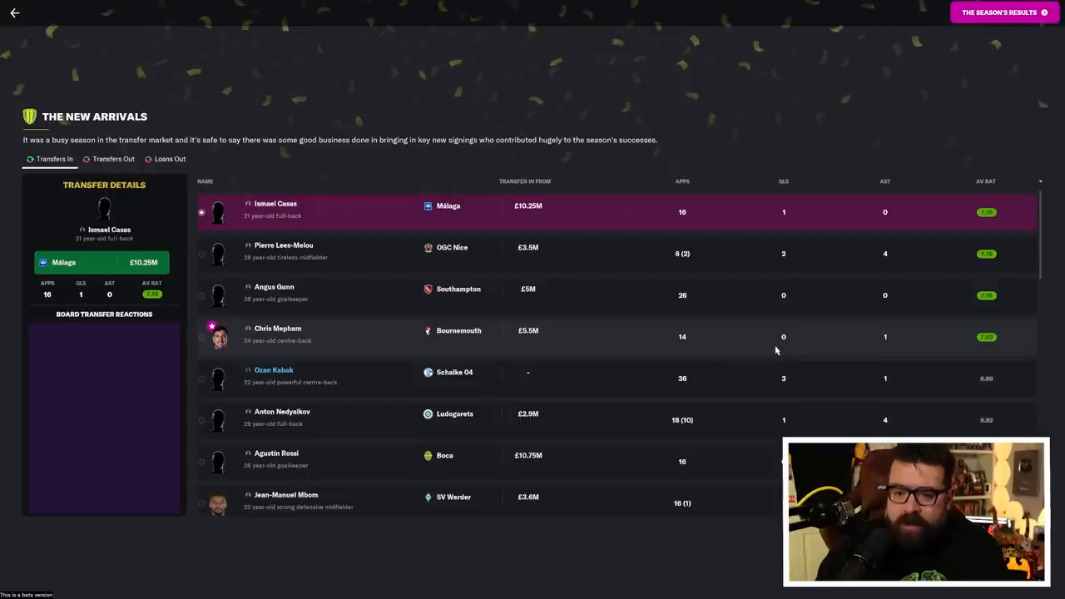
pyautogui.moveTo(685, 259)
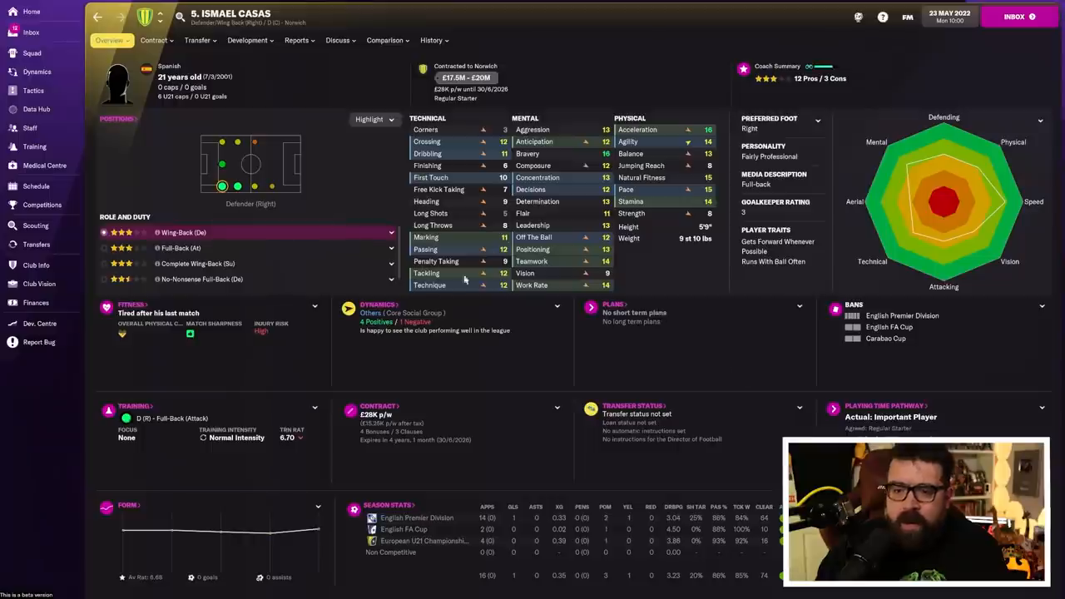
pyautogui.click(431, 40)
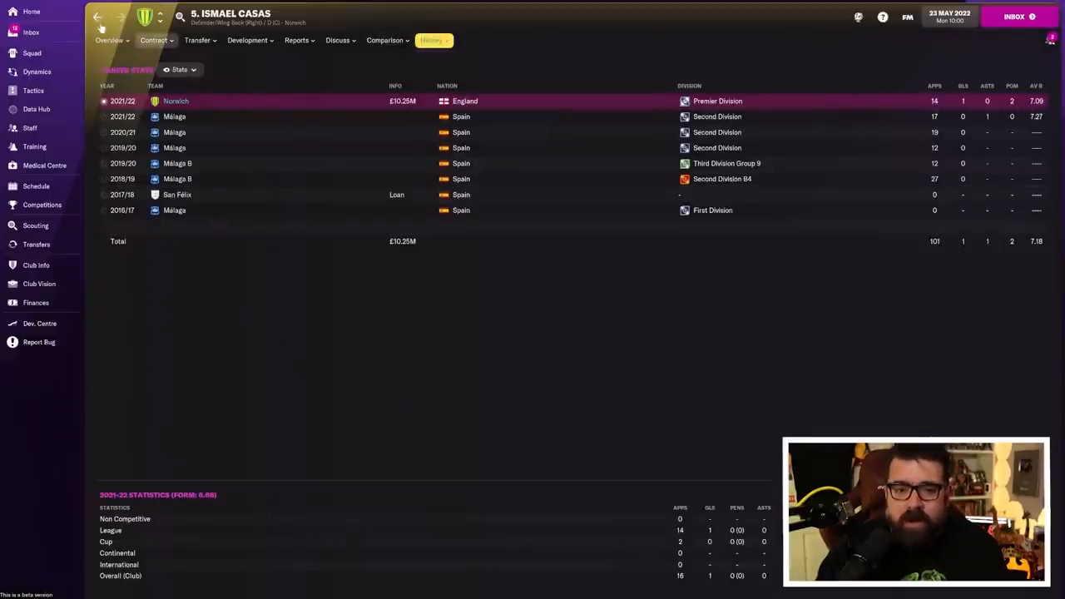
pyautogui.click(111, 40)
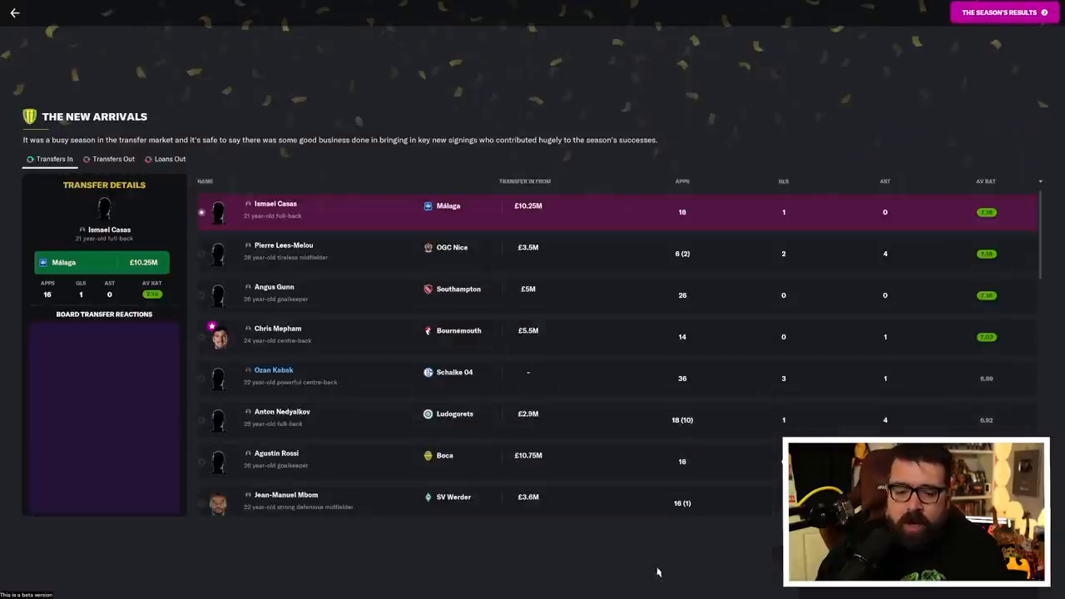
# Scroll through the Transfers In list of new signings.
pyautogui.scroll(-3)
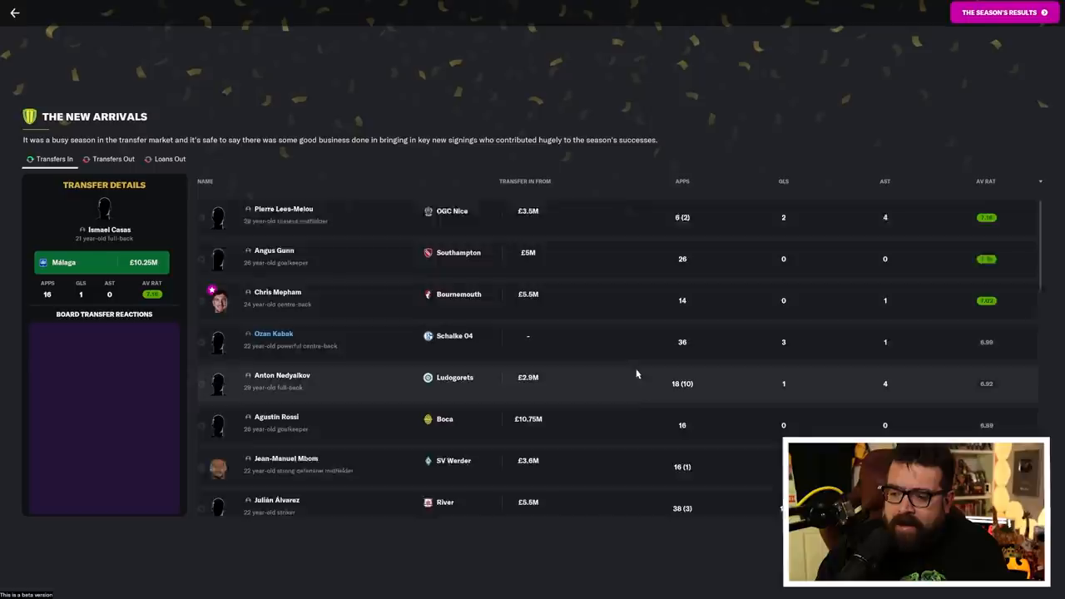
pyautogui.scroll(-3)
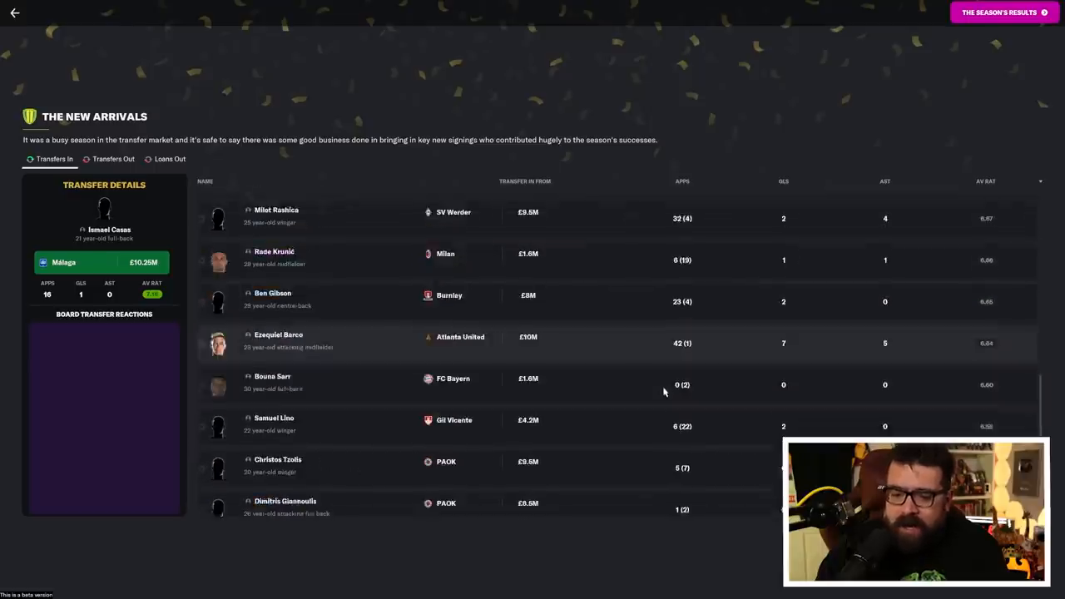
pyautogui.scroll(3)
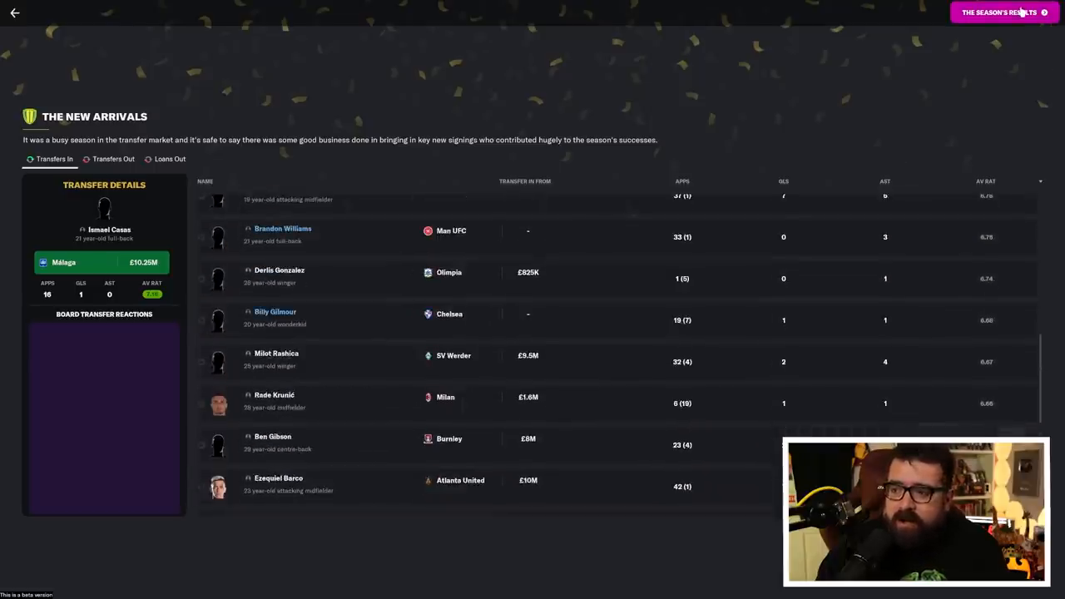
# Advance through league results, memorable moments and finances to the 4-2-3-1 Wide best eleven.
pyautogui.click(1000, 13)
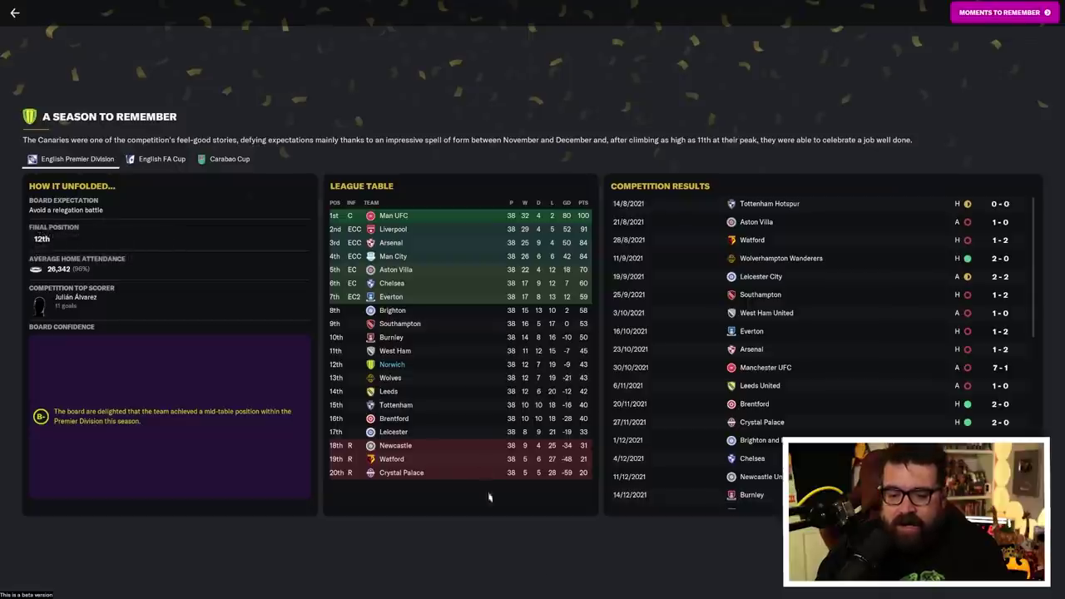
pyautogui.moveTo(405, 482)
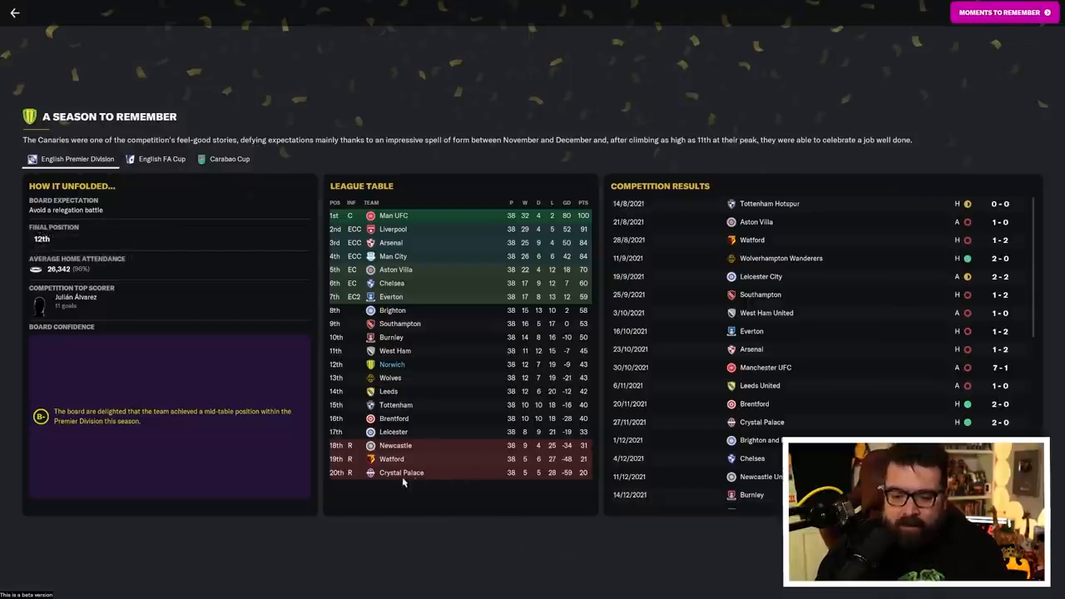
pyautogui.moveTo(489, 513)
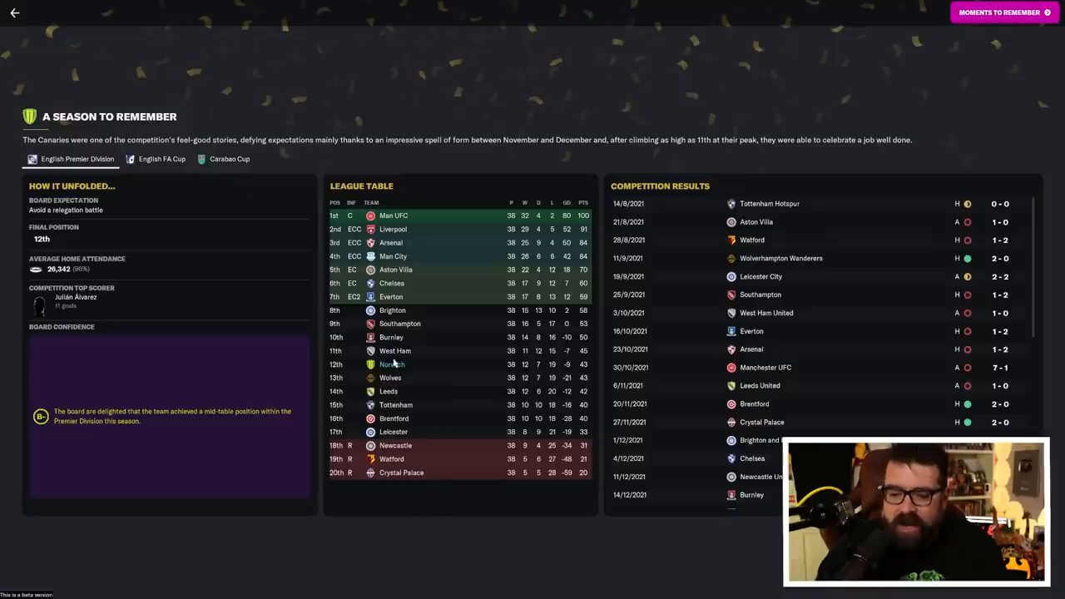
pyautogui.click(1004, 14)
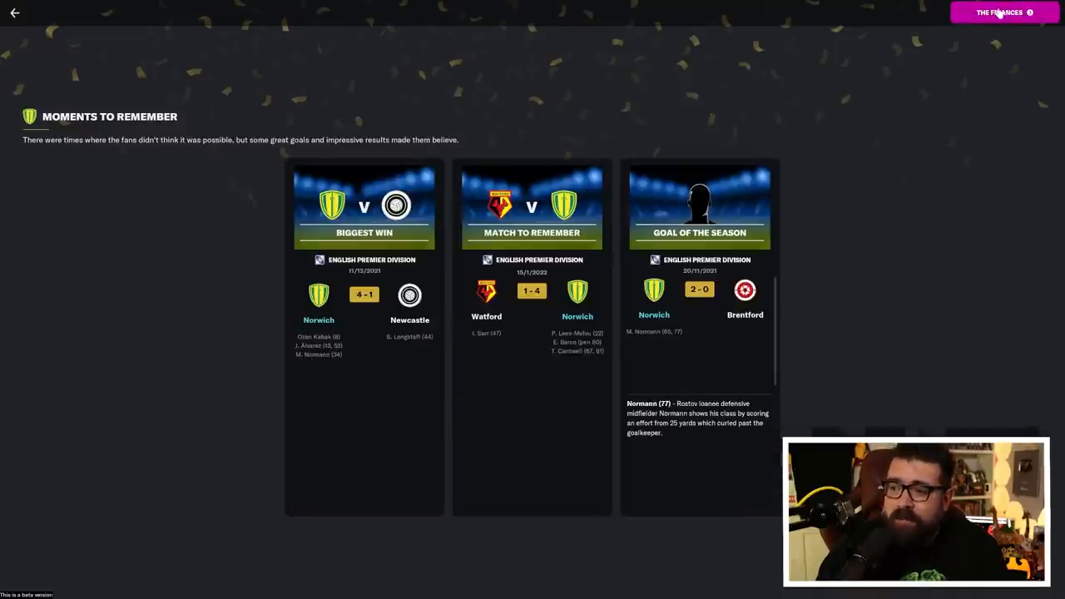
pyautogui.click(1002, 12)
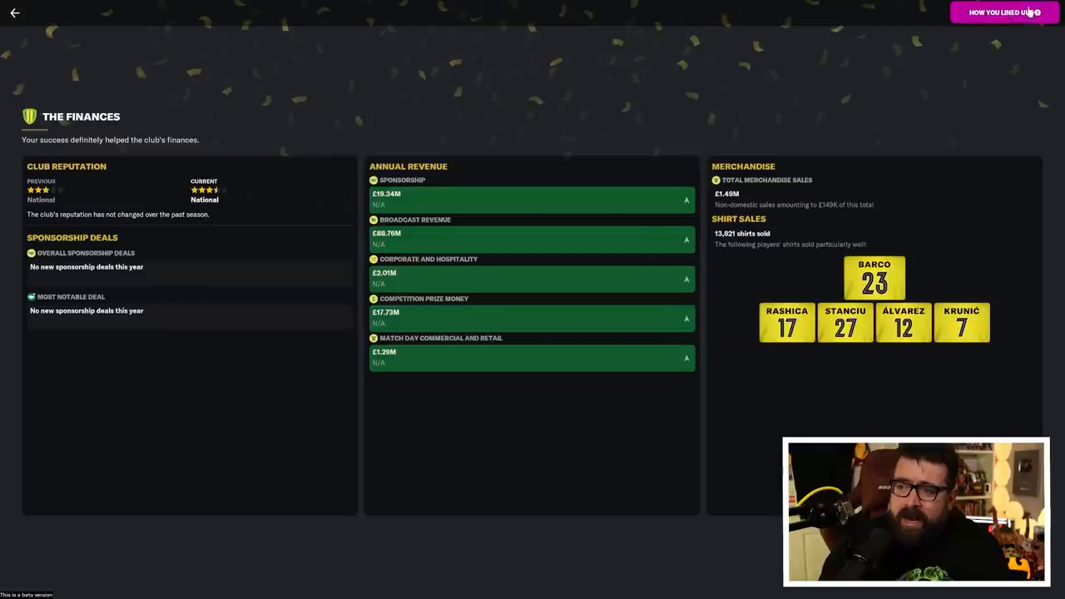
pyautogui.click(1005, 12)
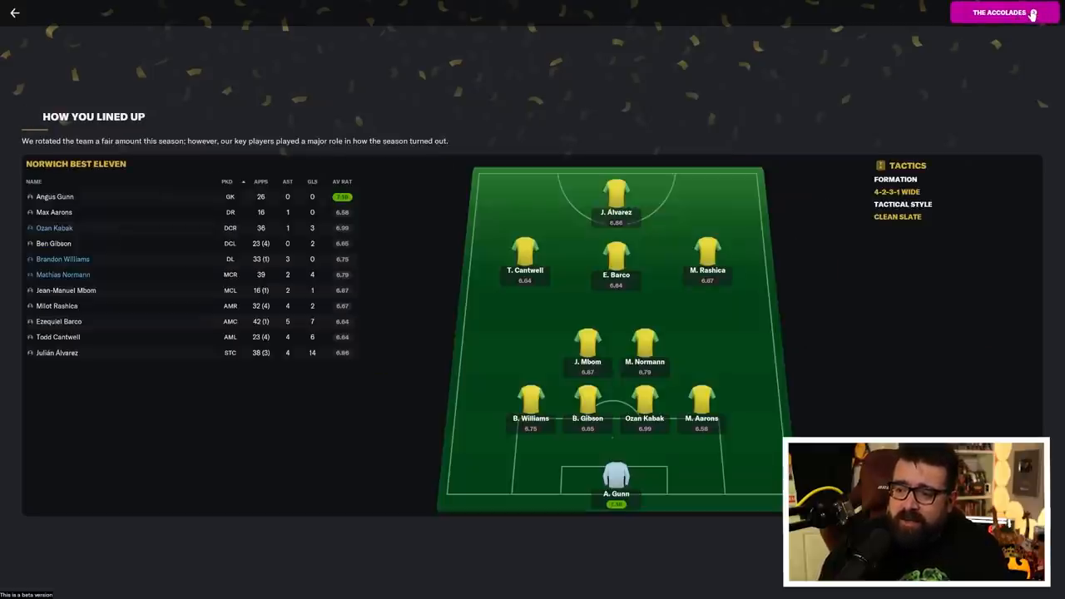